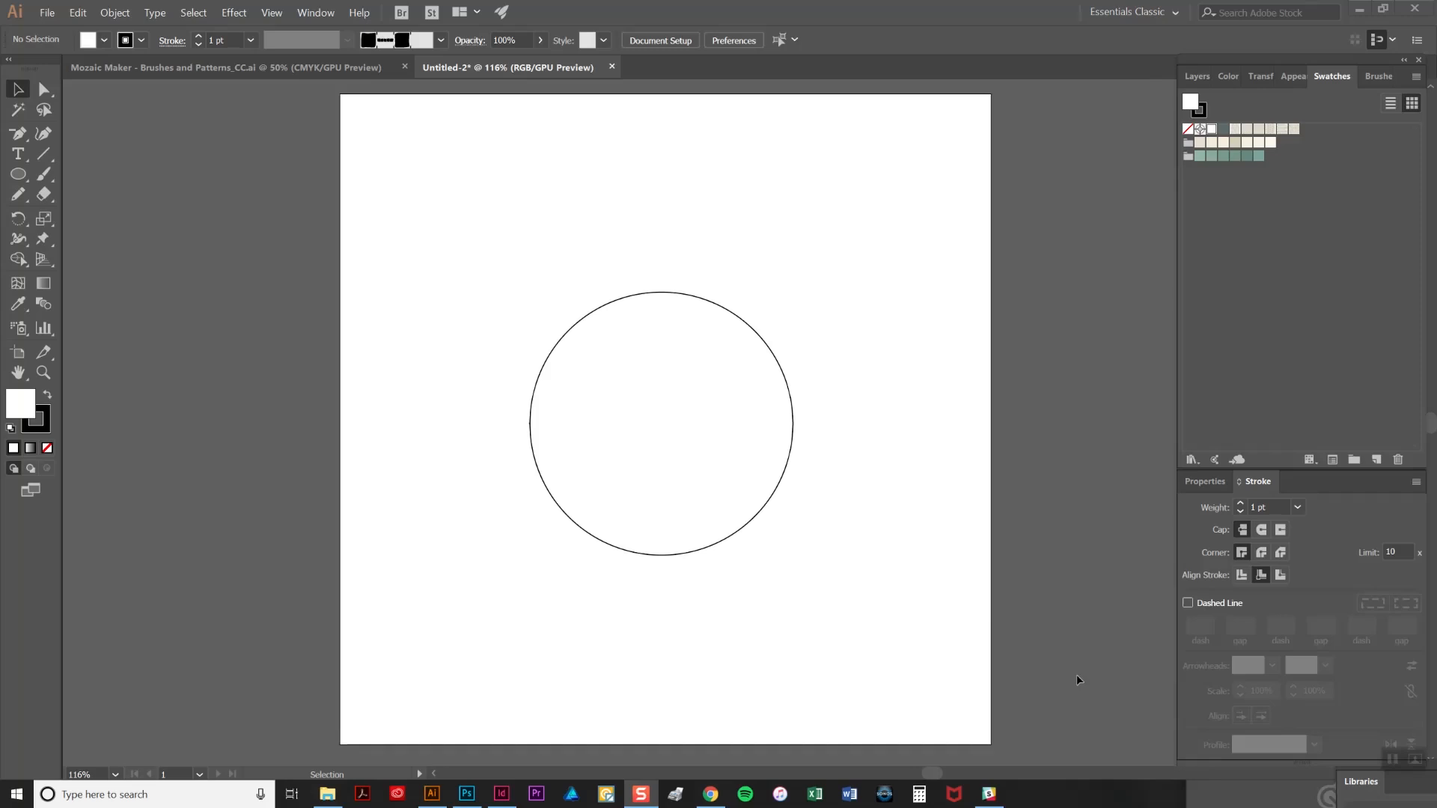
Show the Brushes panel and scroll through the mosaic tile brush library
click(1377, 76)
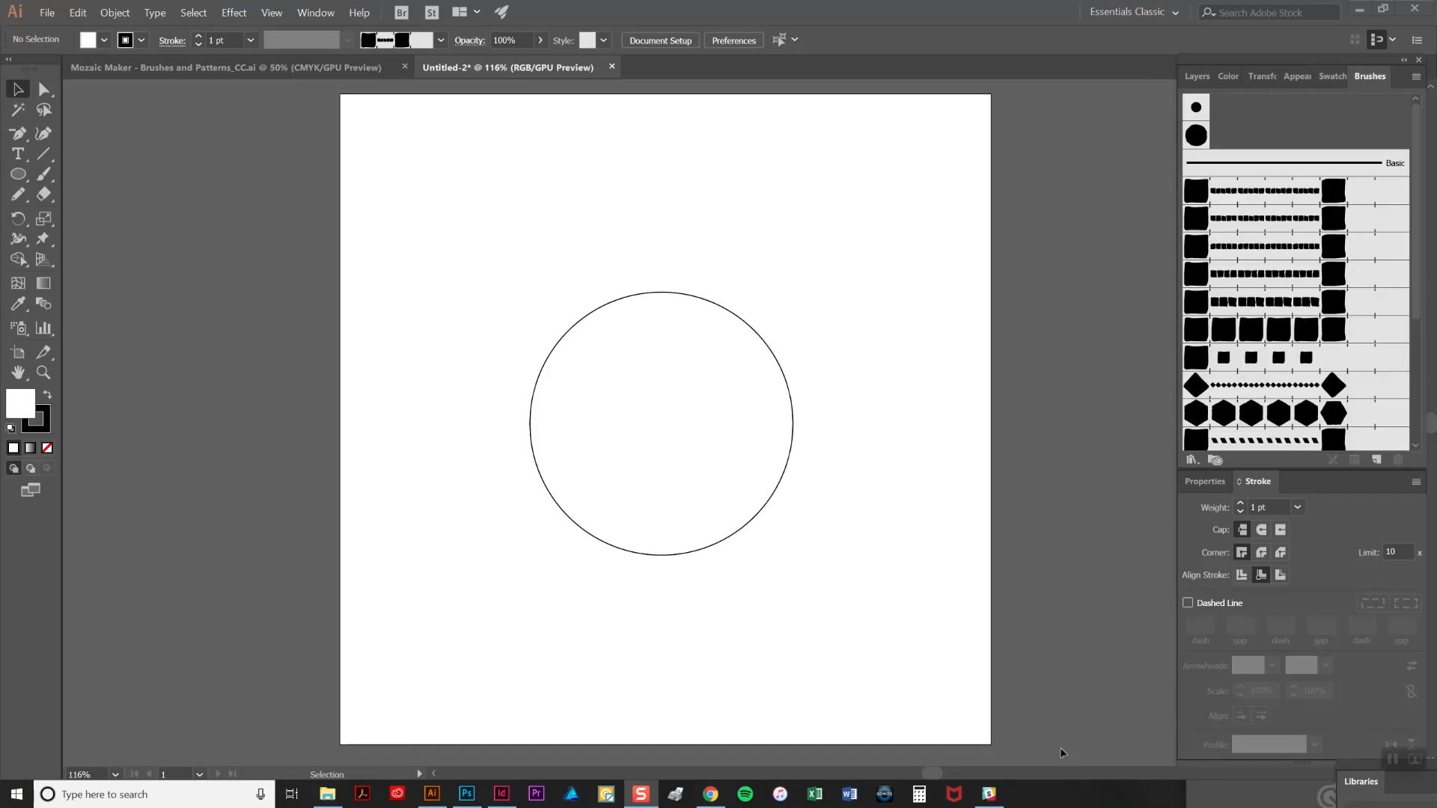
mouse_move(1192, 572)
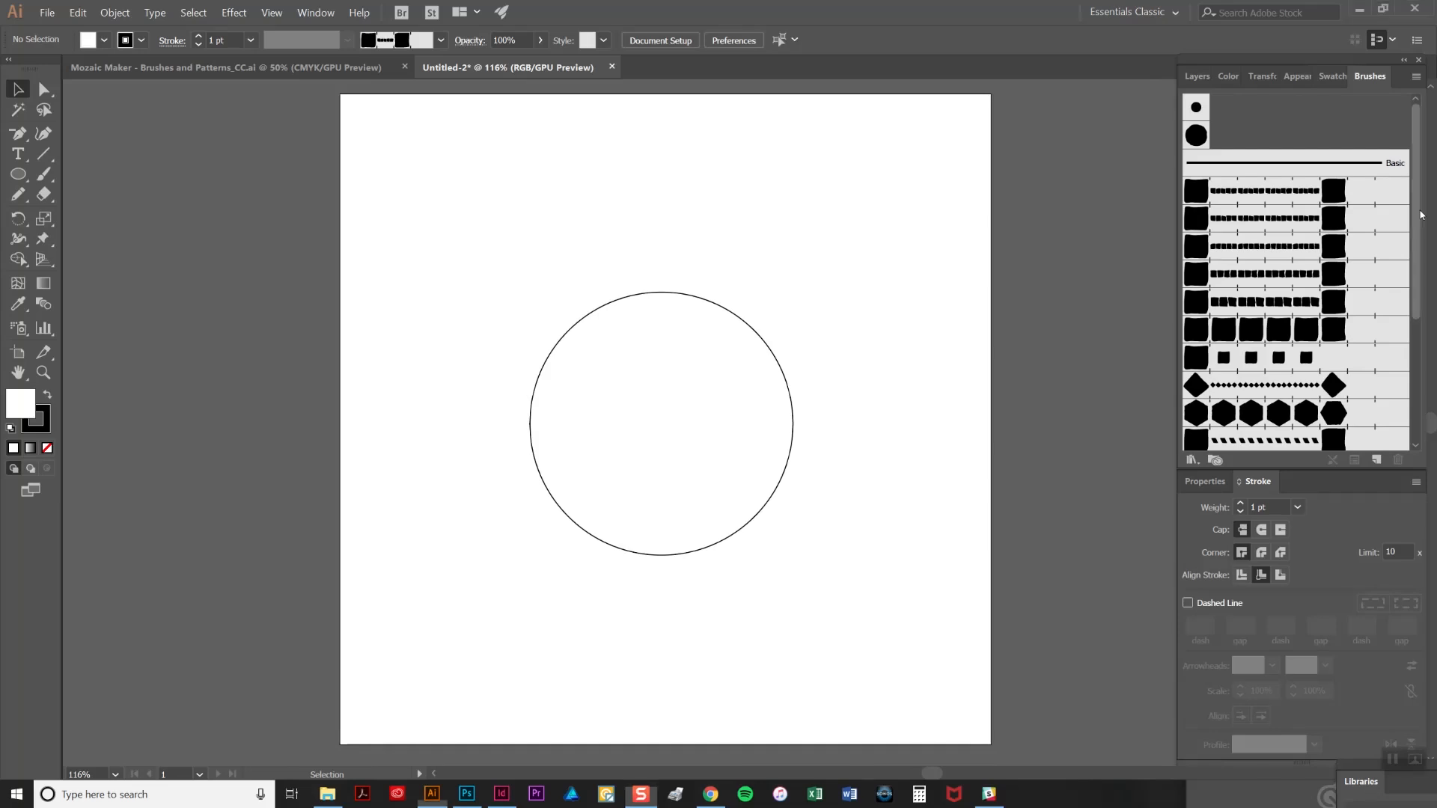
scroll(down, 3)
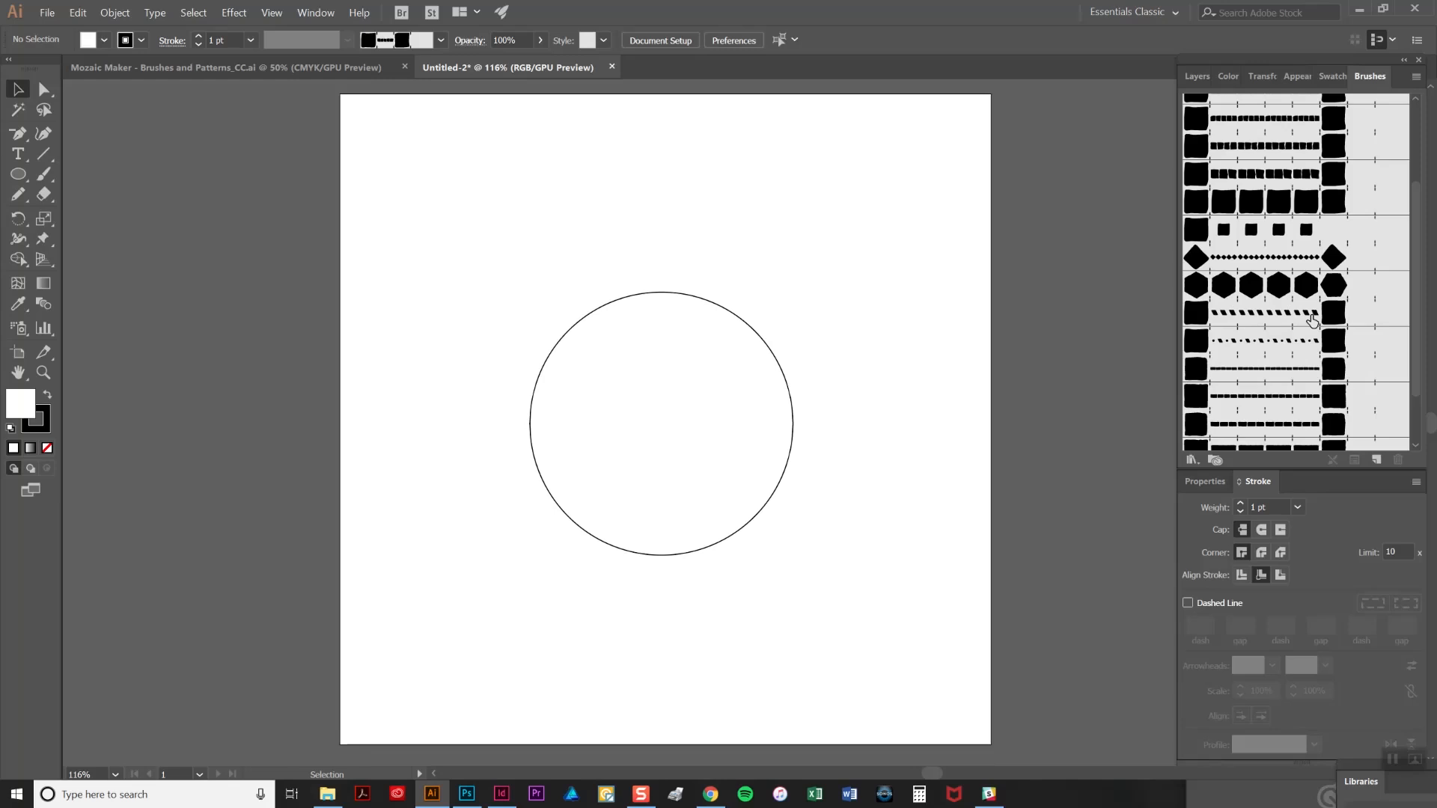
scroll(down, 3)
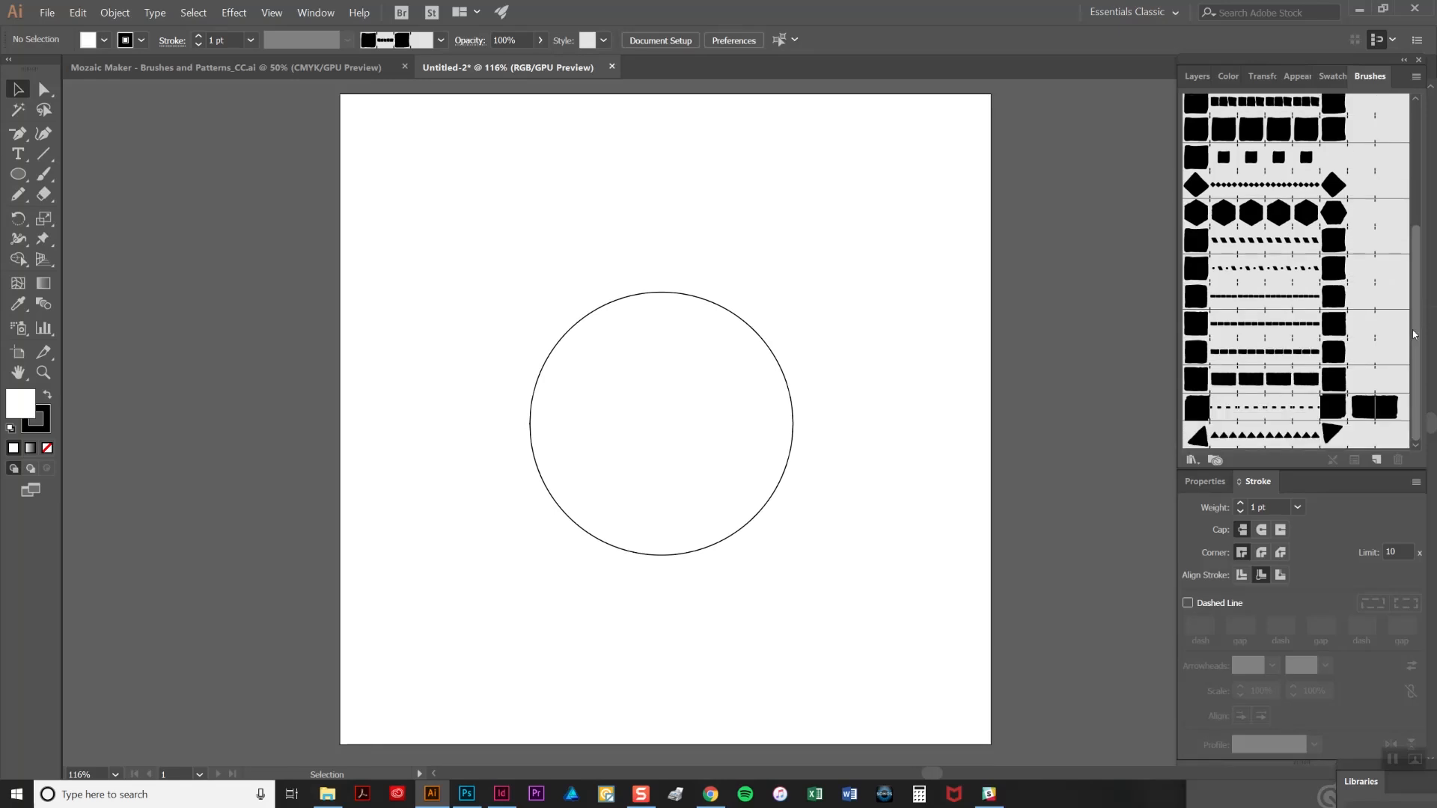
mouse_move(1396, 329)
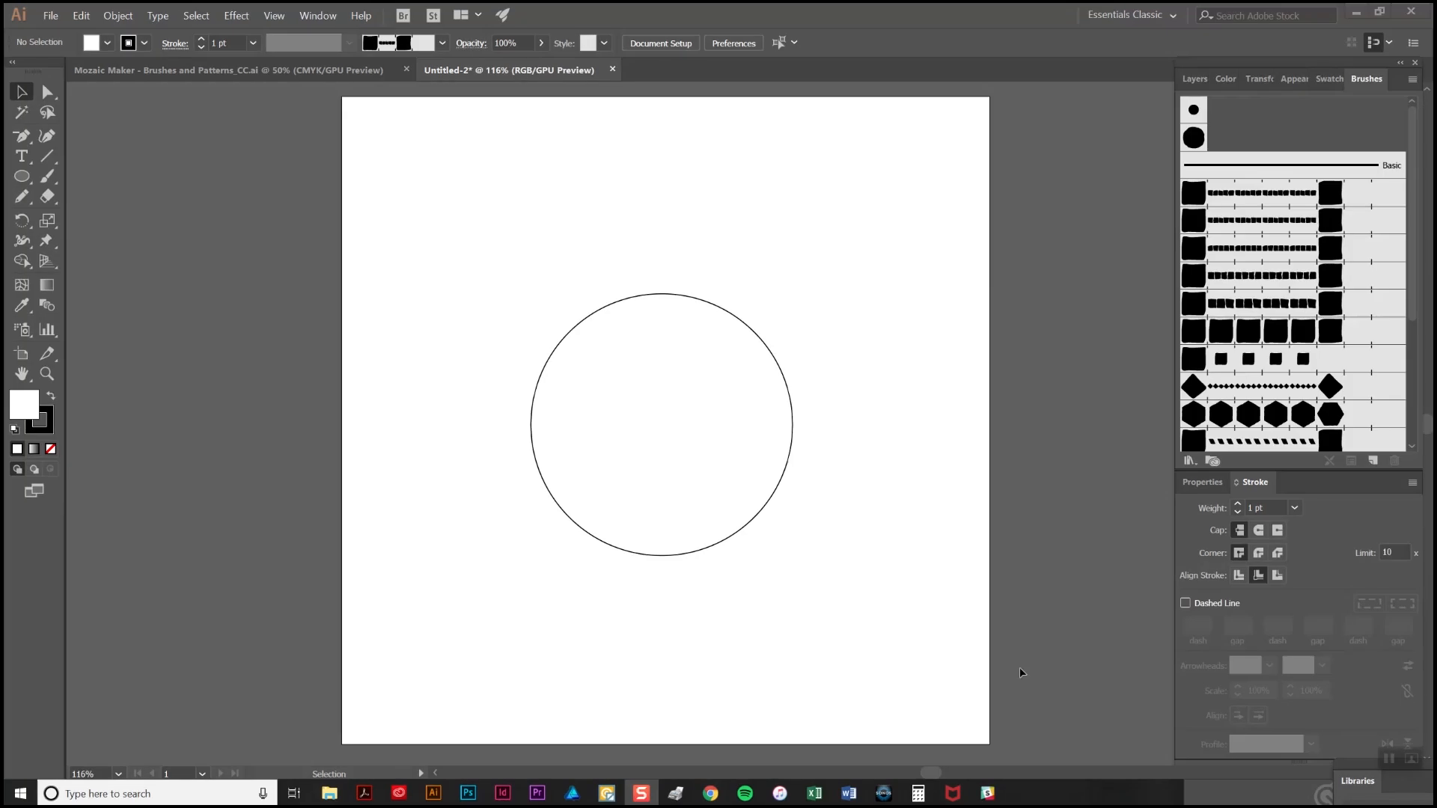
mouse_move(740, 471)
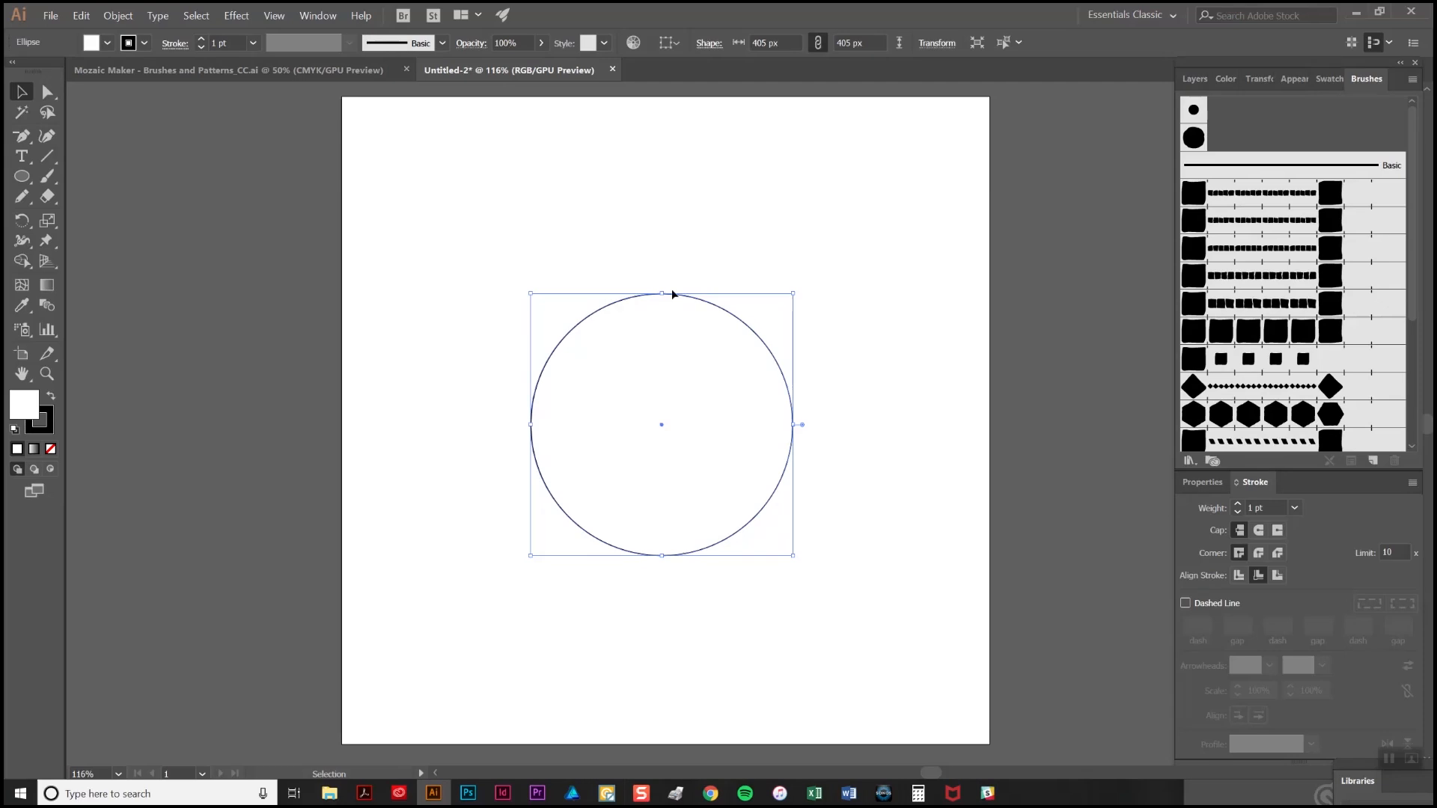
mouse_move(793, 510)
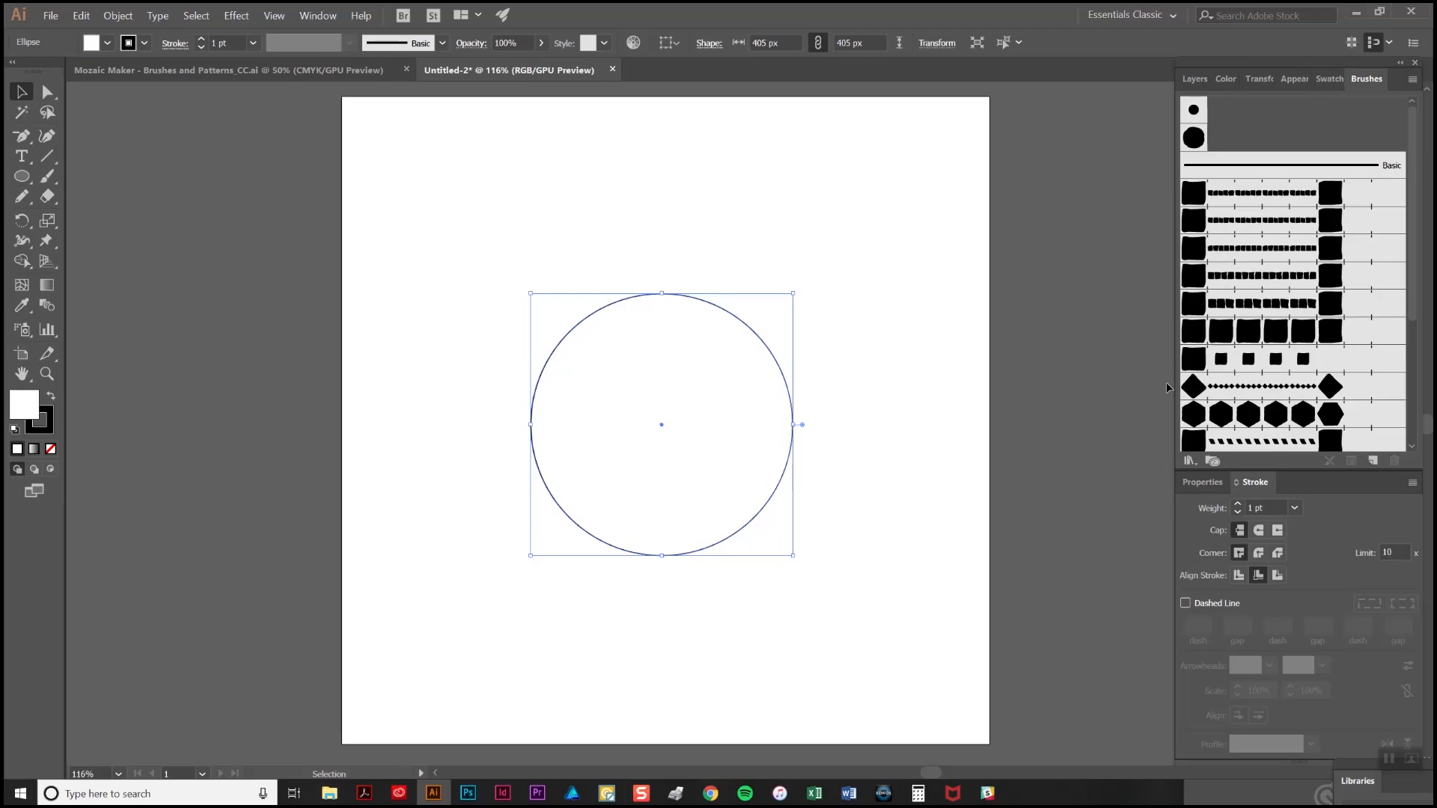
mouse_move(1263, 193)
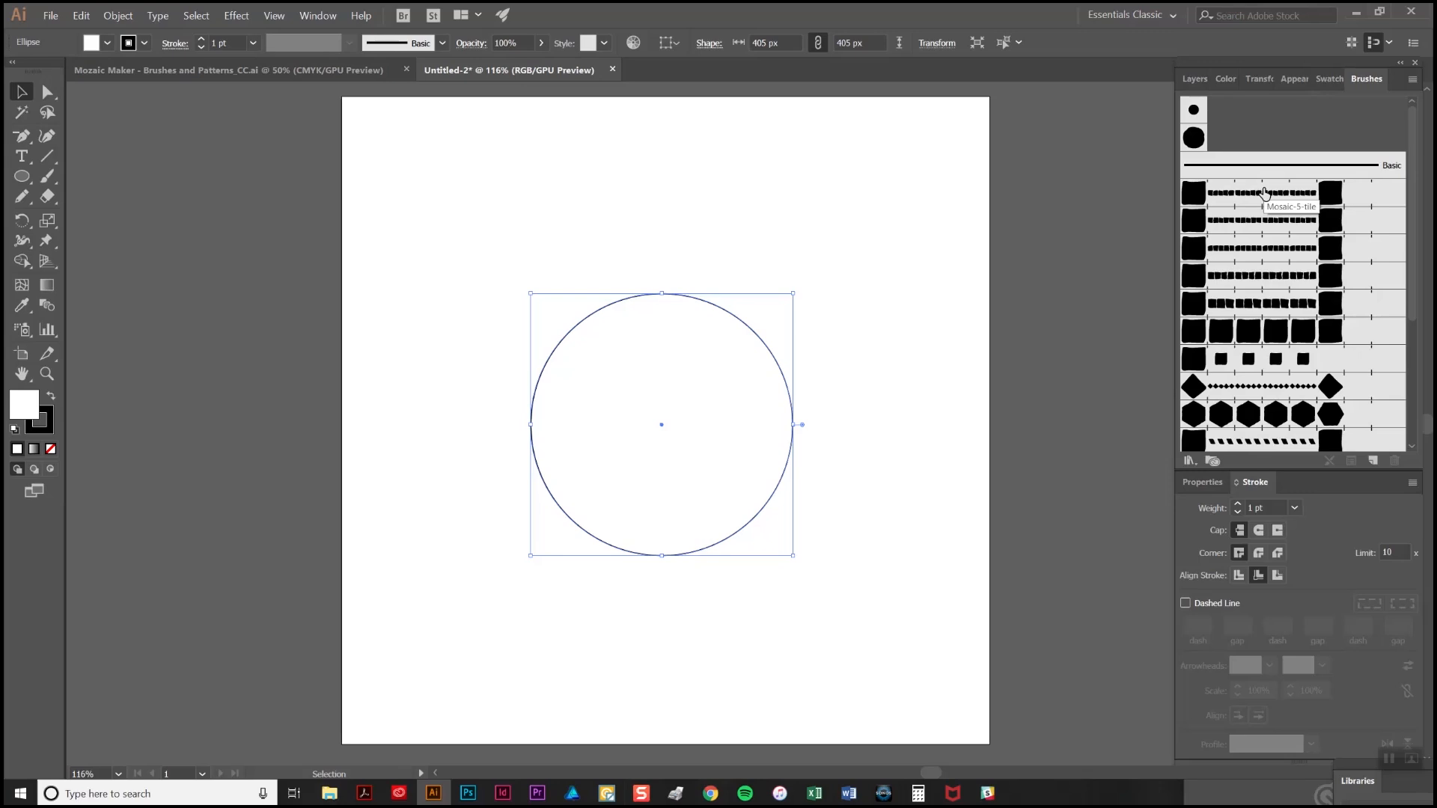
Apply the mosaic tile brush to the circle's outline and choose a stroke colour
click(1260, 192)
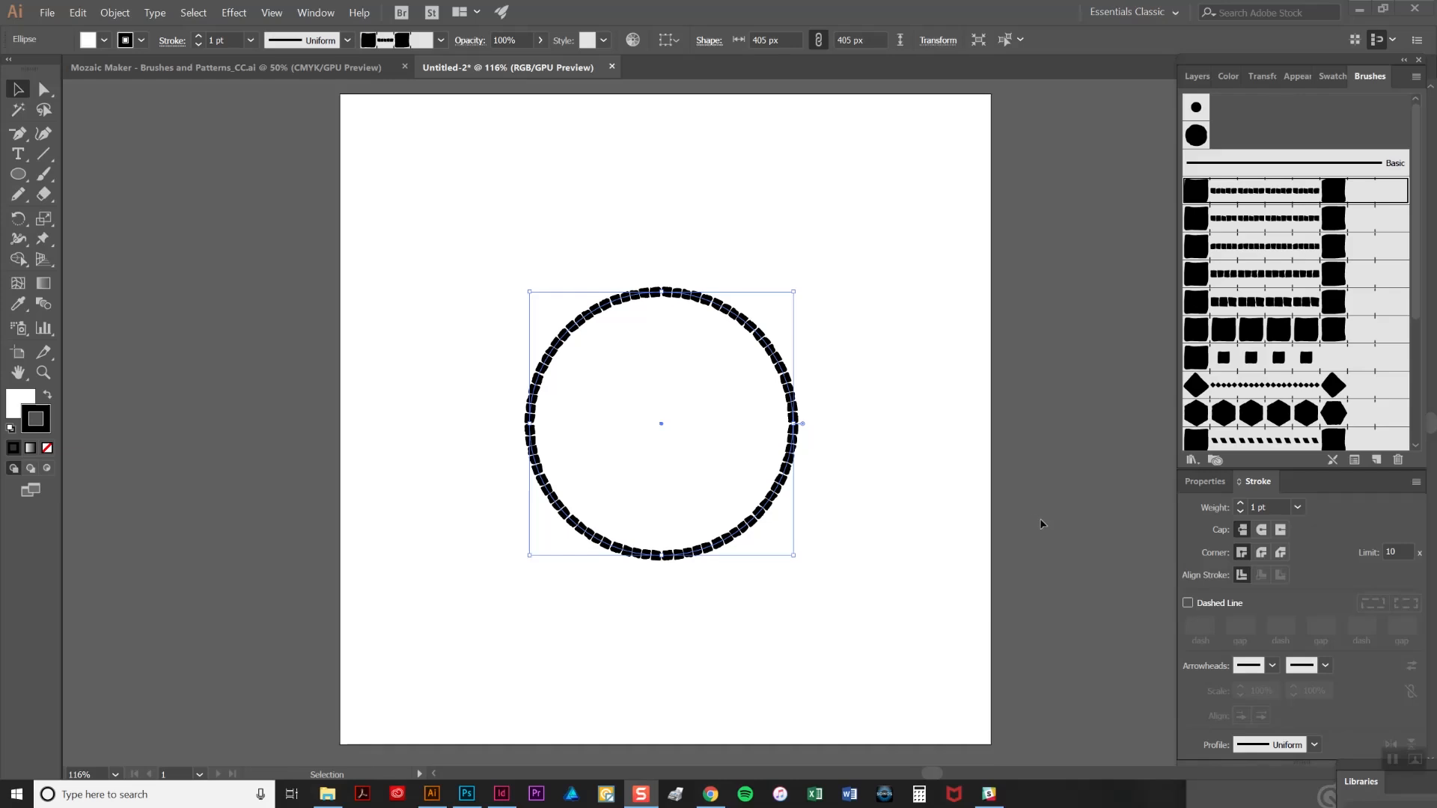
click(1227, 76)
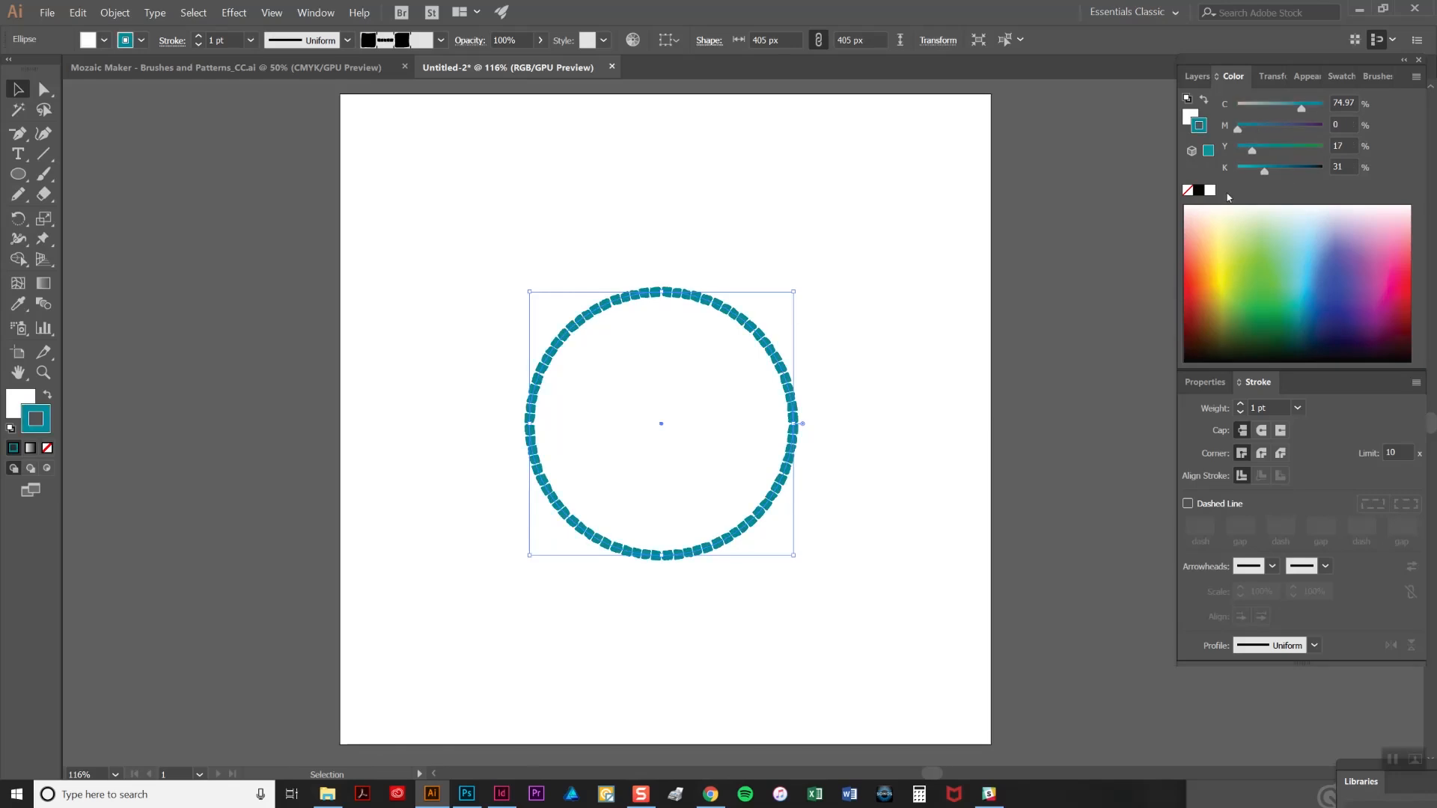
click(1331, 76)
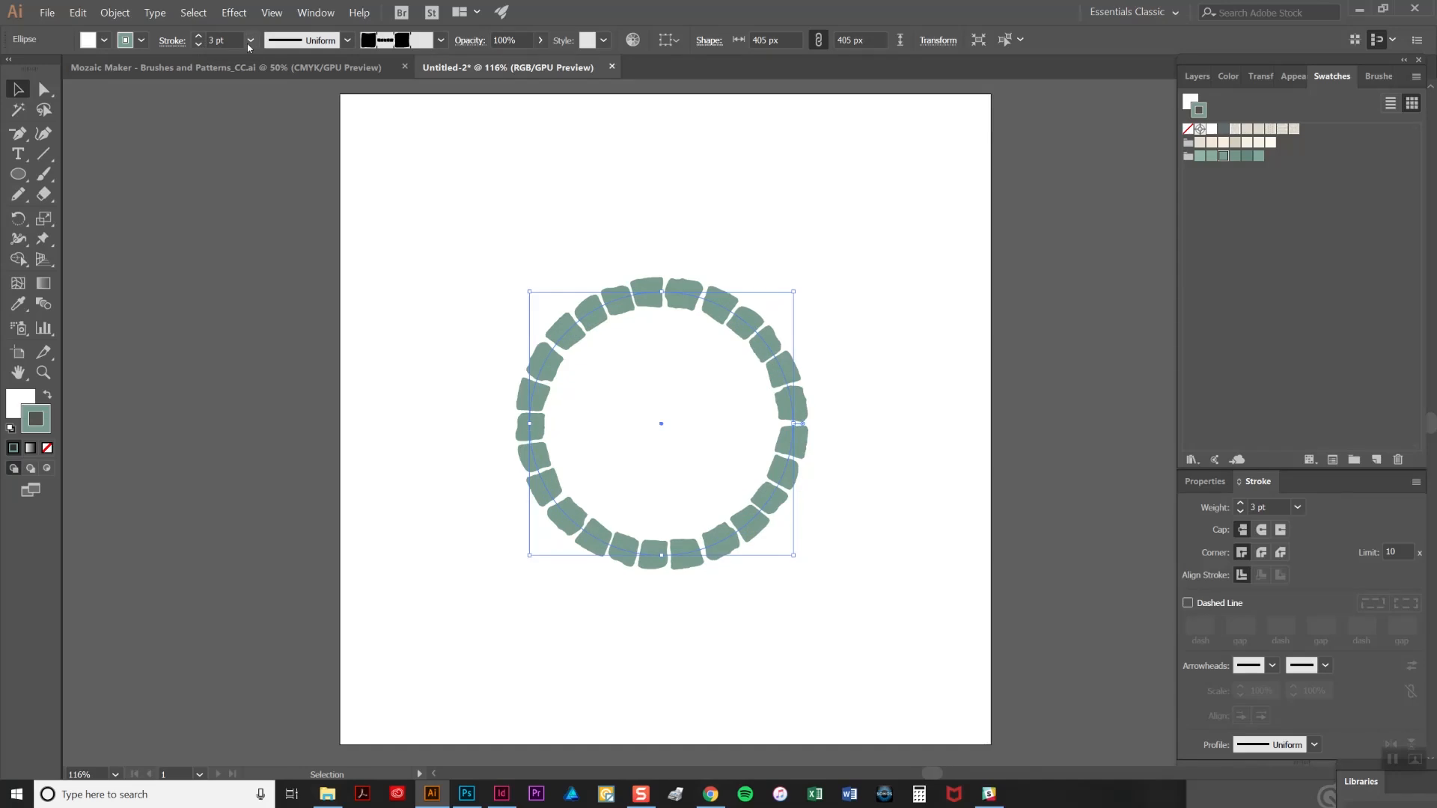
Set the tile ring's stroke weight to 1 pt from the Control bar dropdown
click(249, 40)
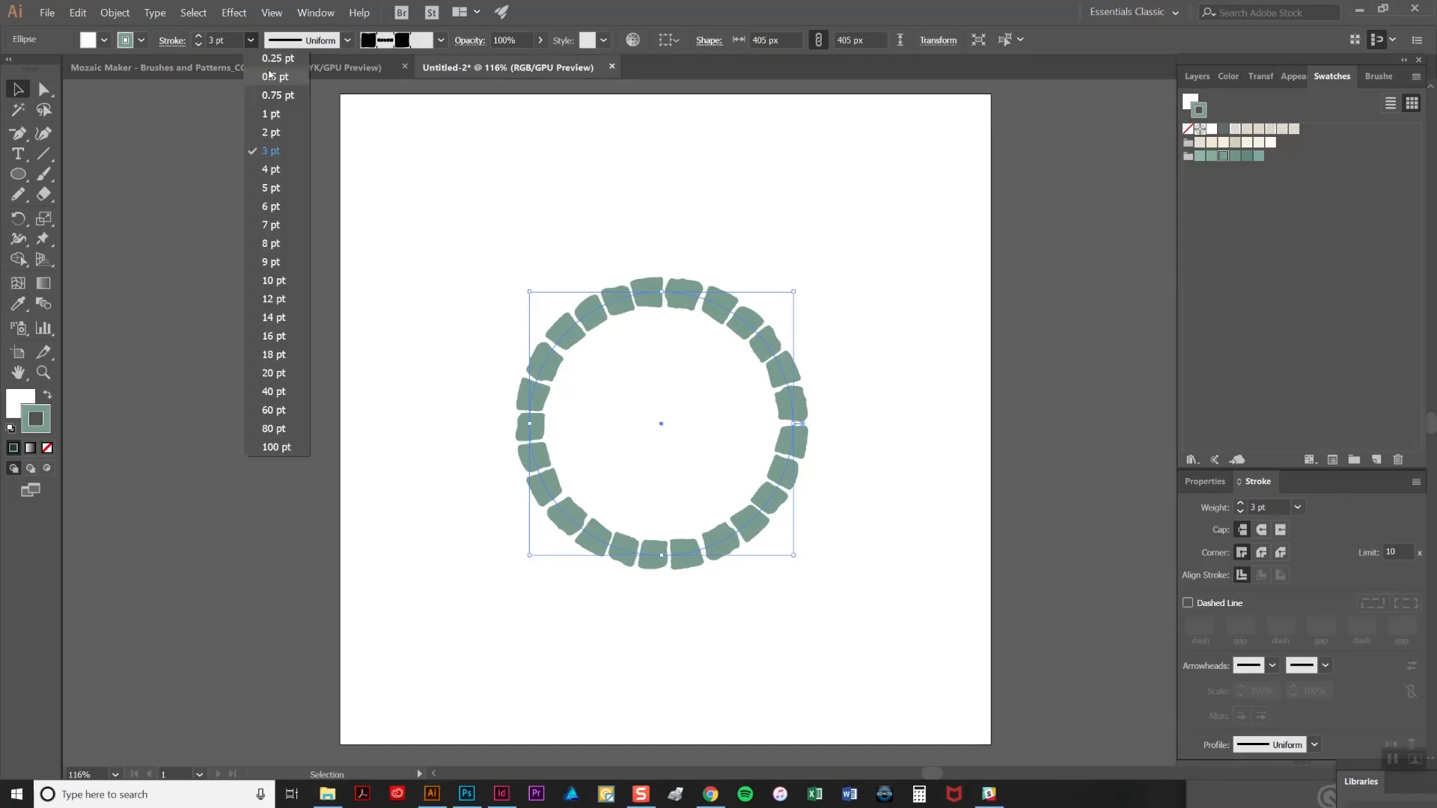
click(271, 114)
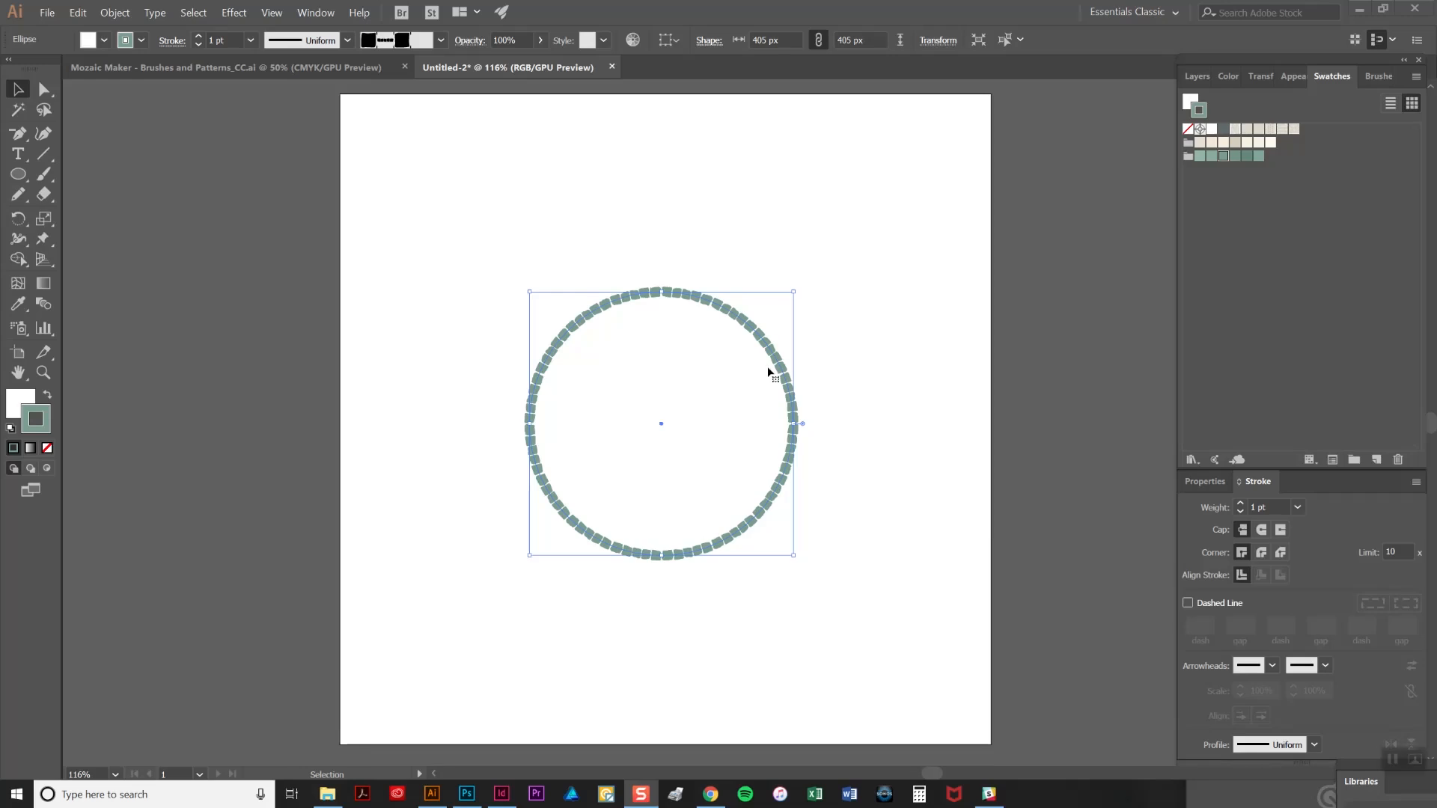
mouse_move(775, 374)
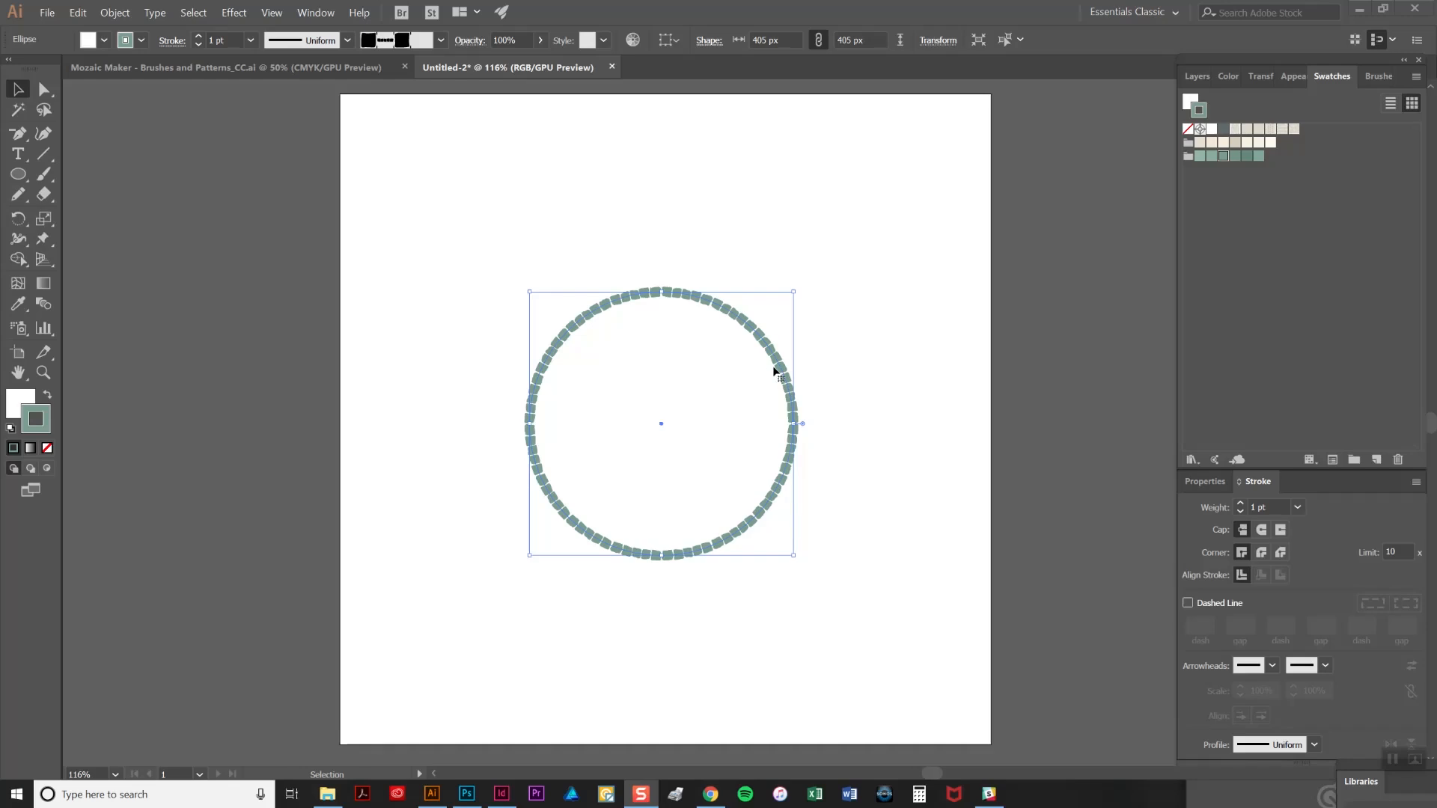
mouse_move(584, 86)
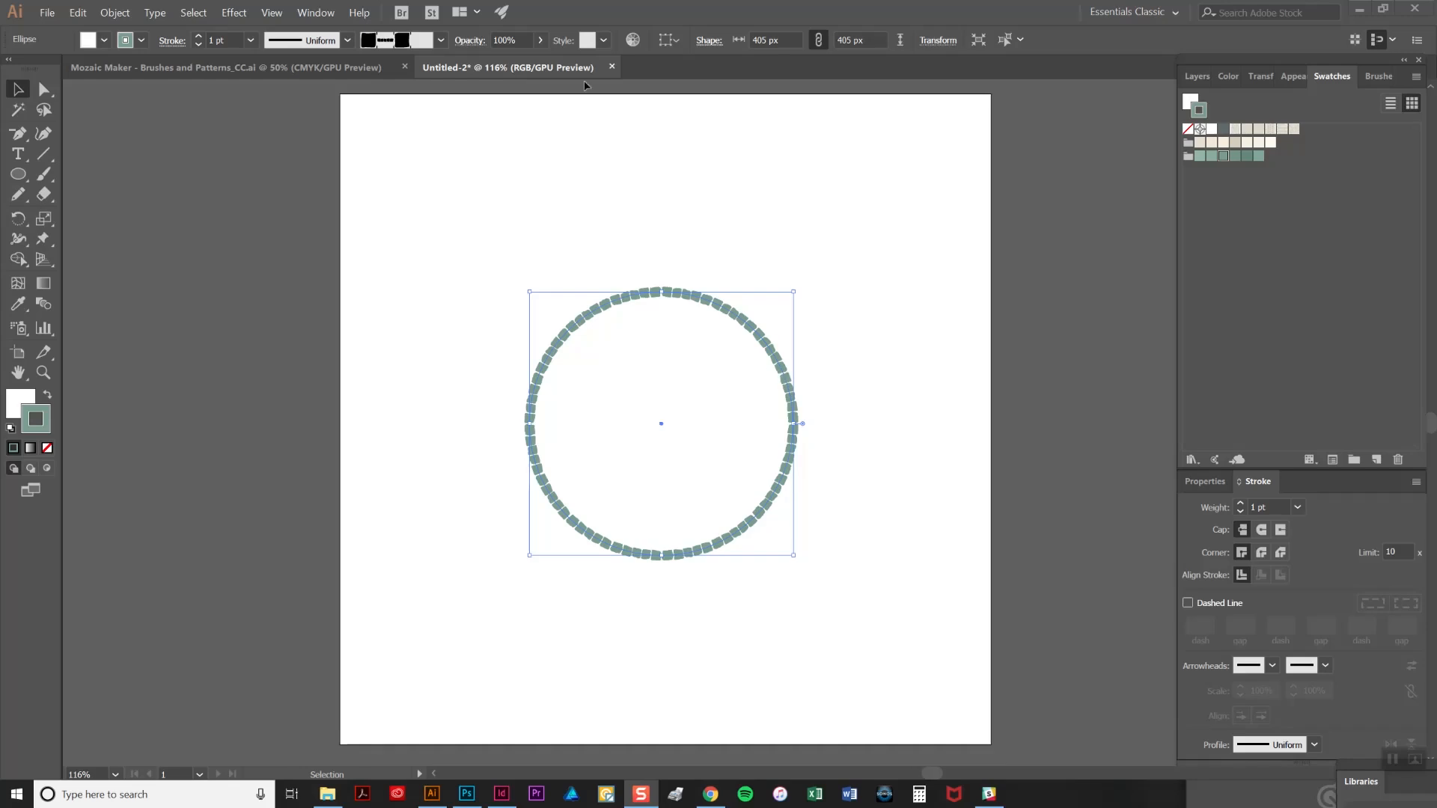
mouse_move(767, 449)
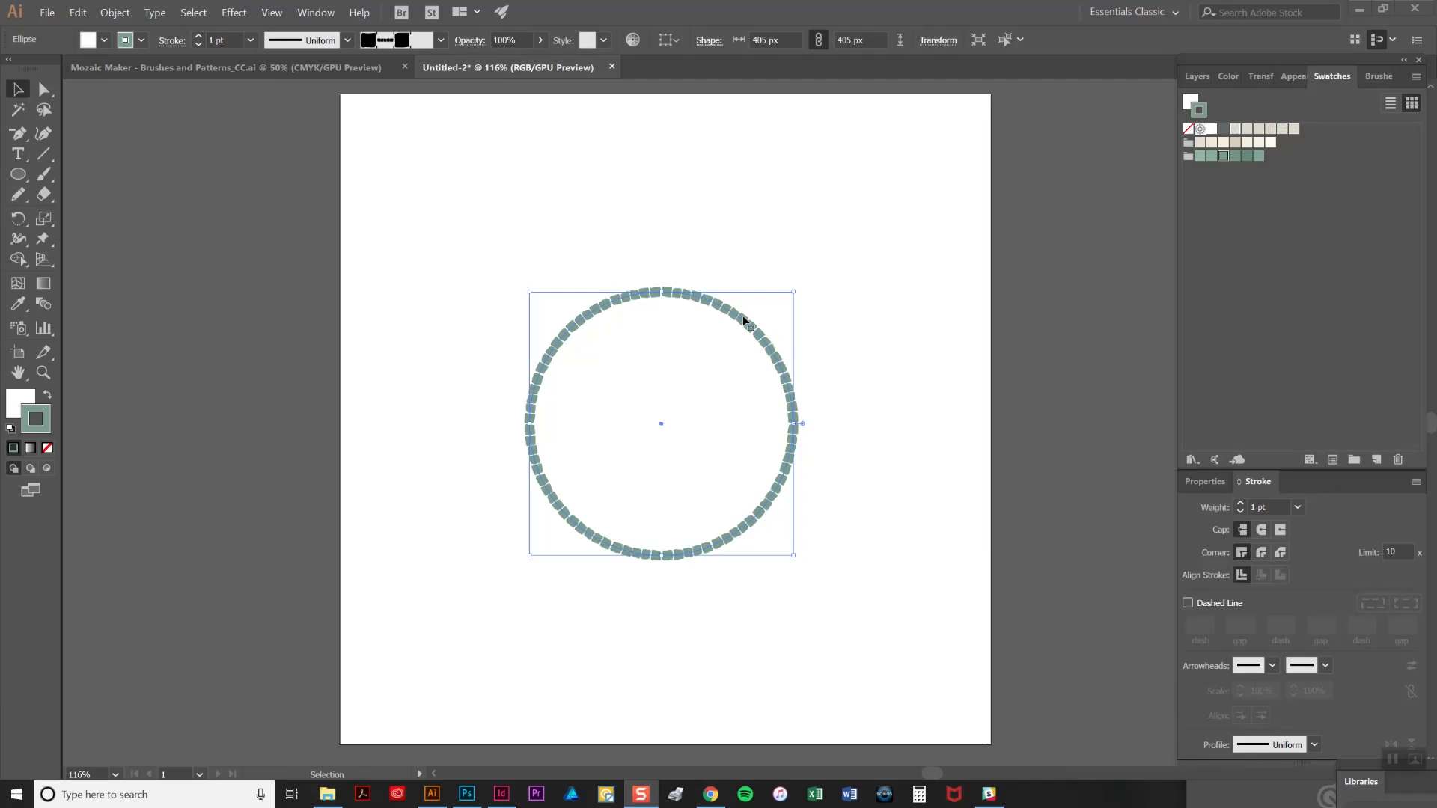
mouse_move(783, 362)
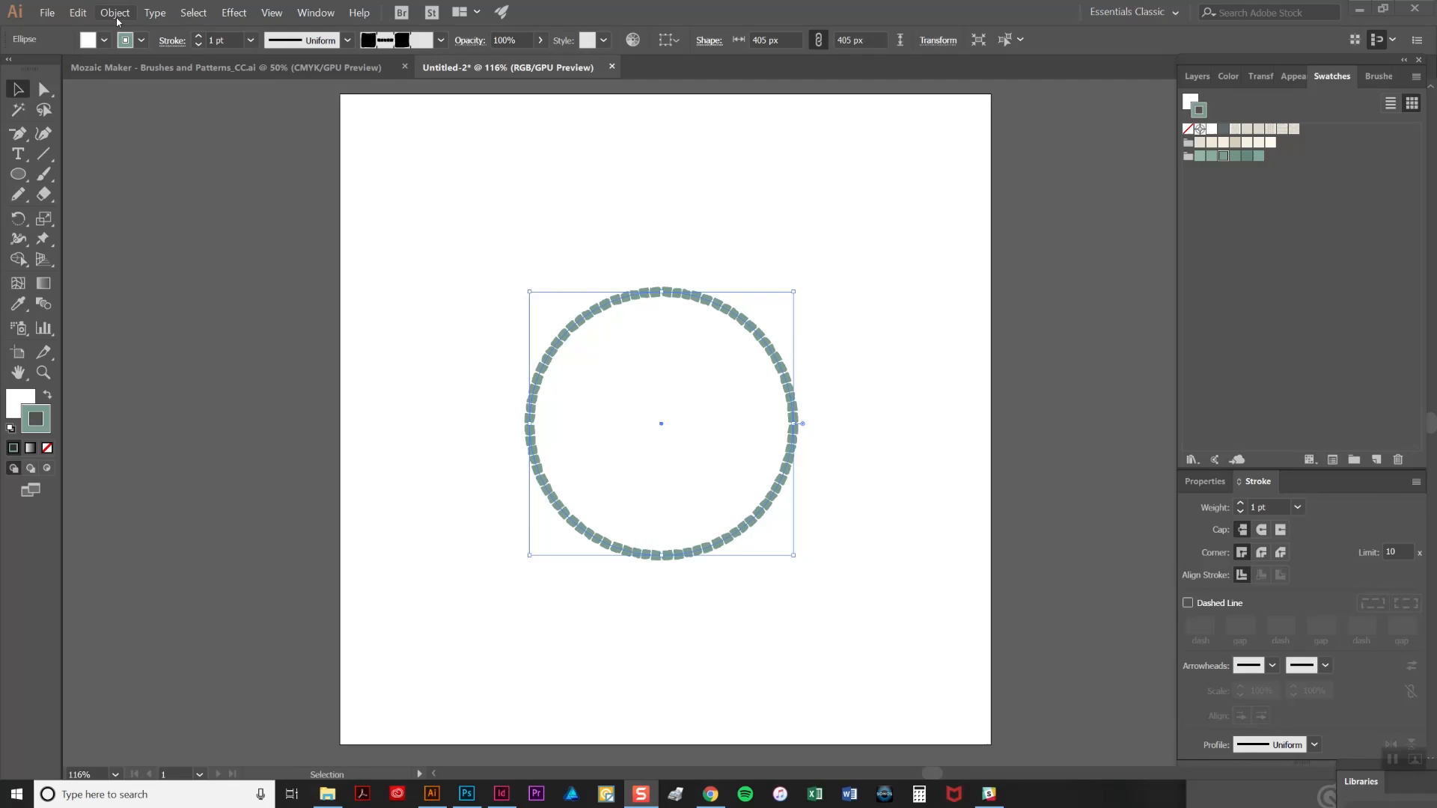
Offset the circle's path by -12 px with Preview on, adding an inset copy
click(114, 12)
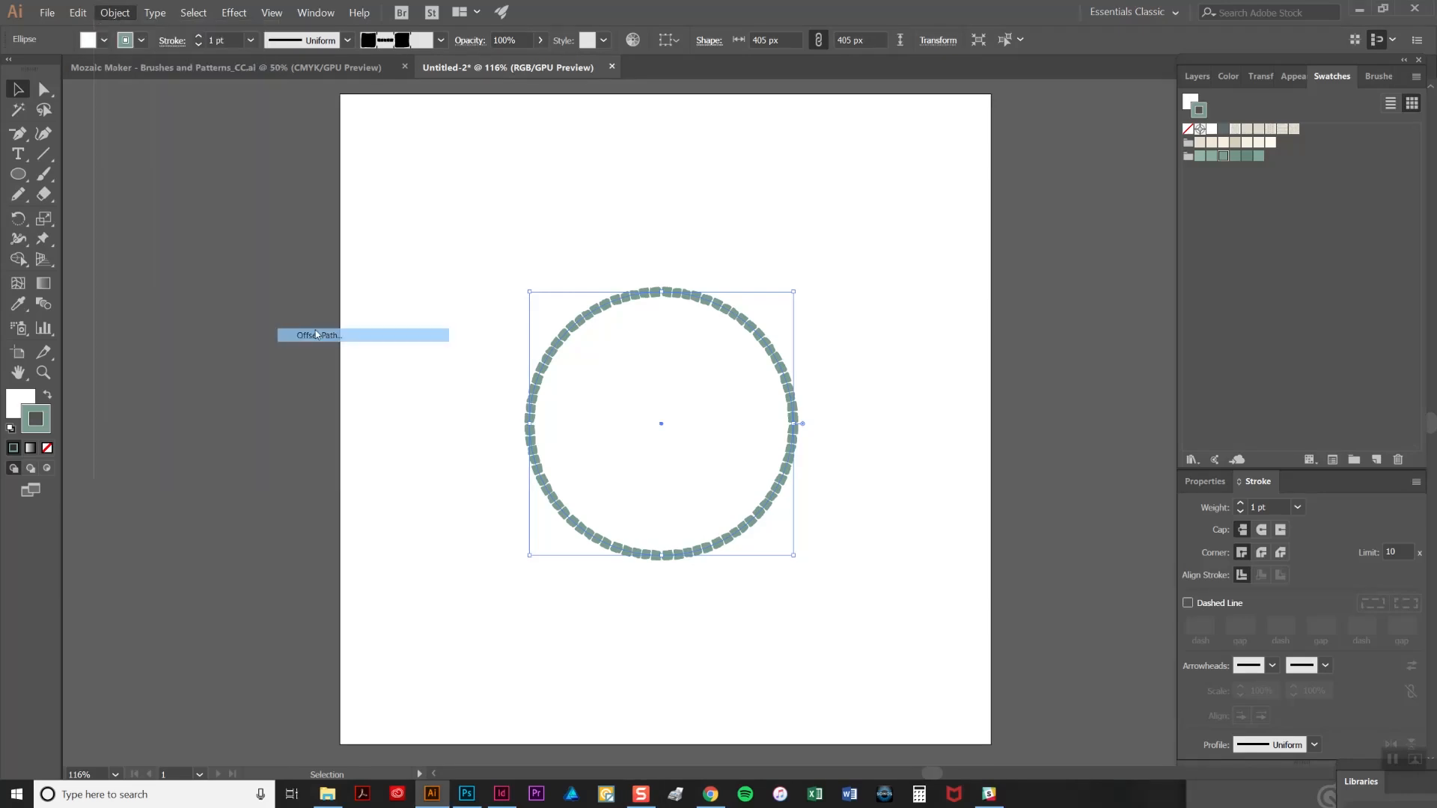
click(317, 335)
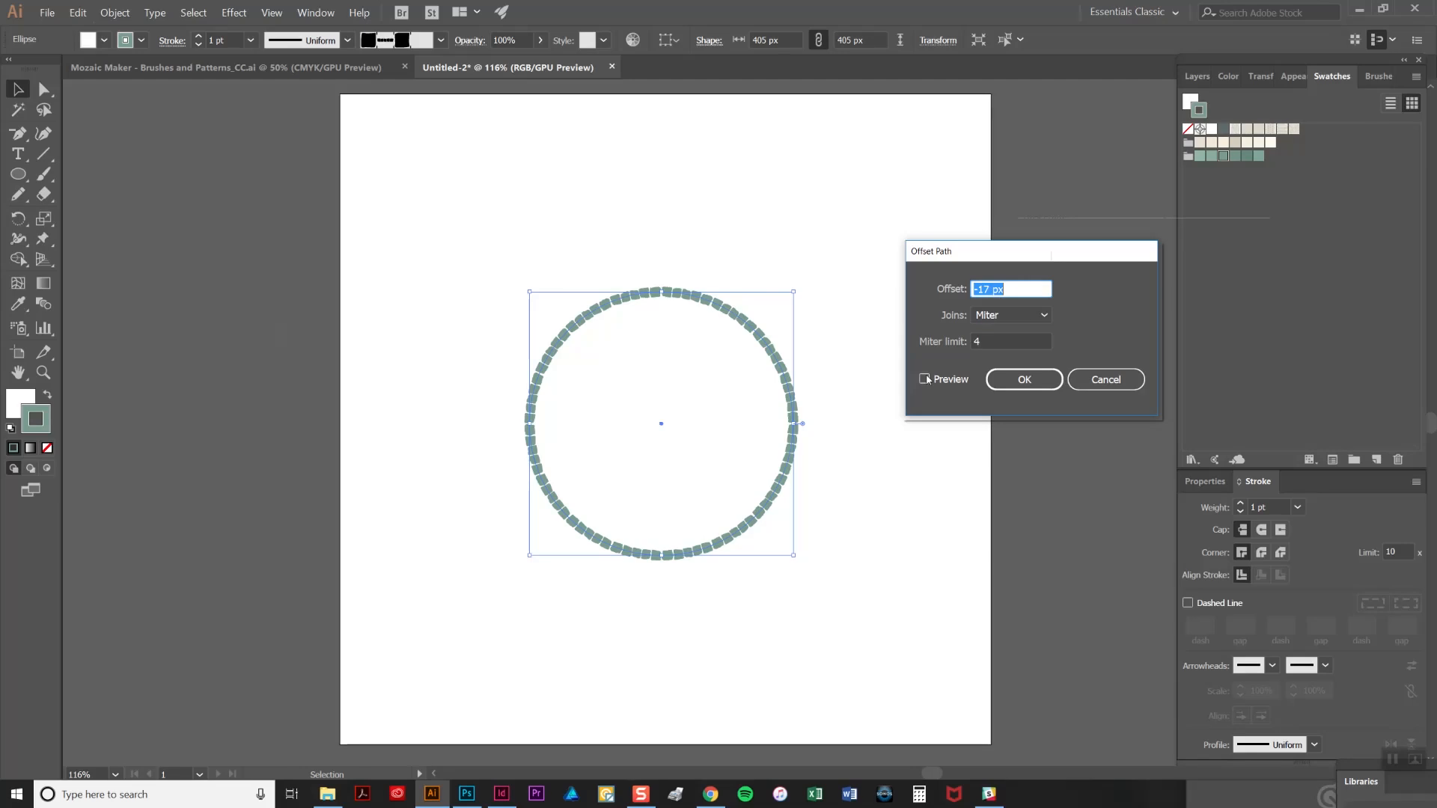
click(924, 380)
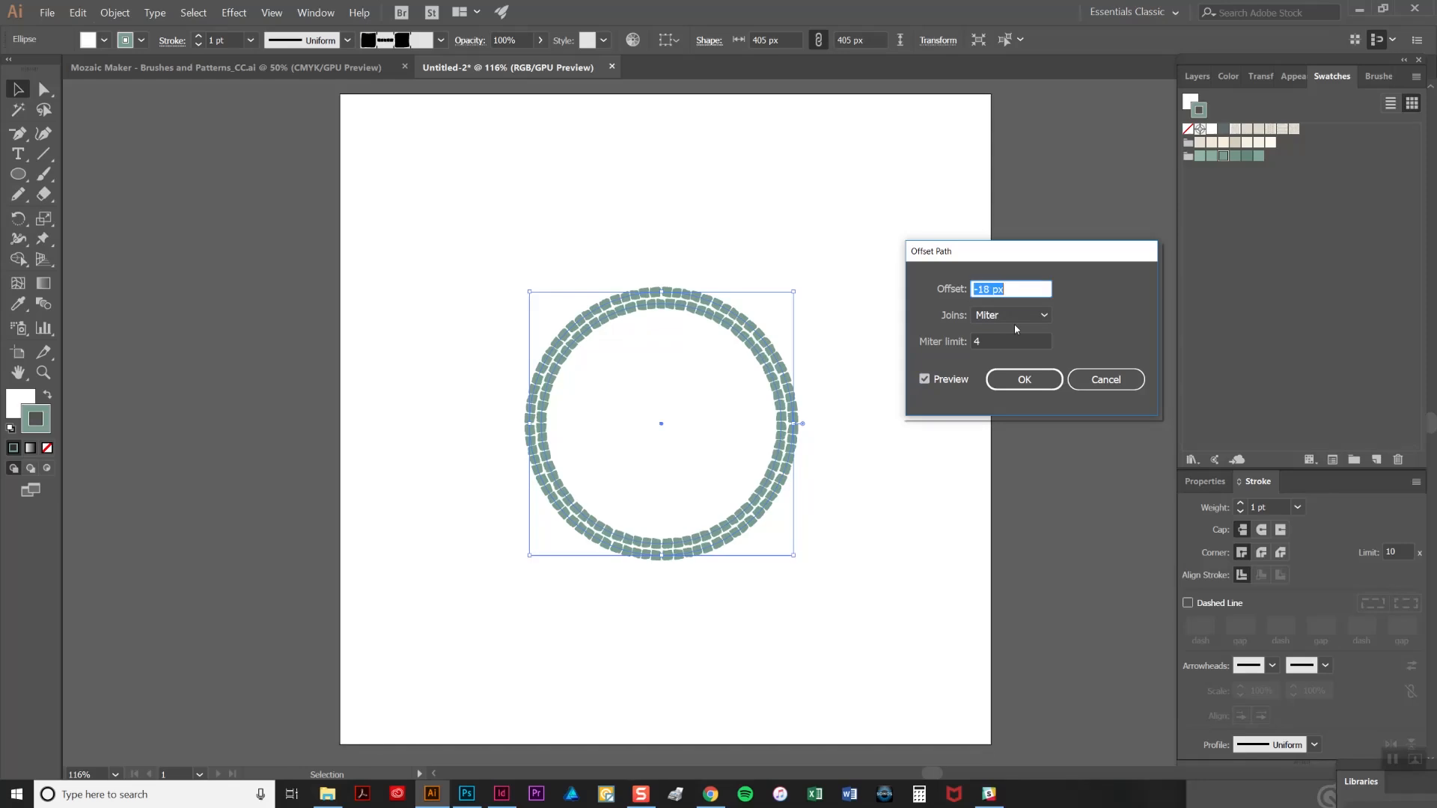
text(-12 px)
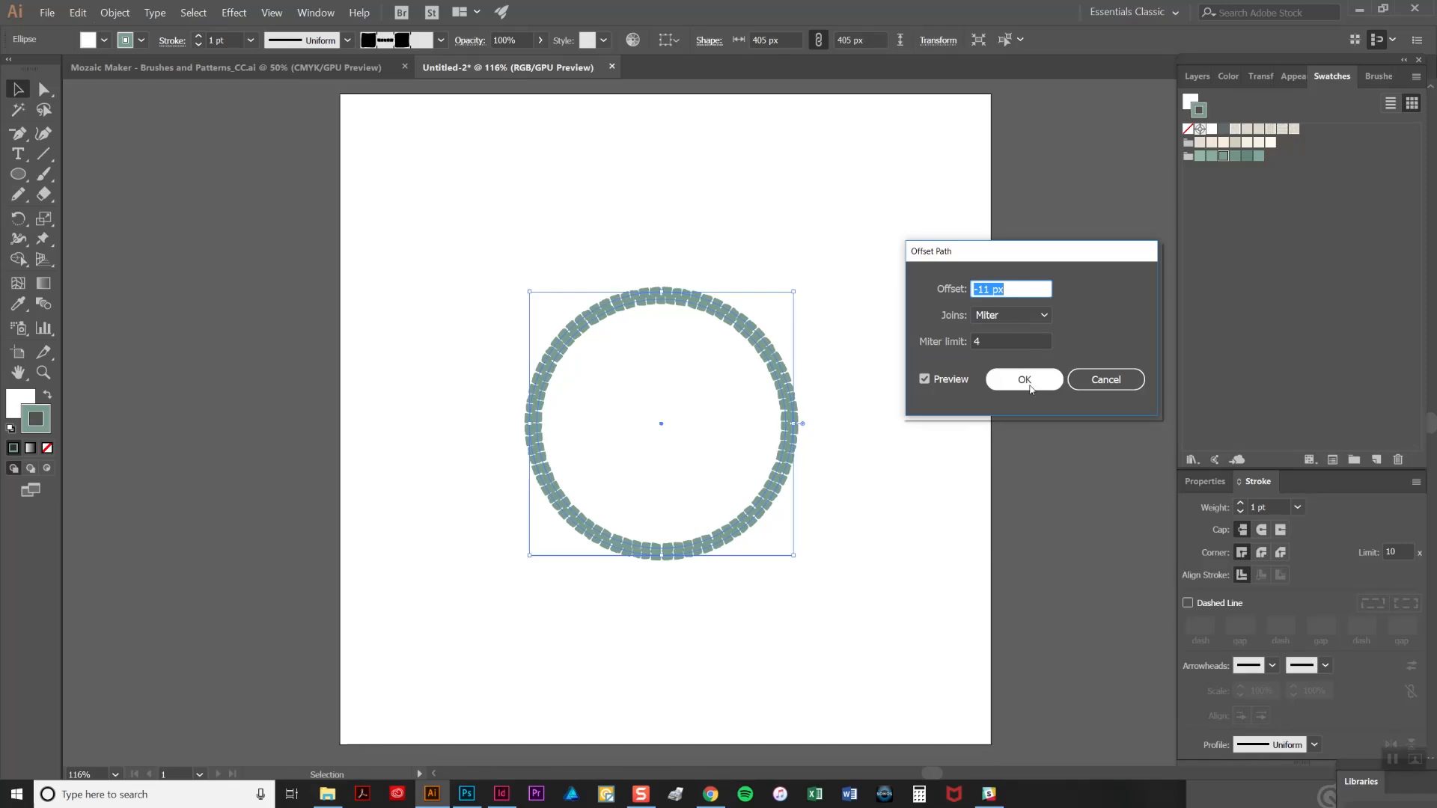
click(1024, 379)
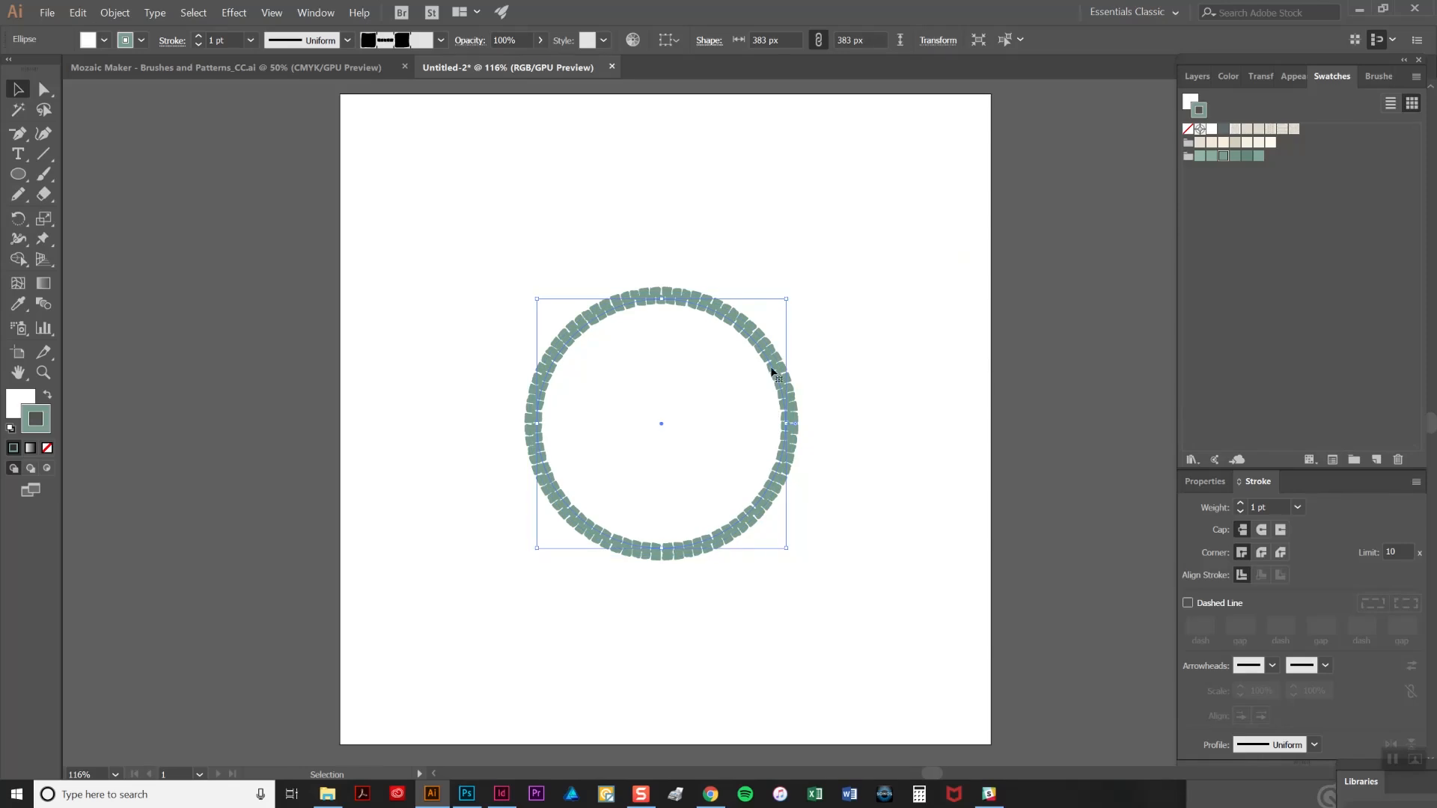
mouse_move(758, 351)
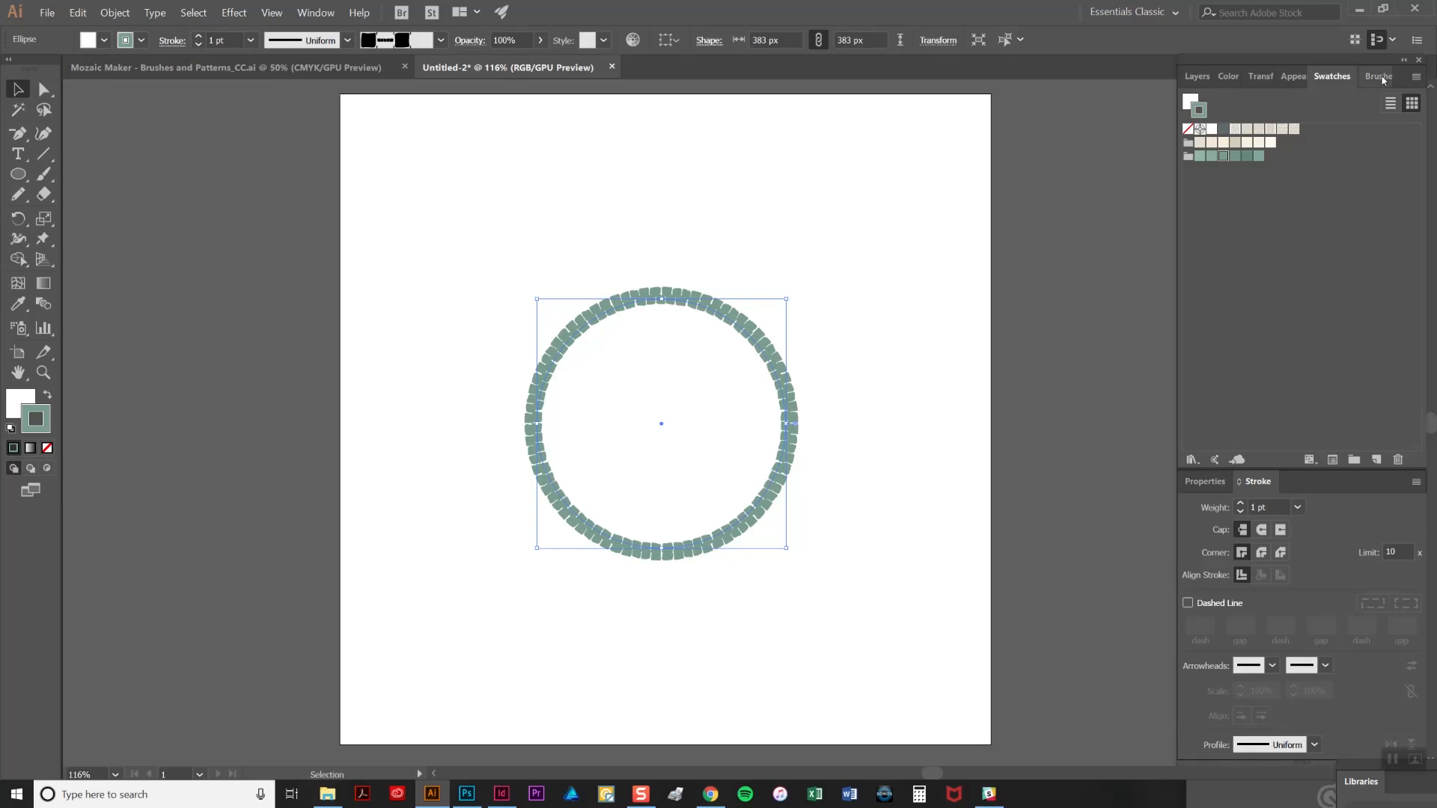
Give the inner circle a plain basic brush stroke and make its fill active
click(1376, 76)
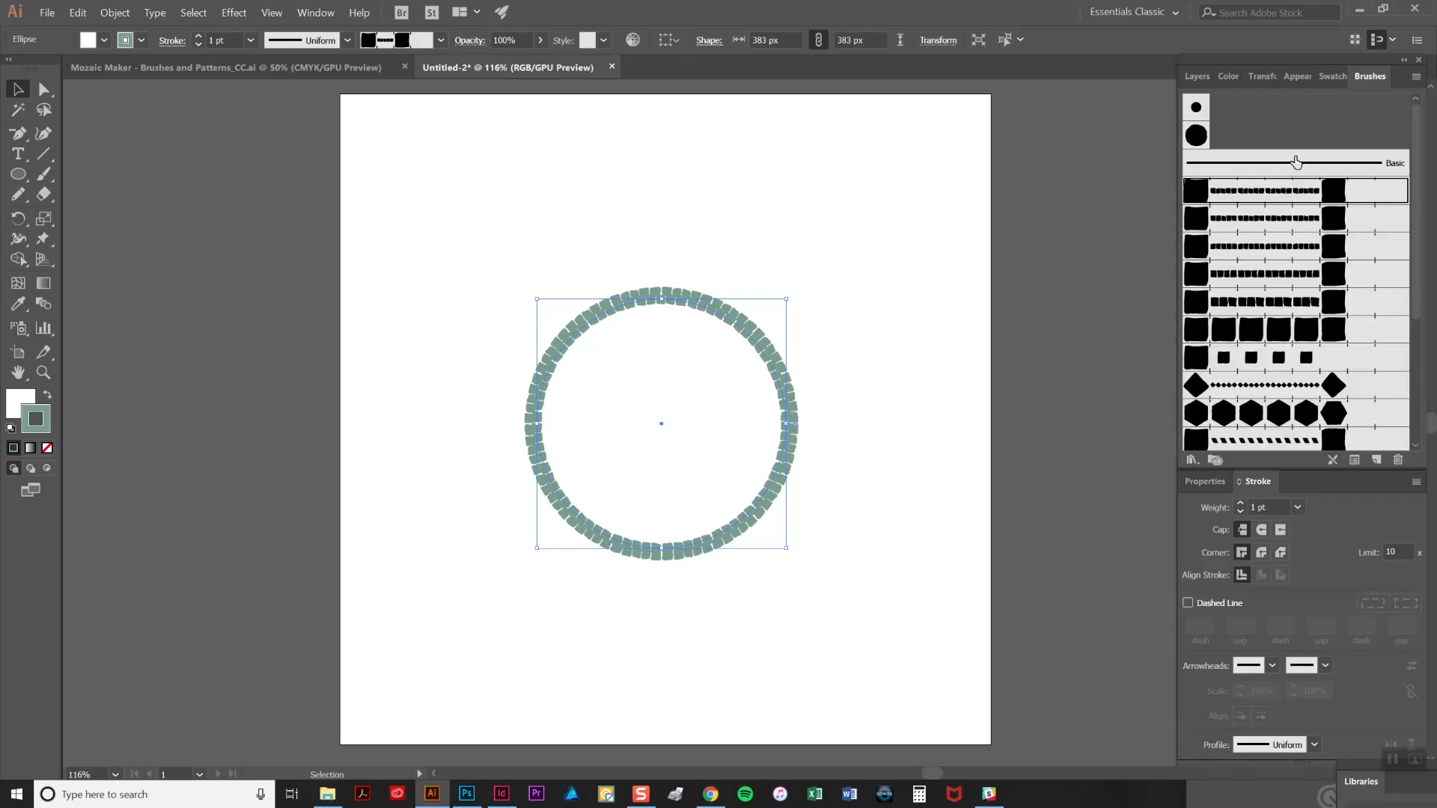
click(1195, 107)
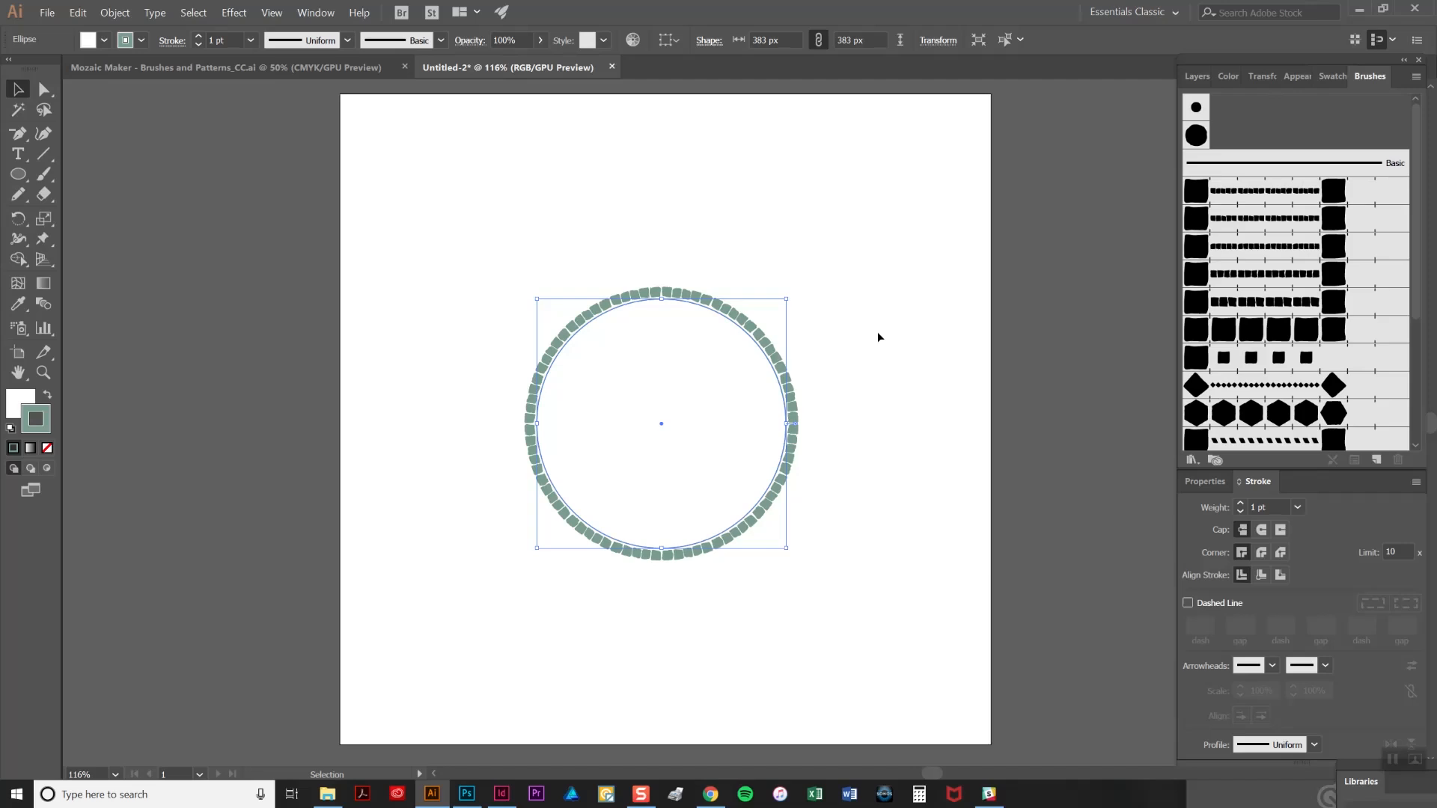
mouse_move(47, 448)
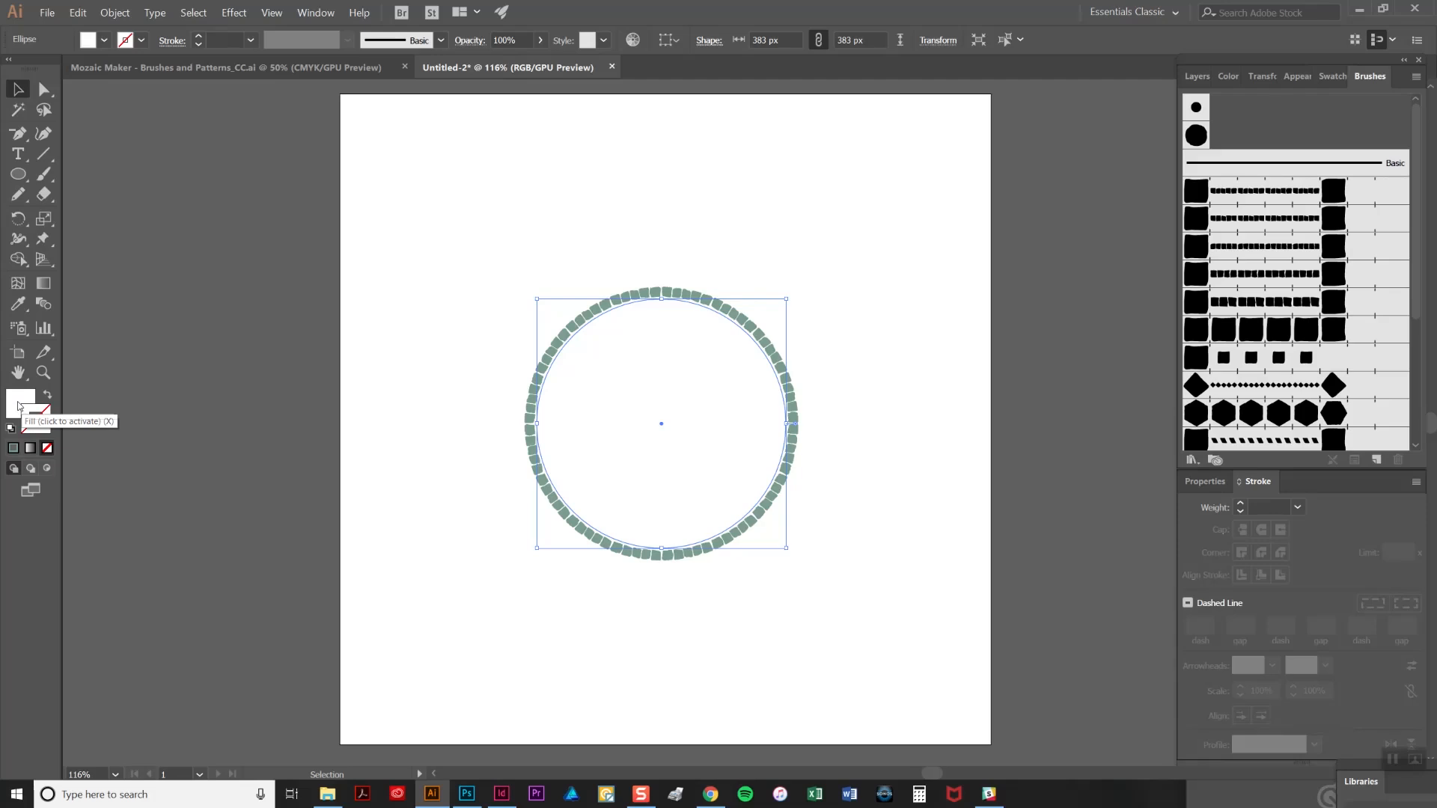
click(1228, 76)
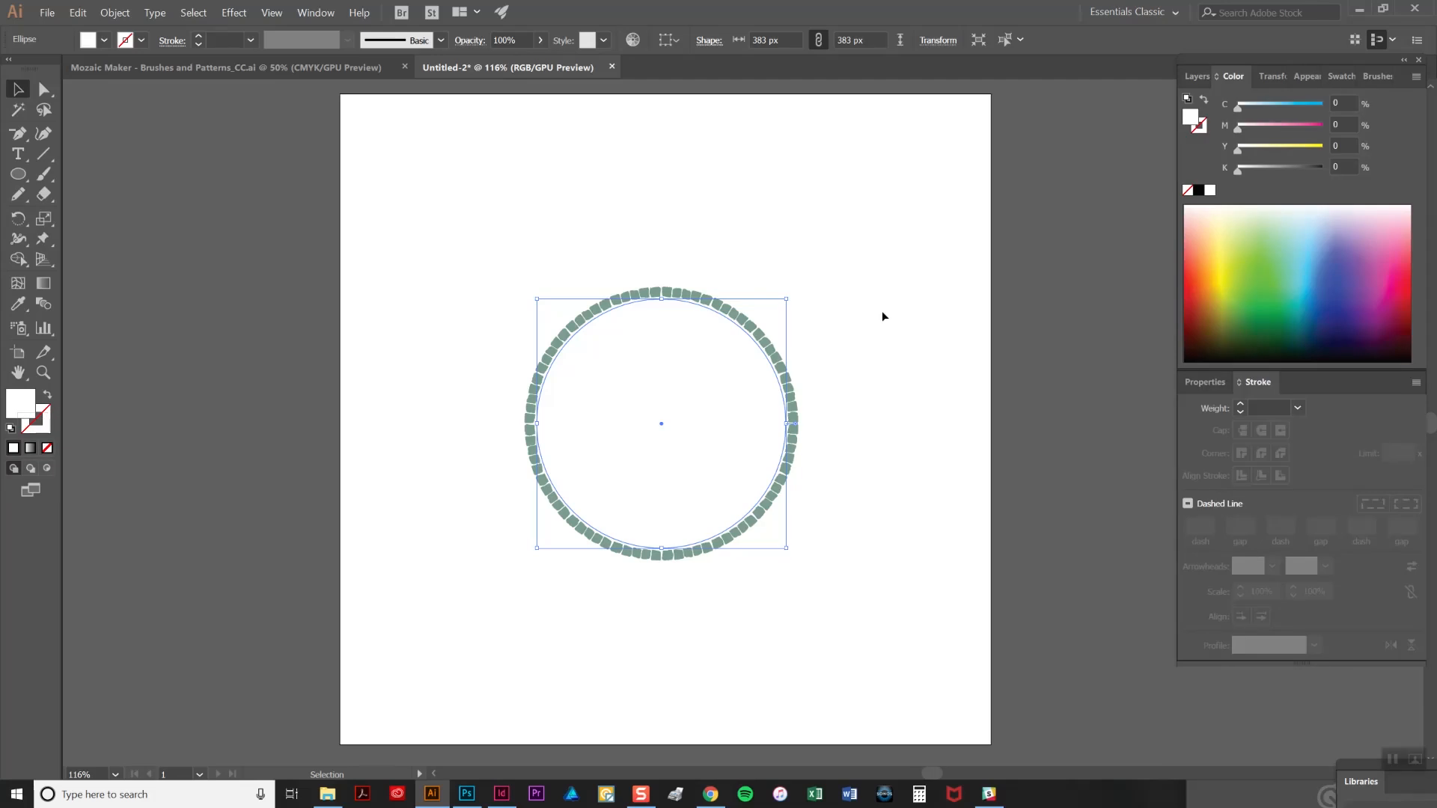
mouse_move(624, 323)
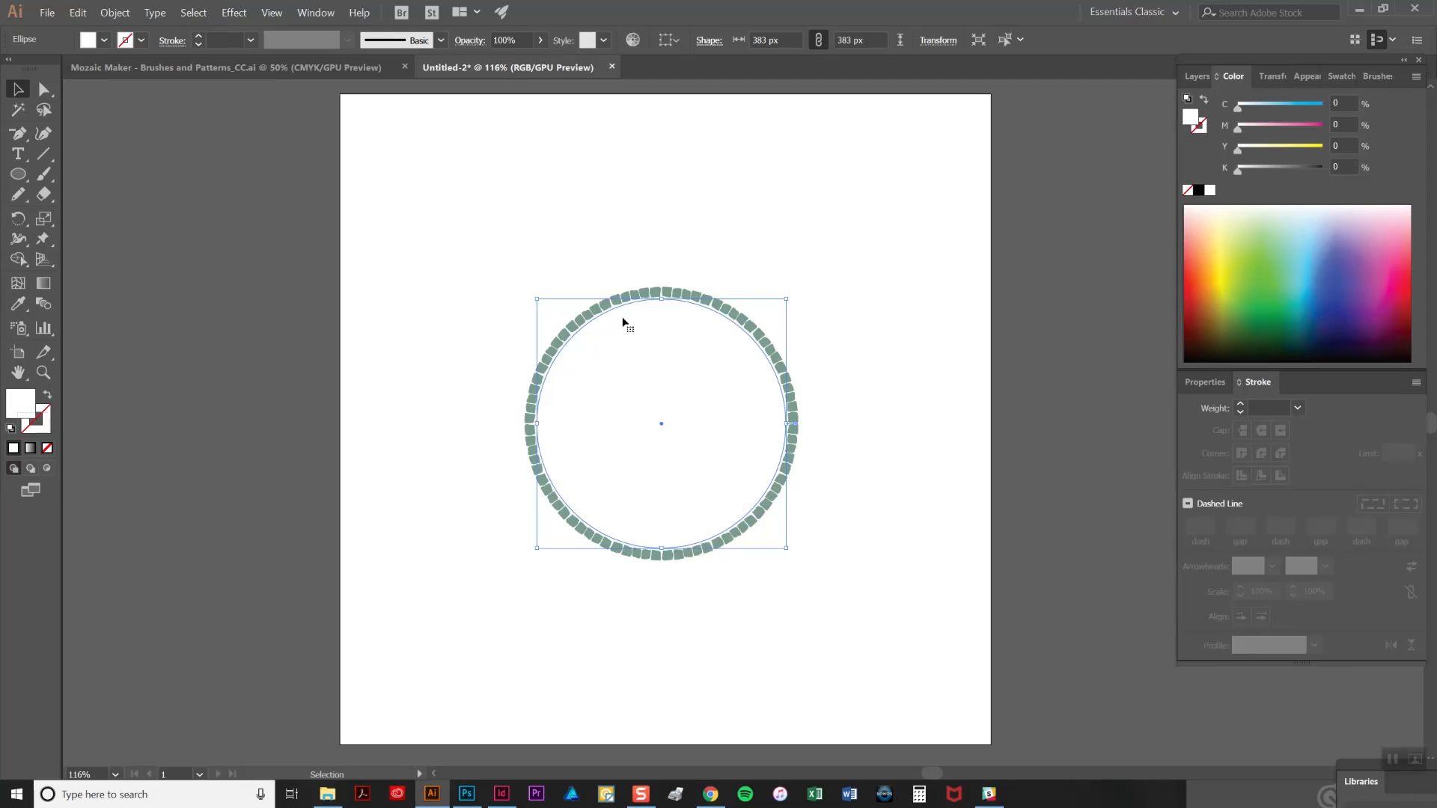
mouse_move(654, 428)
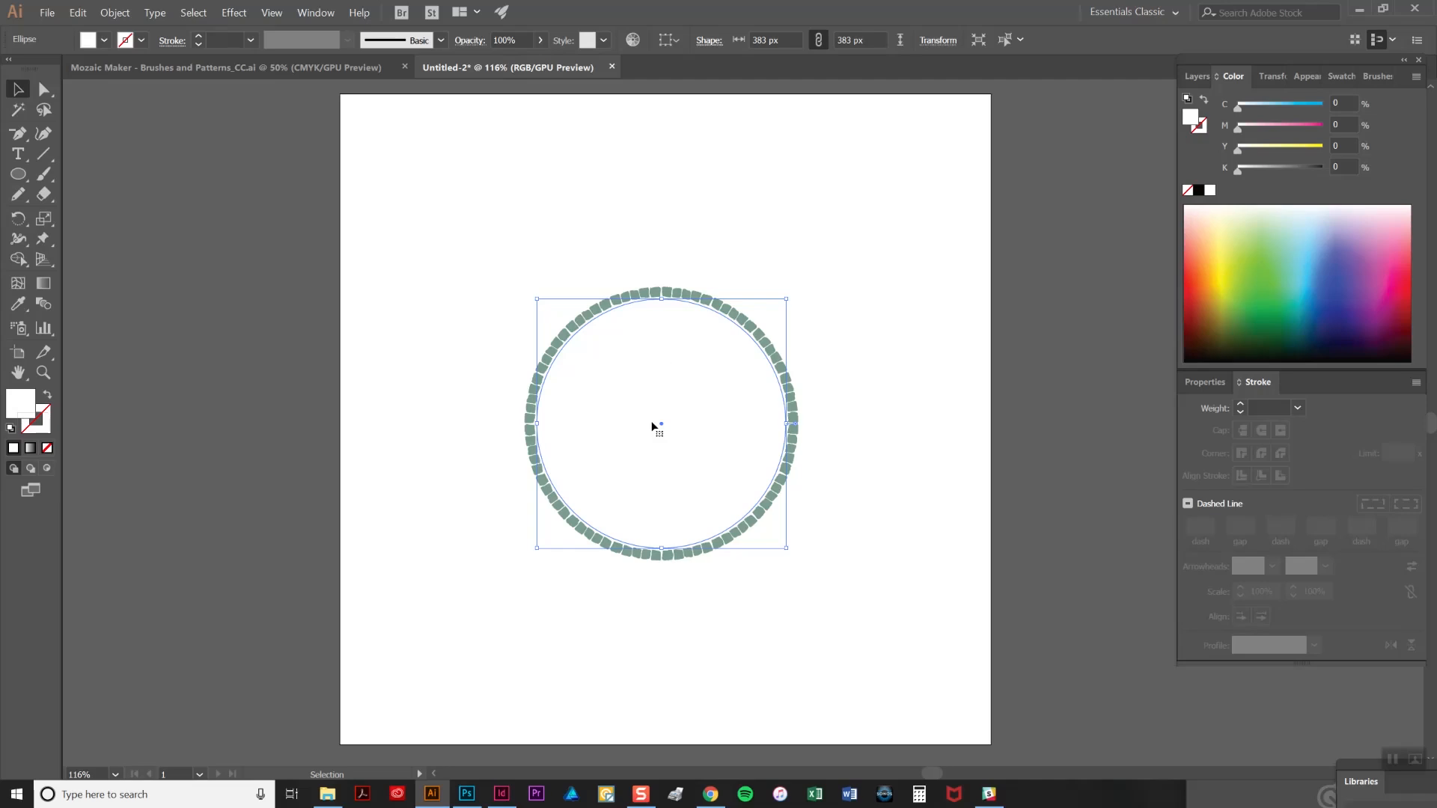
Try the wavy, herringbone and fan-shaped mosaic pattern swatches as the inner fill
click(1330, 77)
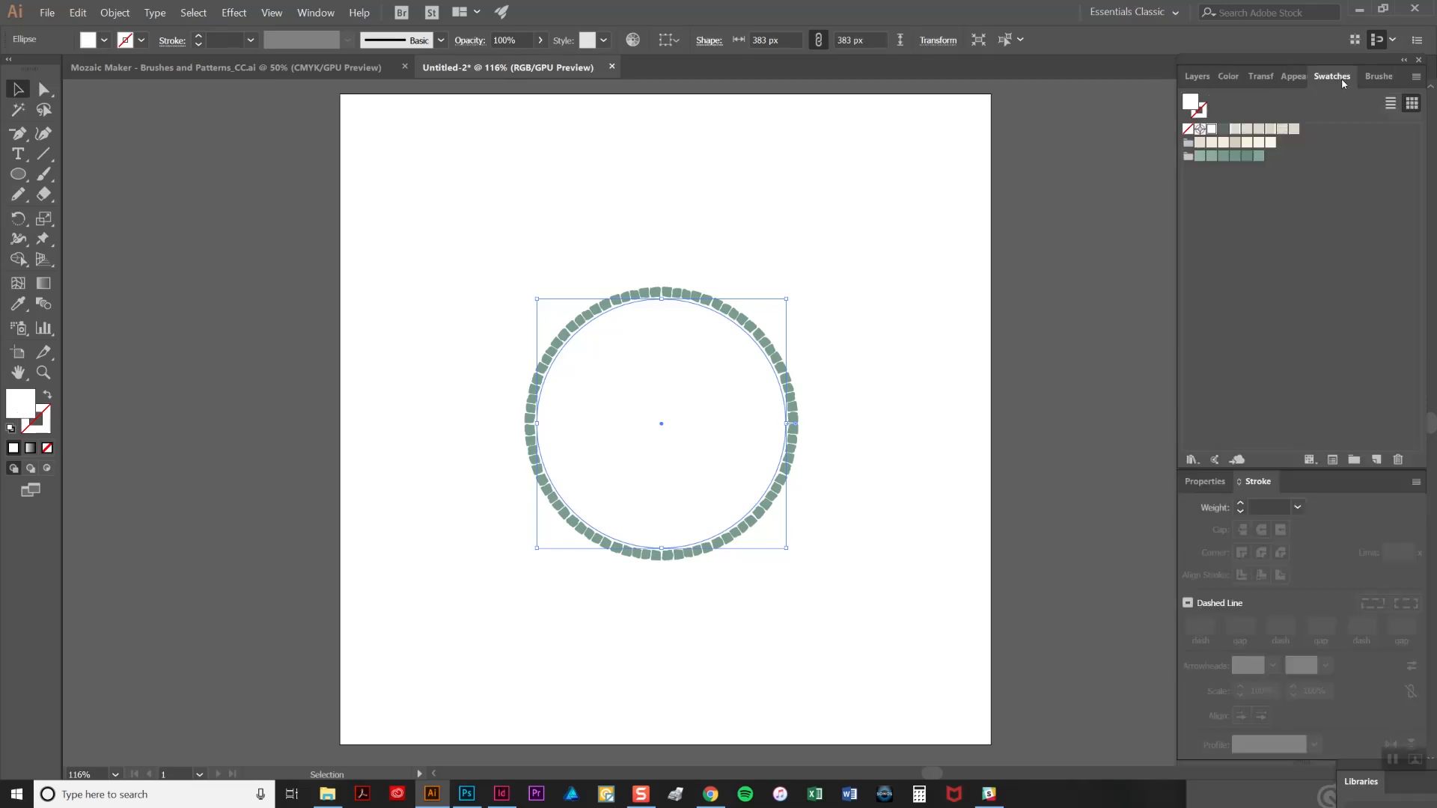
mouse_move(1232, 133)
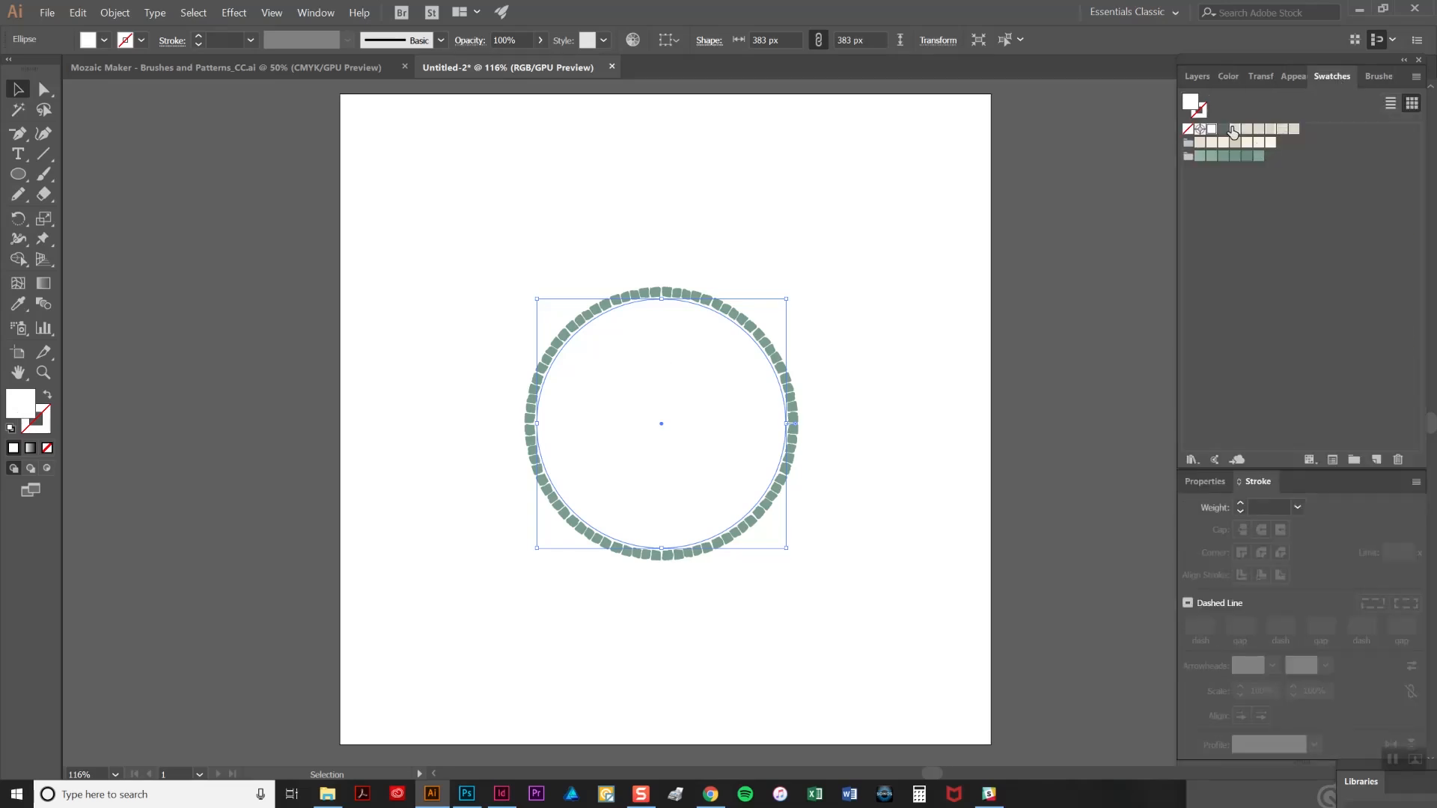
click(1234, 128)
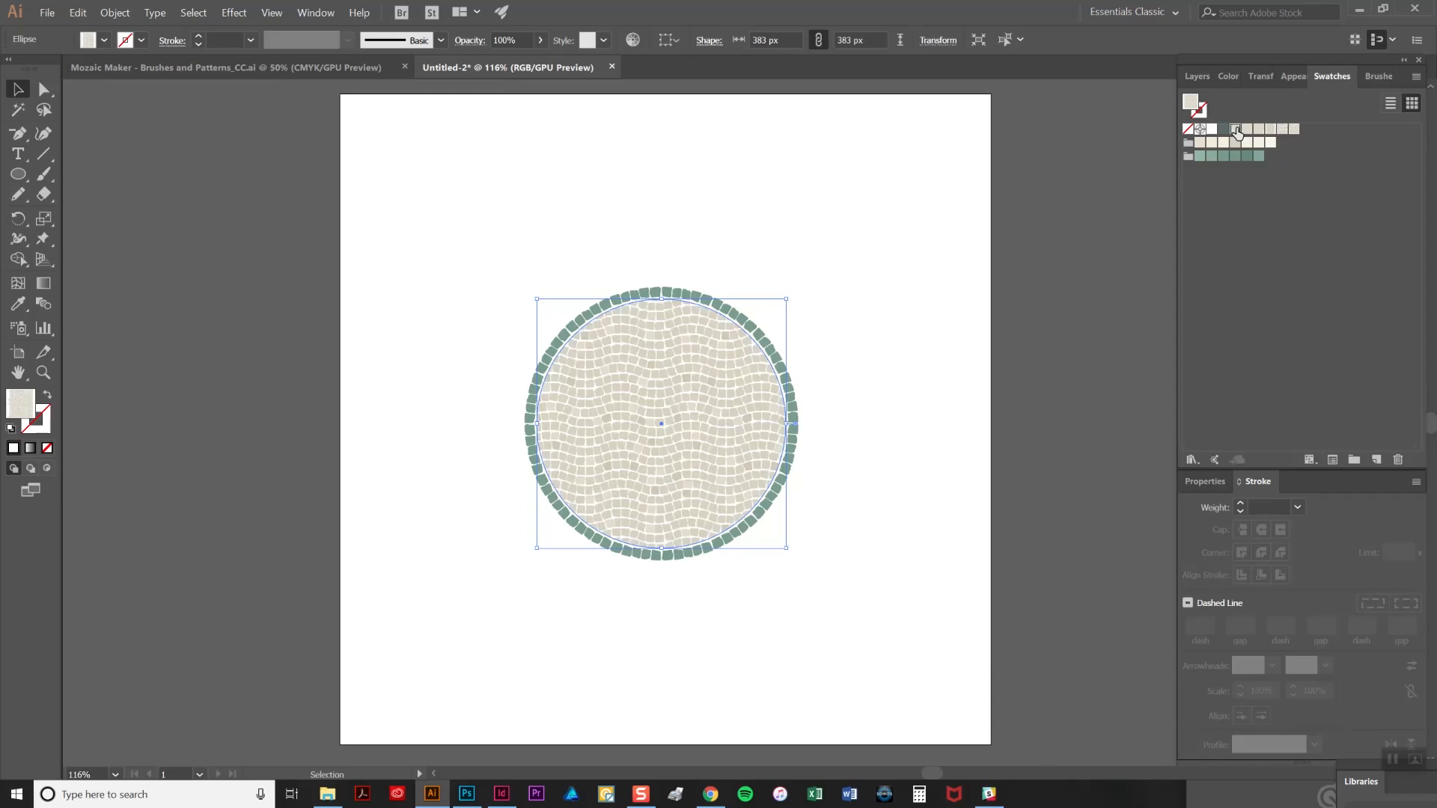
click(1235, 130)
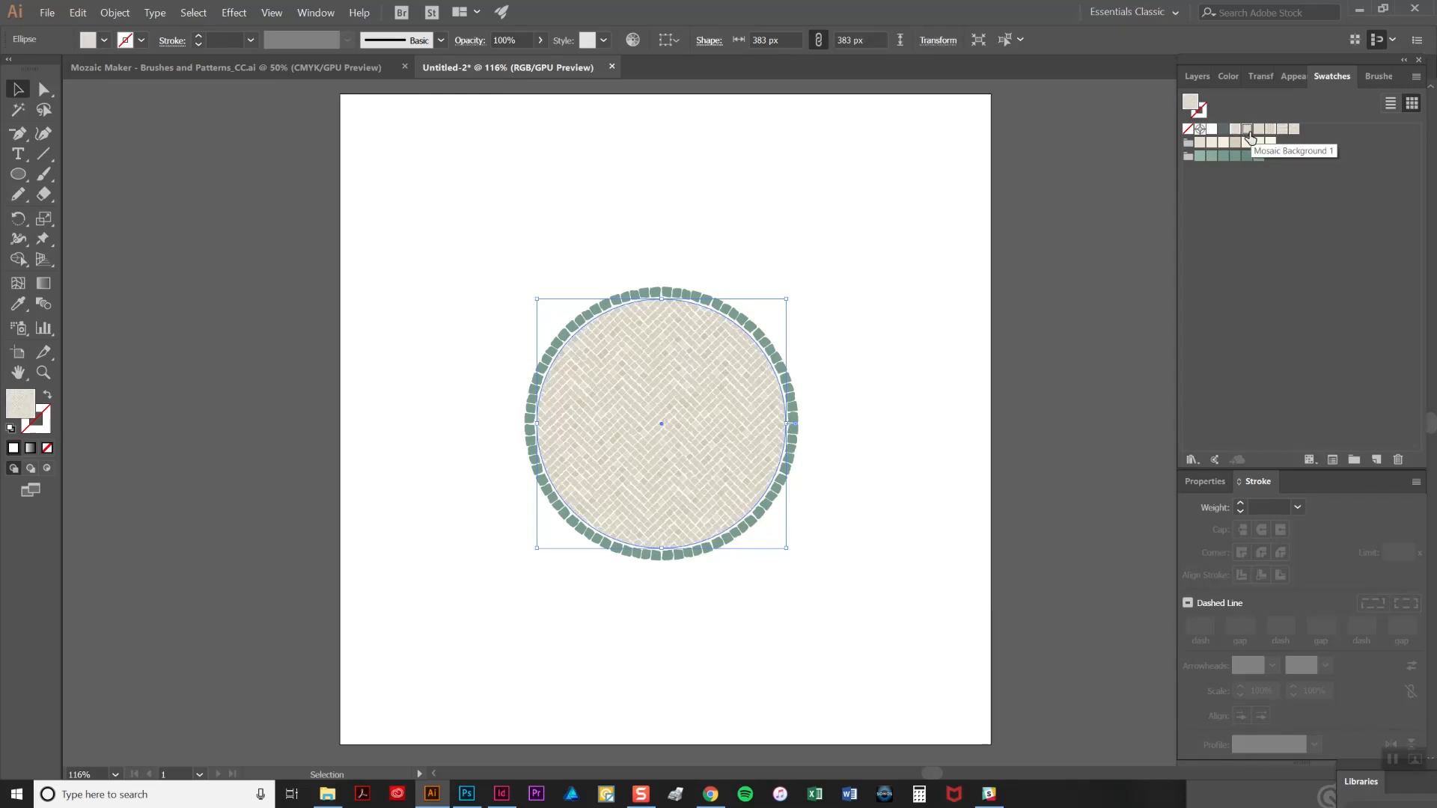
click(1274, 130)
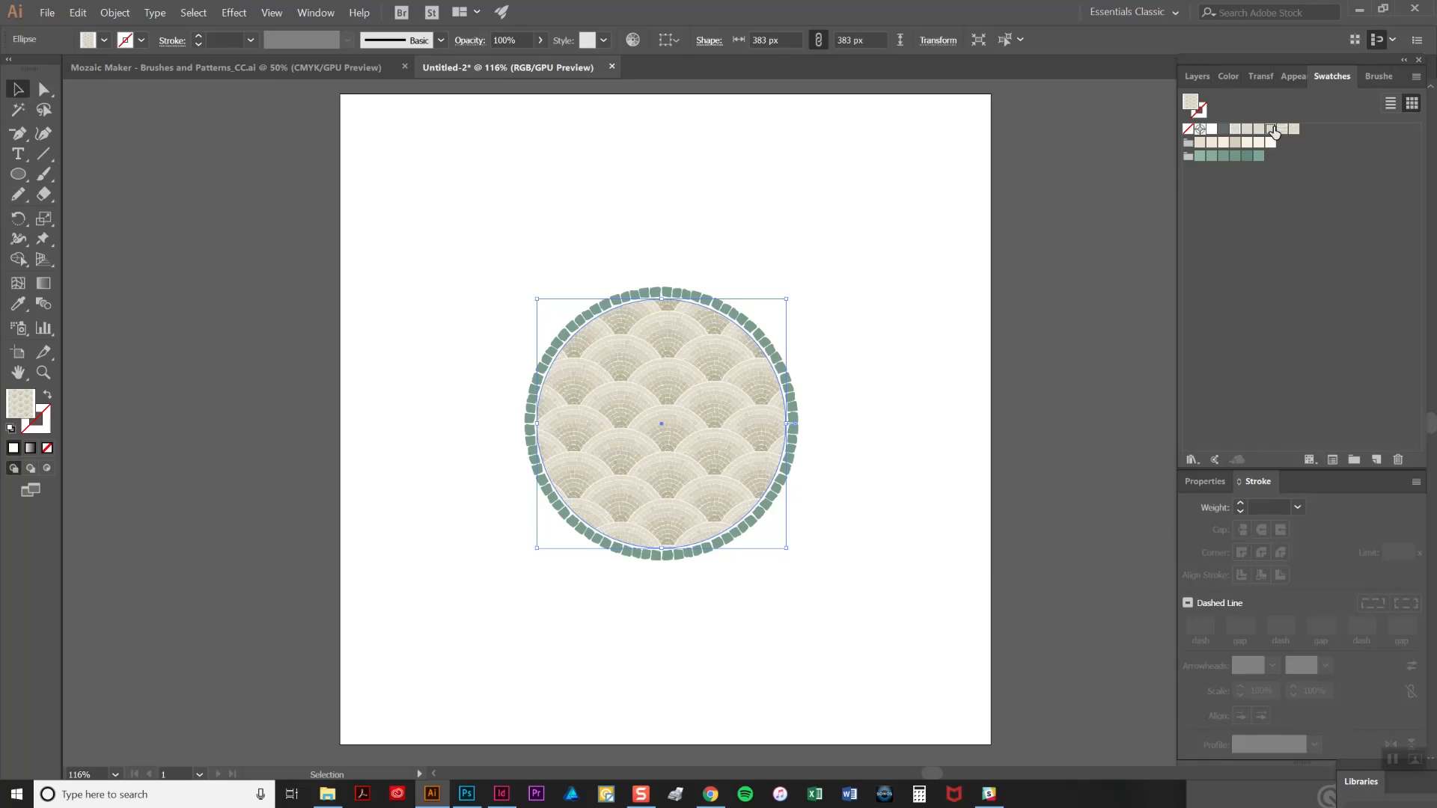
click(1294, 128)
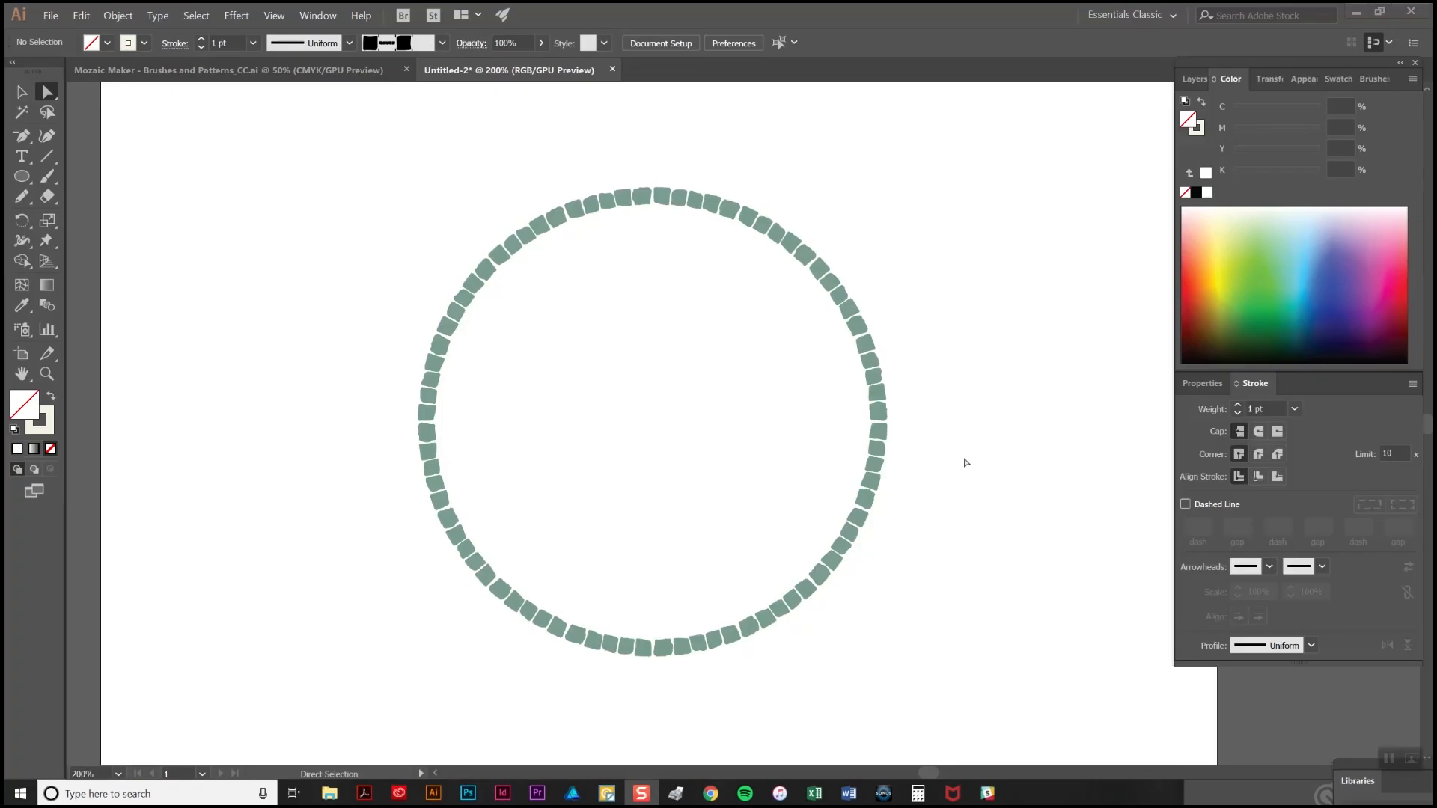
mouse_move(963, 460)
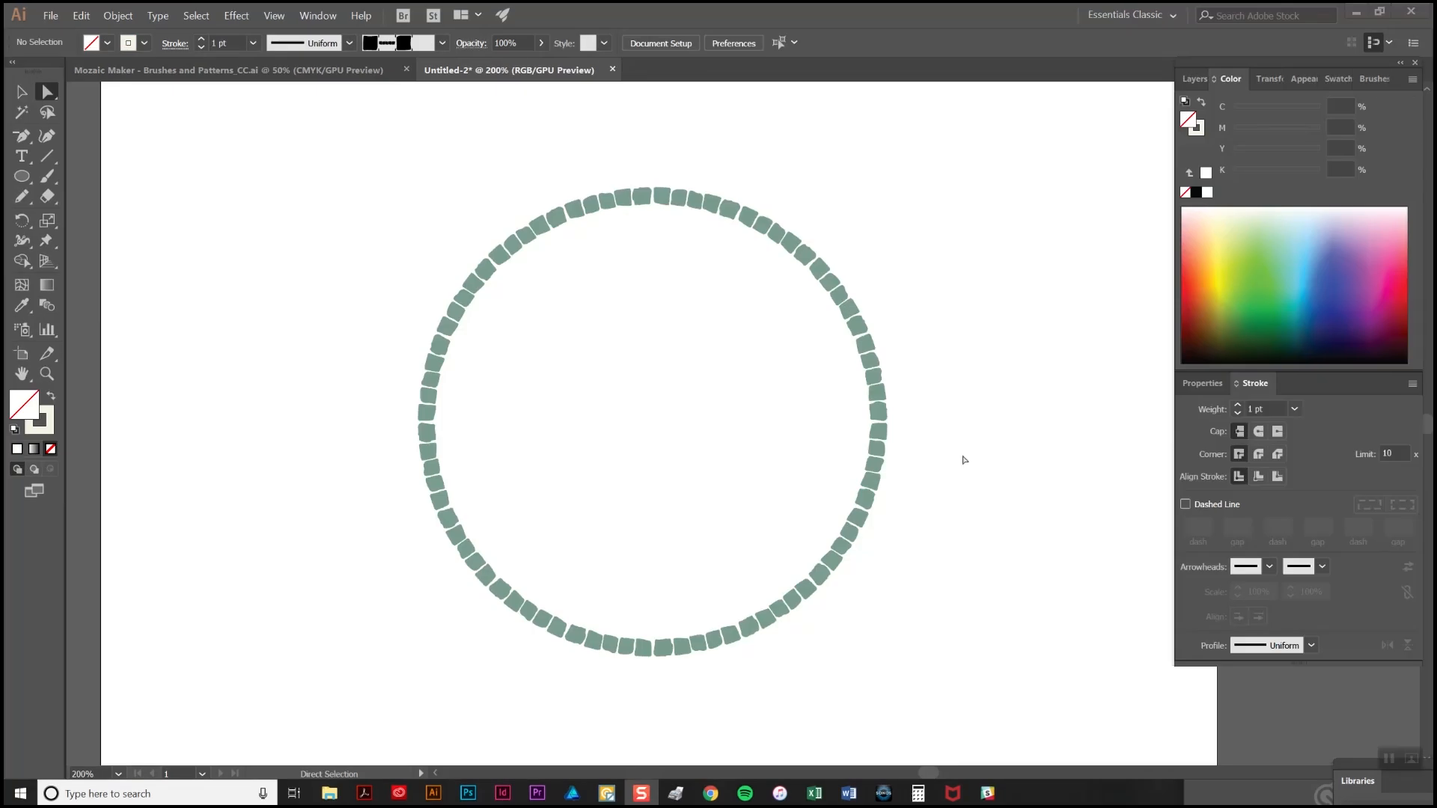
mouse_move(934, 447)
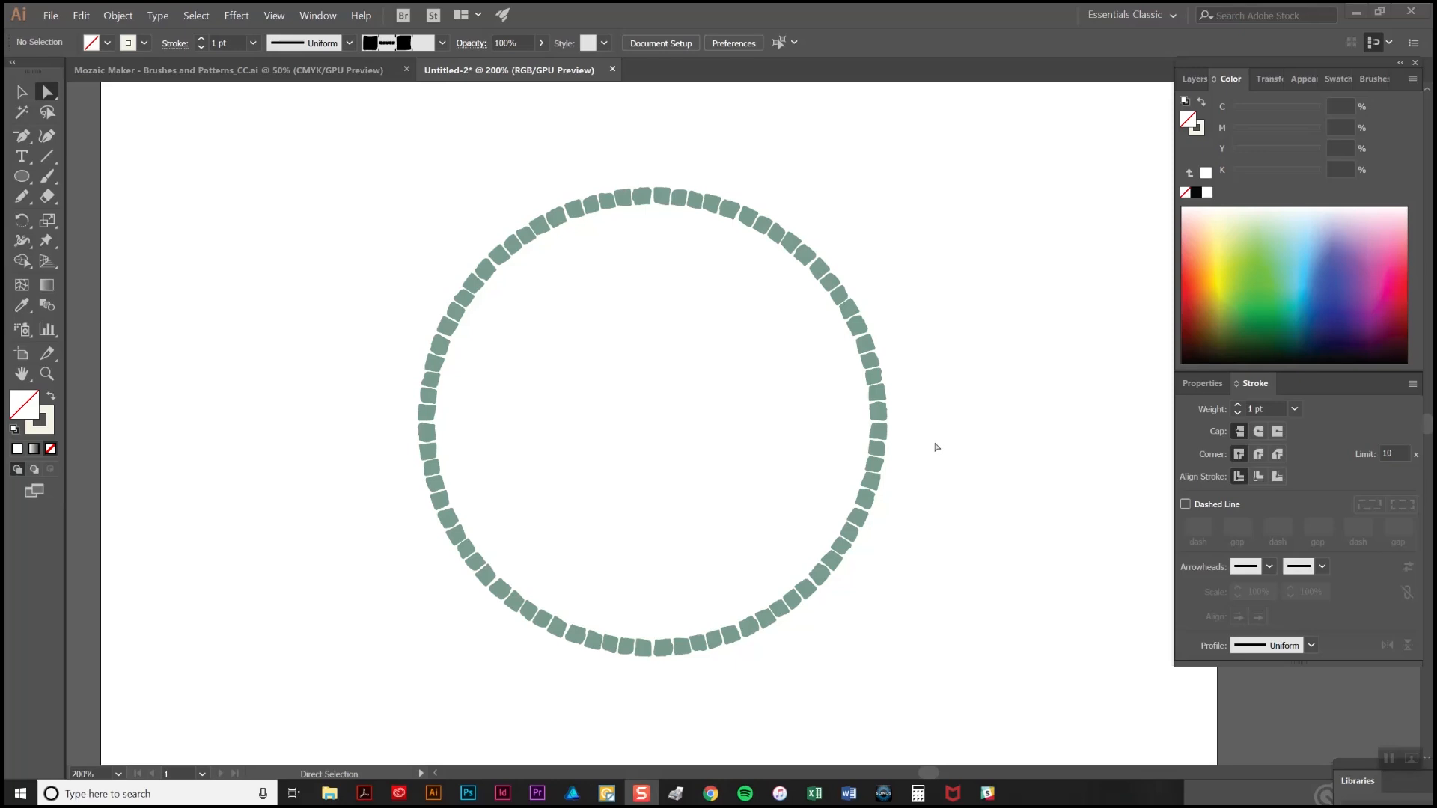
mouse_move(859, 300)
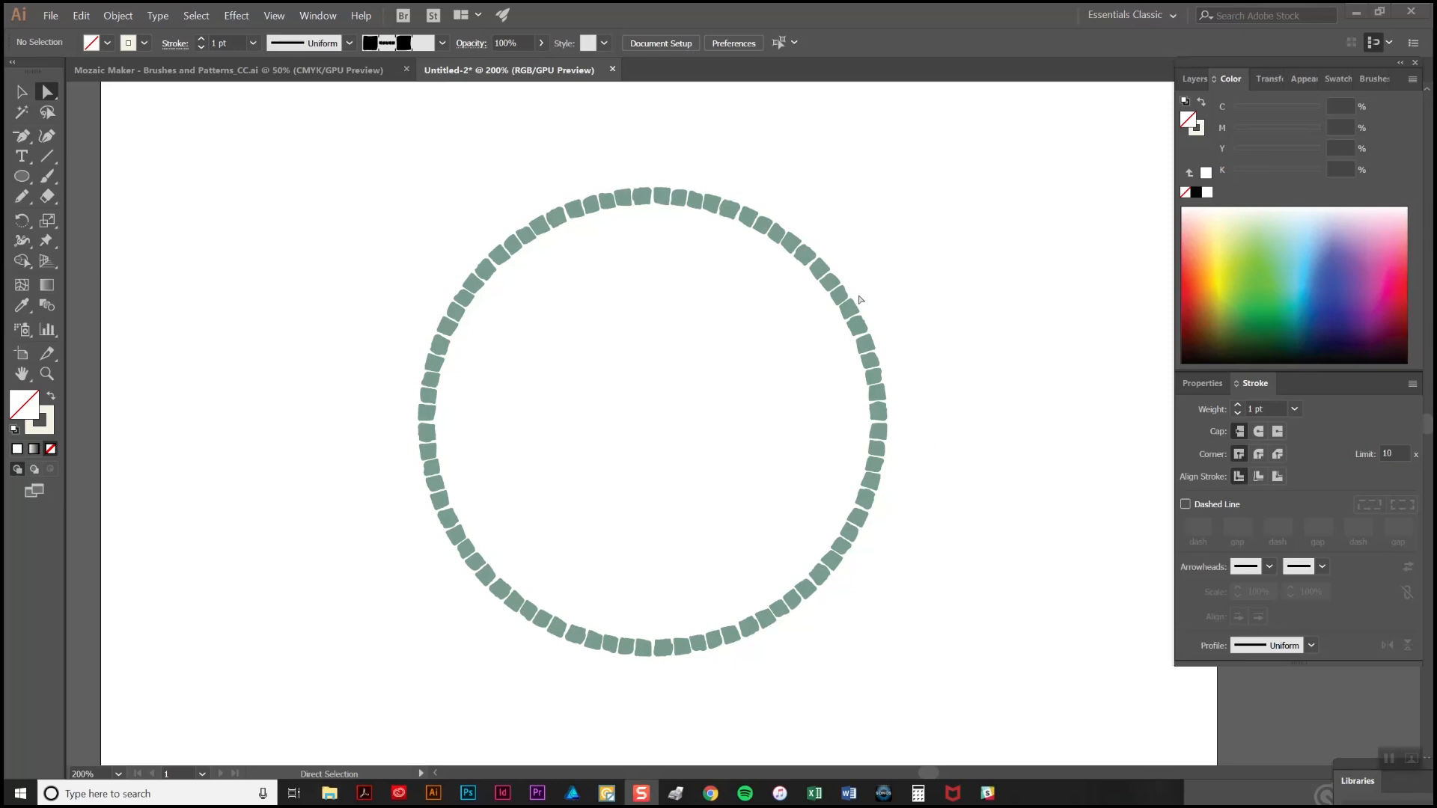
mouse_move(105, 202)
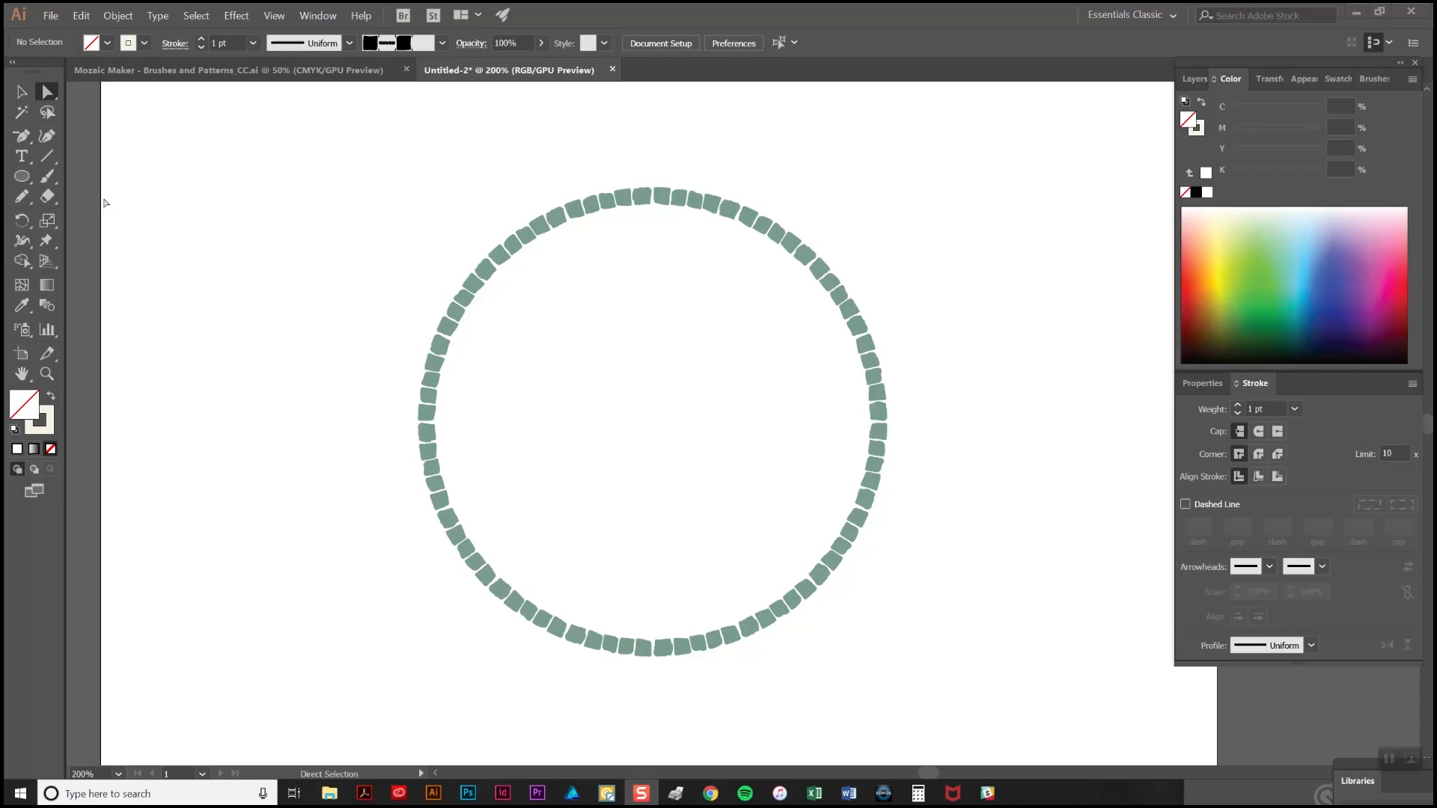
Draw a horizontal line across the ring's middle and apply the cream tile brush
click(47, 156)
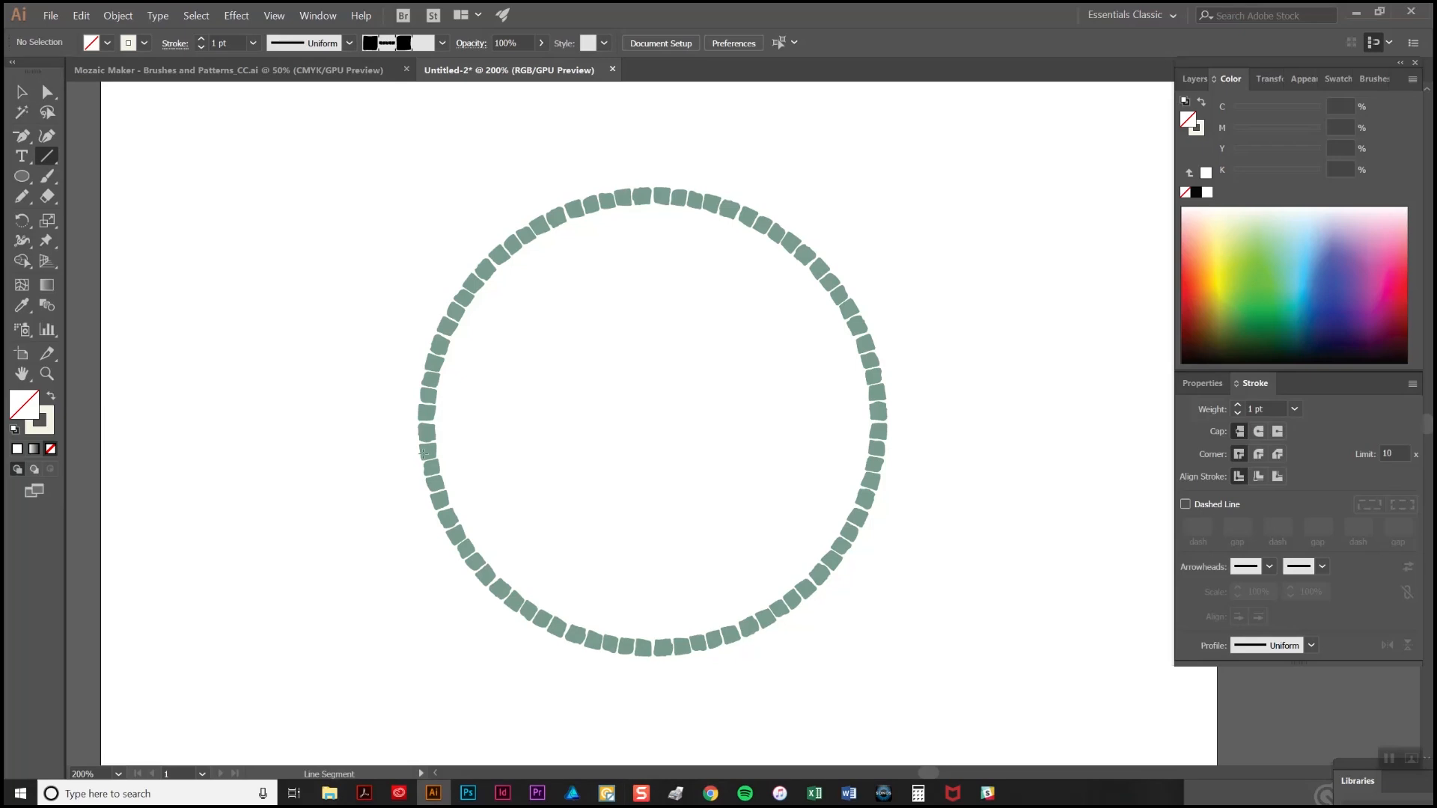
mouse_move(453, 428)
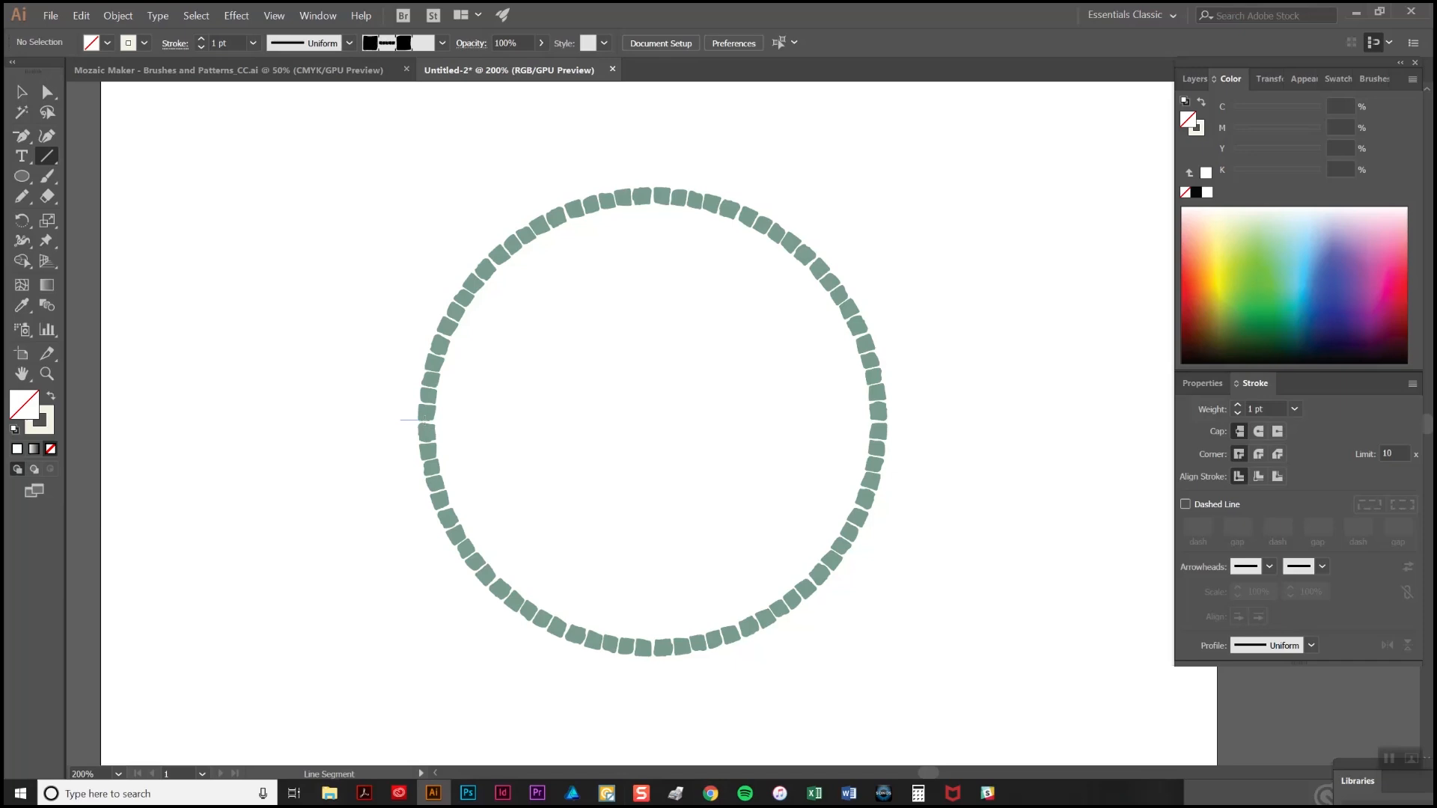
drag(401, 420, 907, 419)
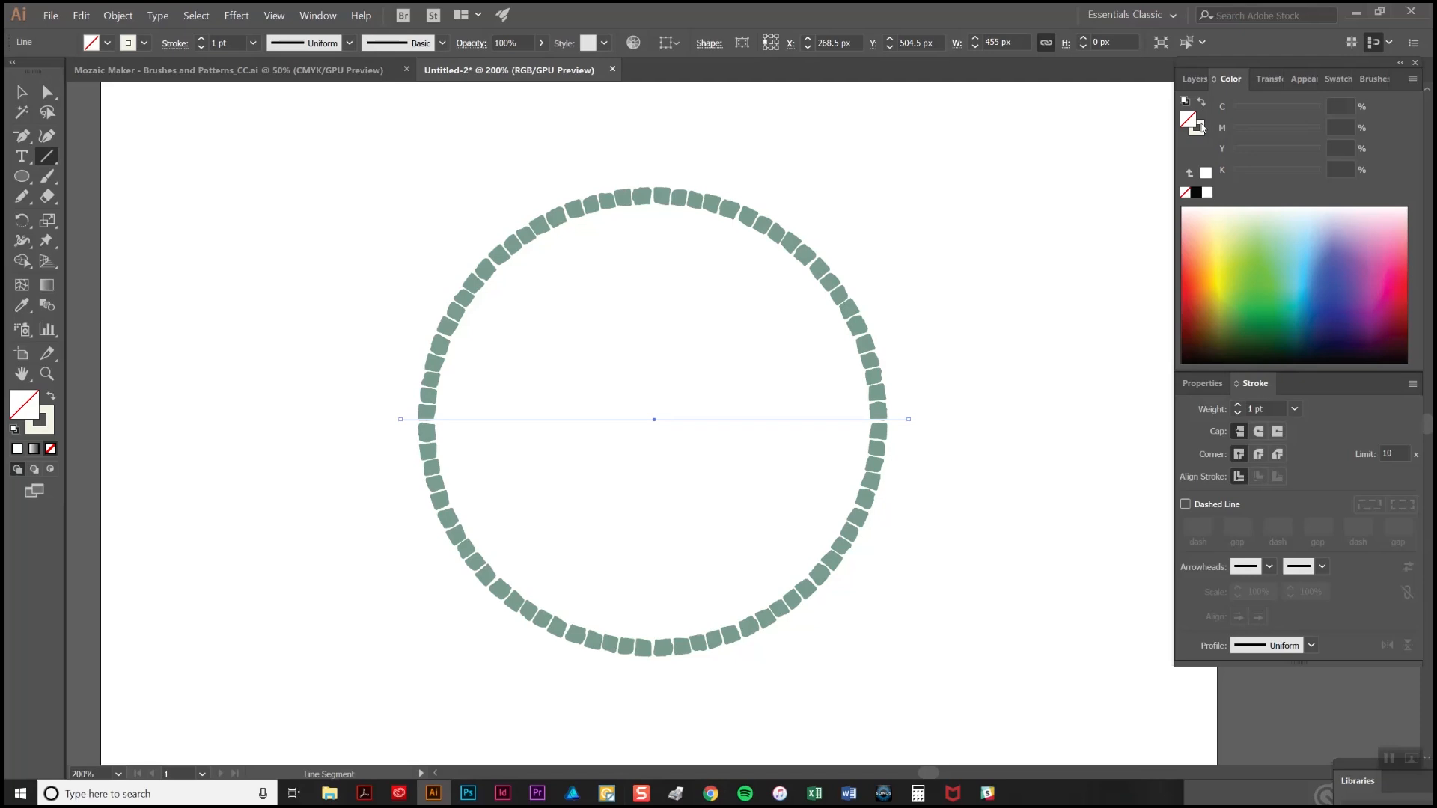
click(1366, 79)
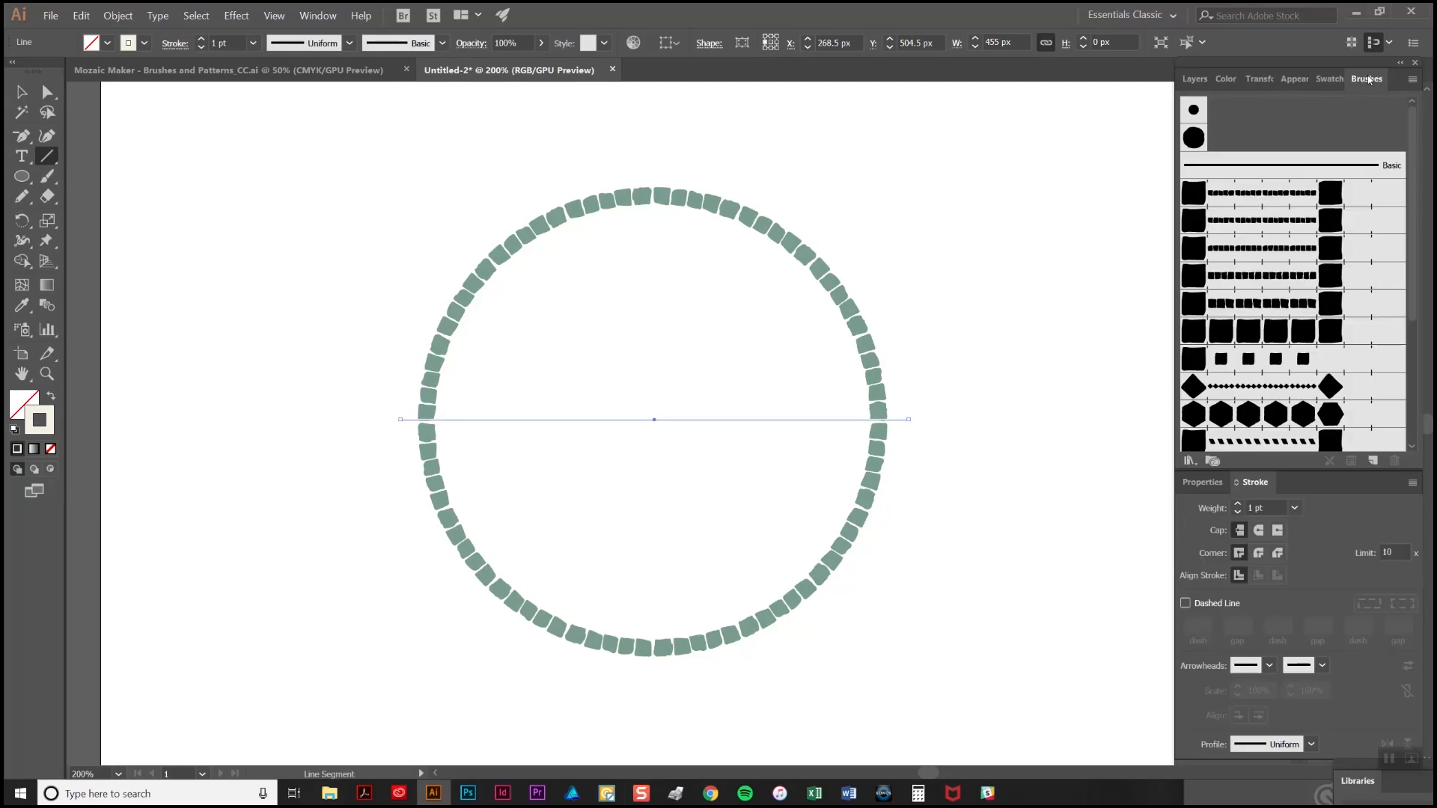
click(1252, 192)
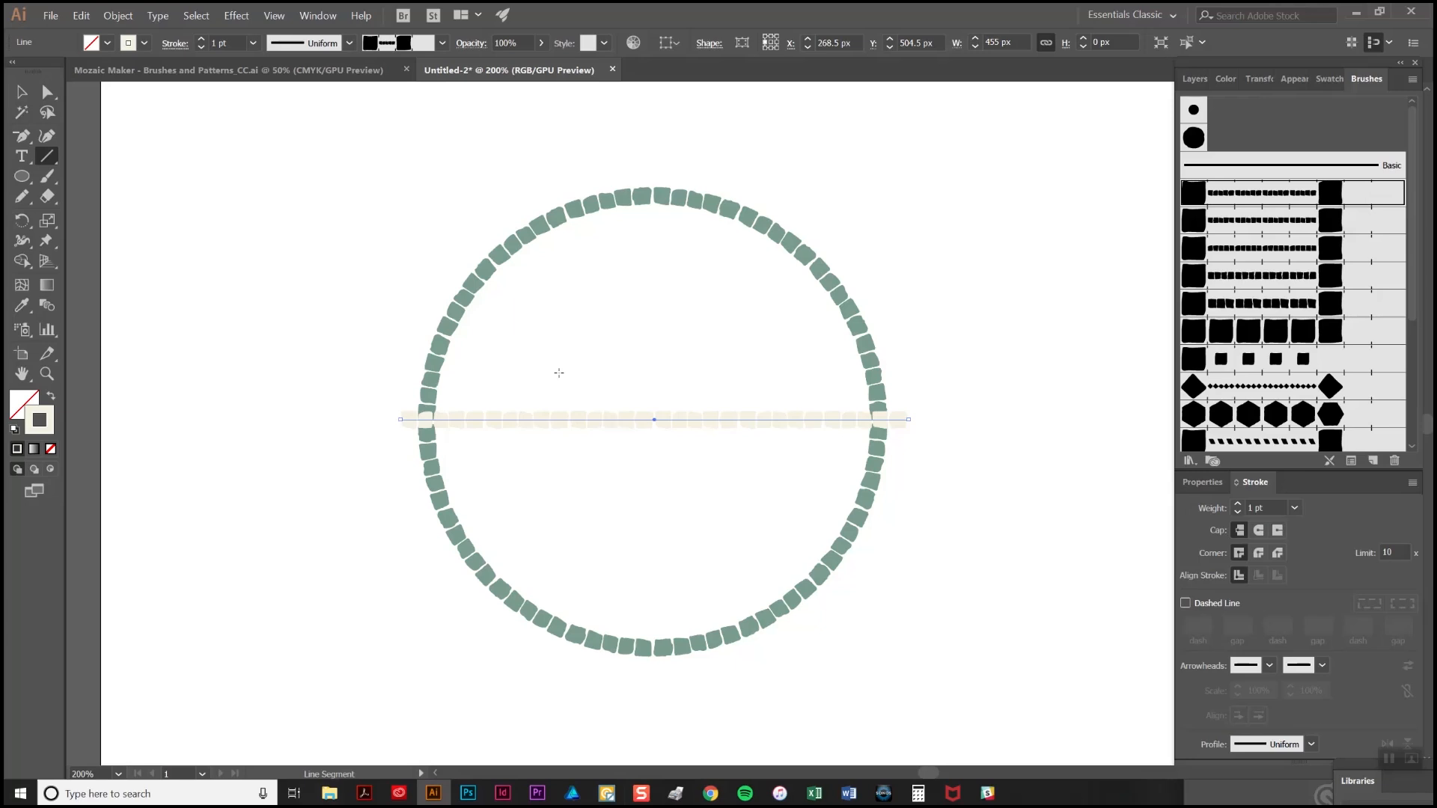
click(22, 91)
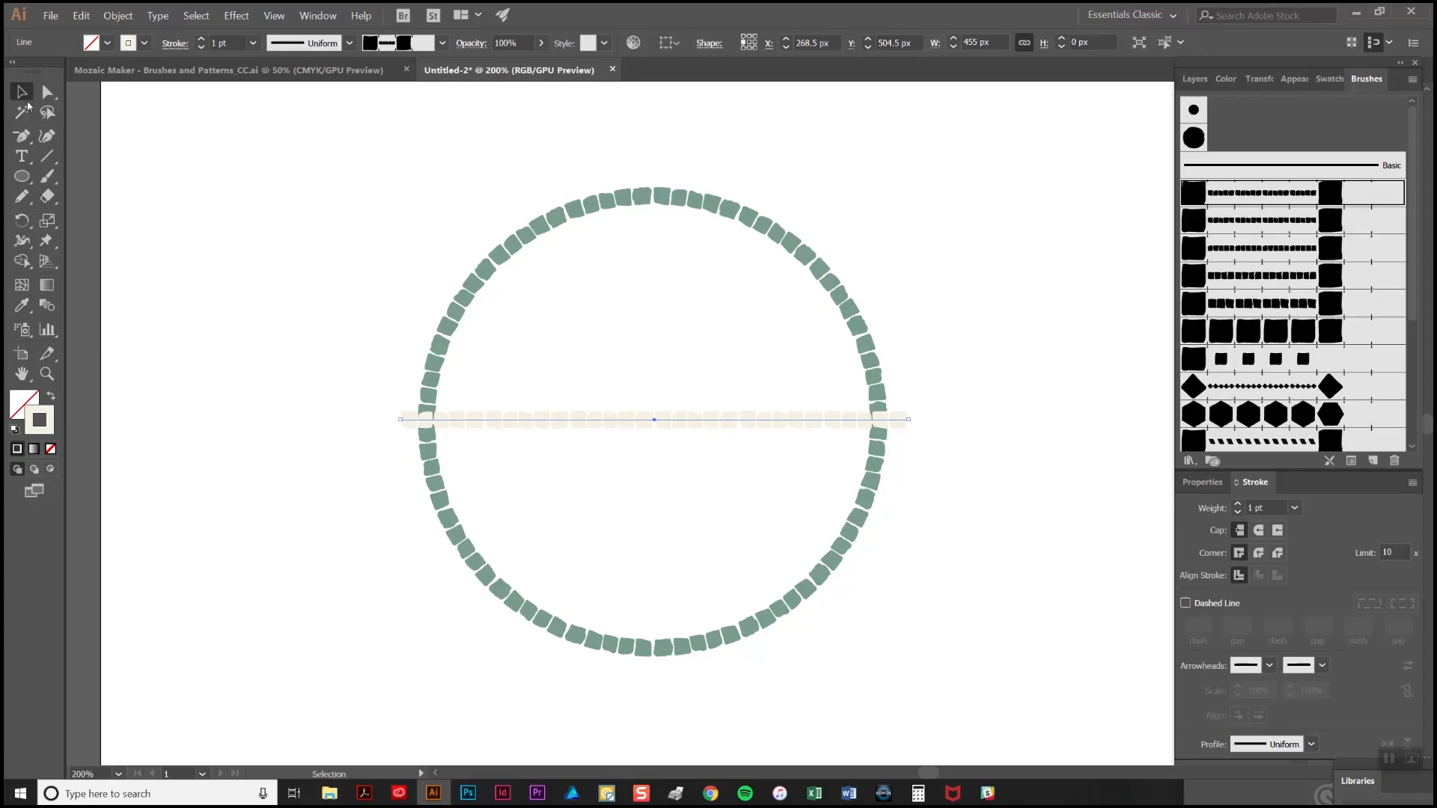
mouse_move(678, 446)
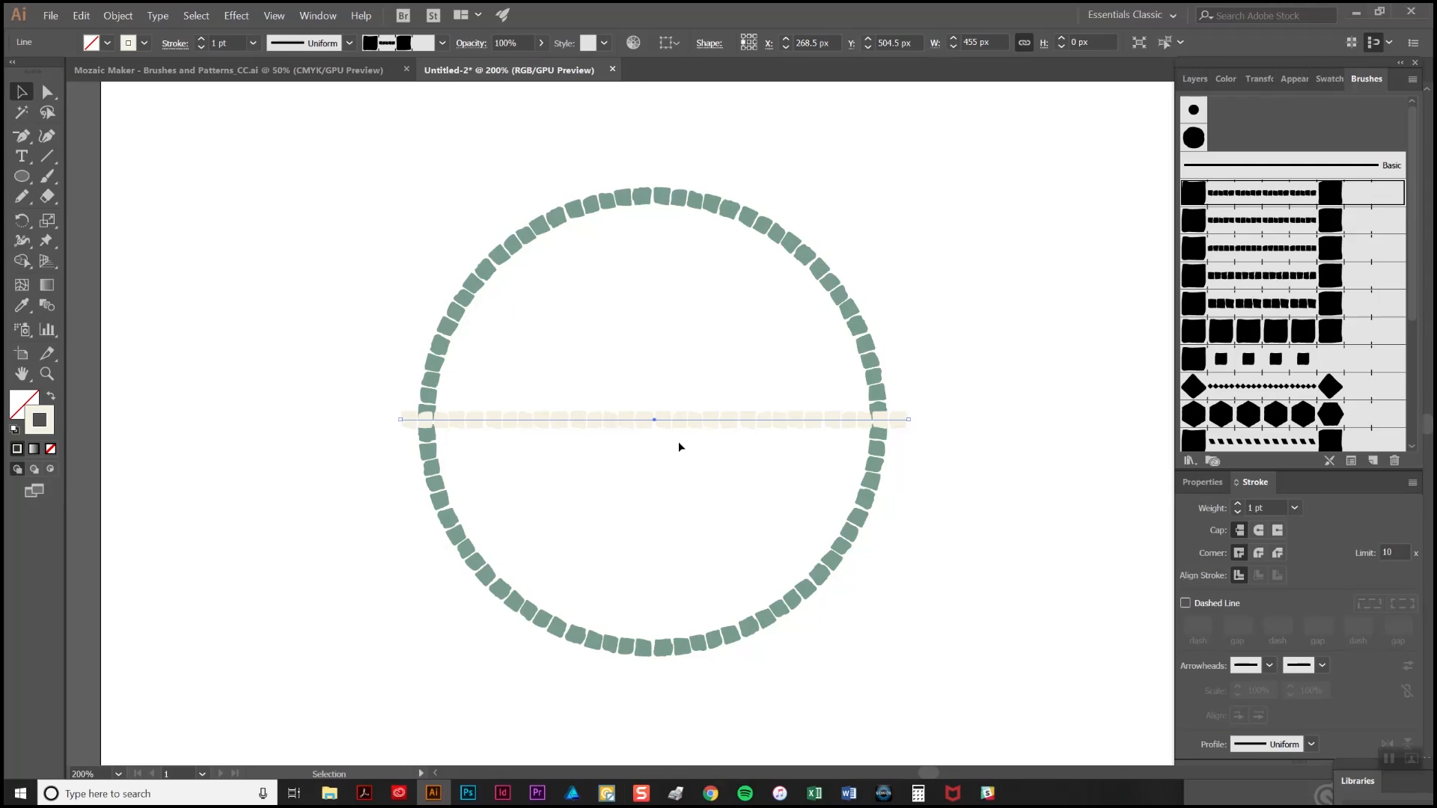
mouse_move(687, 432)
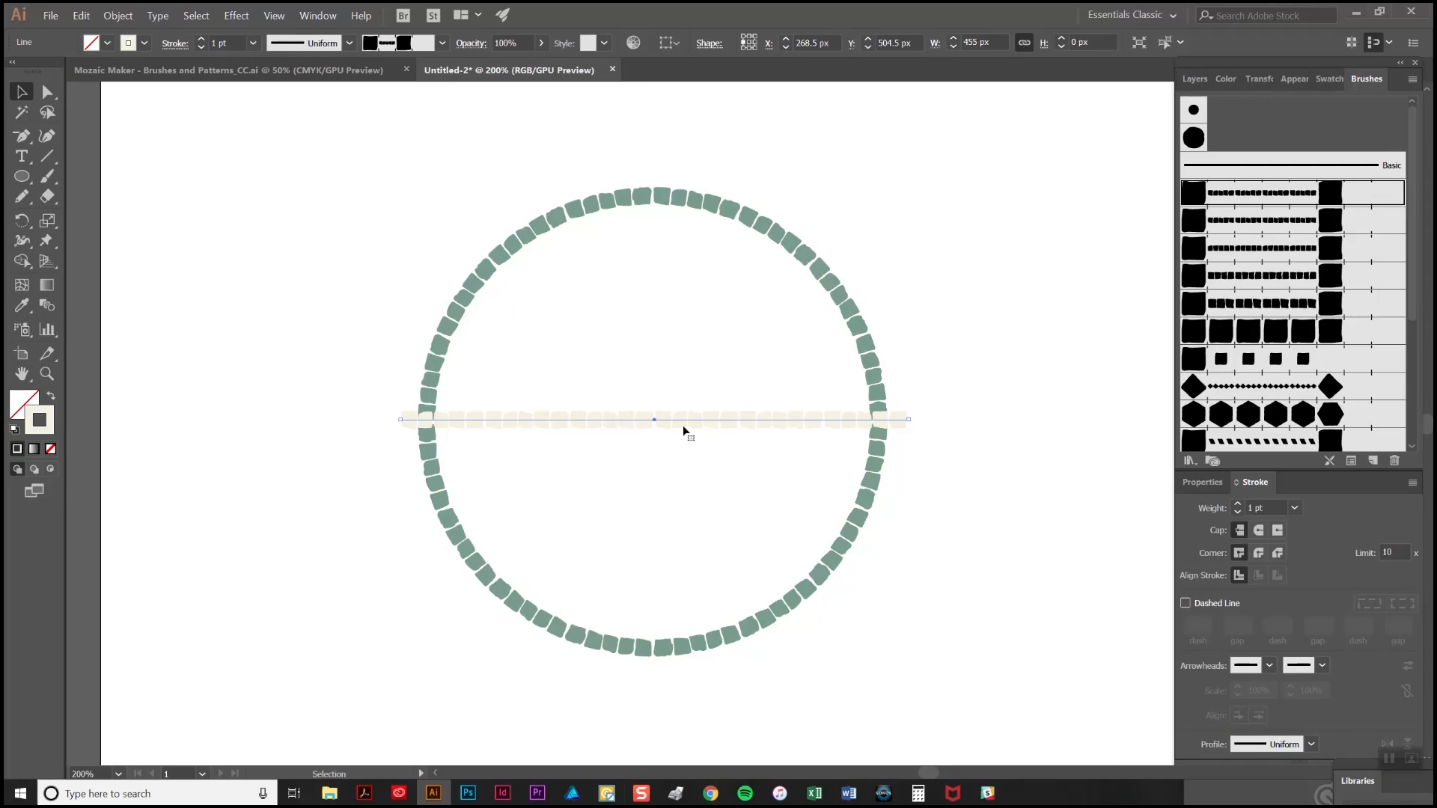
mouse_move(696, 427)
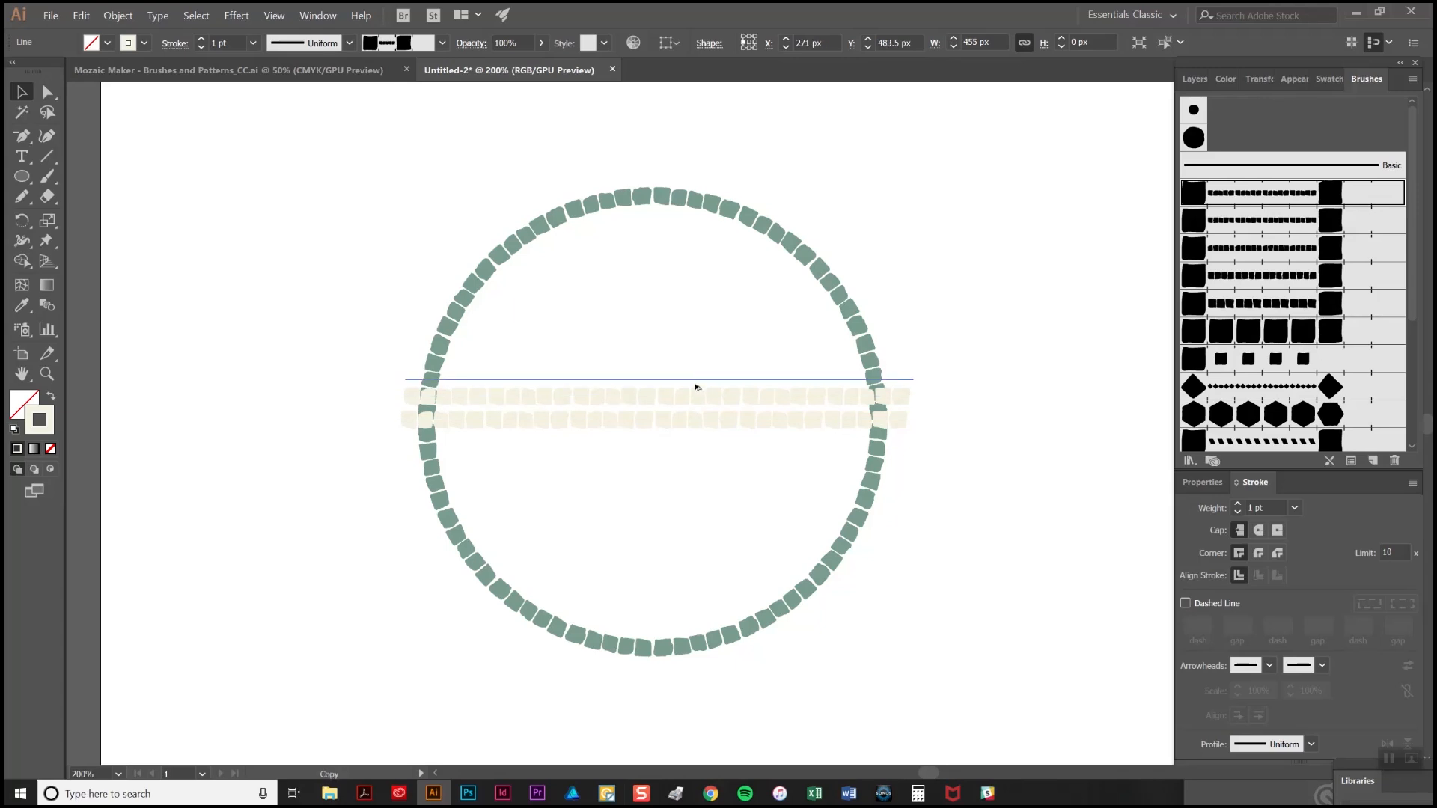
Copy the cream tile row upward repeatedly so stacked rows cover the ring
drag(695, 386, 723, 342)
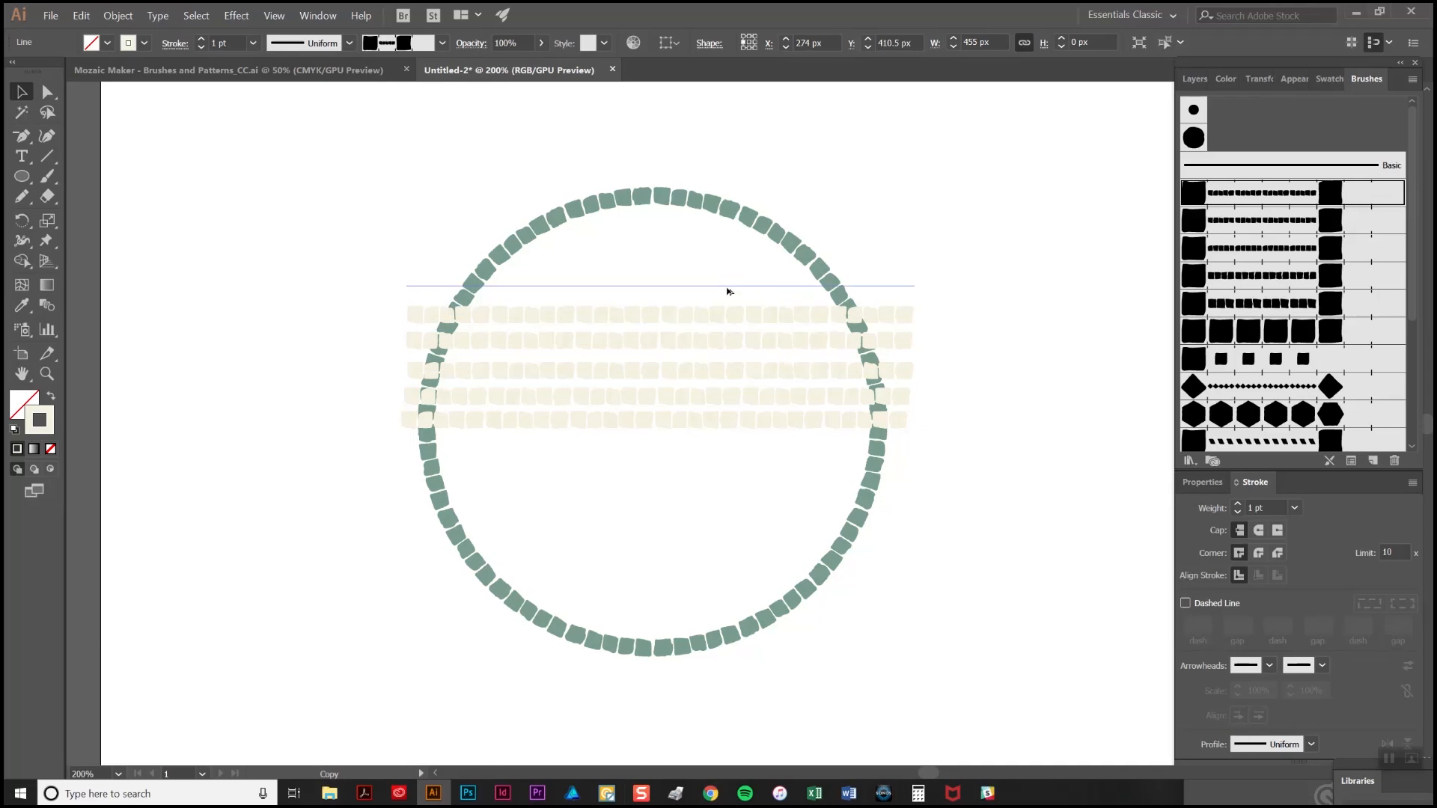
click(641, 284)
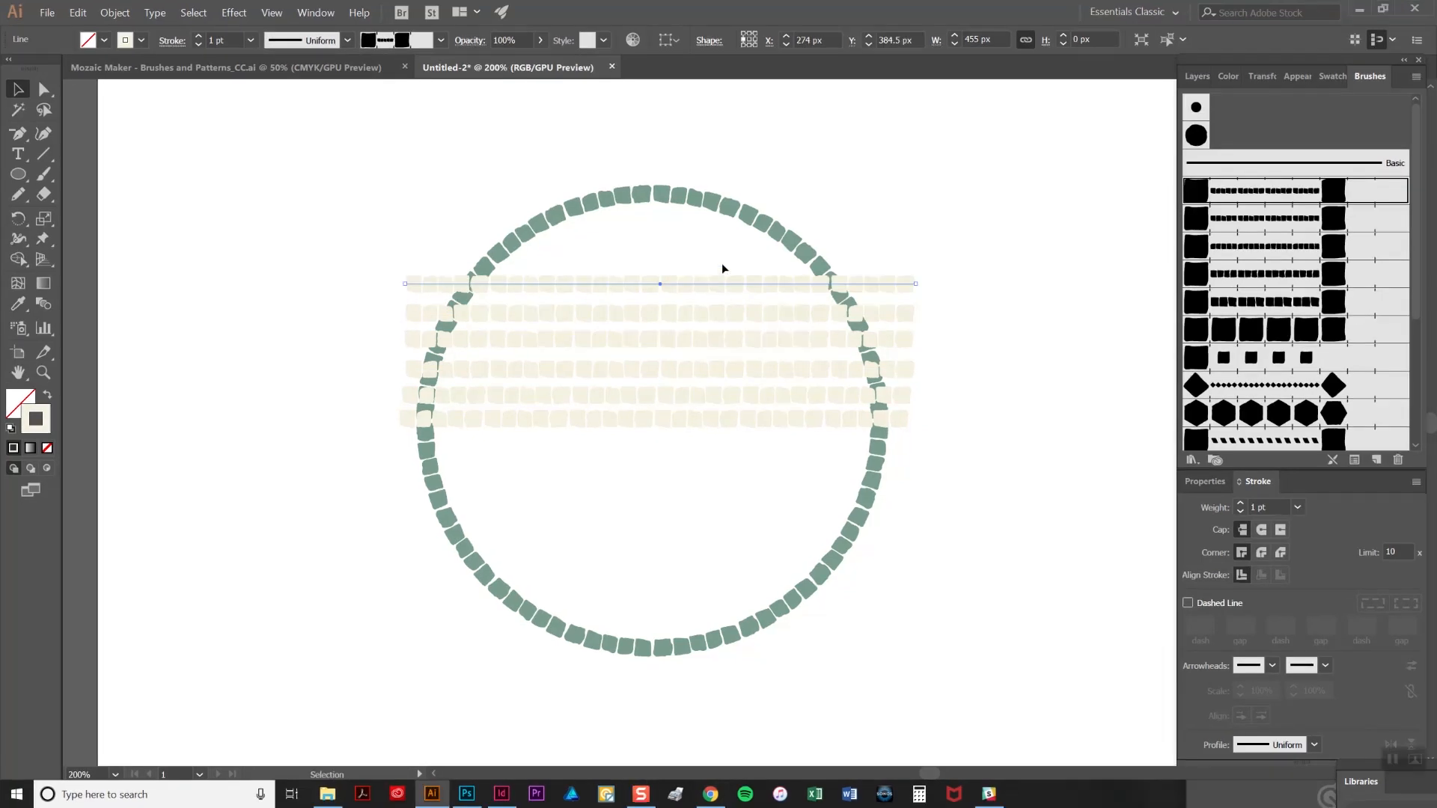
drag(659, 284, 658, 264)
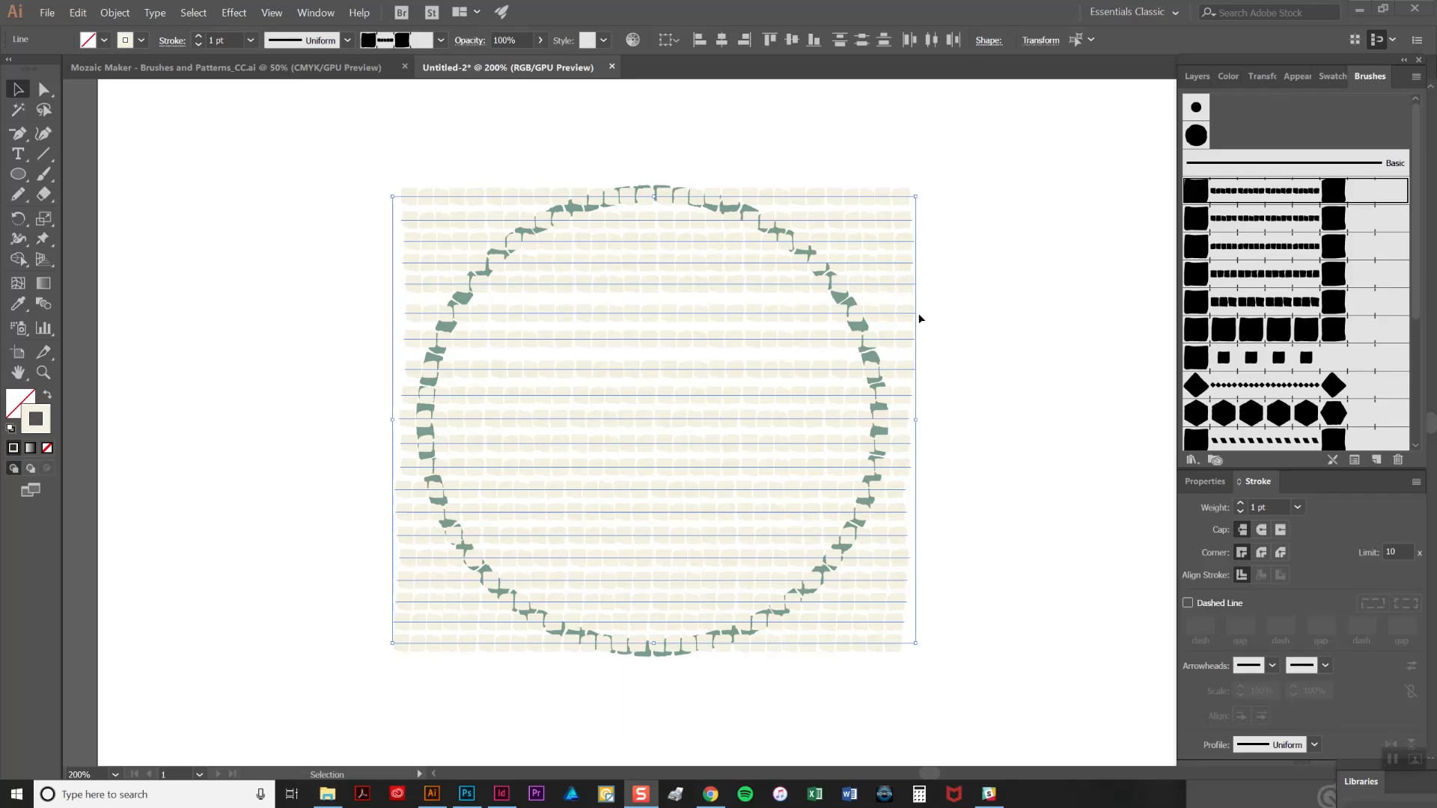
Open the Align panel and apply Vertical Distribute Center to the row lines
click(314, 12)
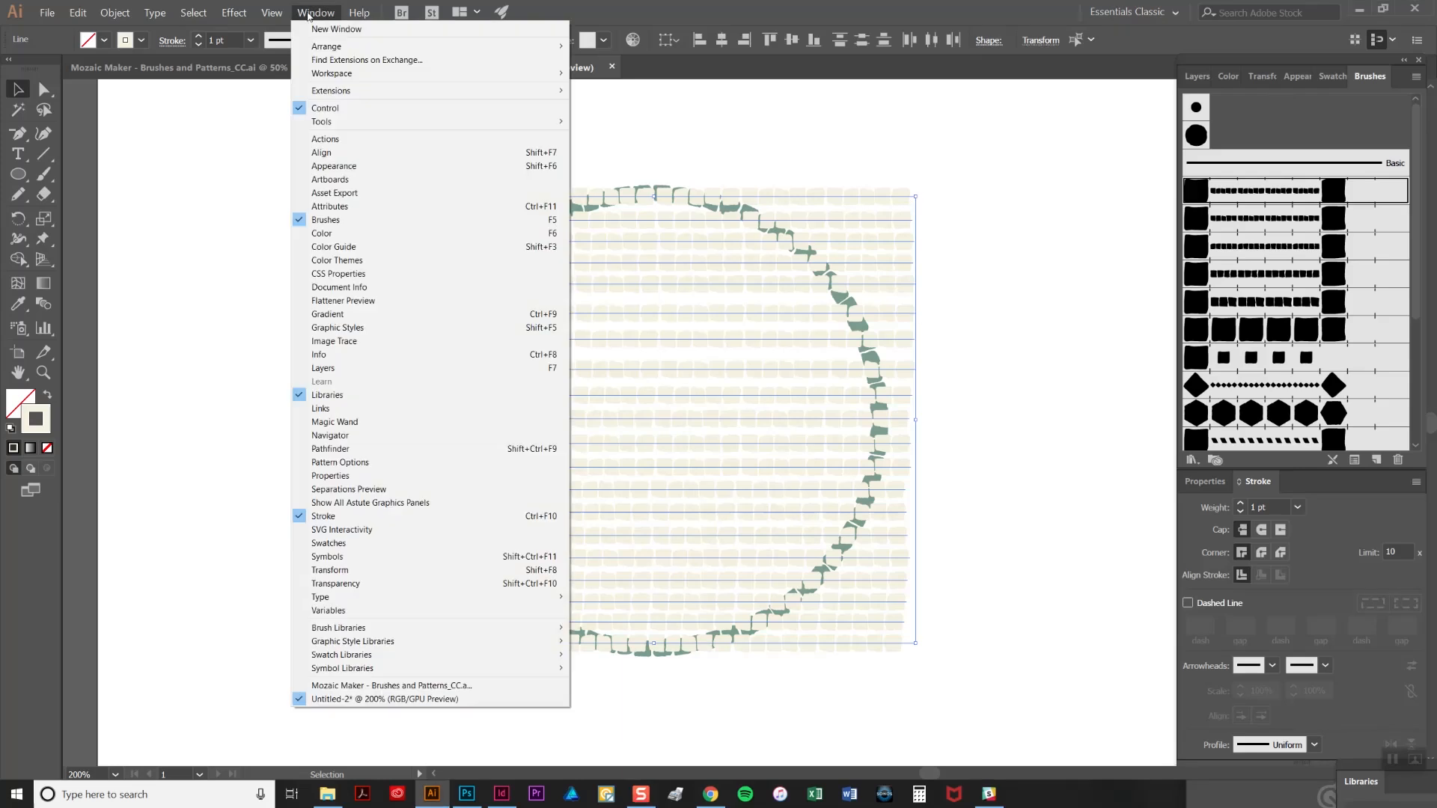
click(321, 152)
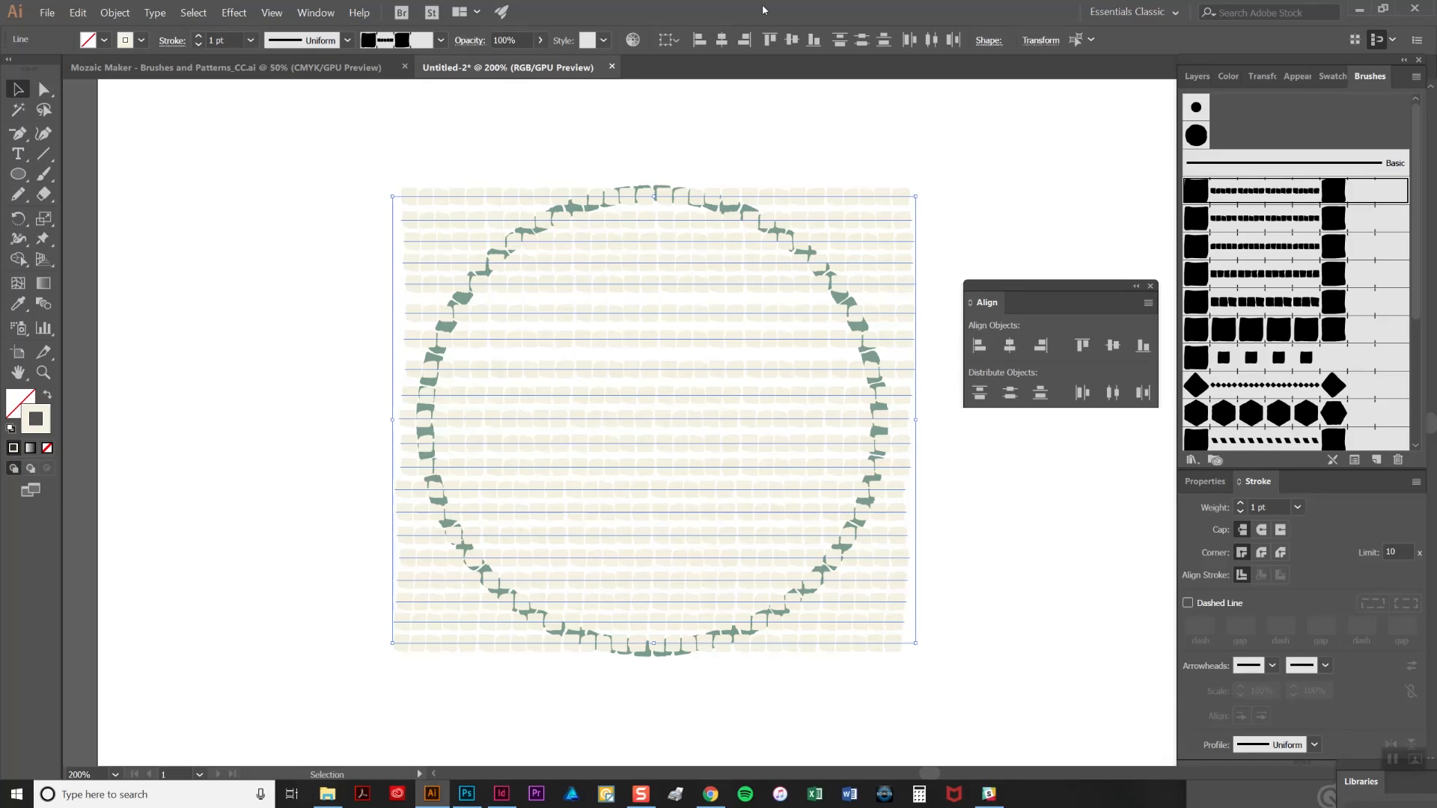
mouse_move(1119, 221)
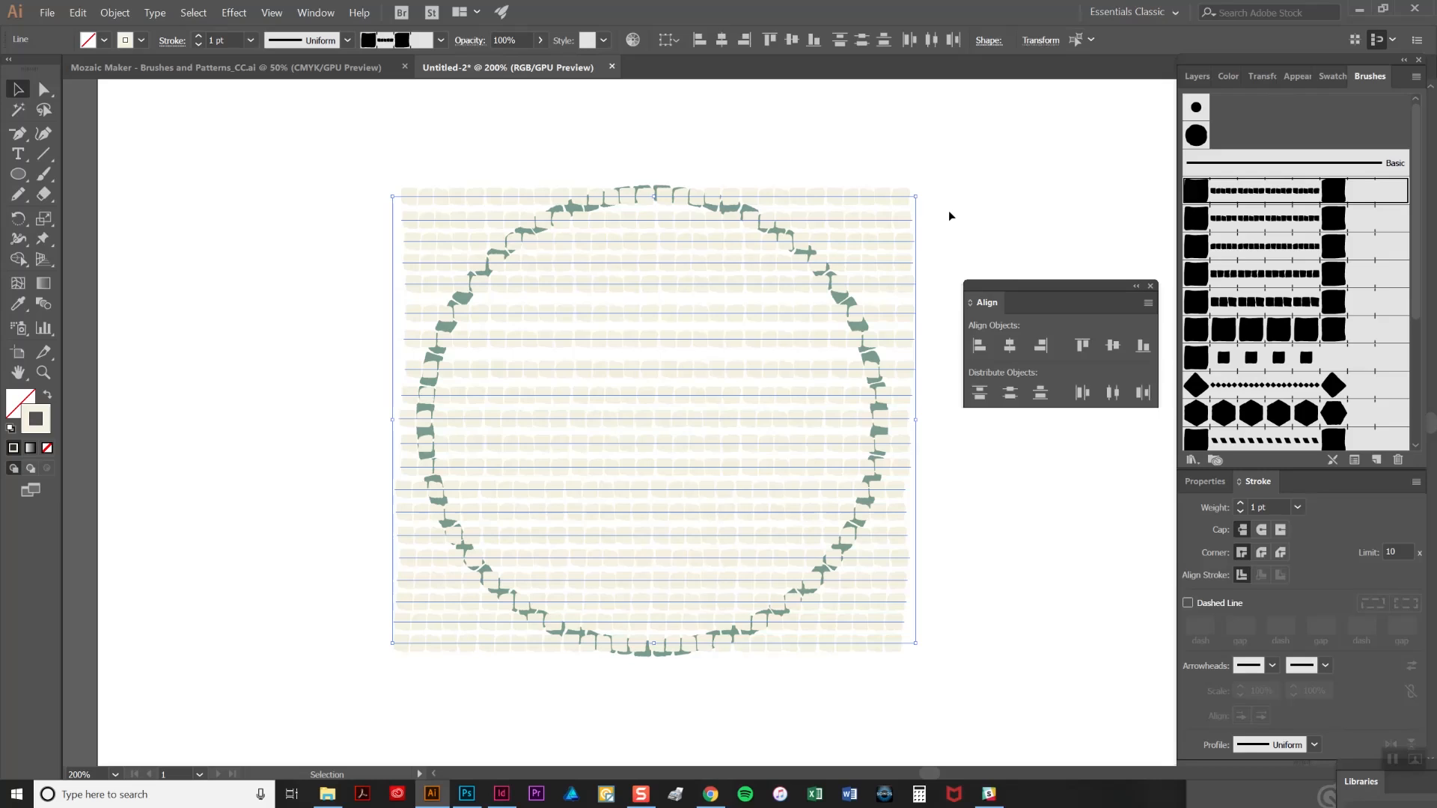
mouse_move(907, 360)
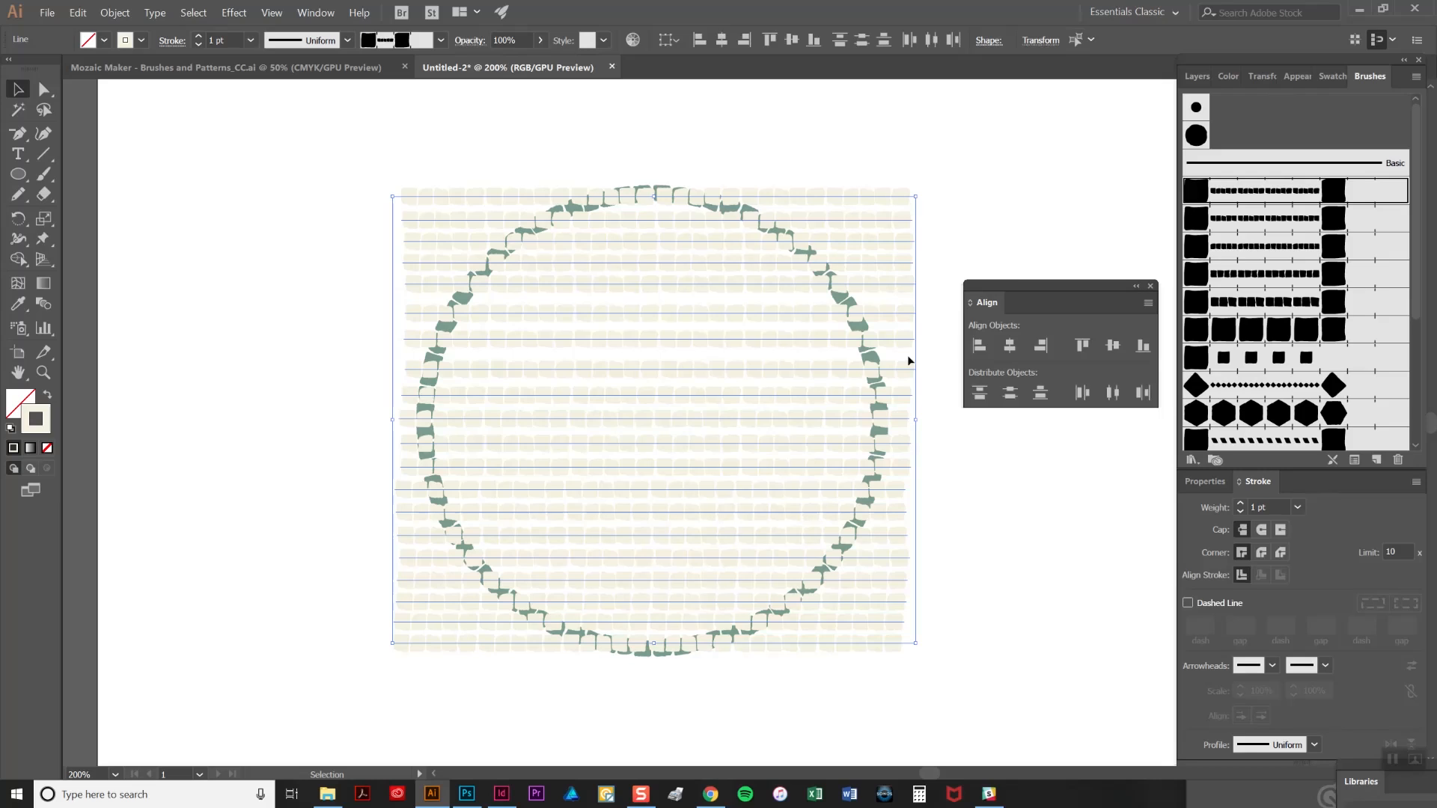
mouse_move(1062, 485)
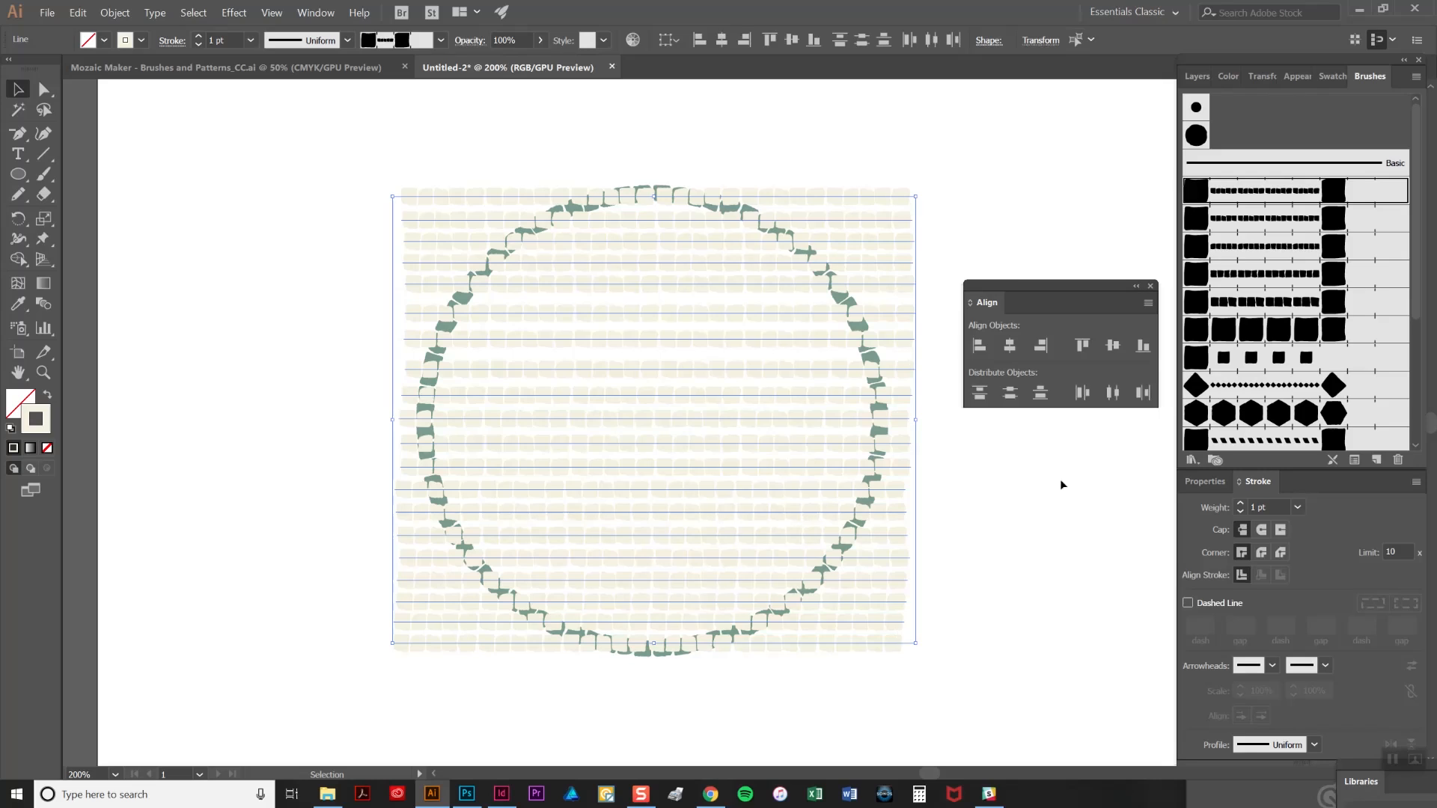
mouse_move(1009, 393)
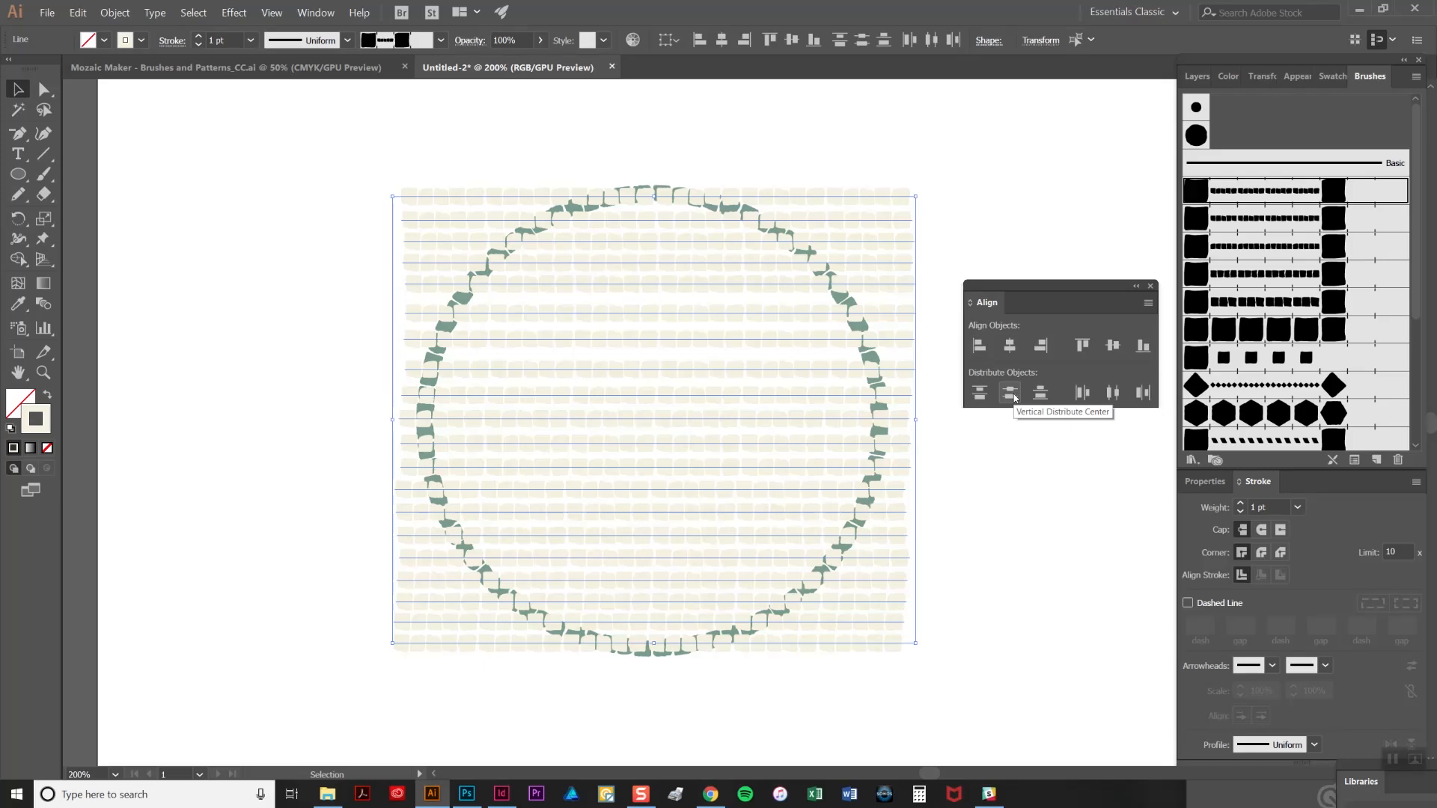
click(1007, 392)
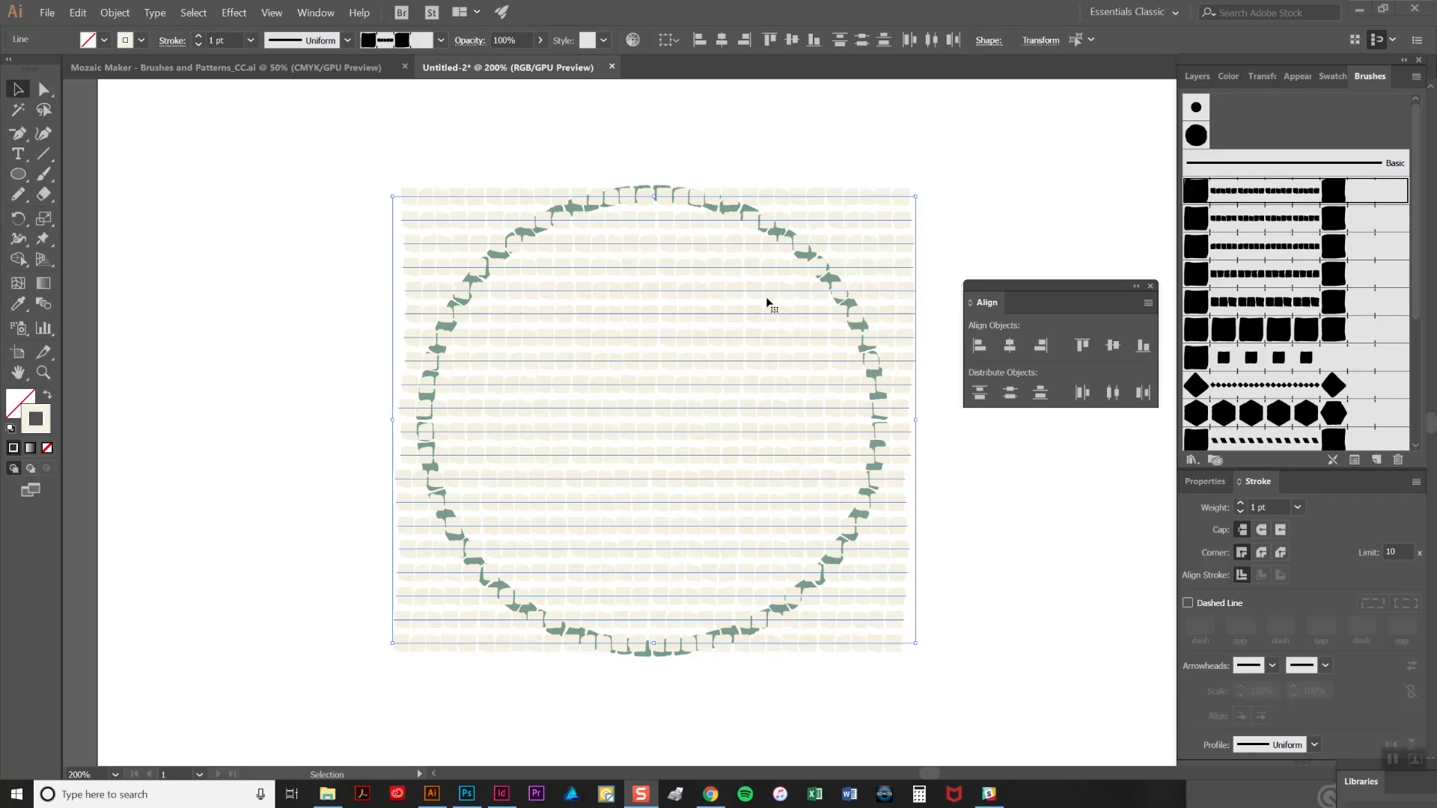
mouse_move(678, 238)
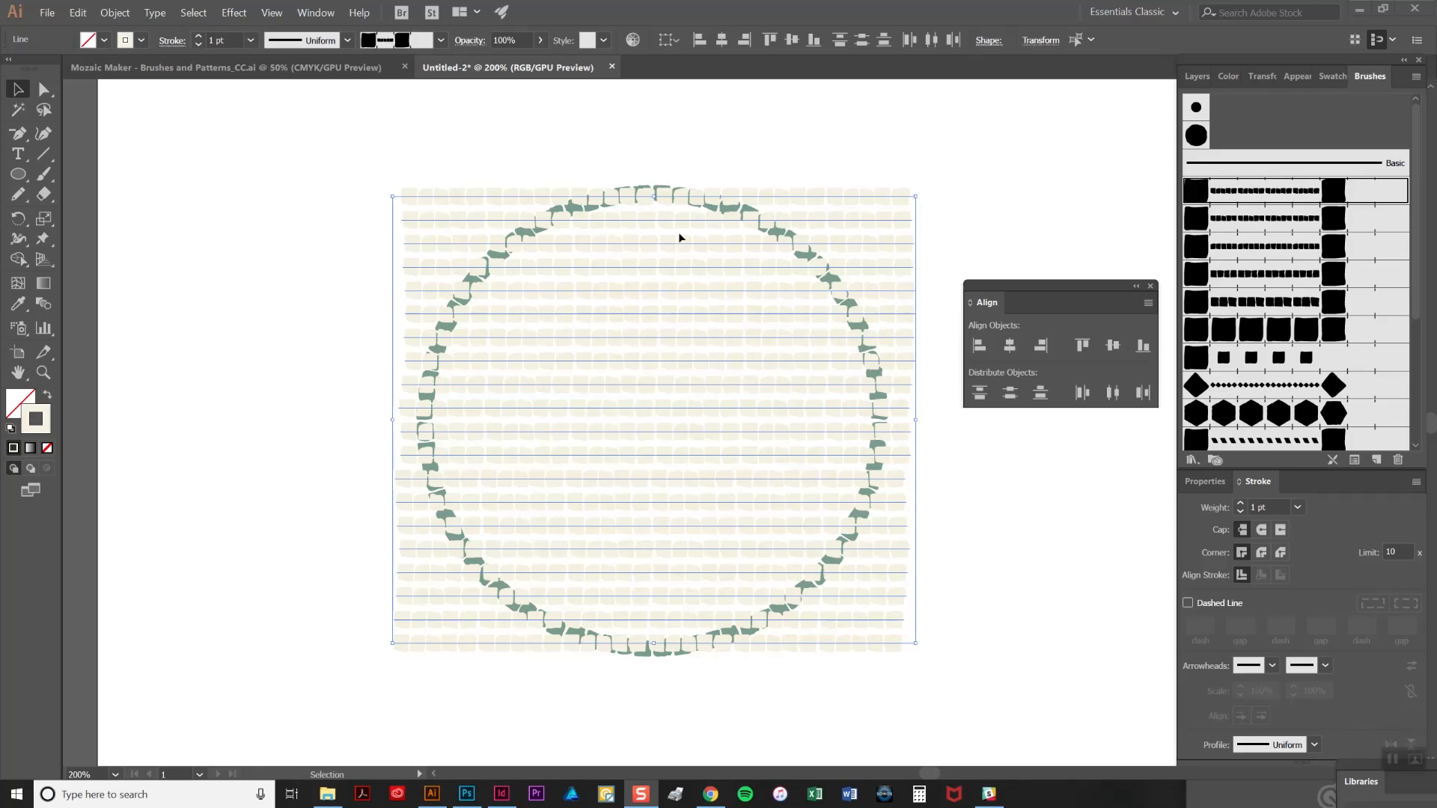
mouse_move(733, 246)
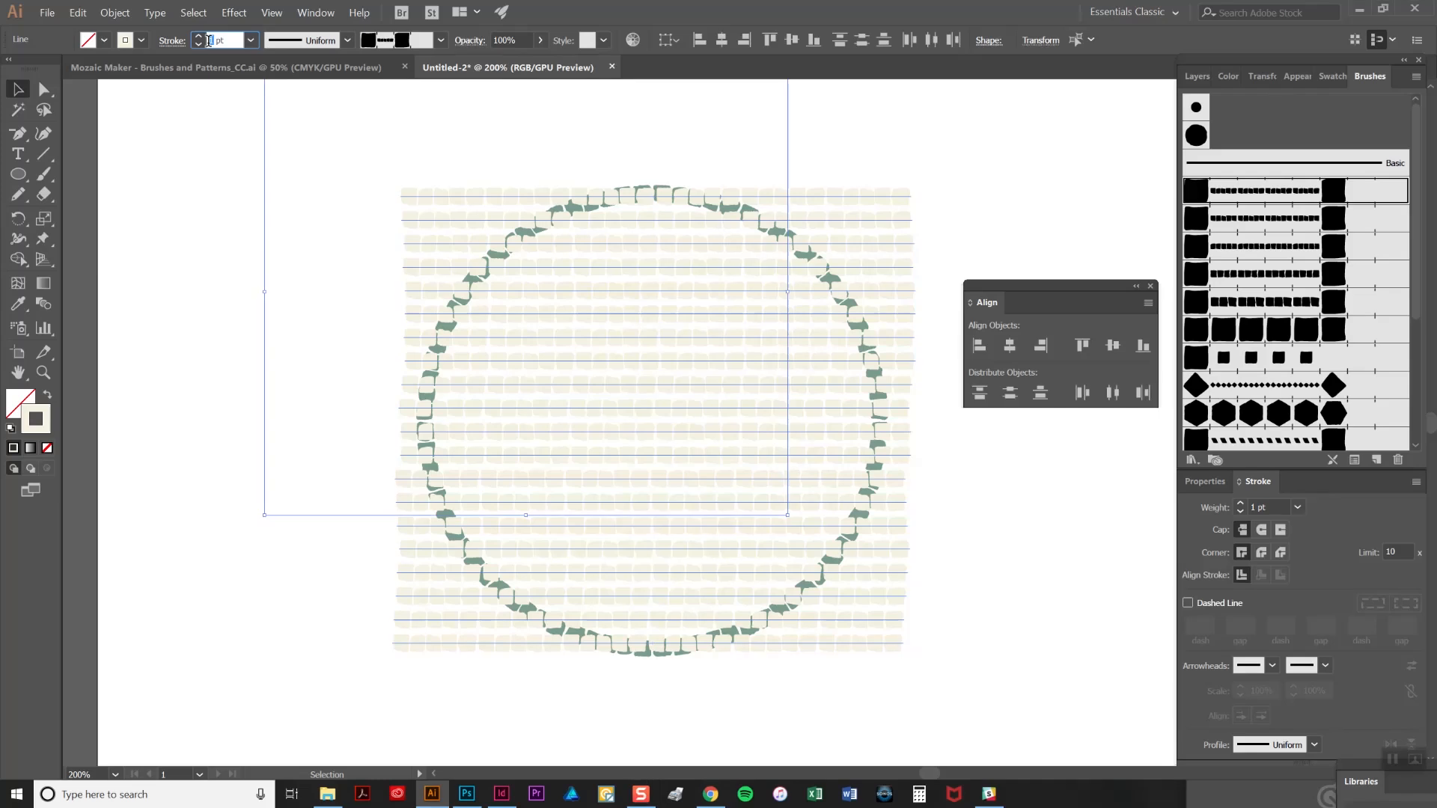
mouse_move(222, 40)
text(1.2)
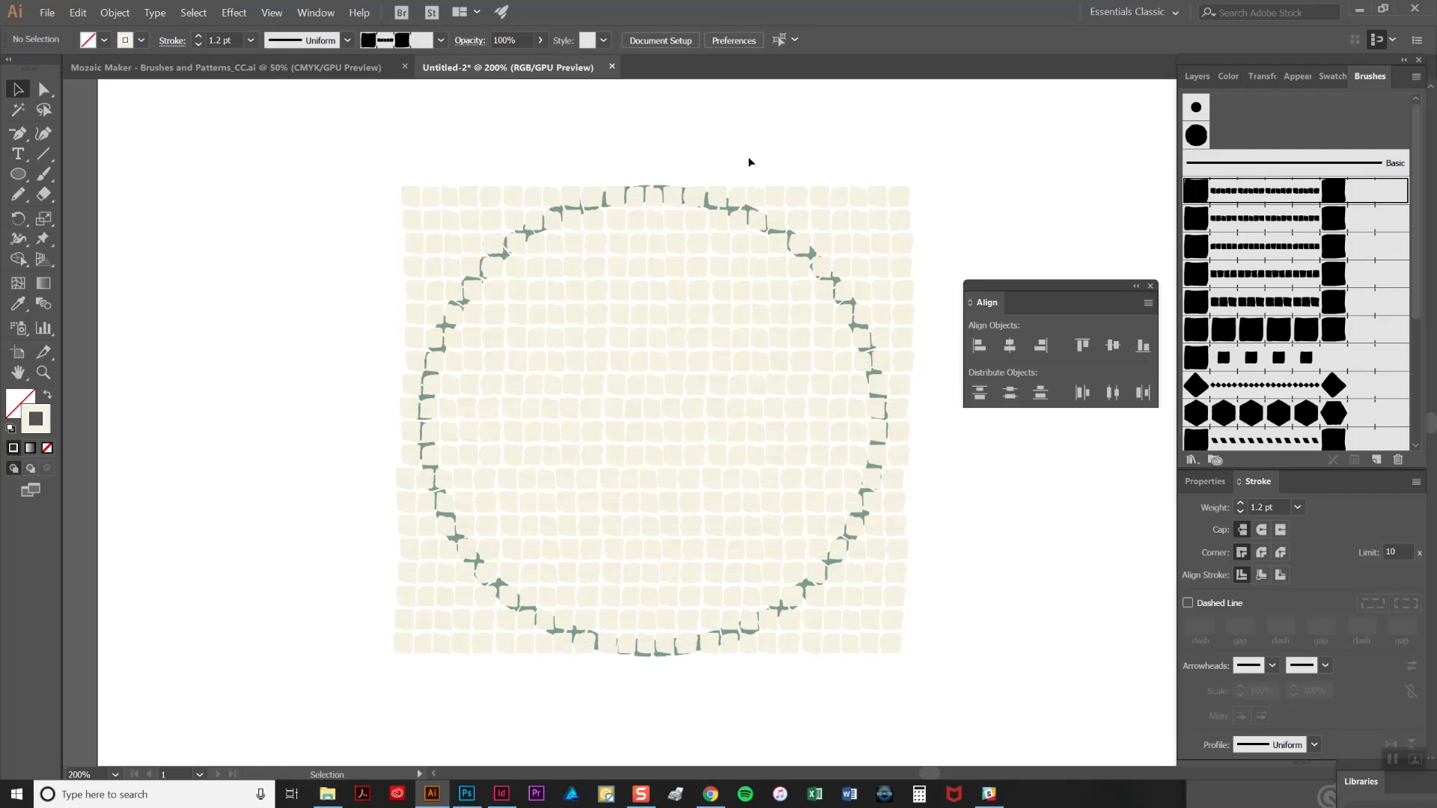
mouse_move(494, 391)
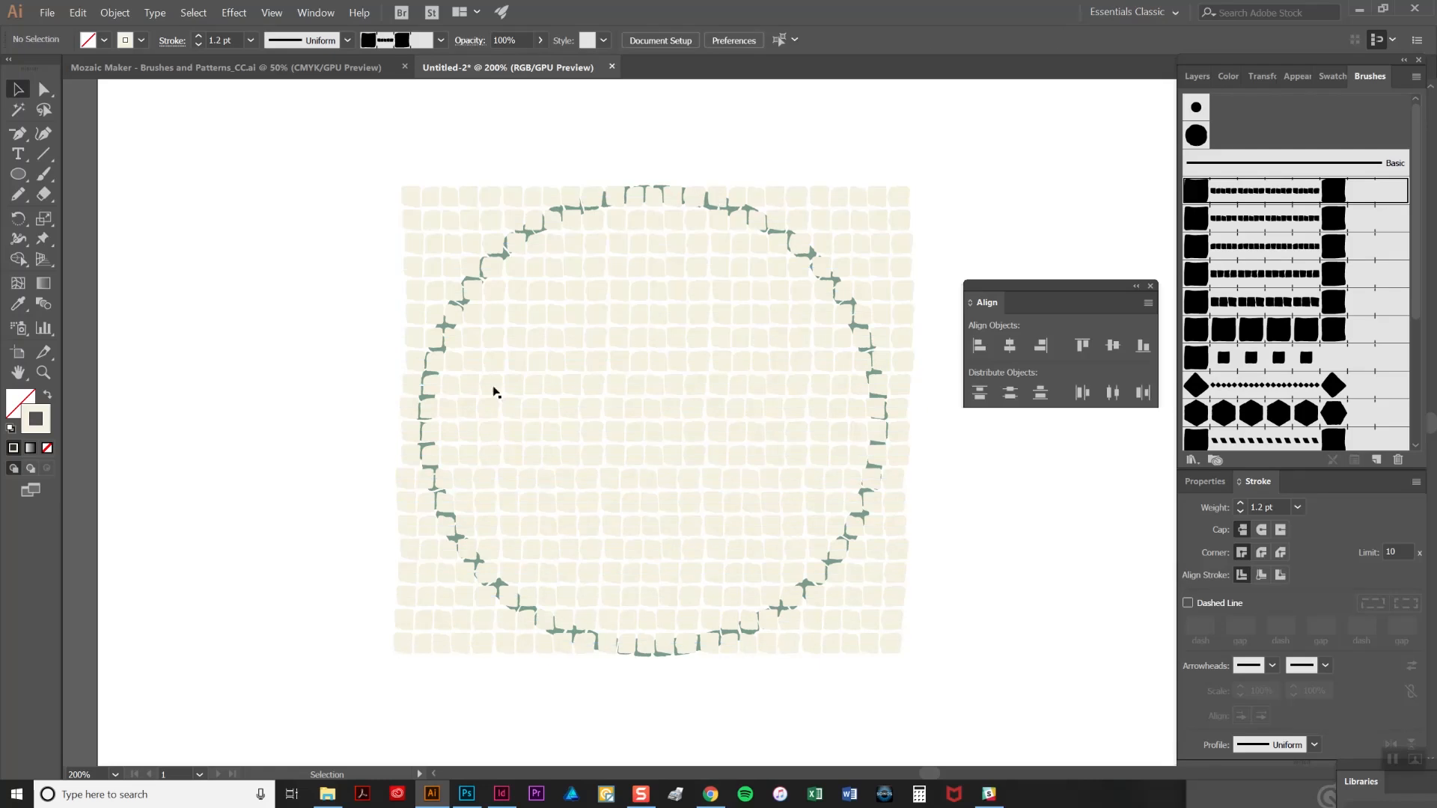
mouse_move(709, 371)
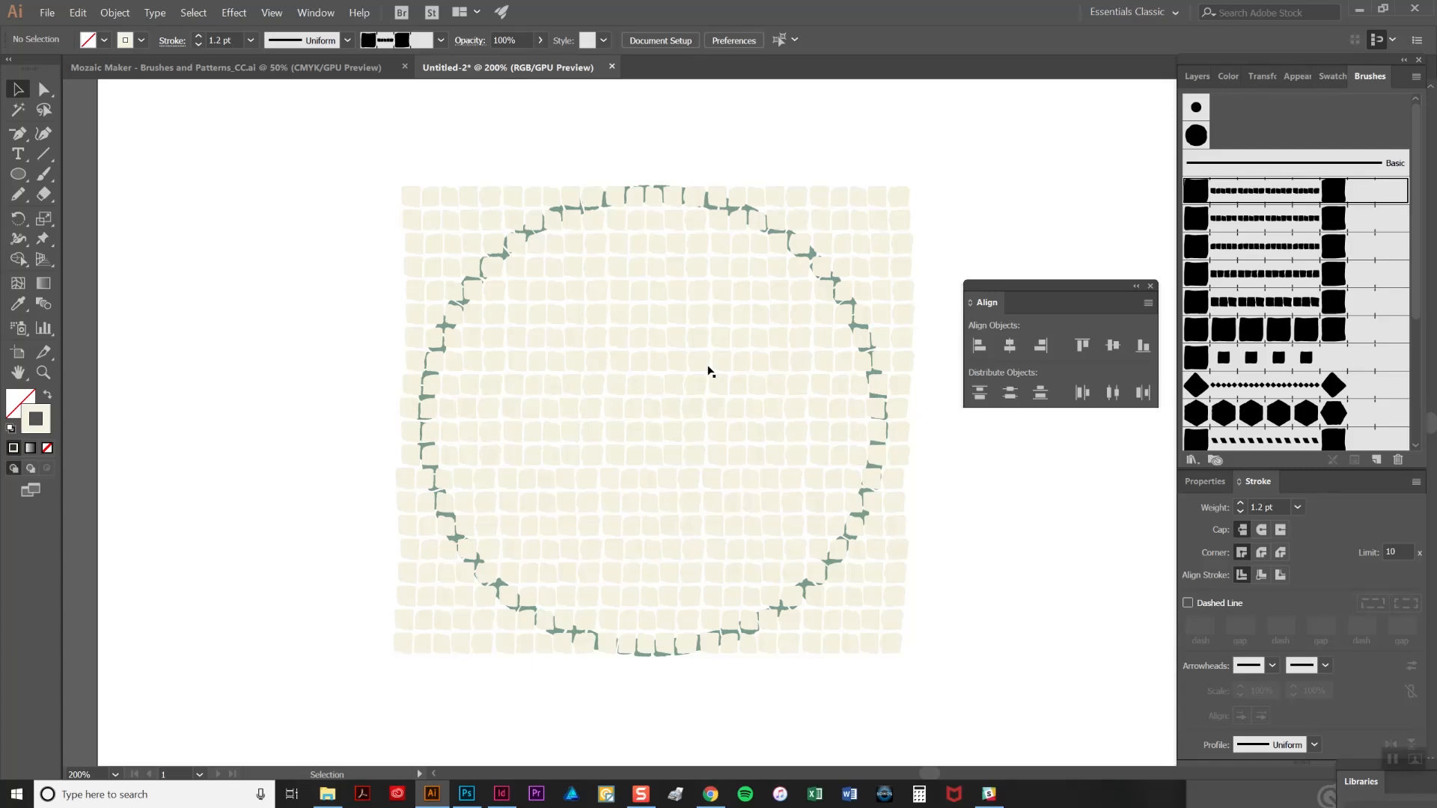
mouse_move(666, 246)
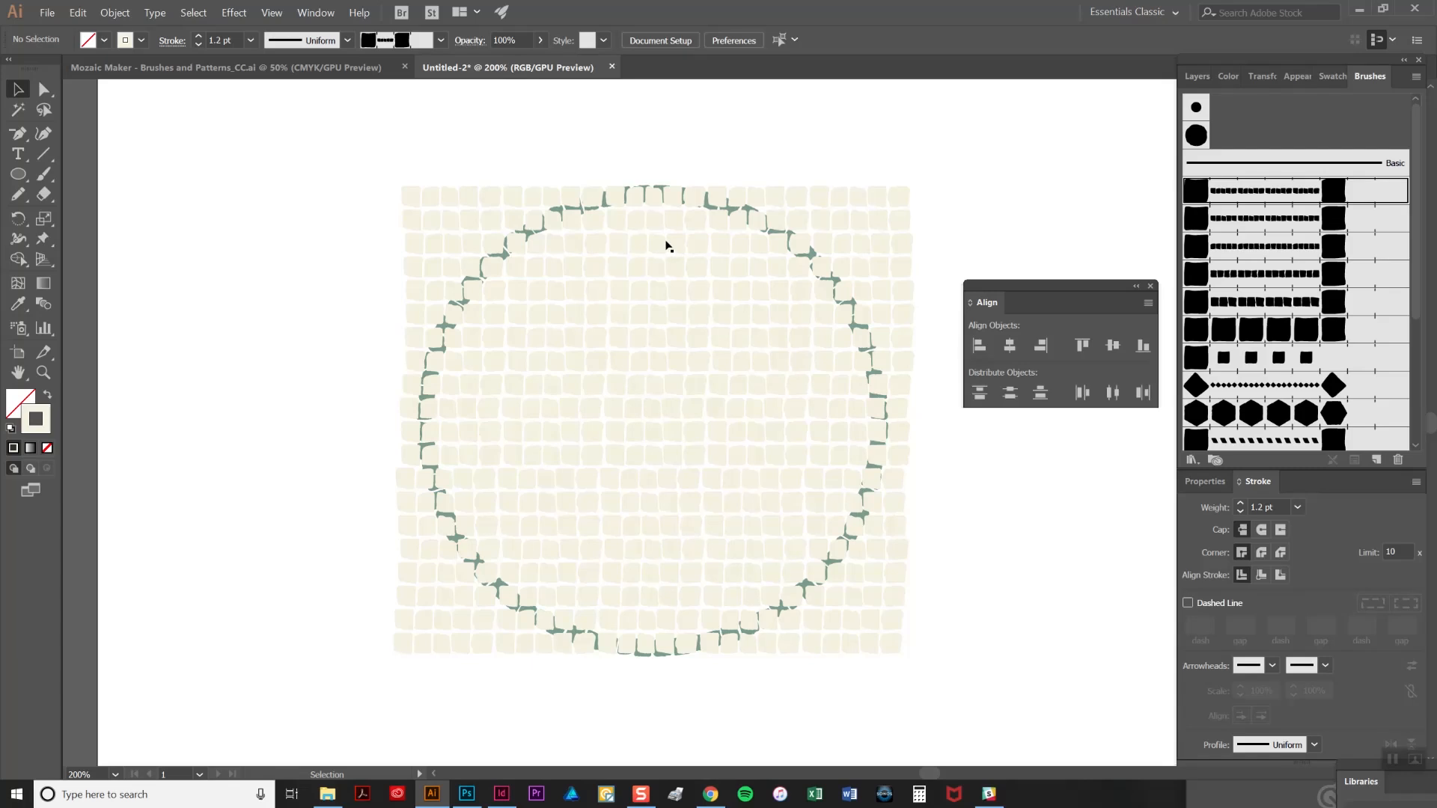
mouse_move(658, 265)
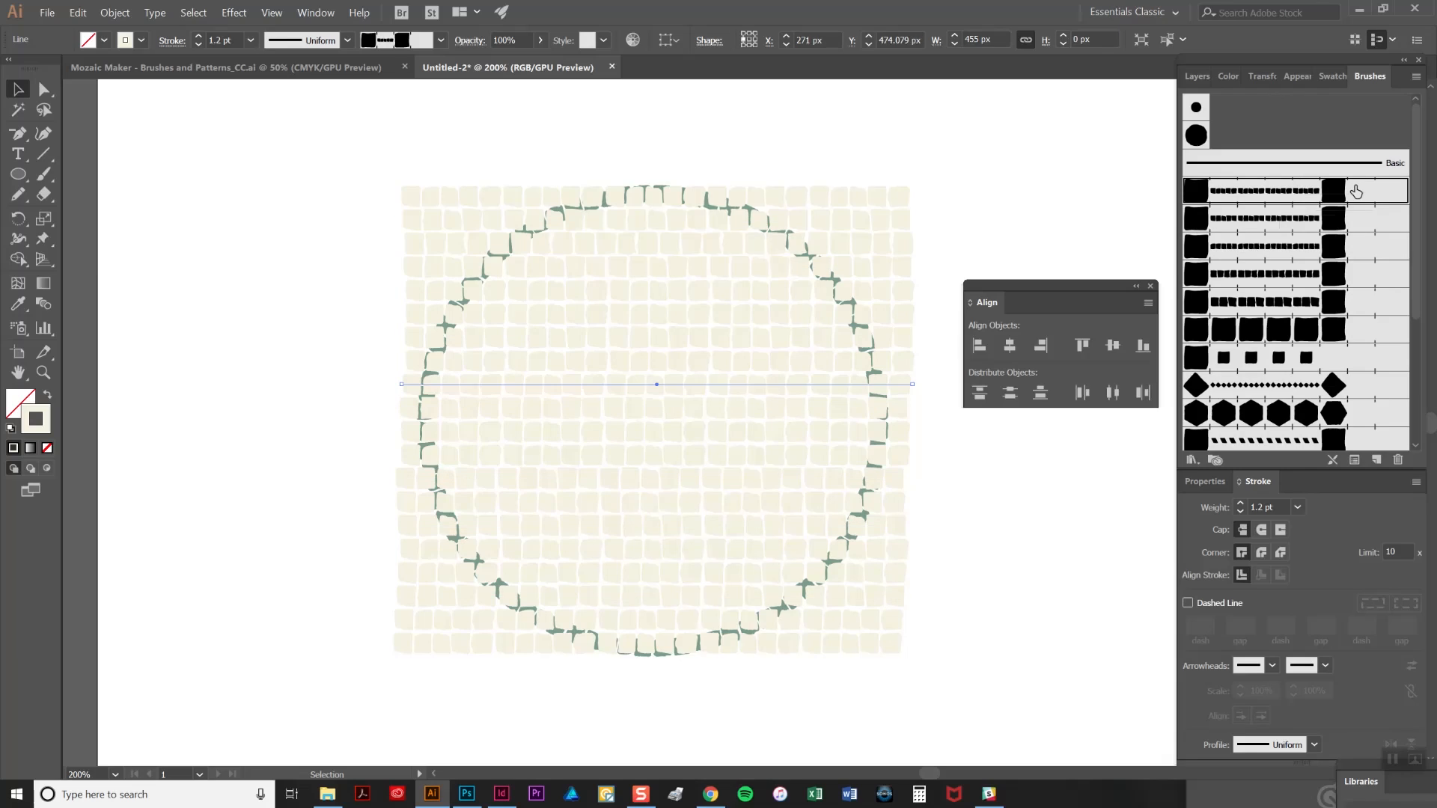
mouse_move(1322, 208)
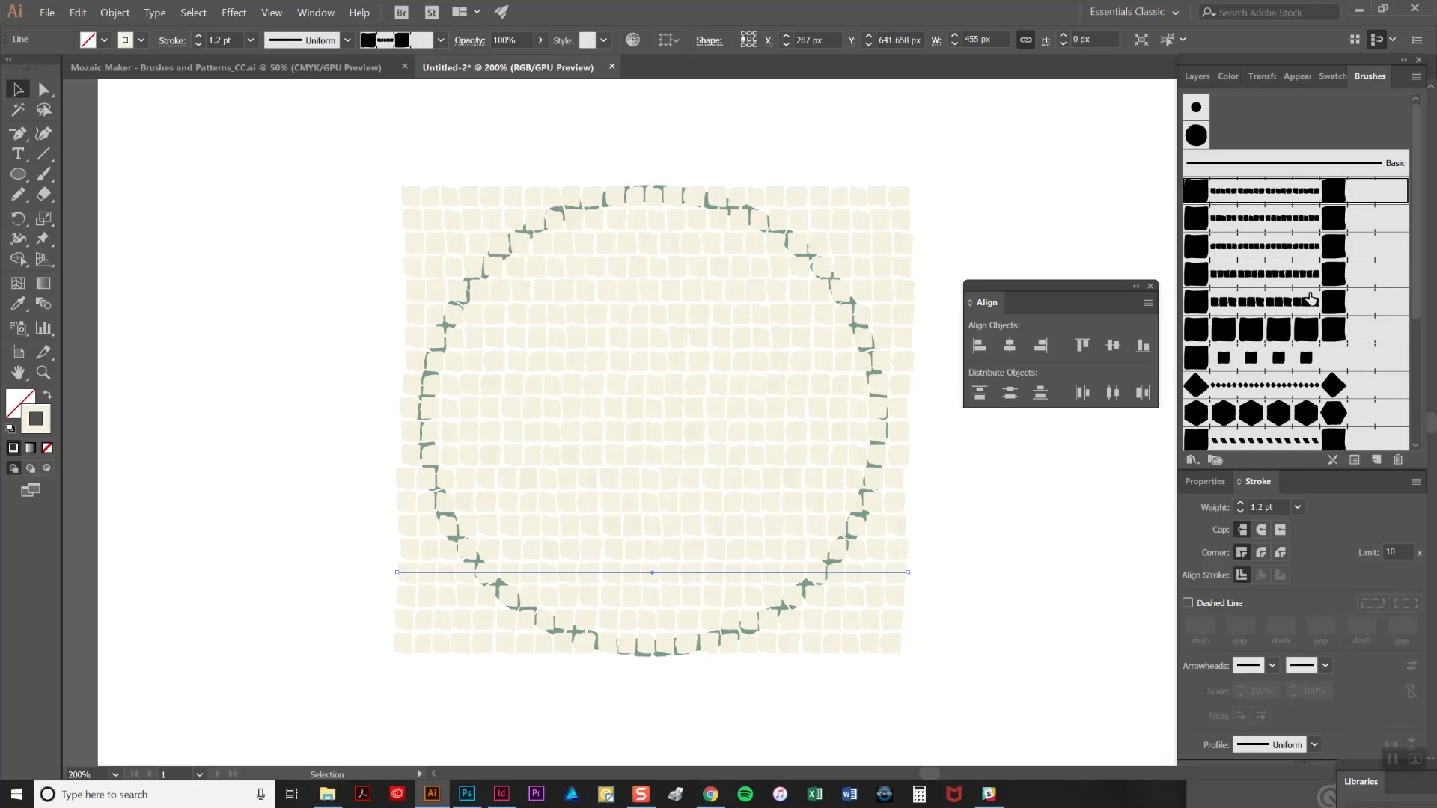
Apply a different dashed brush to the selected row line
click(1260, 245)
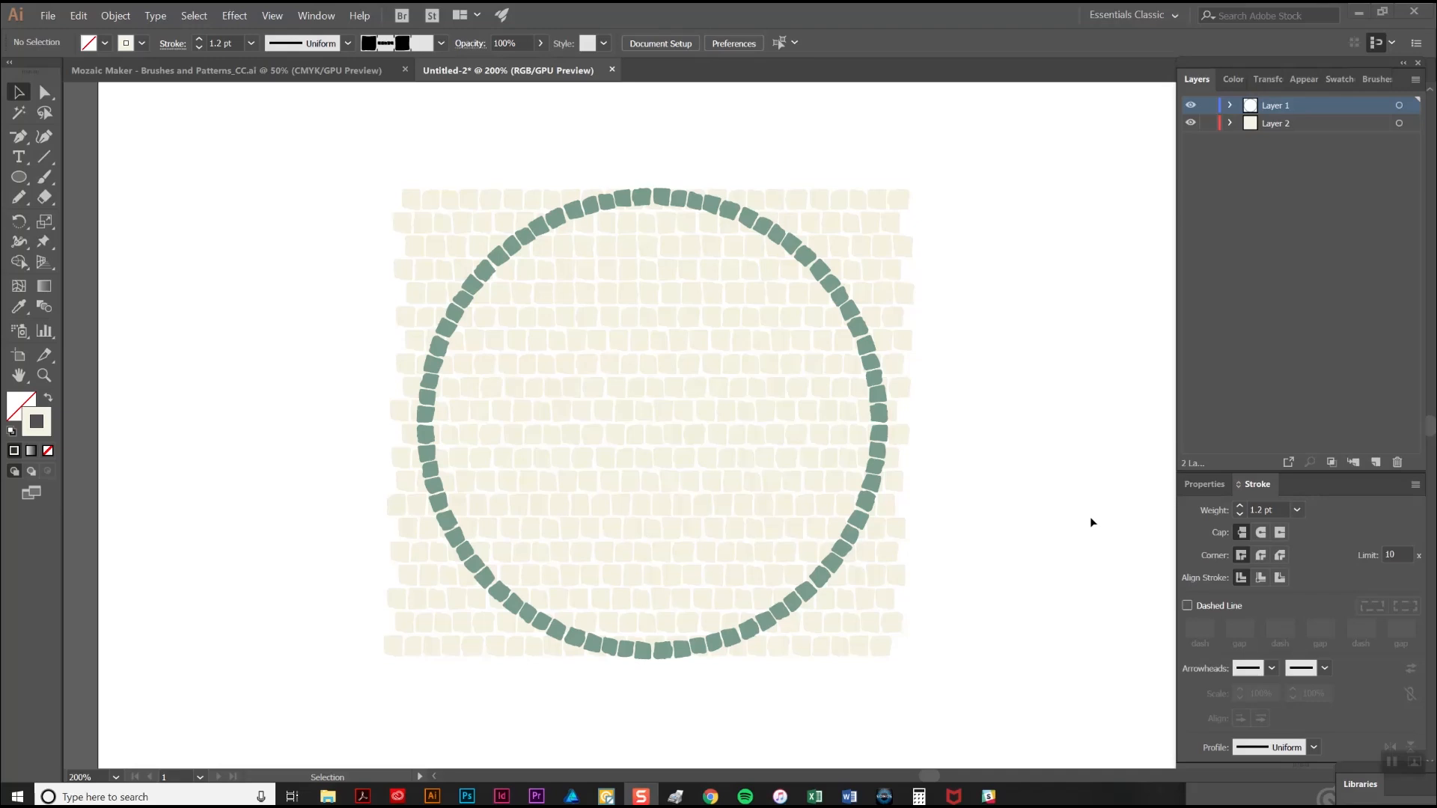
mouse_move(770, 221)
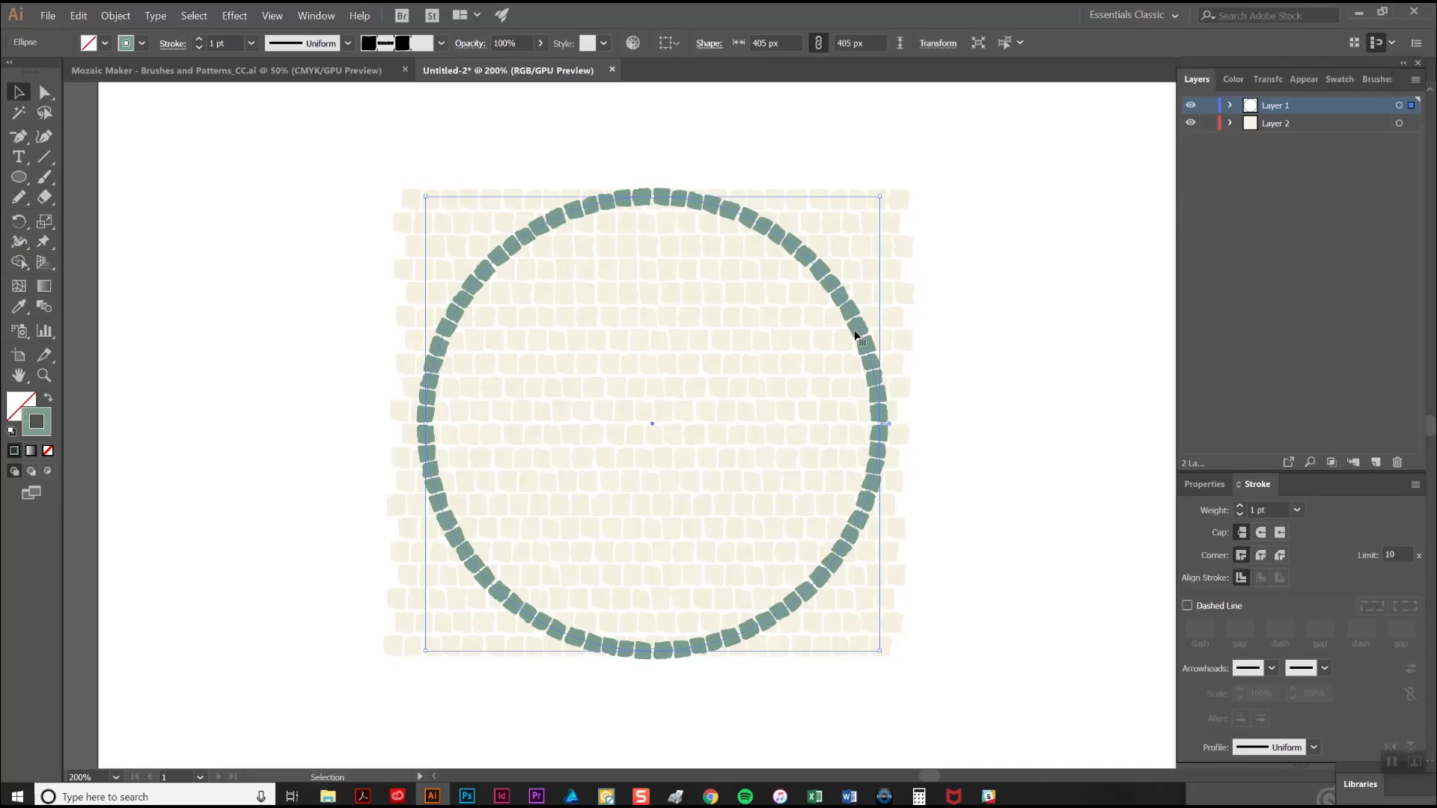
mouse_move(848, 346)
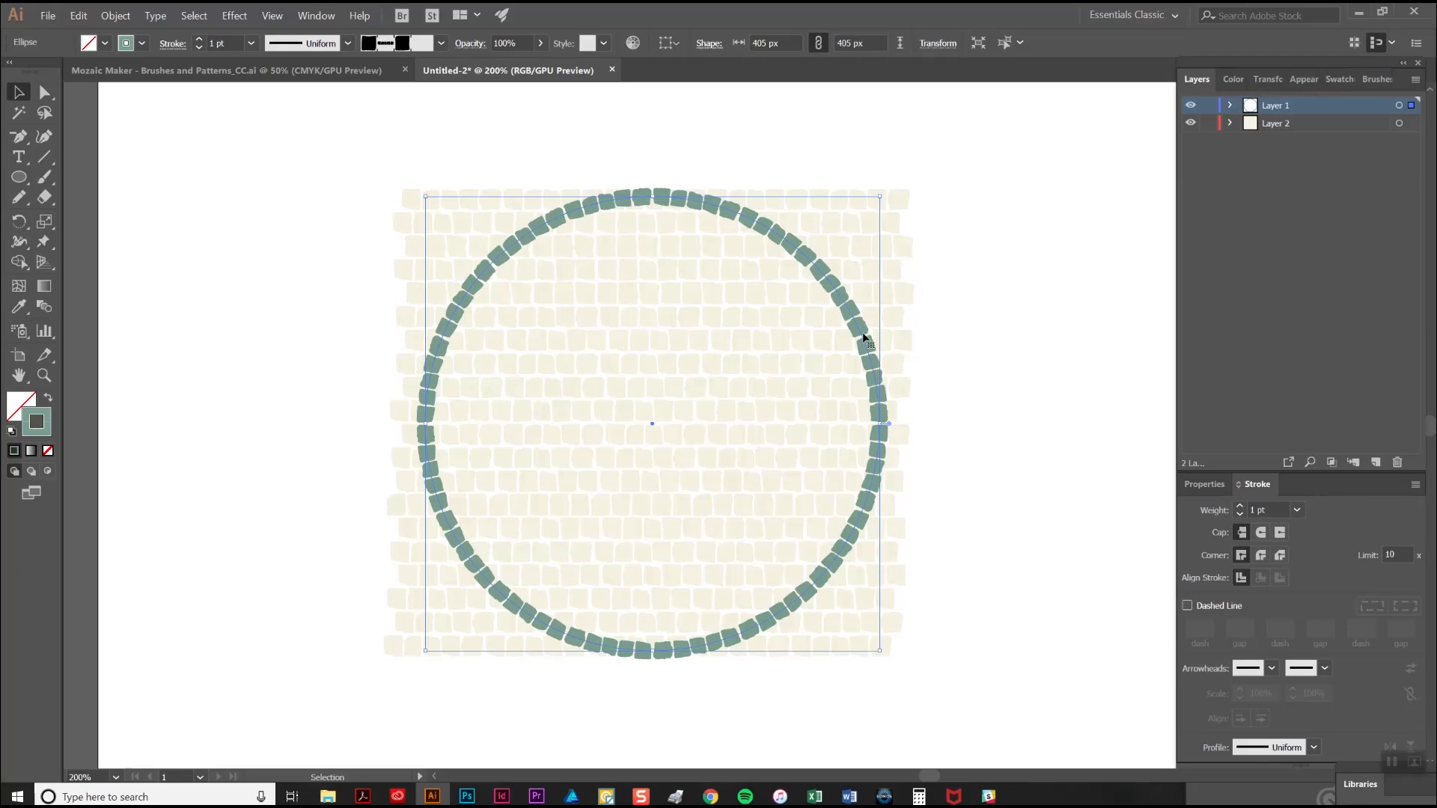
mouse_move(190, 175)
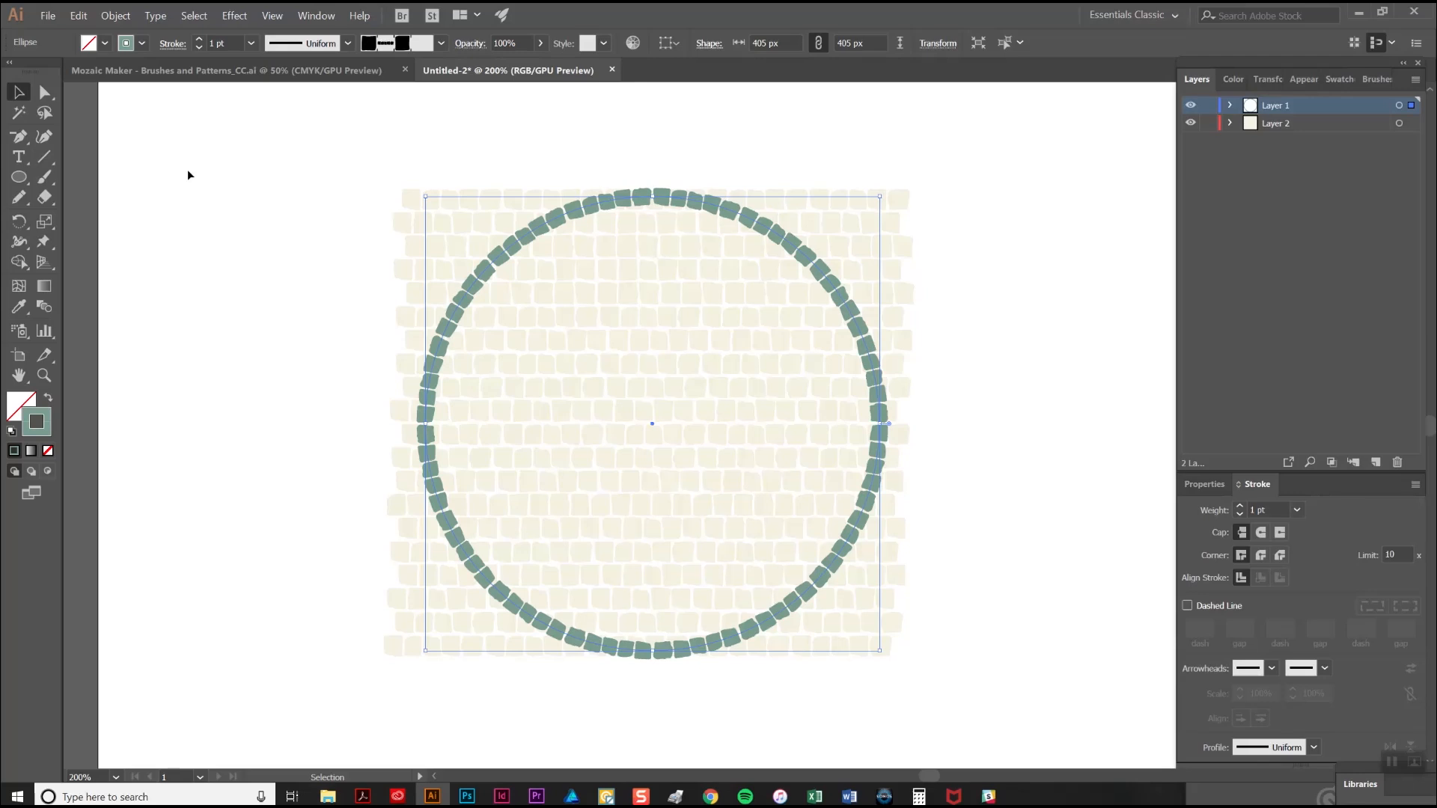
Open the Object menu to reach the Path commands for the border circle
click(114, 15)
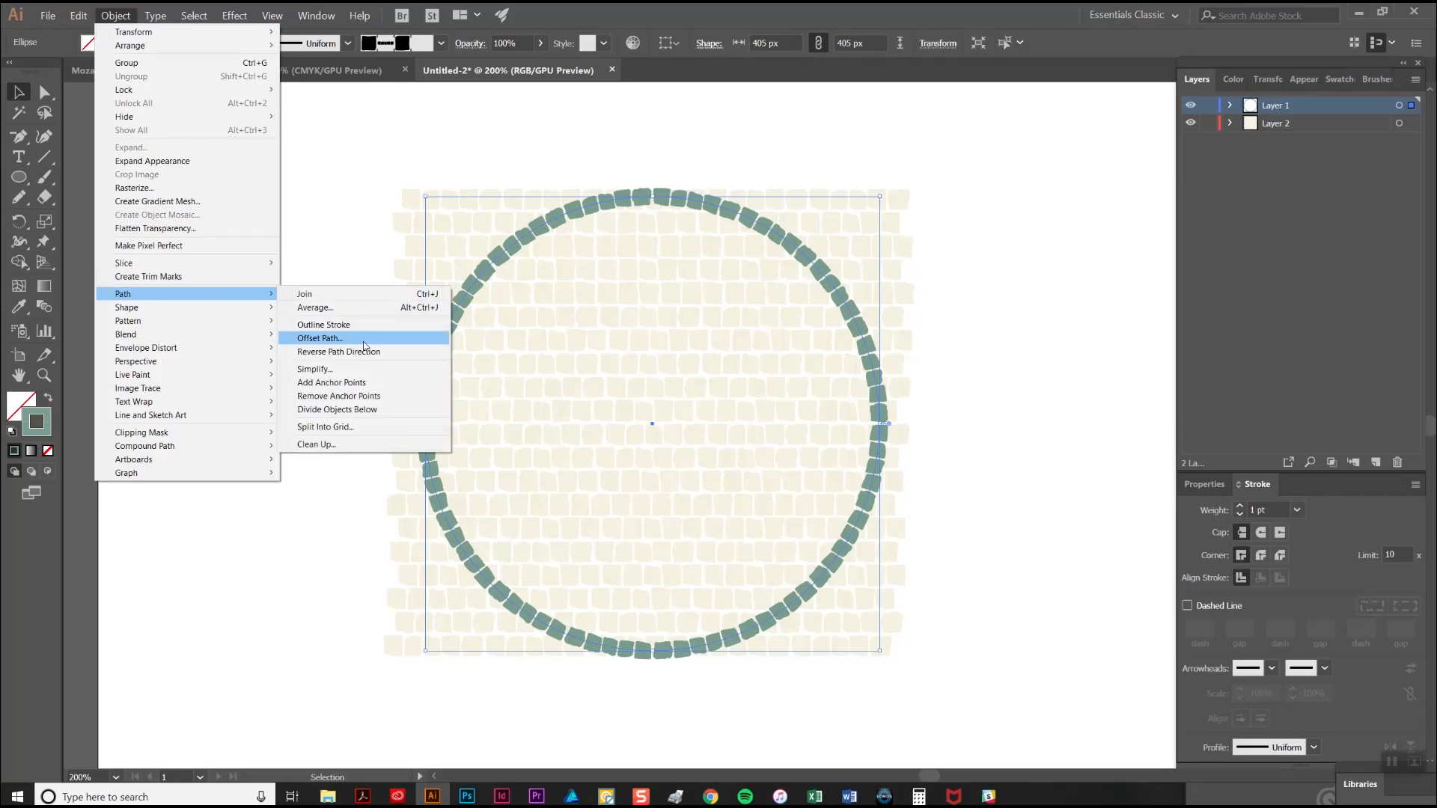
Offset the border circle inward by -11 px and give the copy a plain Basic brush stroke
click(319, 338)
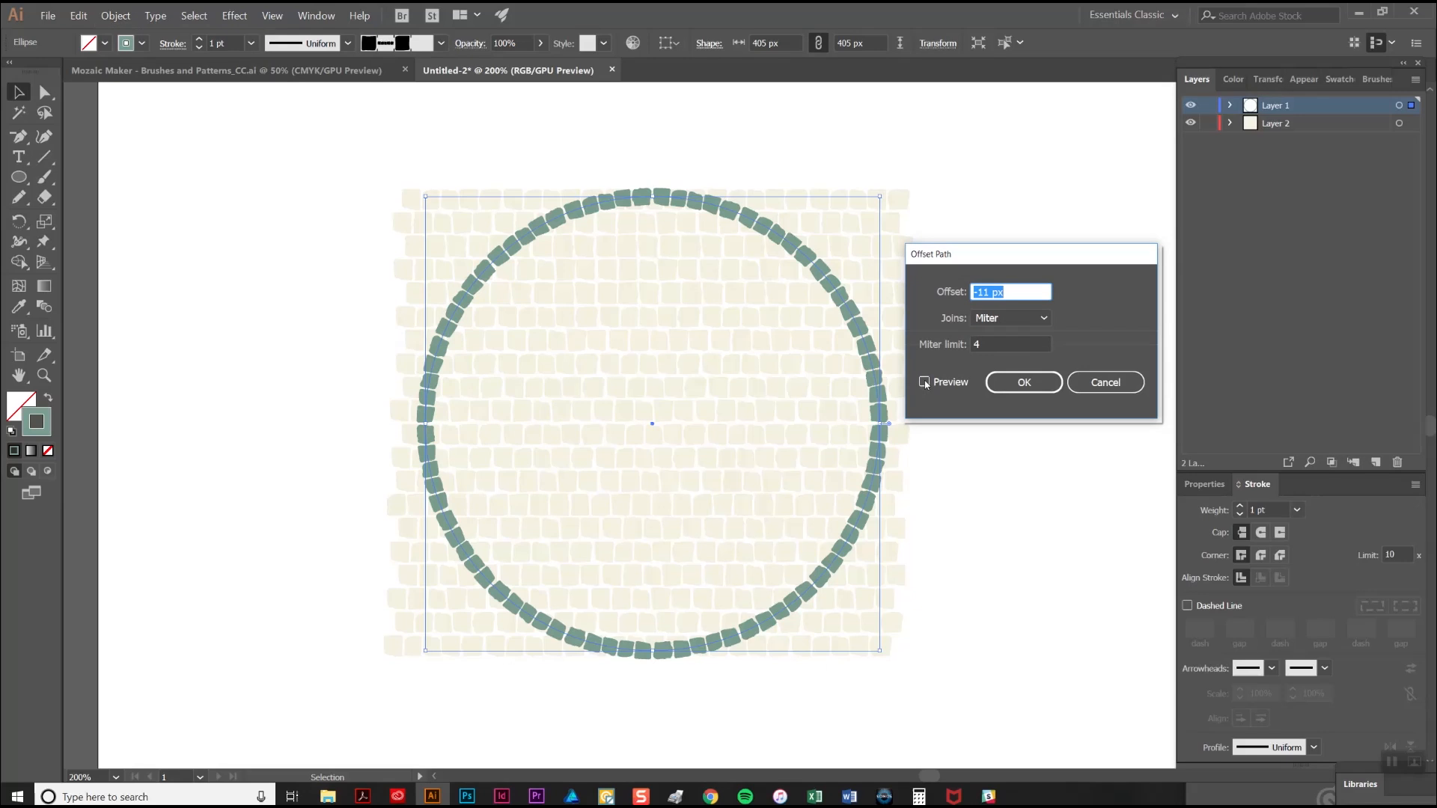
click(923, 383)
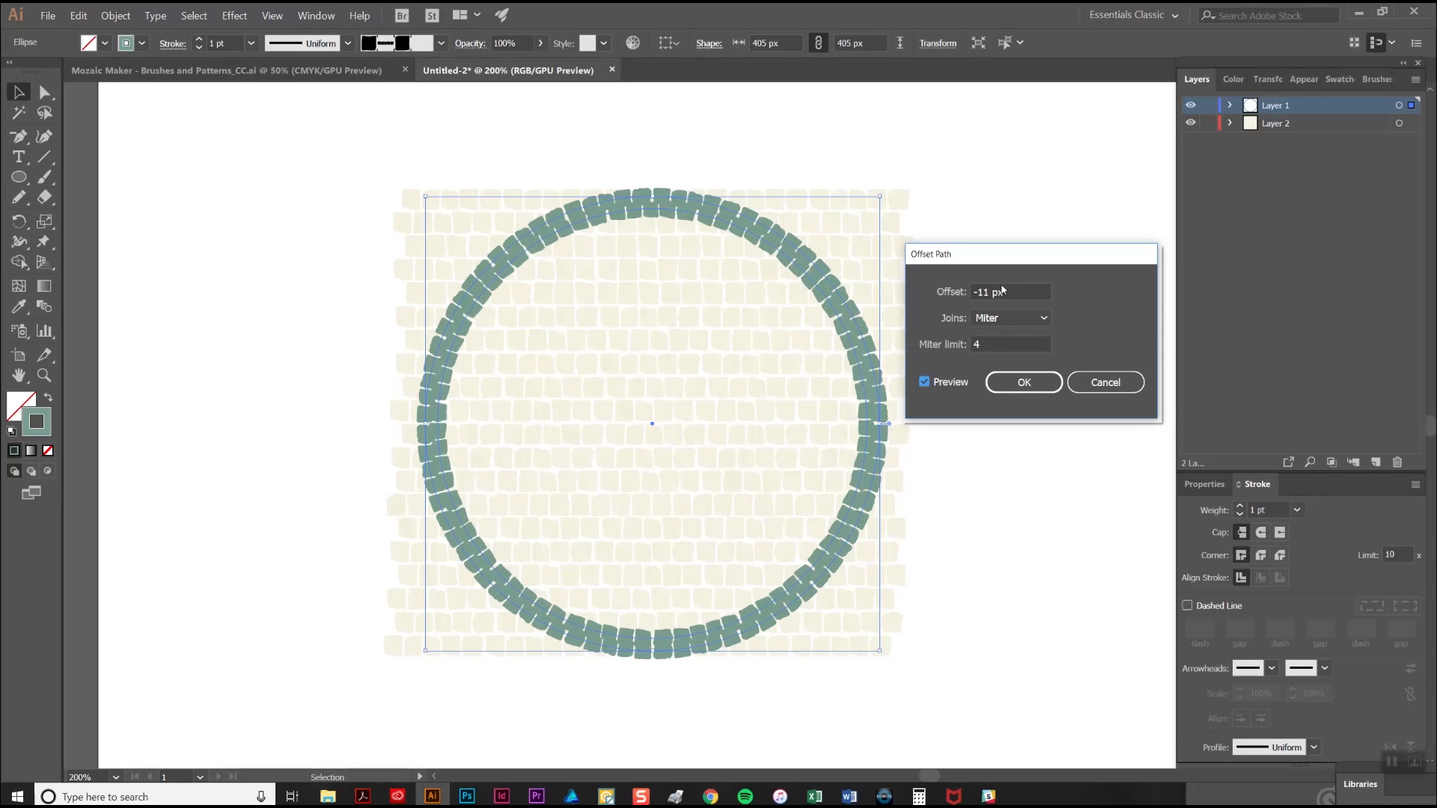
click(1022, 382)
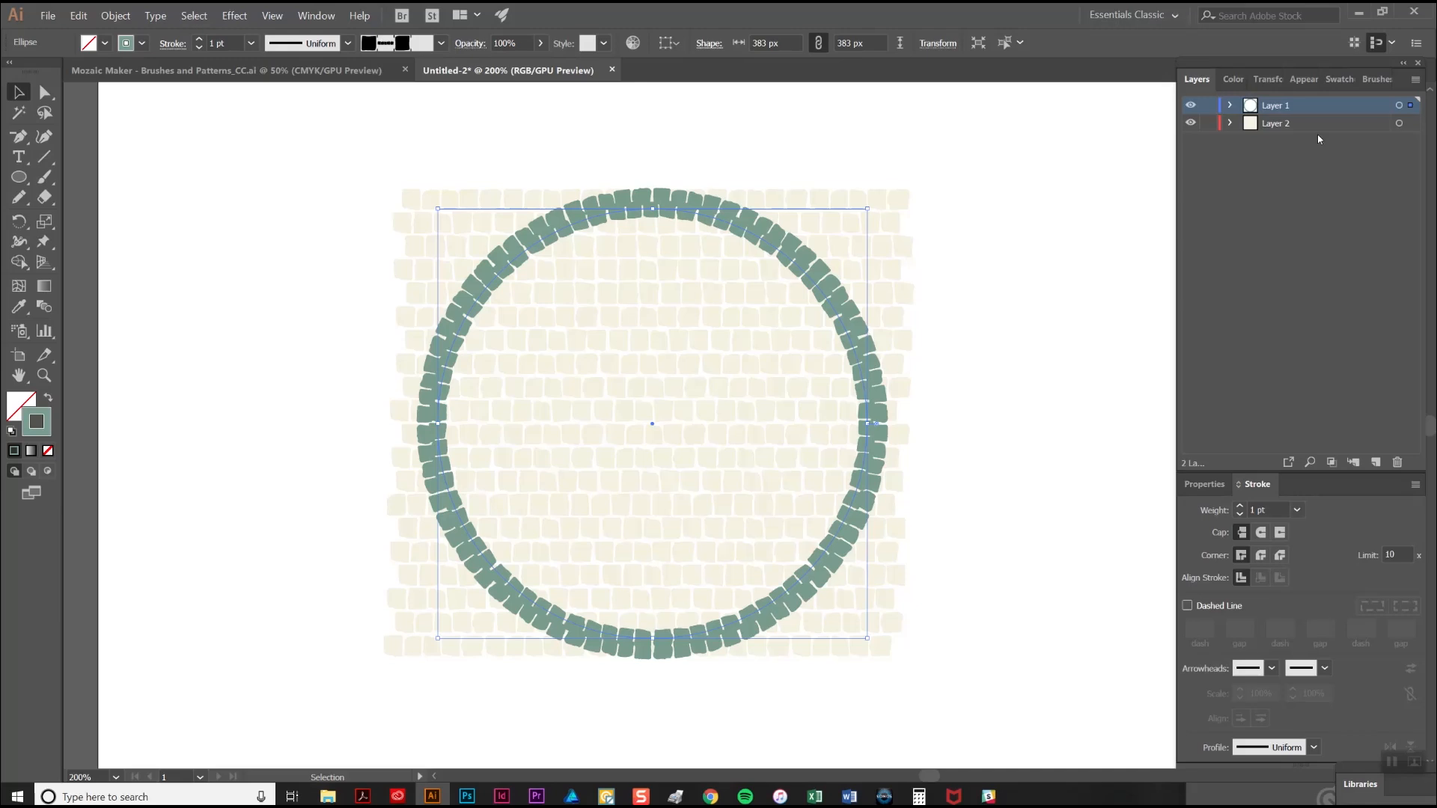
click(1369, 78)
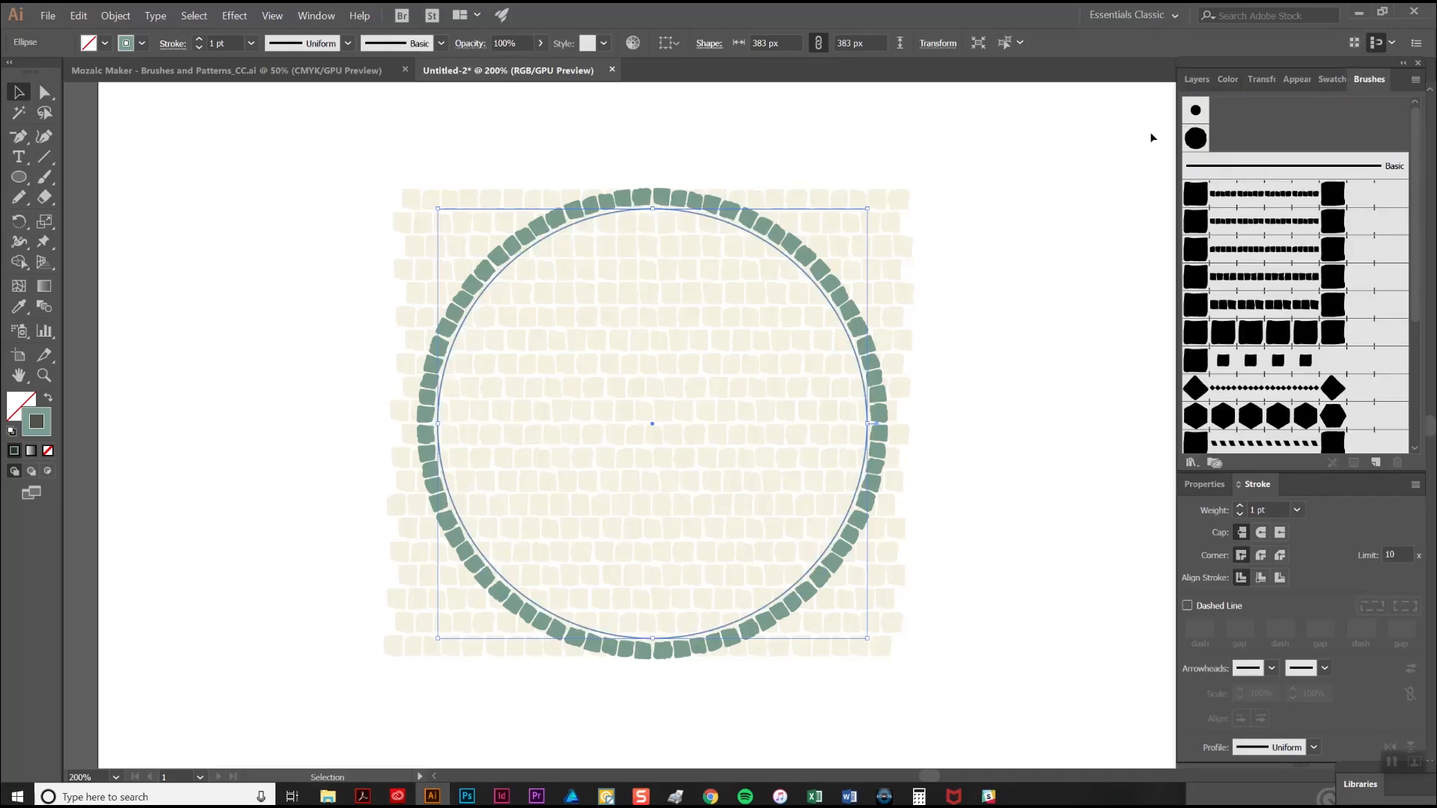
click(1195, 79)
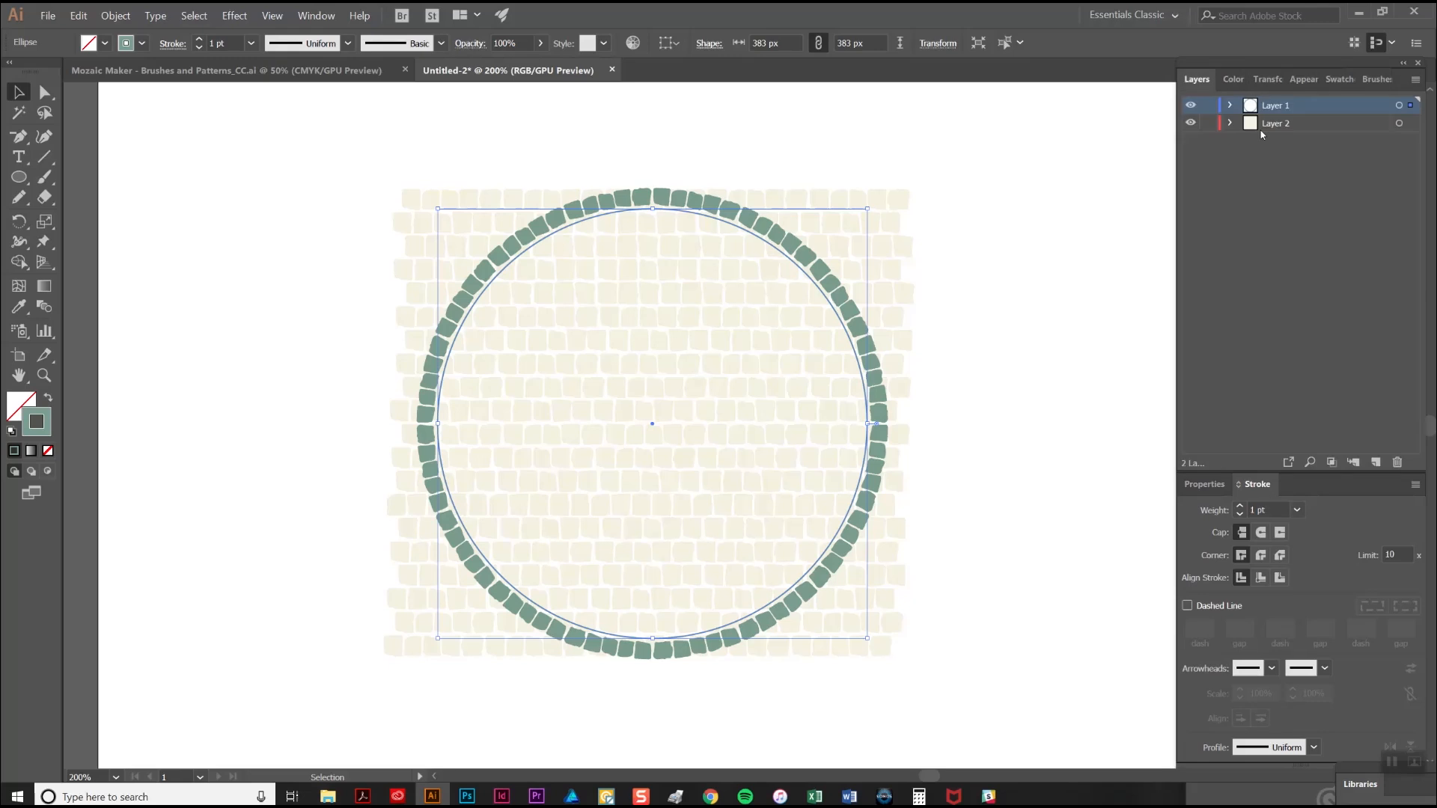
click(1229, 105)
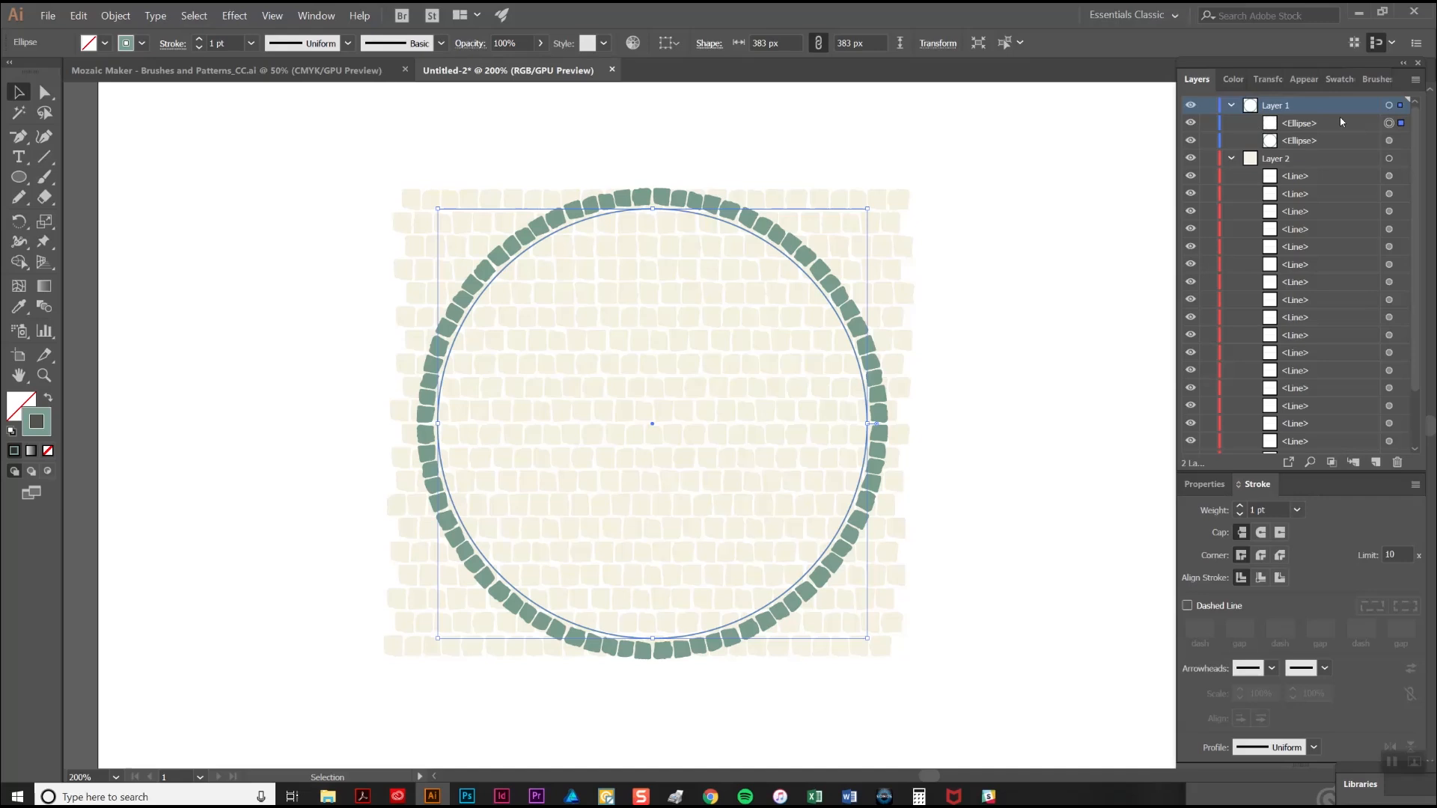
mouse_move(1315, 172)
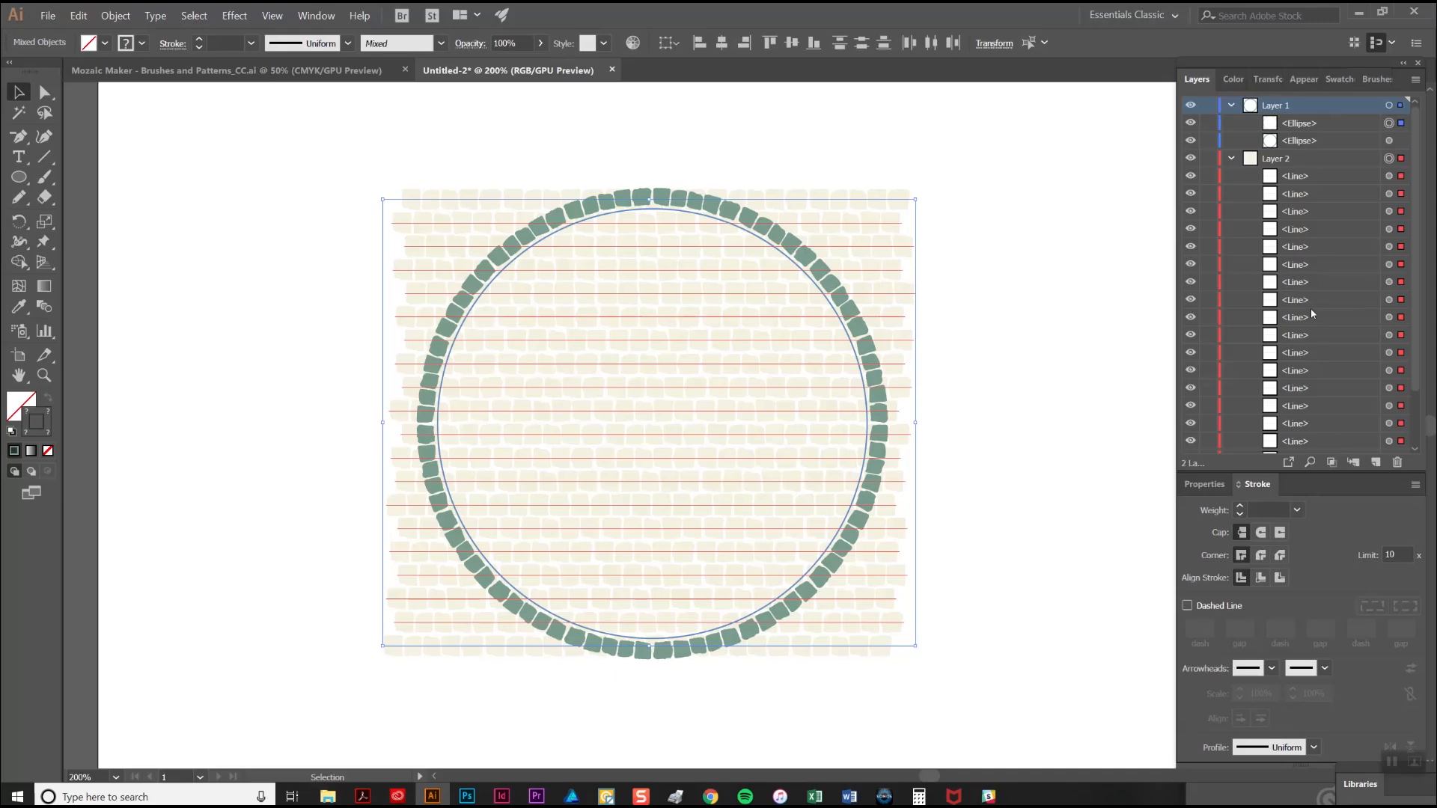
mouse_move(1326, 142)
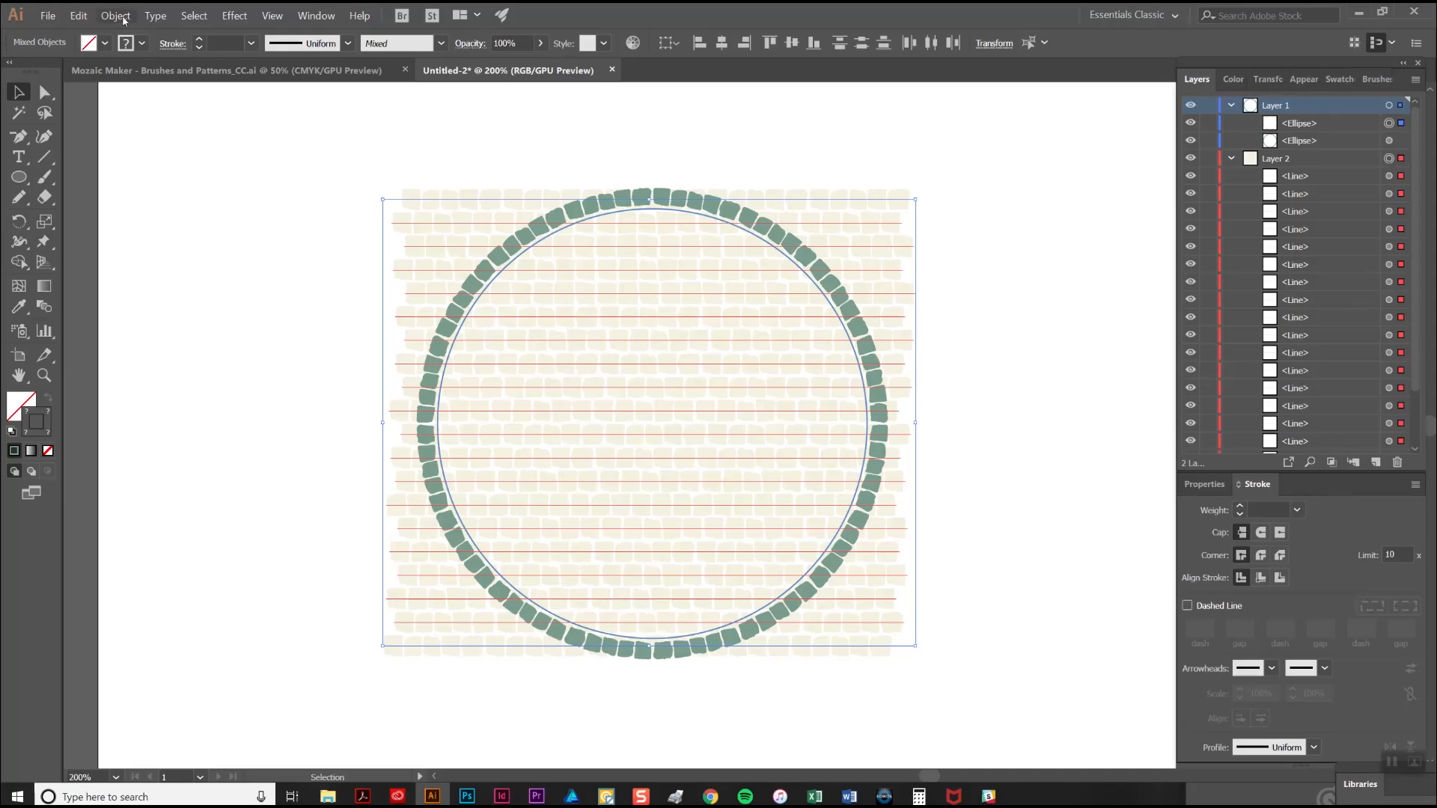
Make a clipping mask from the inset ellipse and the tile lines via Object > Clipping Mask
click(114, 15)
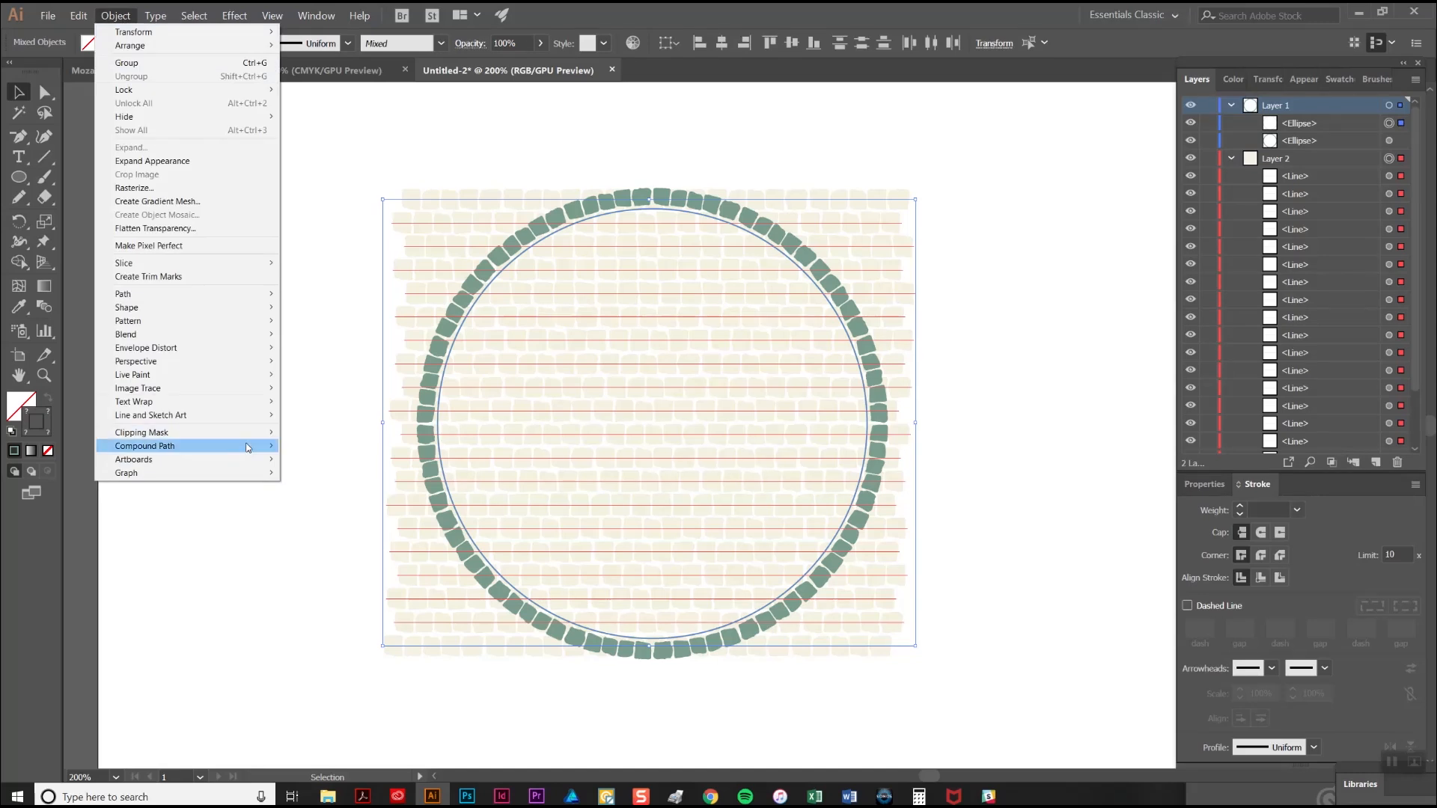
mouse_move(142, 432)
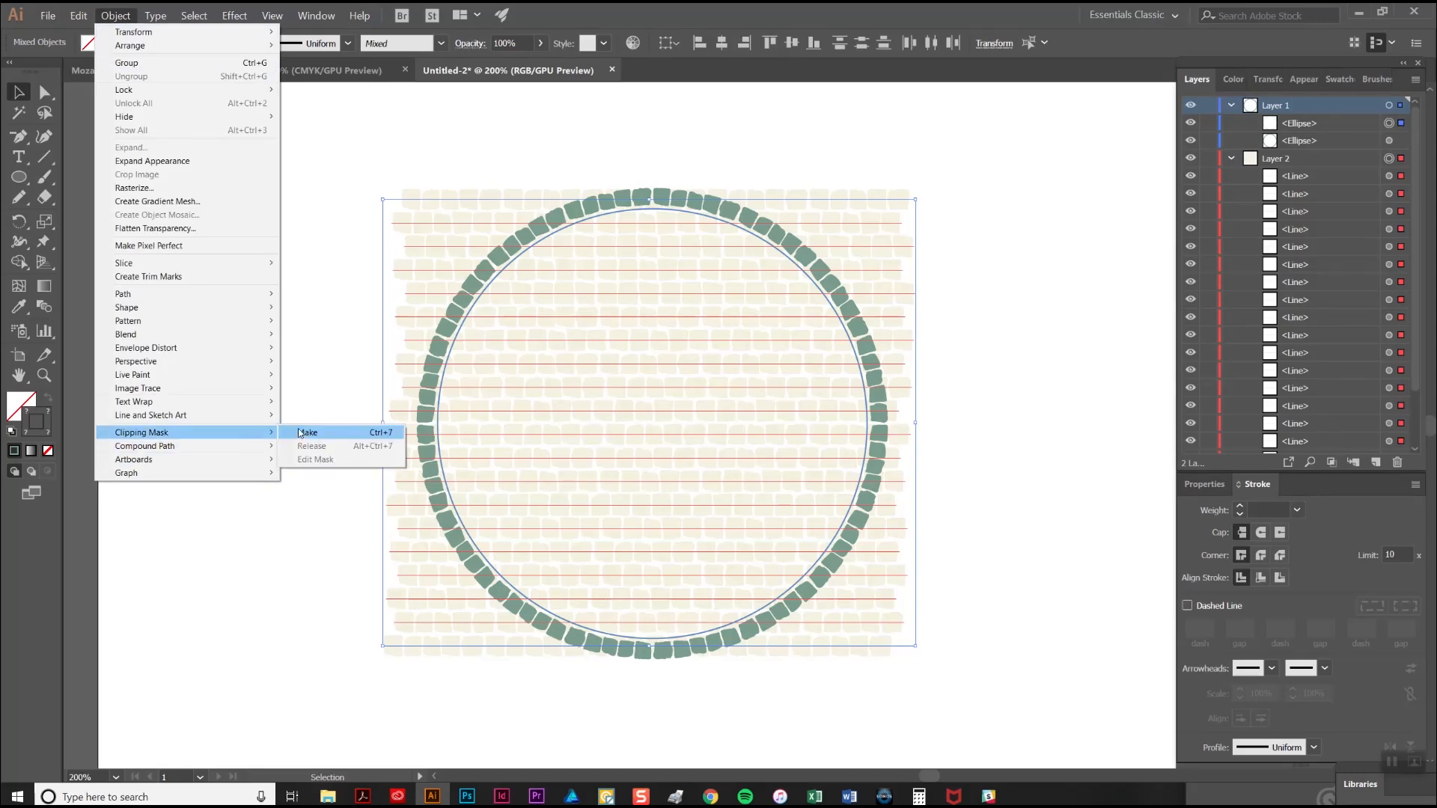
click(307, 431)
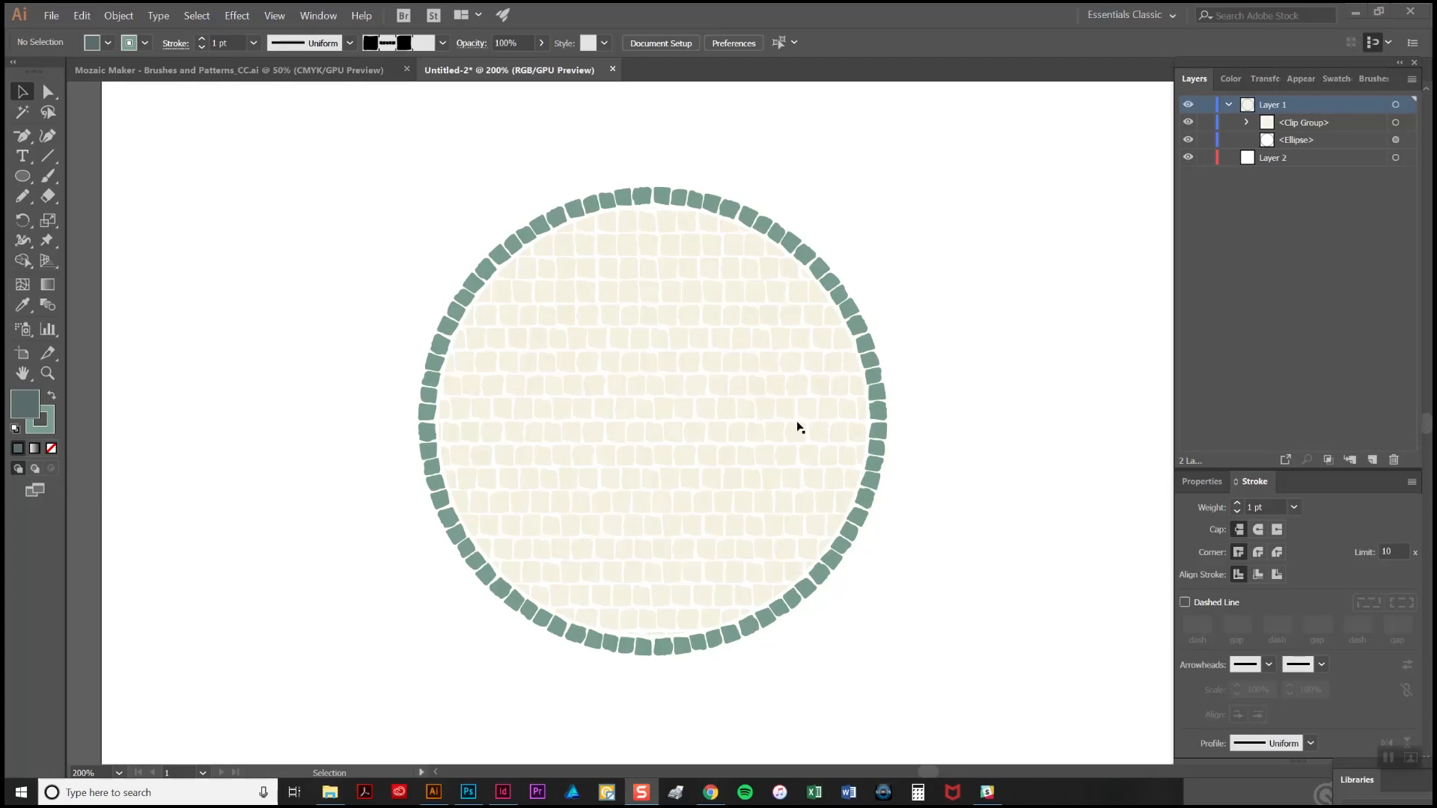
mouse_move(853, 346)
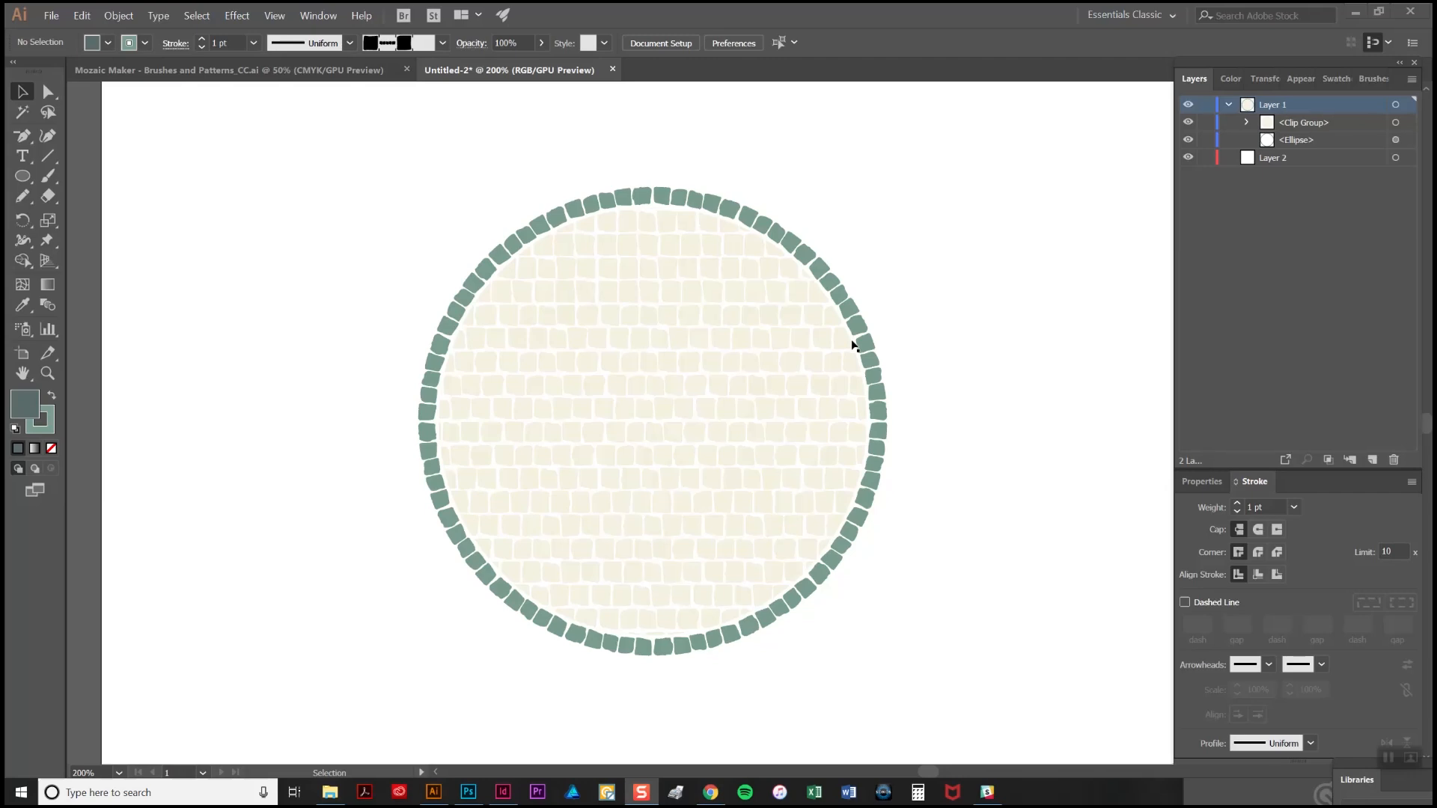
click(865, 351)
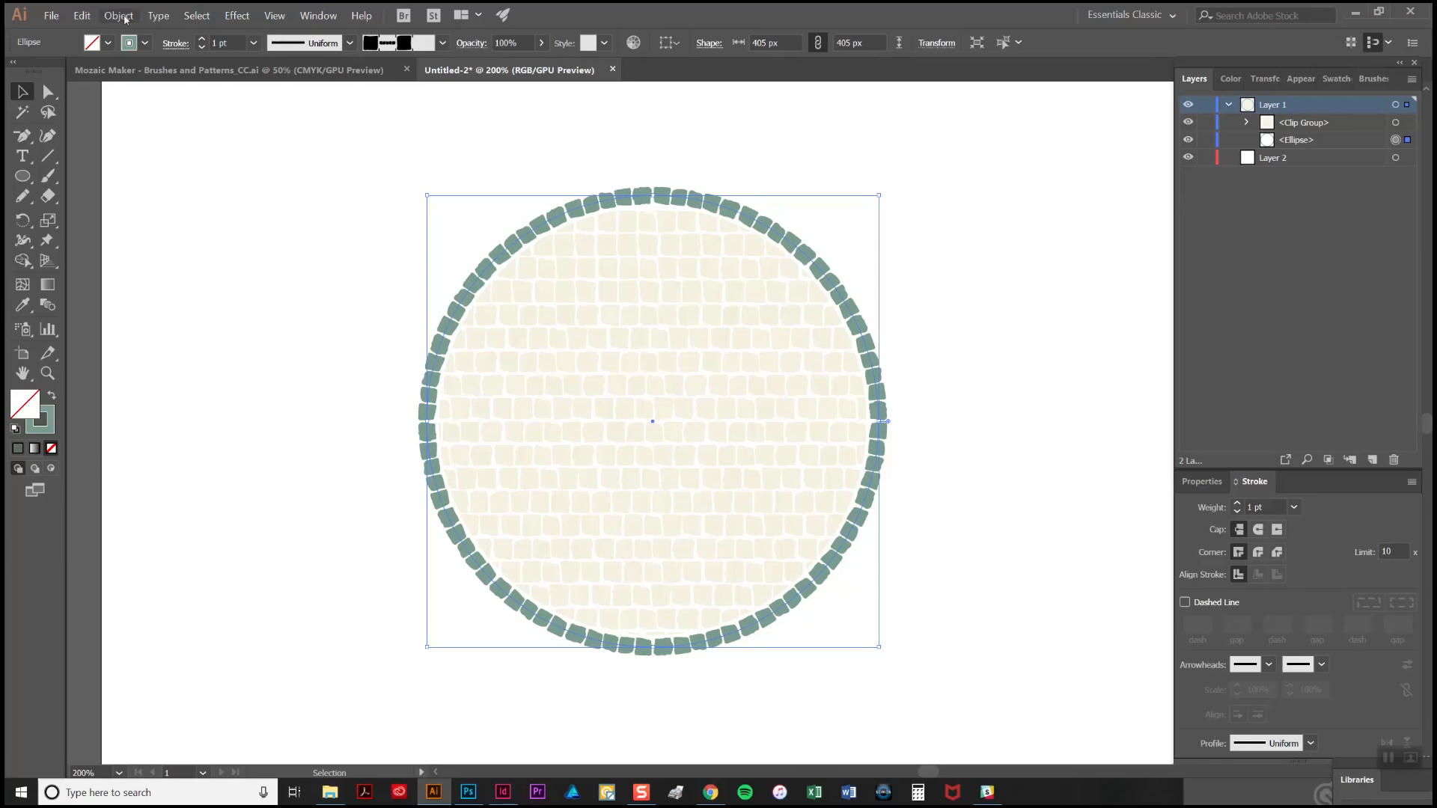
Offset the selected ellipse outward by 11 px with Preview on
click(119, 15)
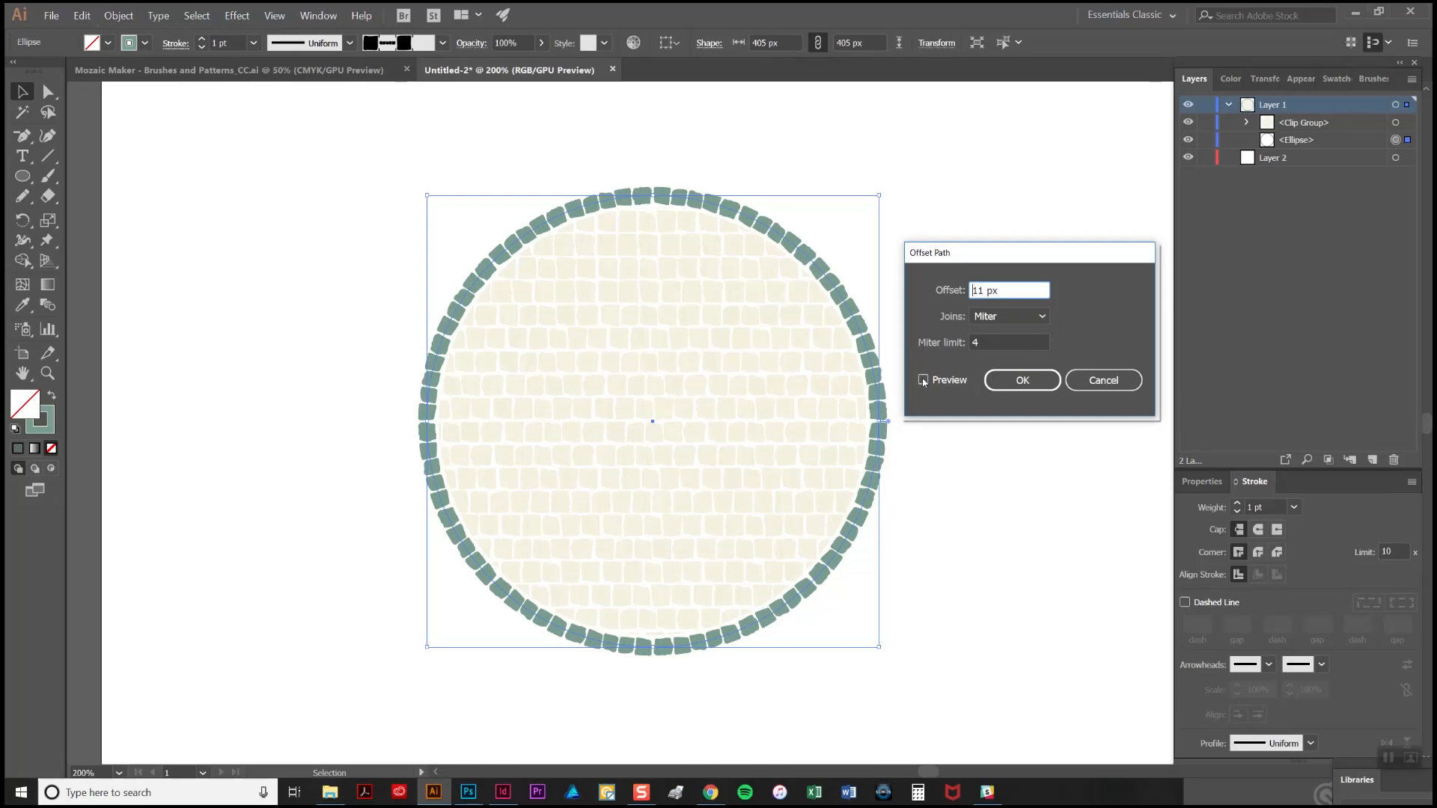
click(922, 380)
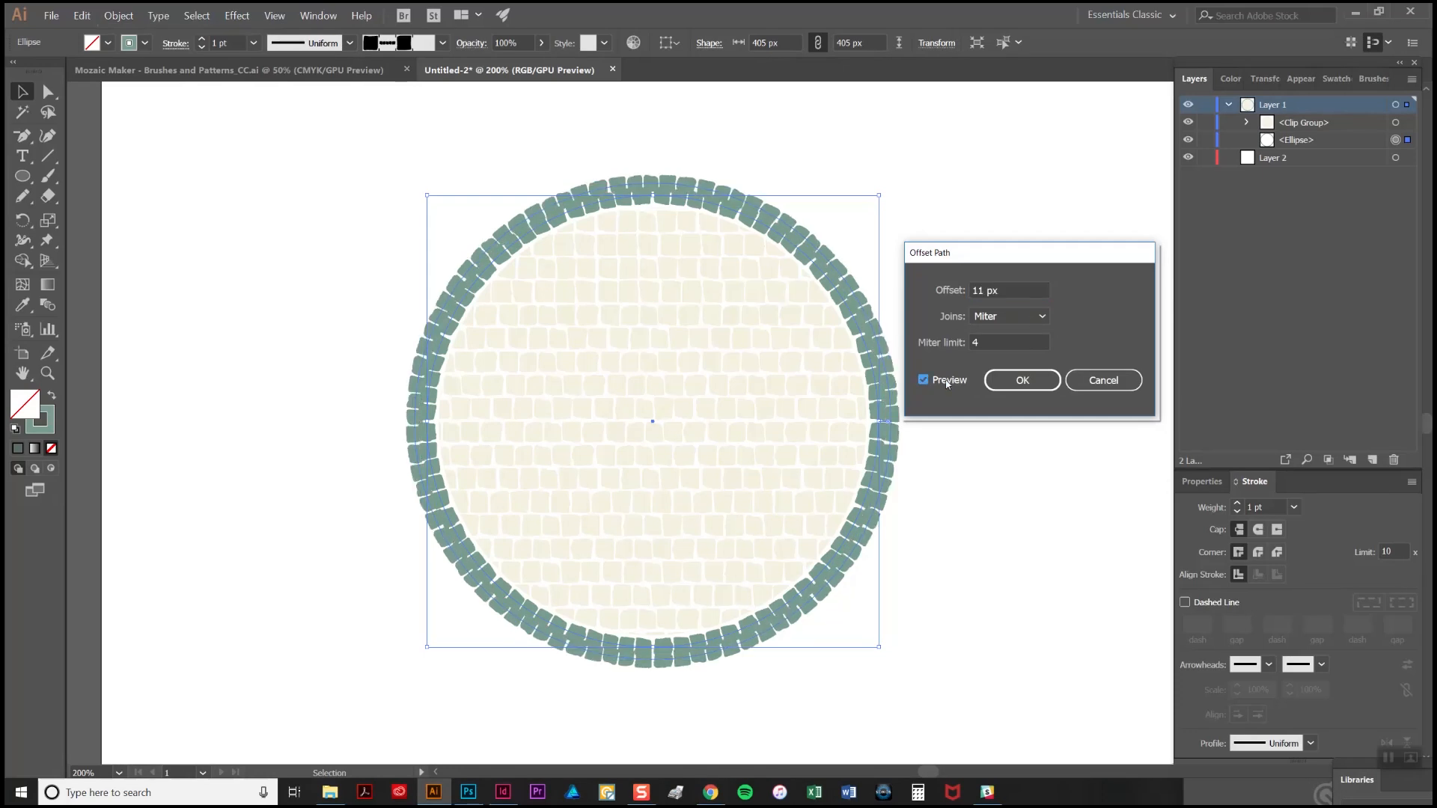
click(1020, 379)
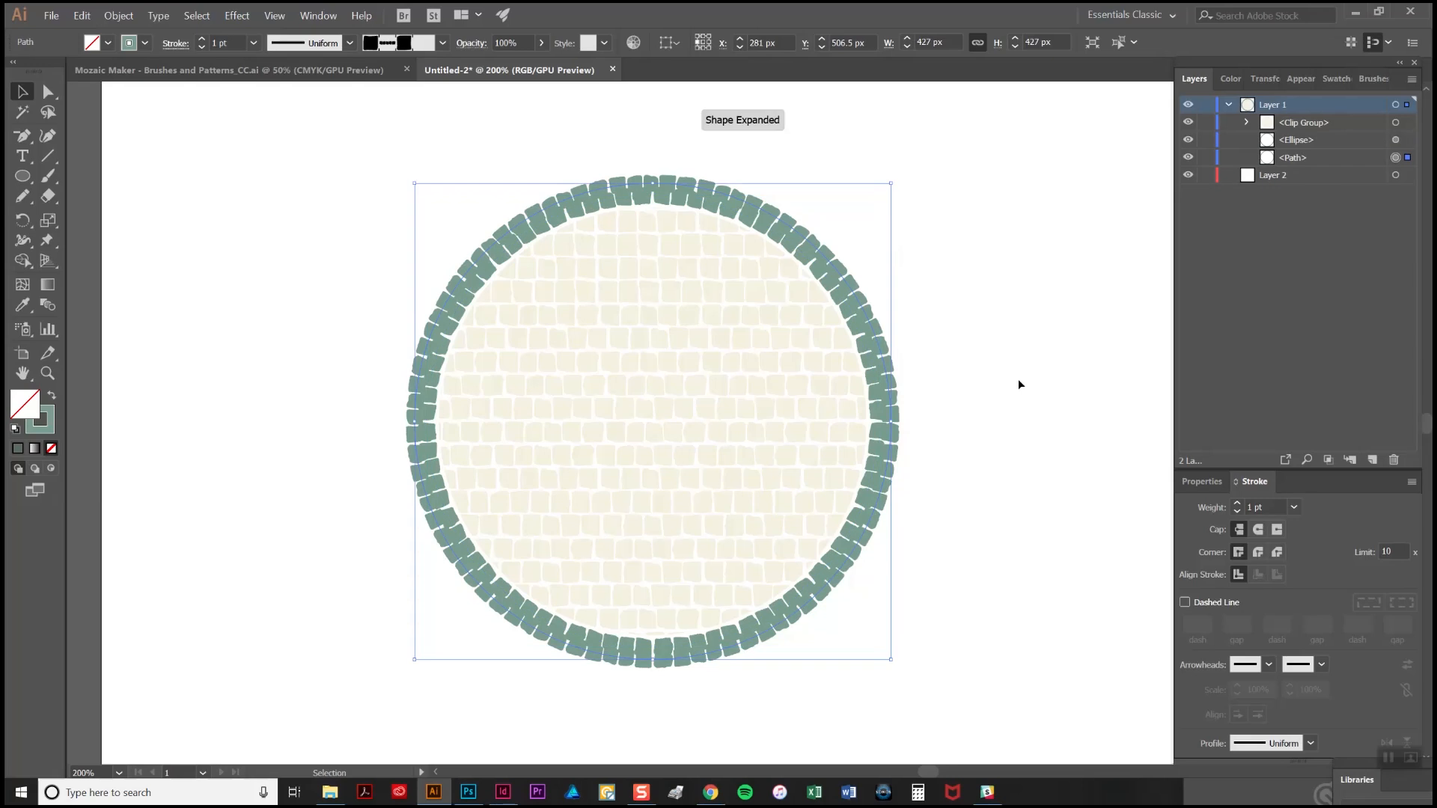
Give the offset circle the Basic brush, no stroke, and a dark grey-green swatch fill
click(1364, 78)
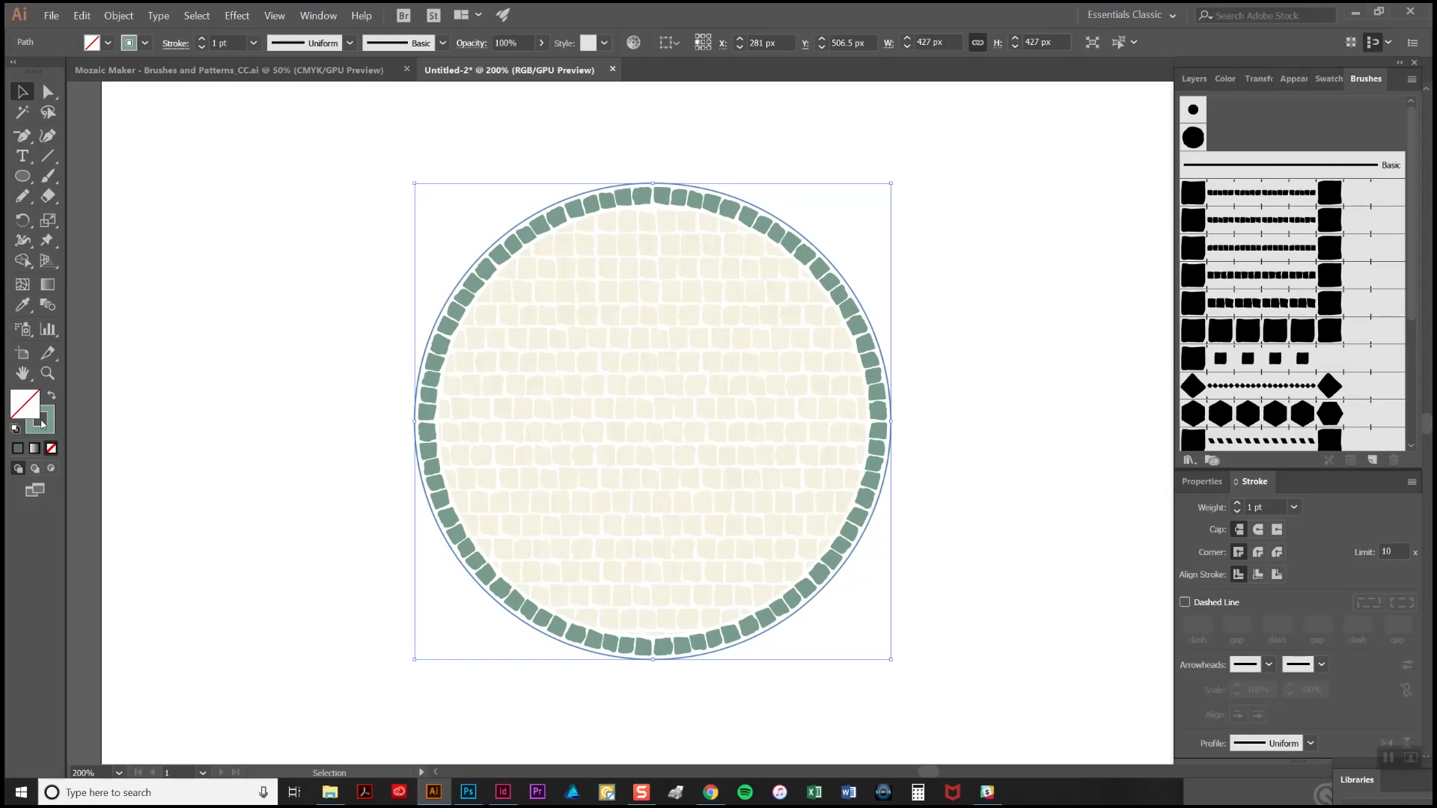
click(1223, 78)
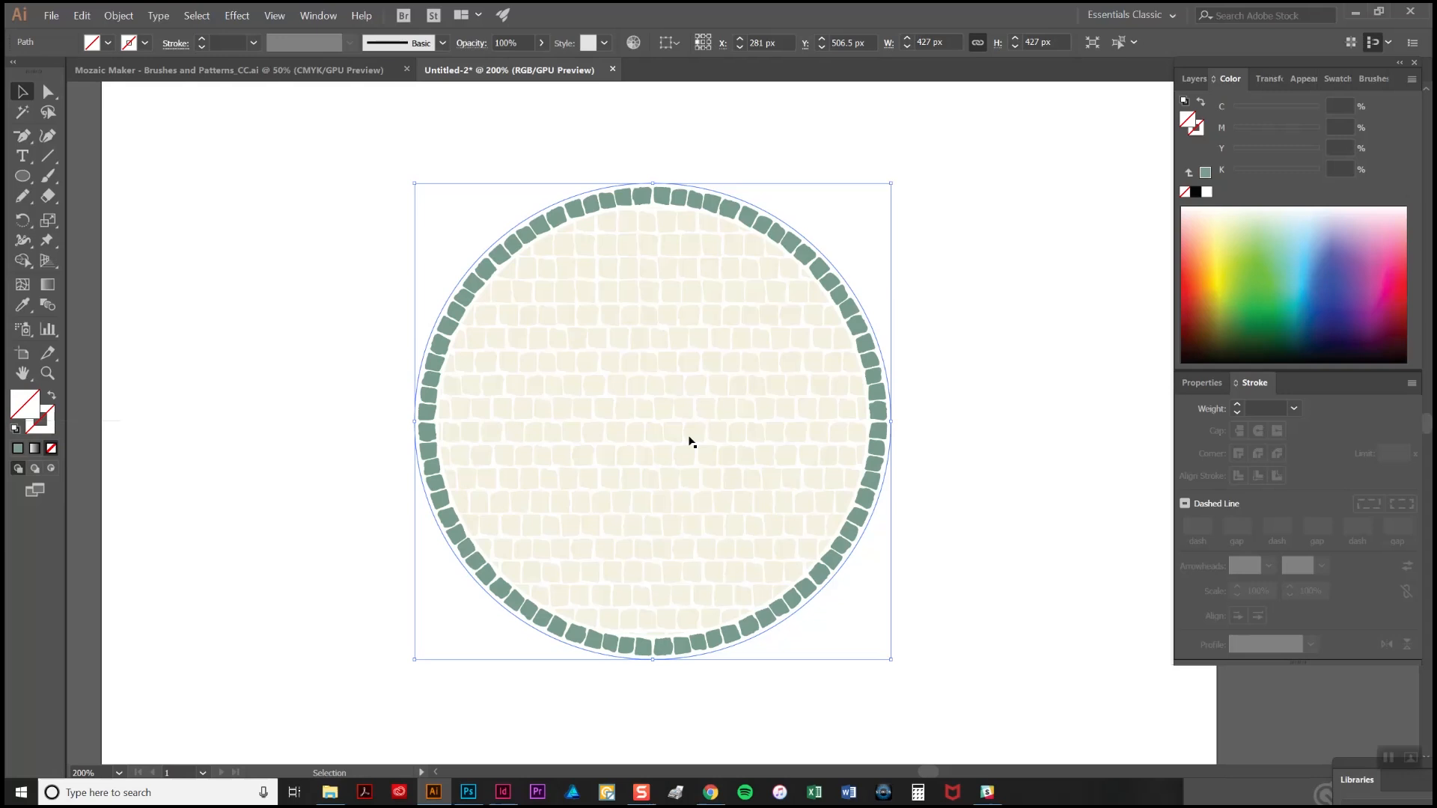
click(1326, 78)
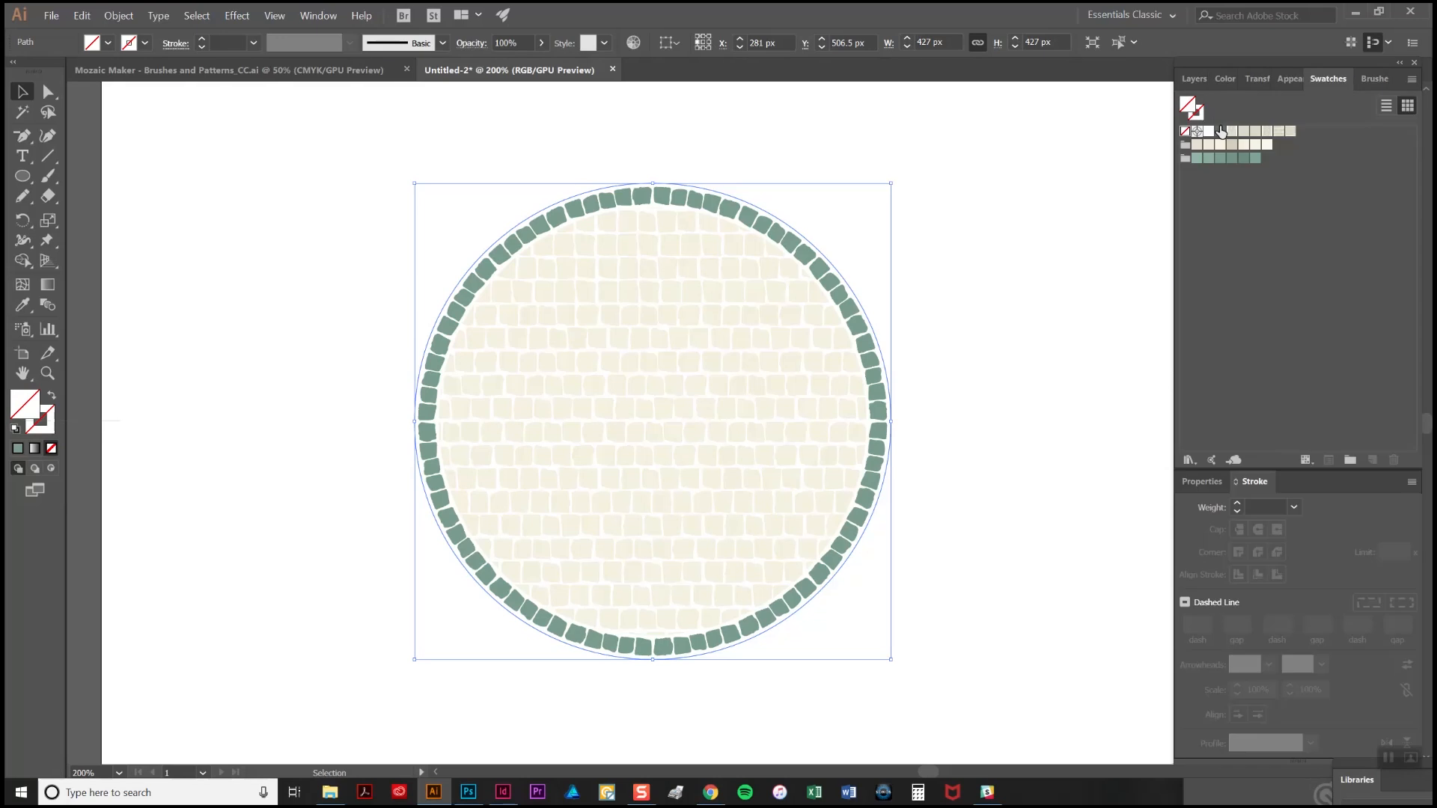
click(1194, 79)
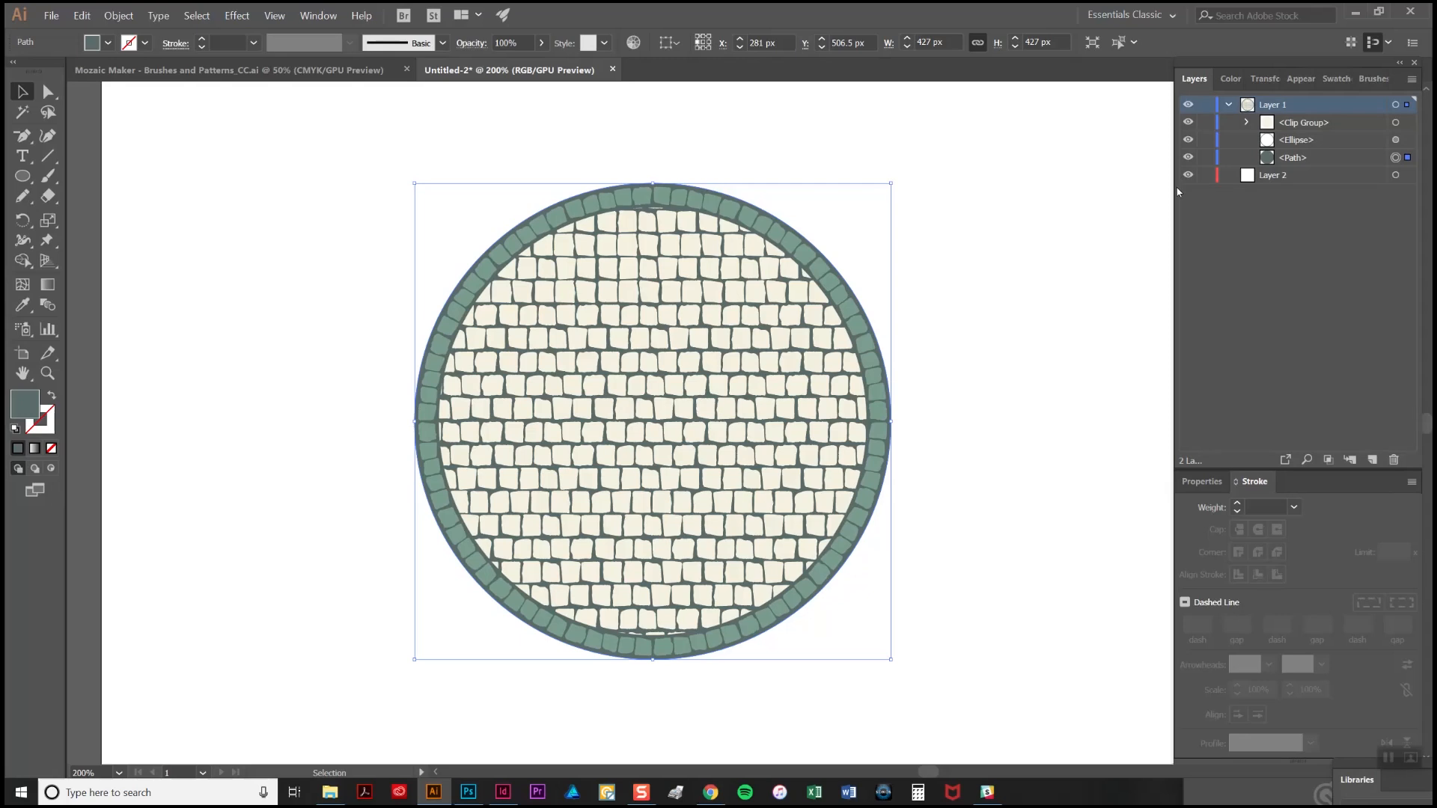
mouse_move(1180, 198)
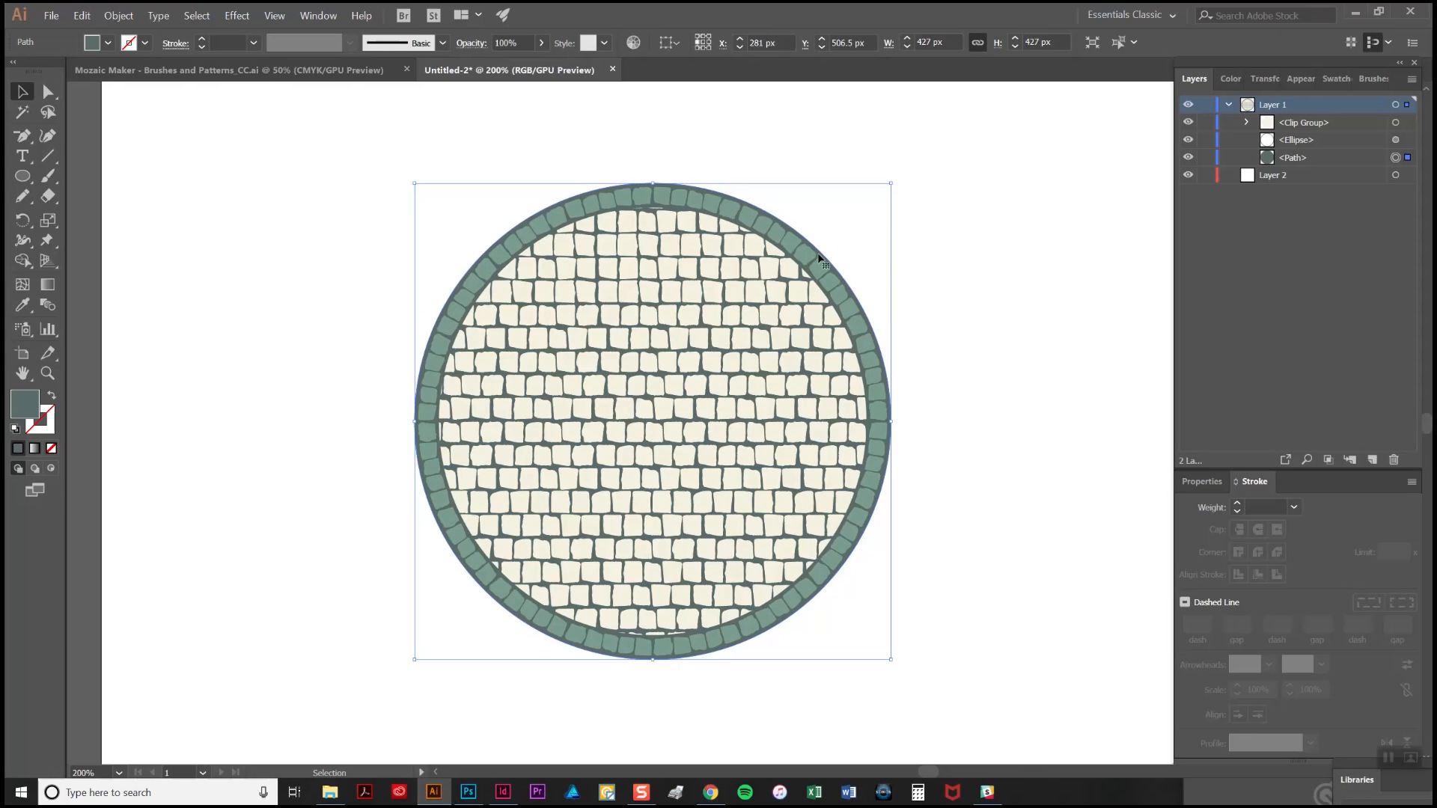
mouse_move(791, 225)
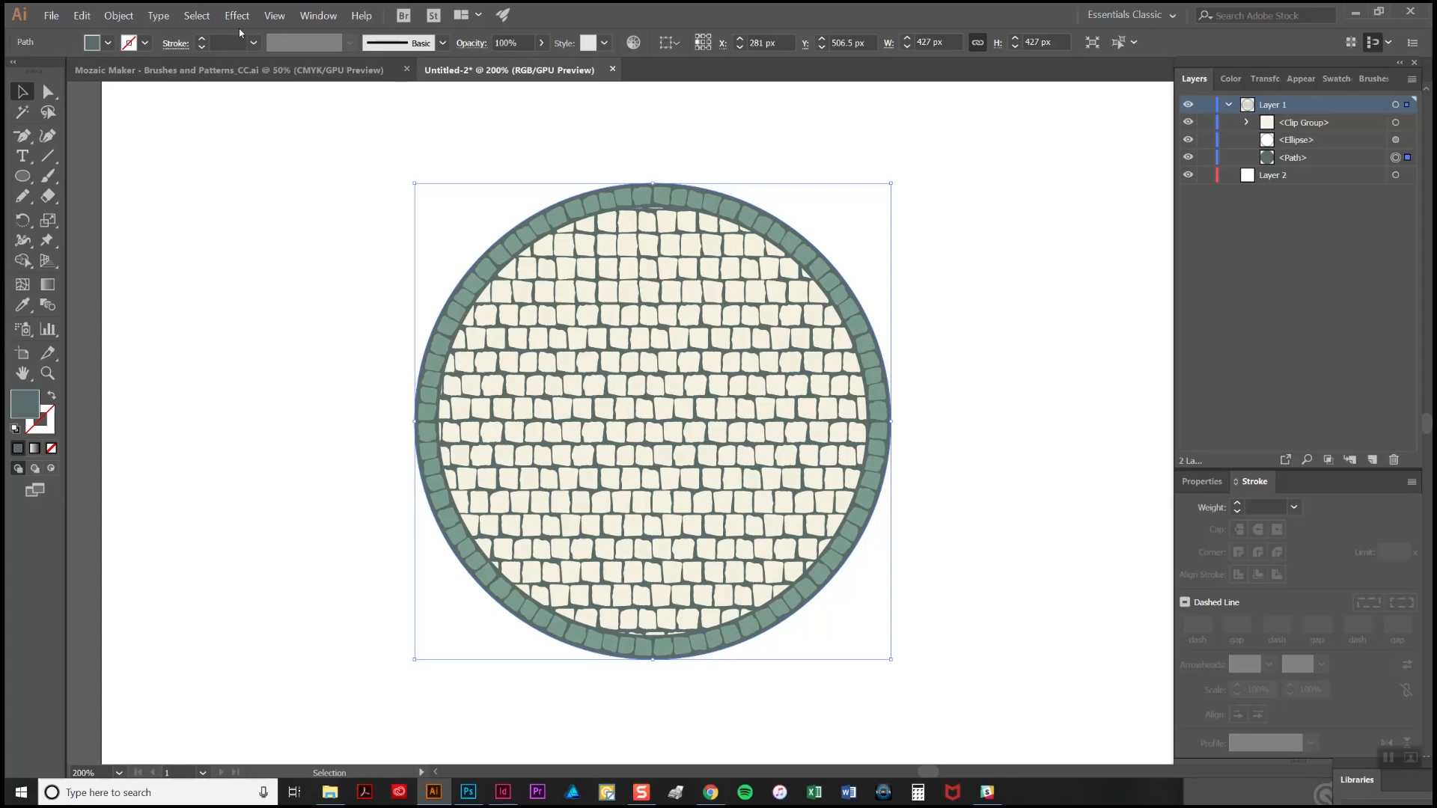
Open the Effect menu to apply a distortion to the grout circle
click(236, 16)
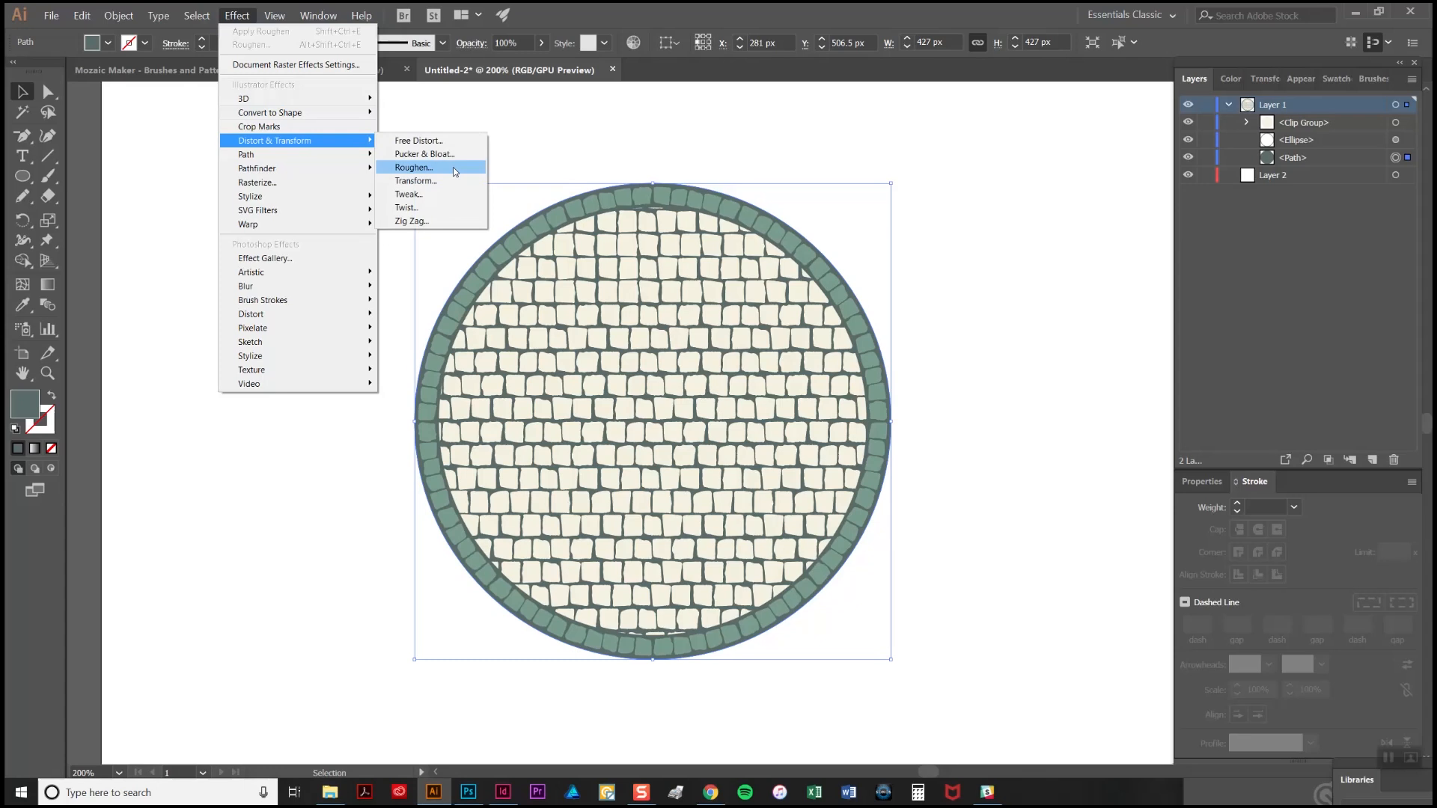
Roughen the grout circle: Absolute, Smooth, size 2 px, detail 16
click(413, 167)
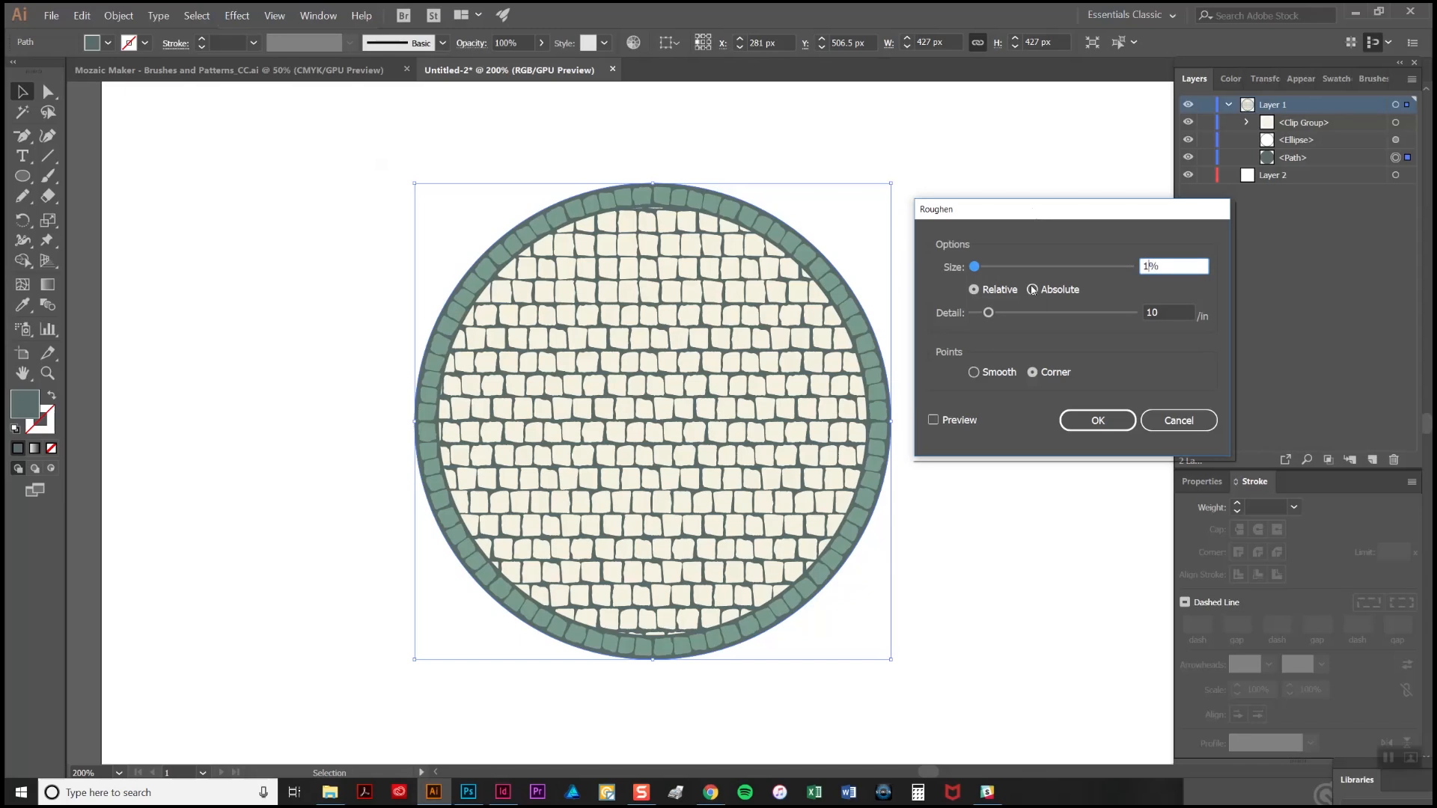
click(1033, 289)
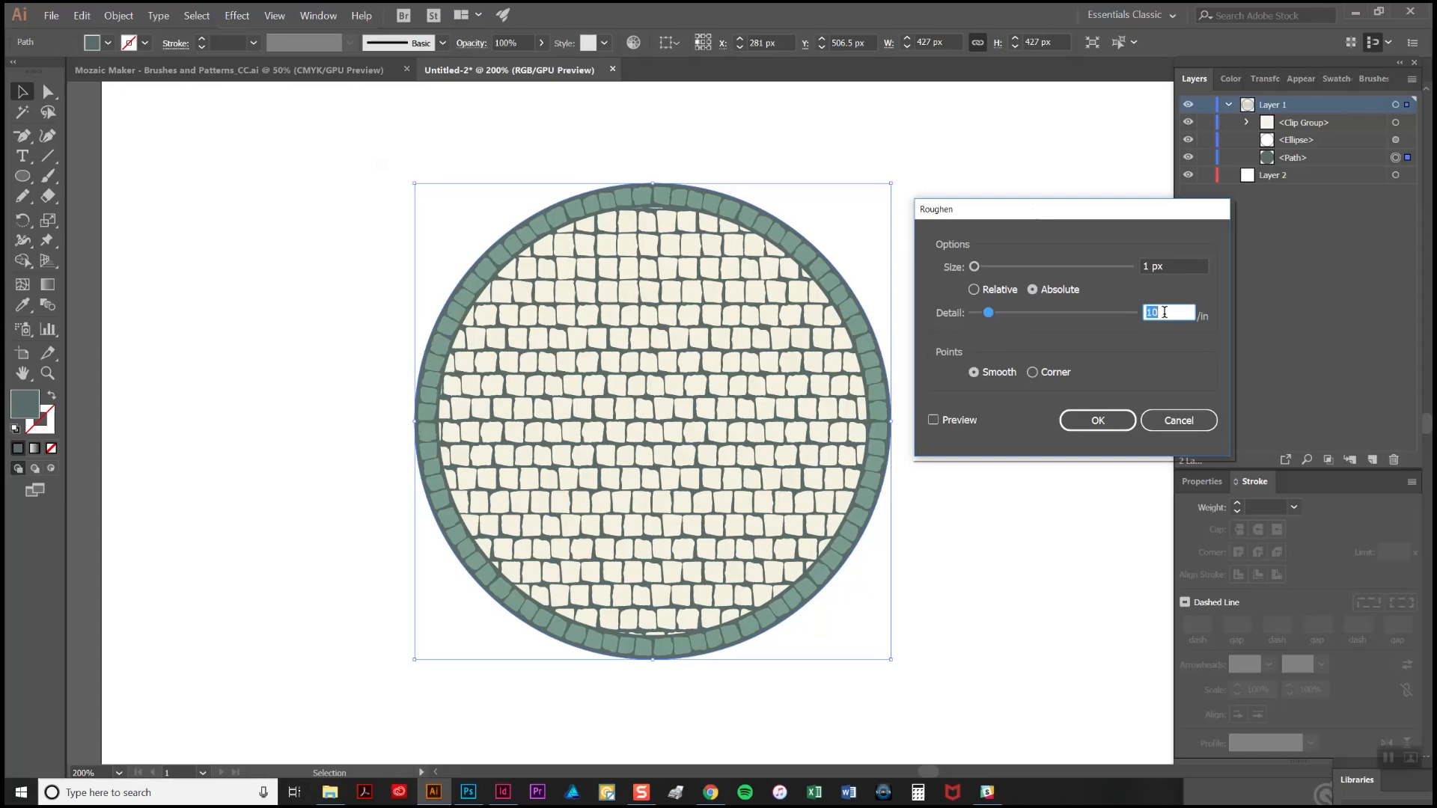
text(16)
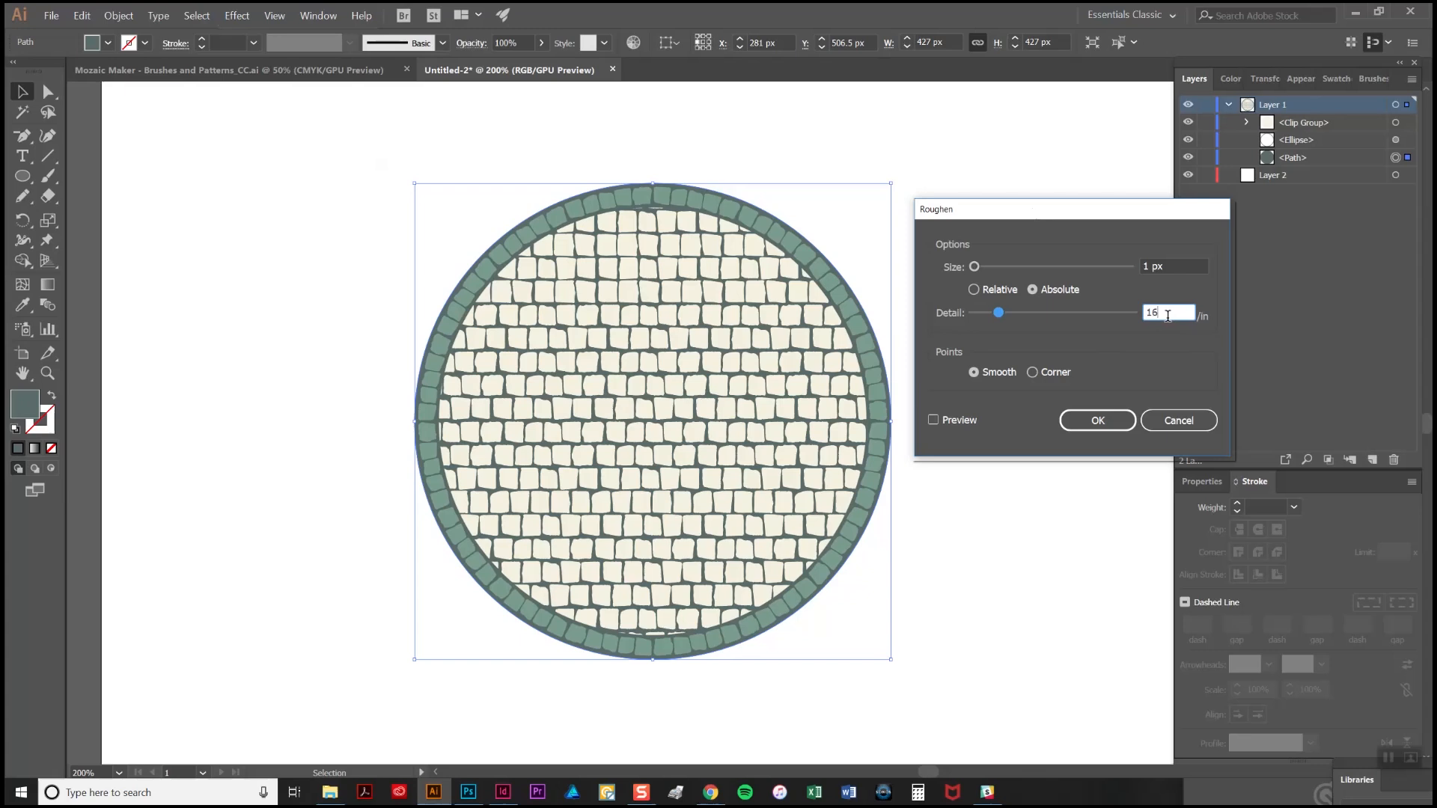
mouse_move(951, 431)
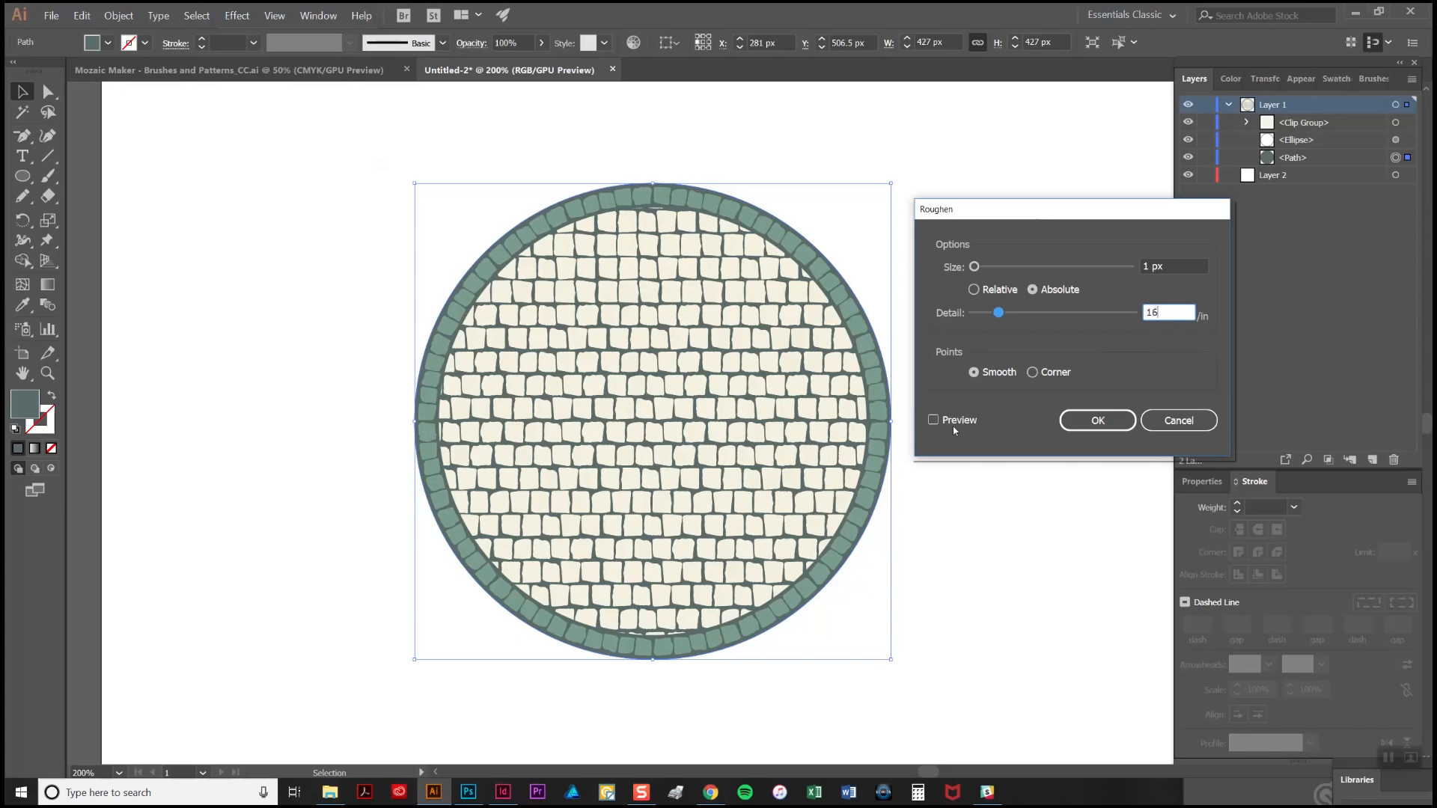
click(933, 419)
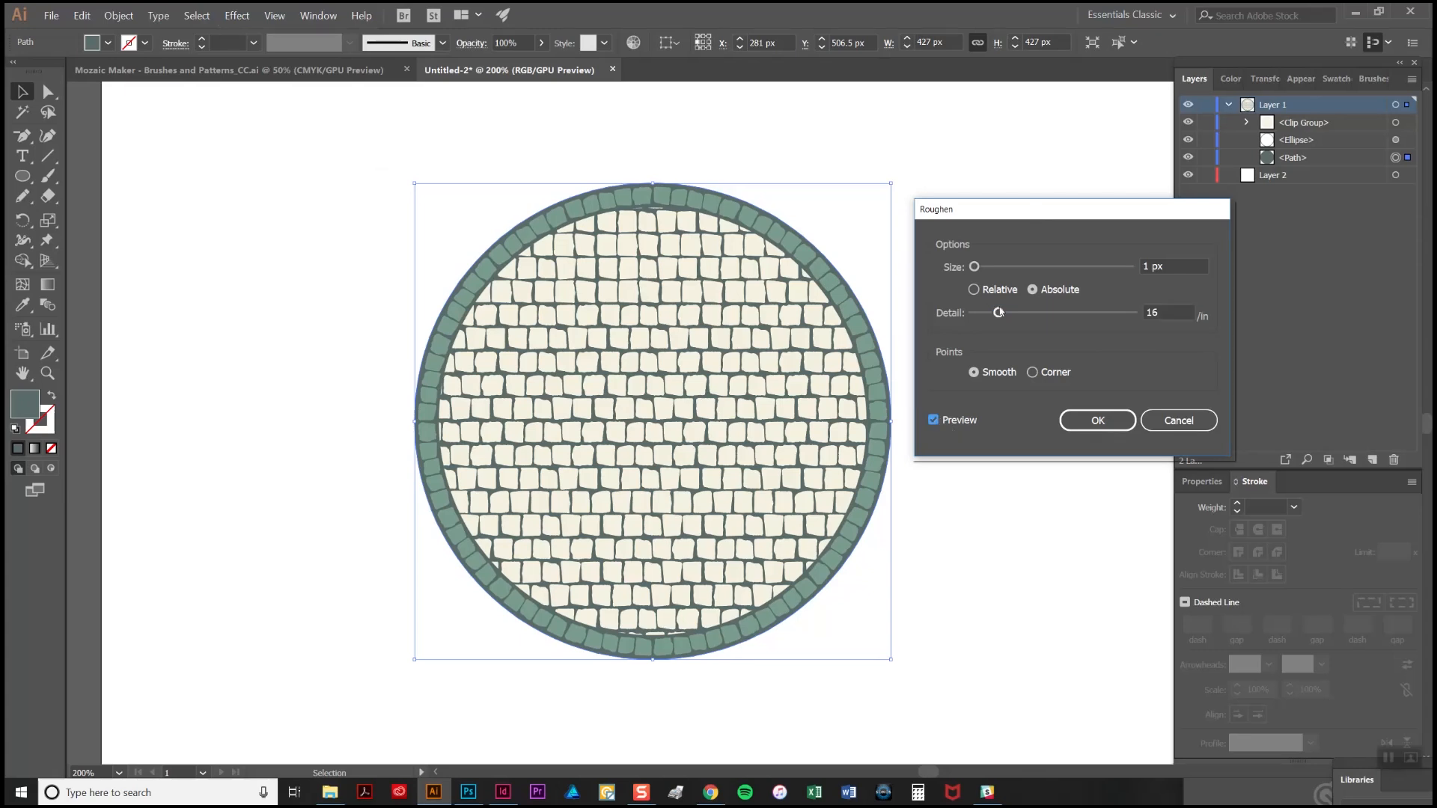
click(1174, 266)
text(2)
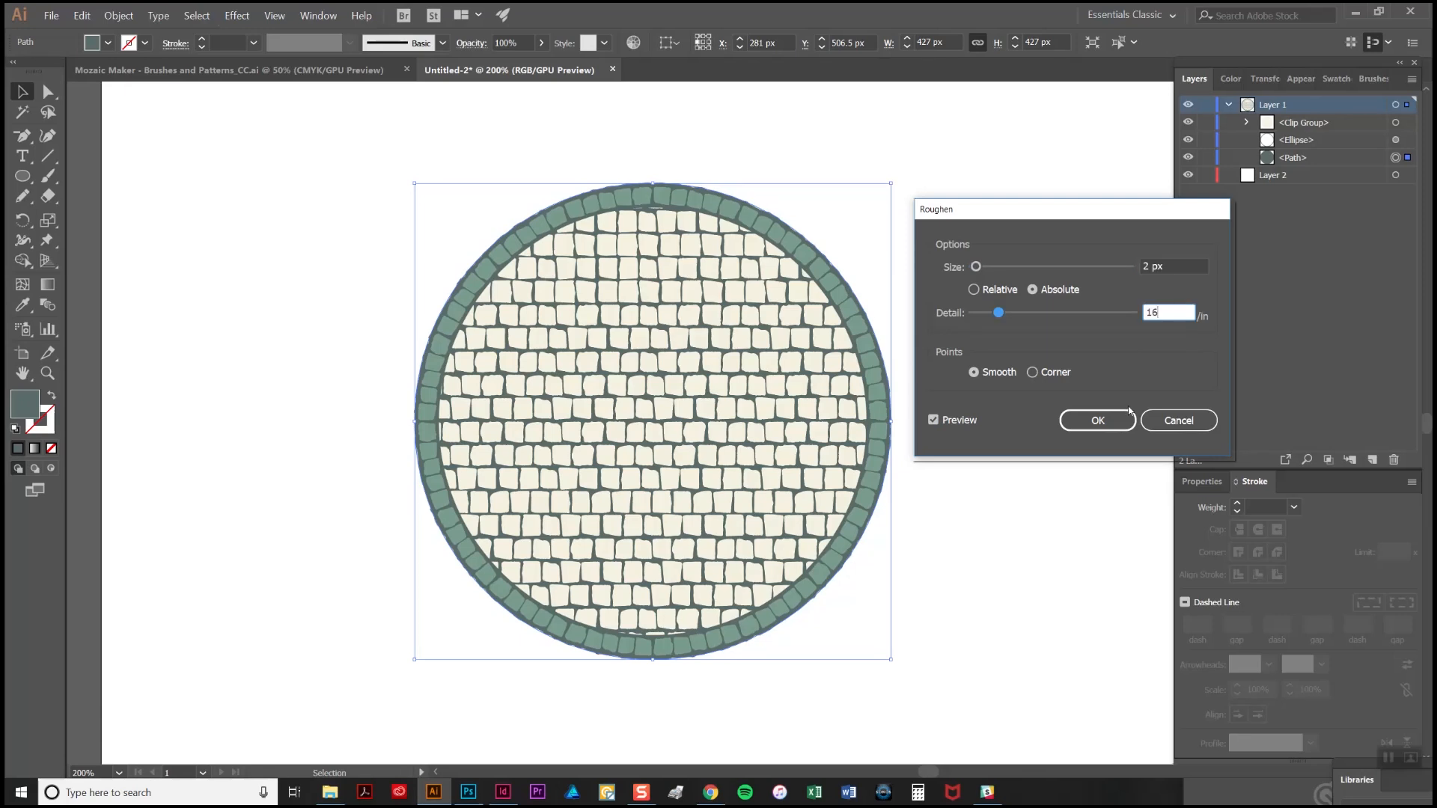
click(1097, 419)
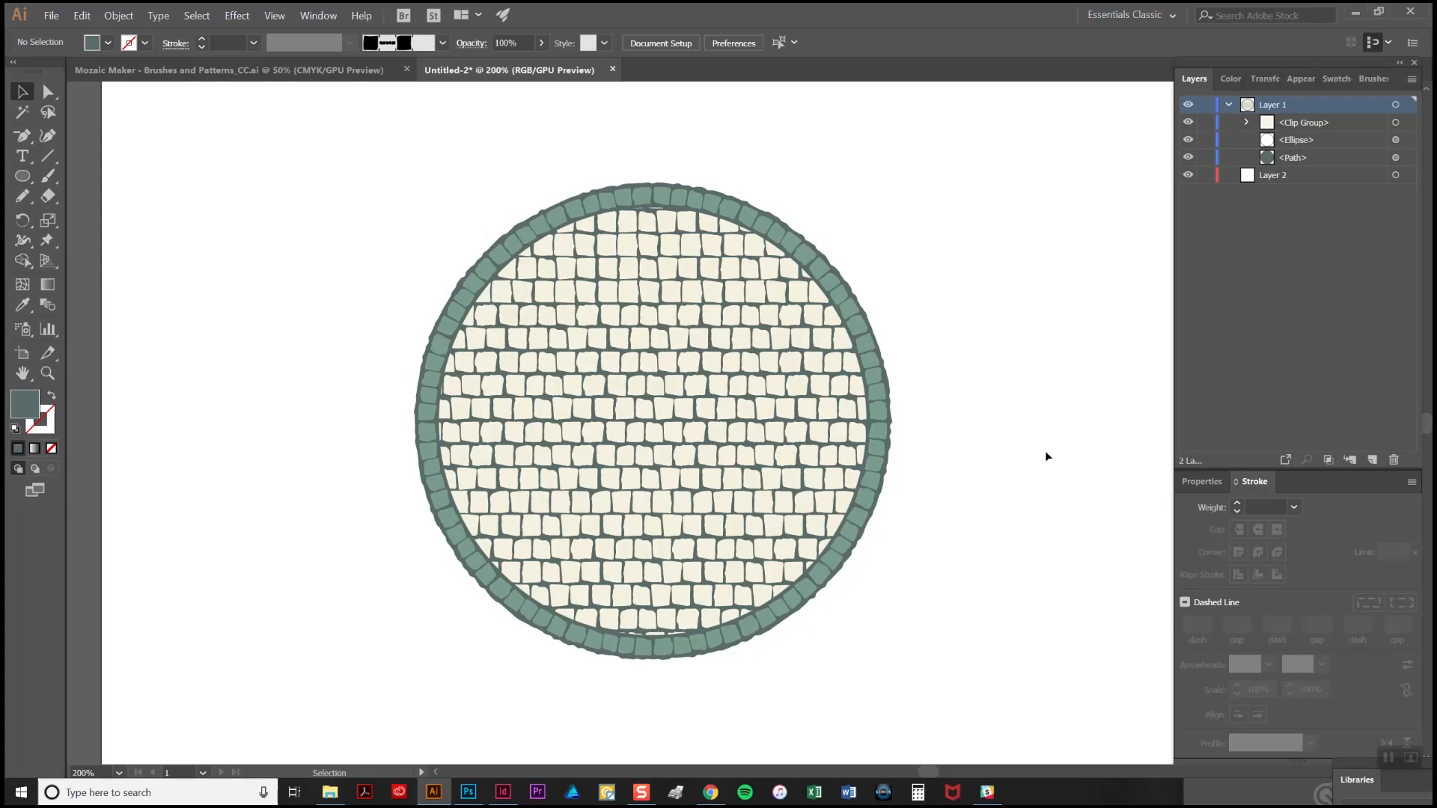
mouse_move(1008, 502)
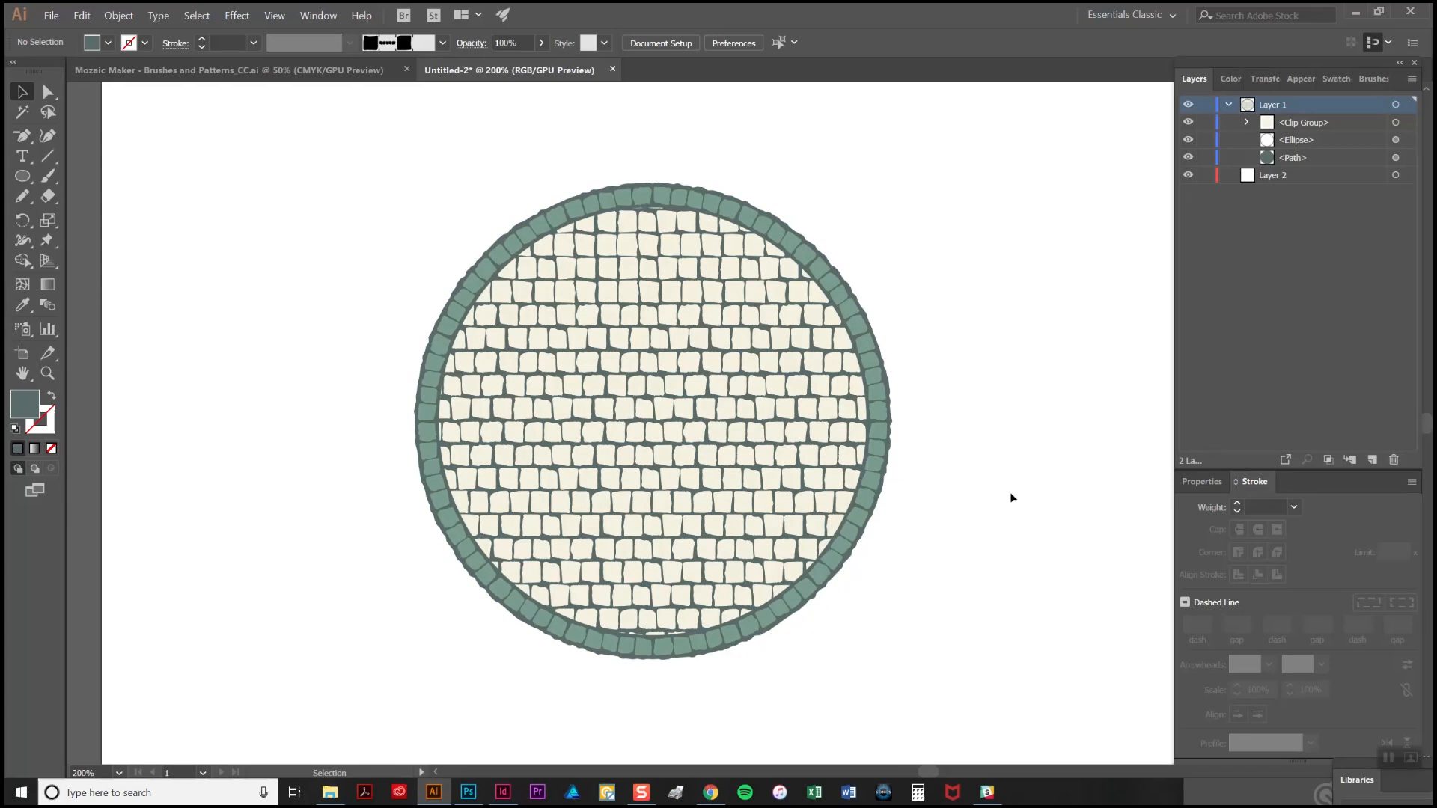
mouse_move(840, 332)
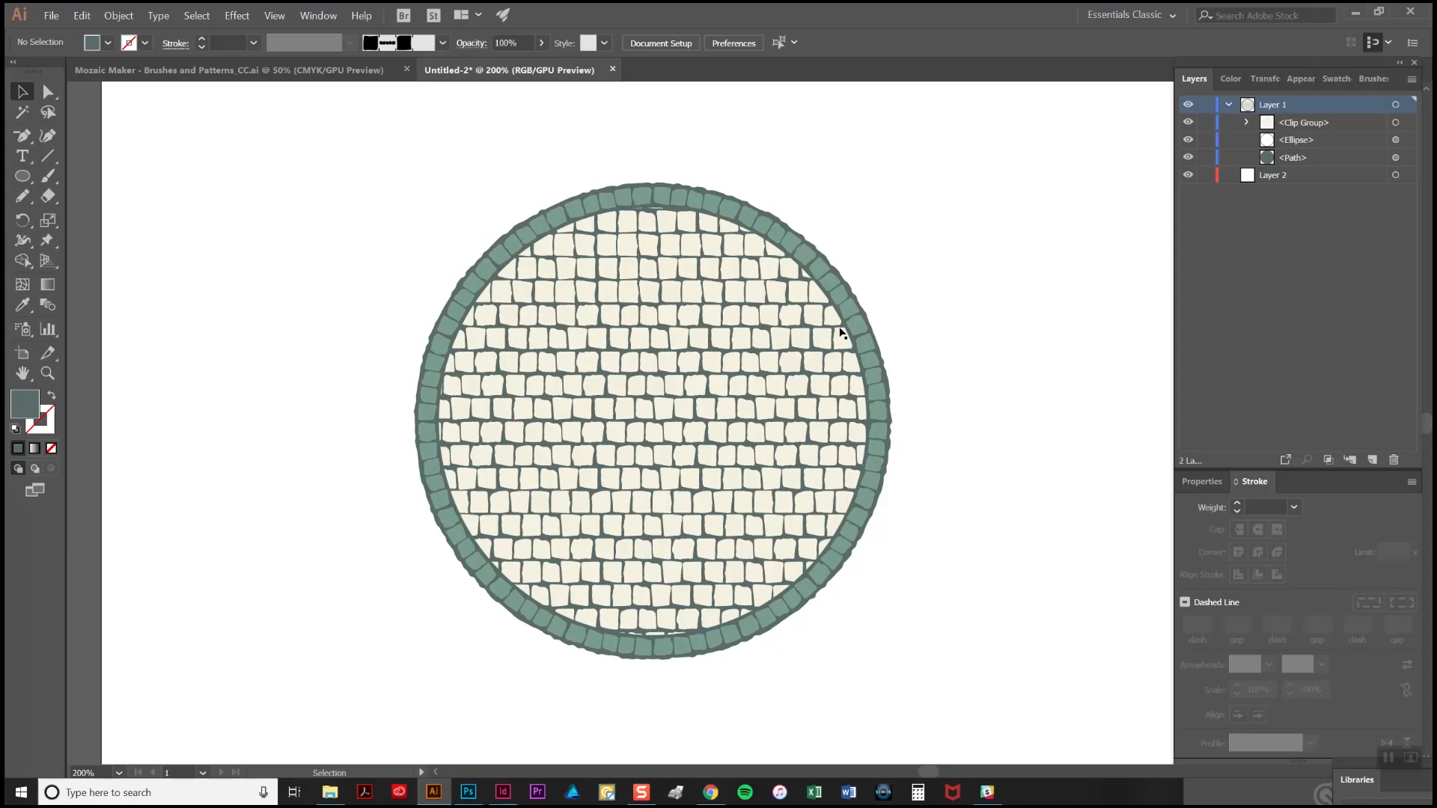
mouse_move(839, 319)
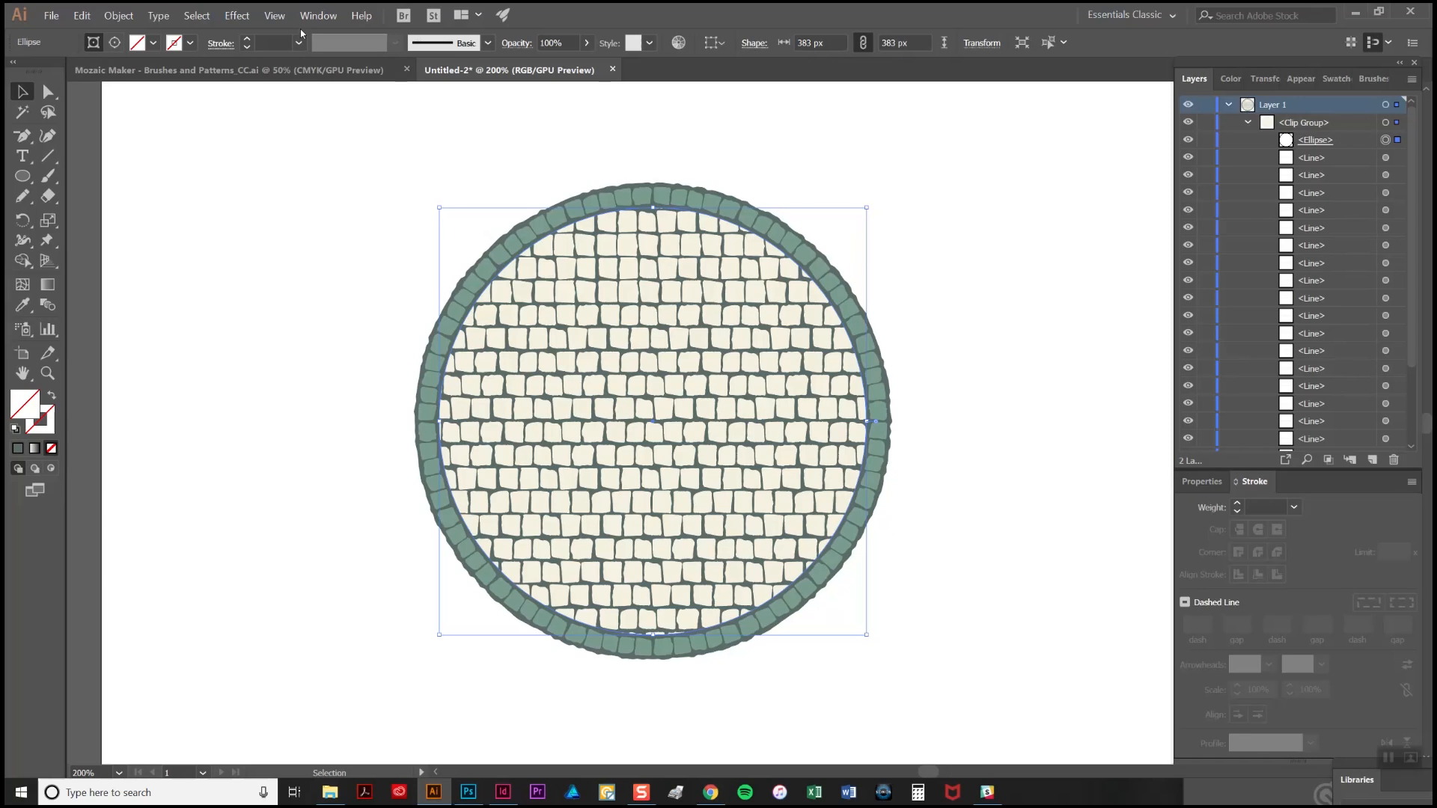
Apply Roughen to the clipping circle, keeping size 2 px and detail 16
click(237, 16)
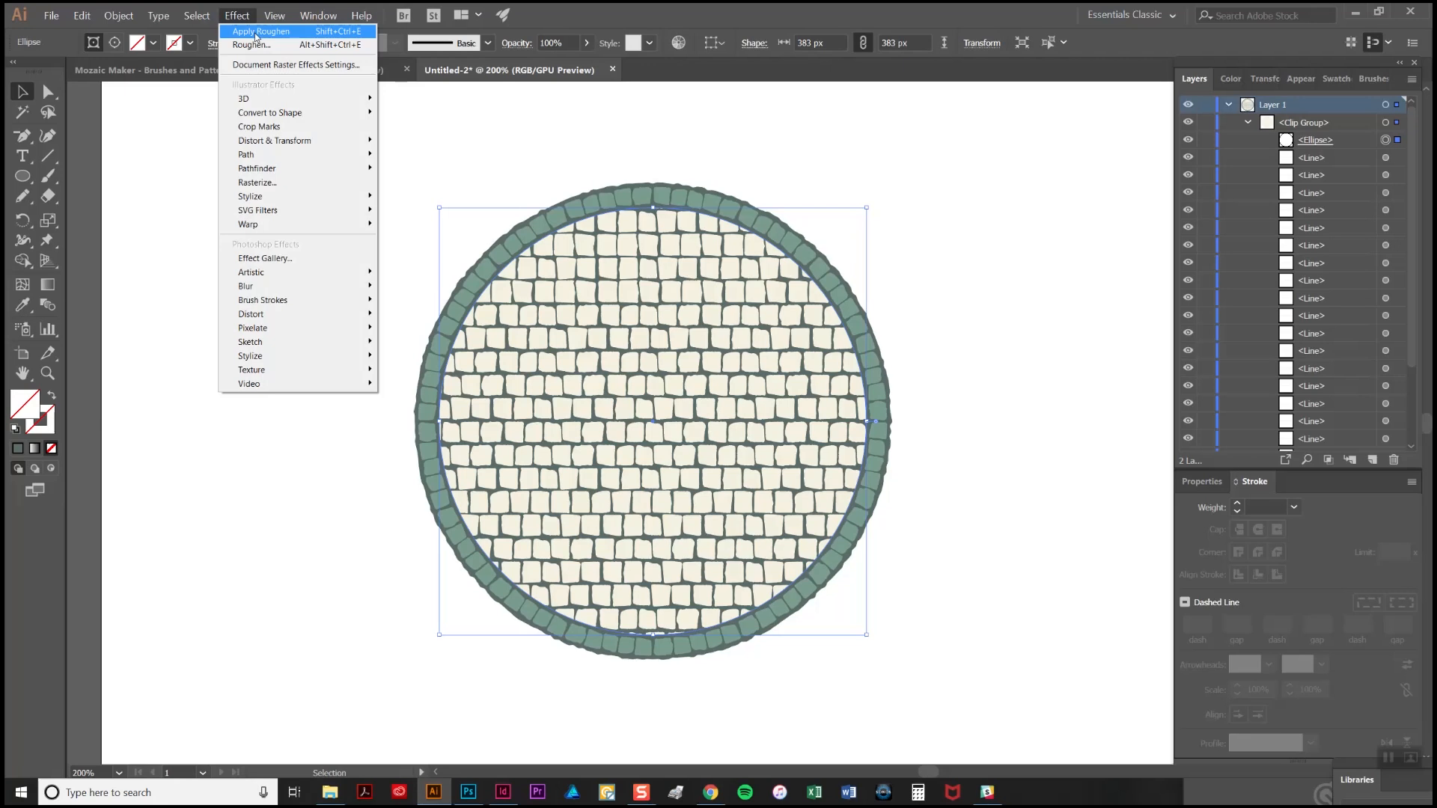
click(251, 44)
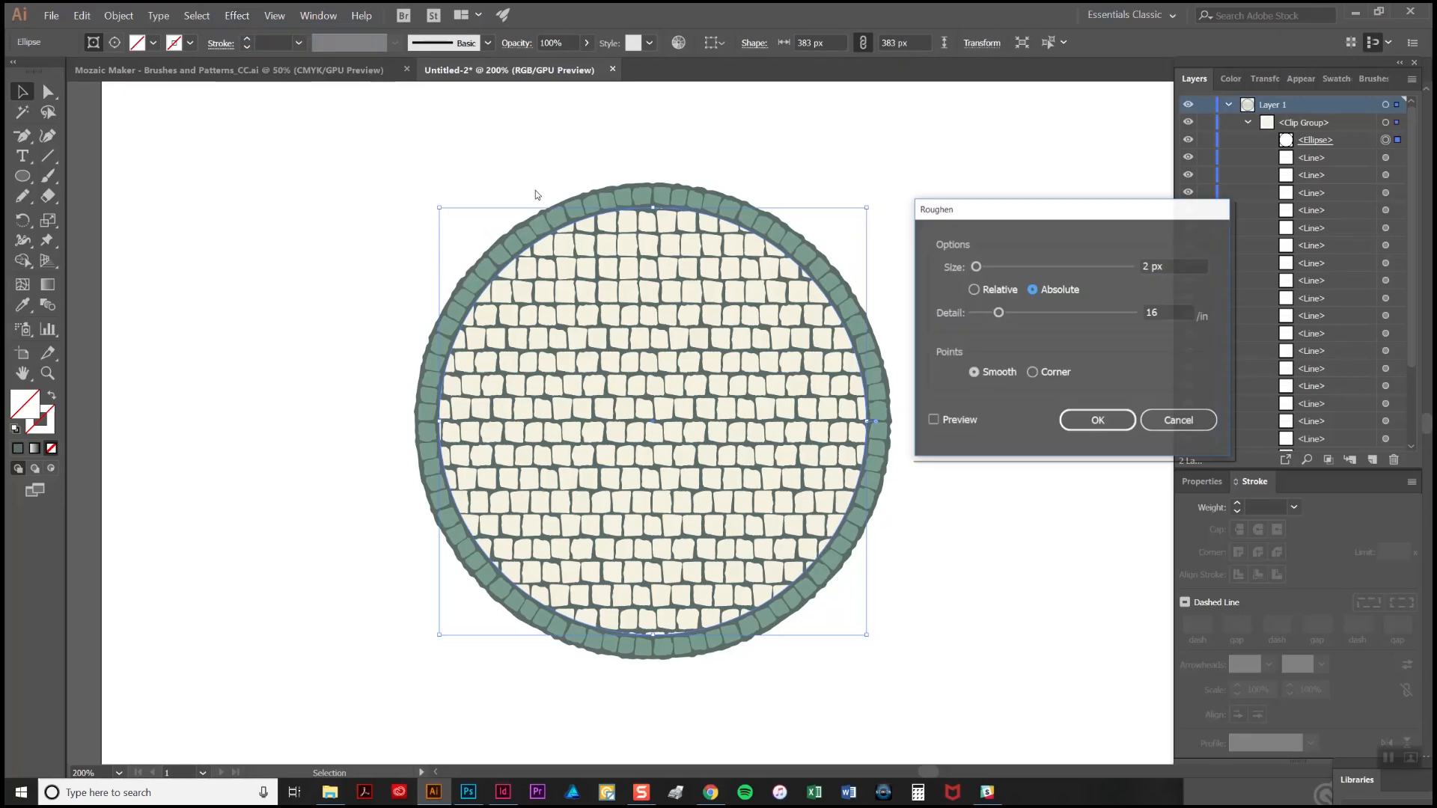
click(935, 420)
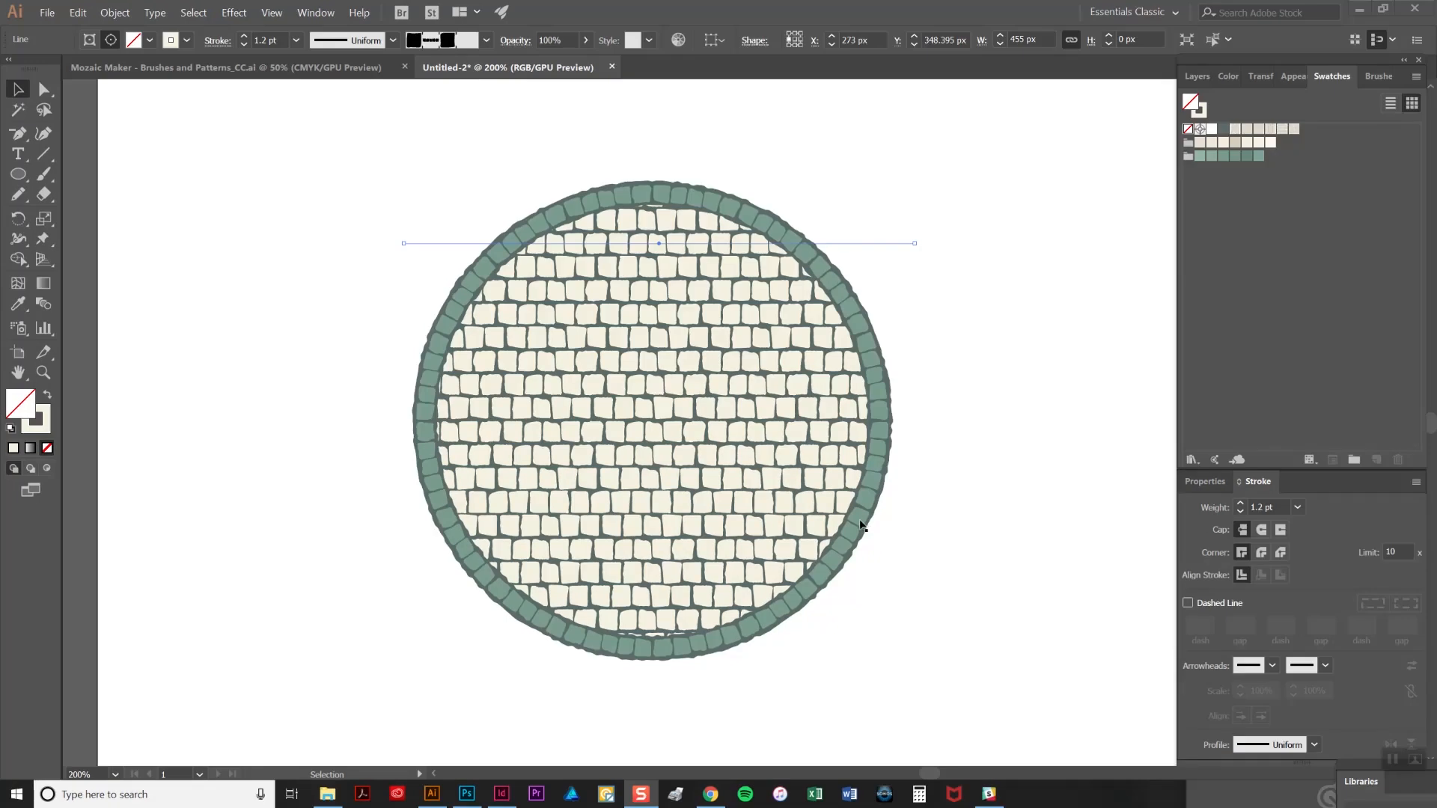
mouse_move(857, 542)
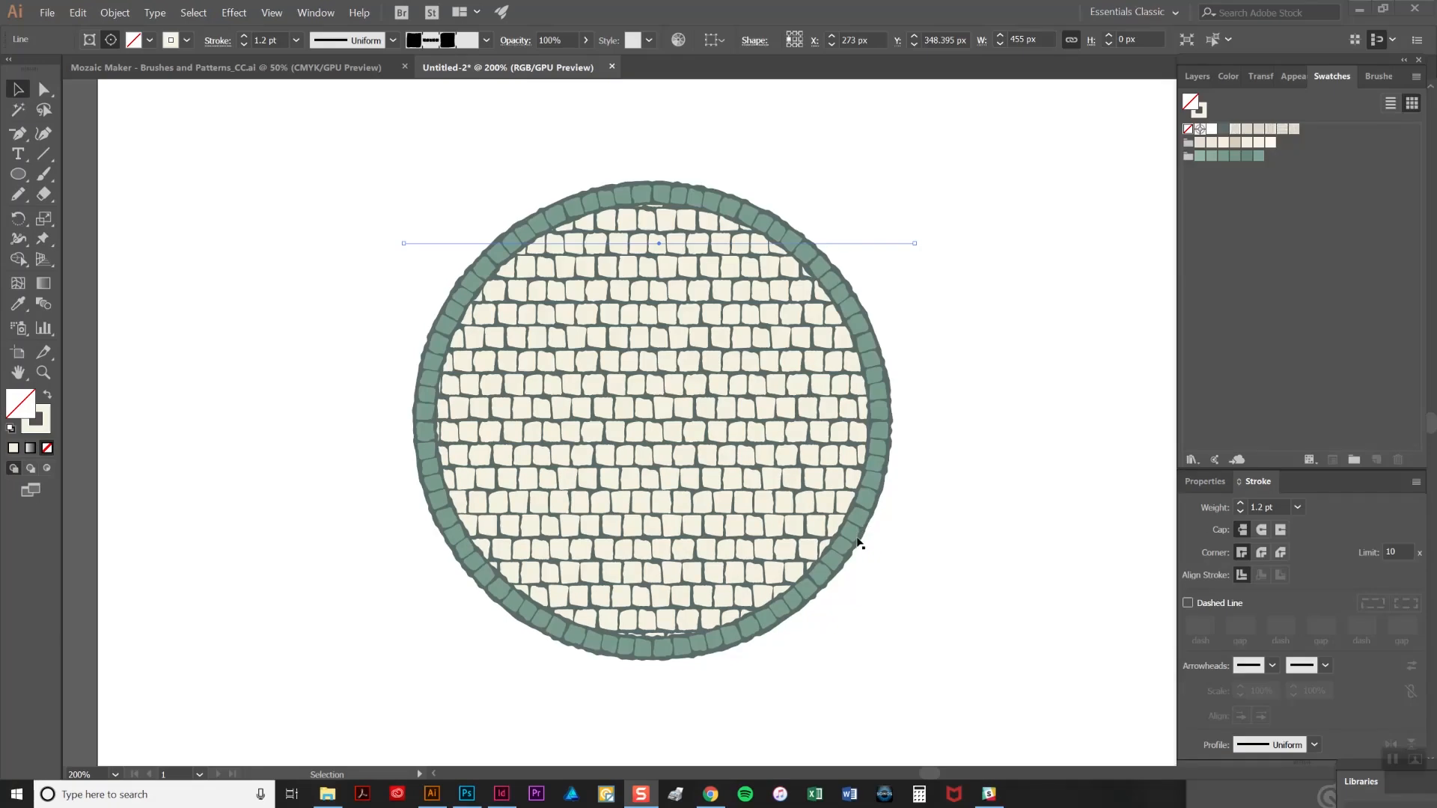
mouse_move(849, 550)
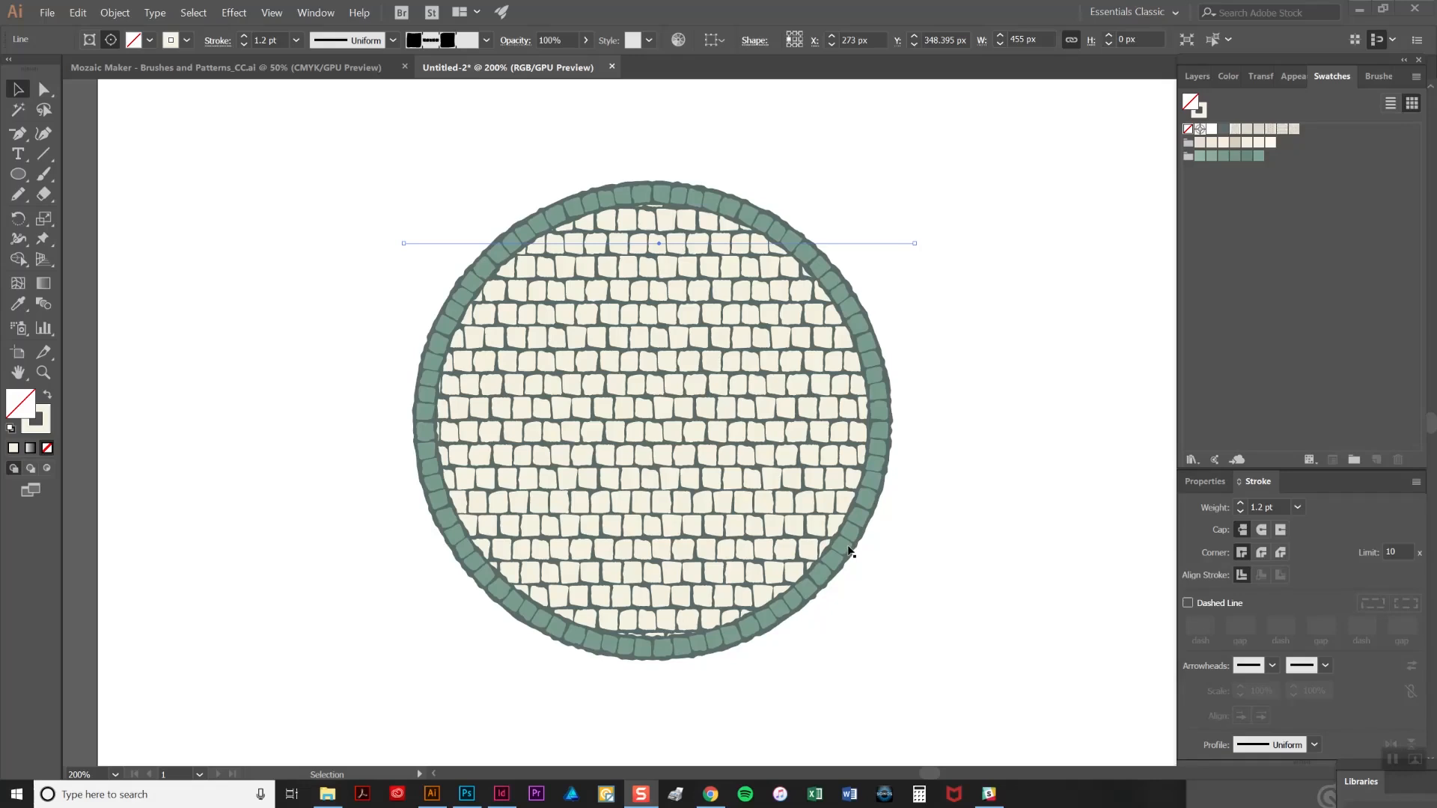
mouse_move(802, 423)
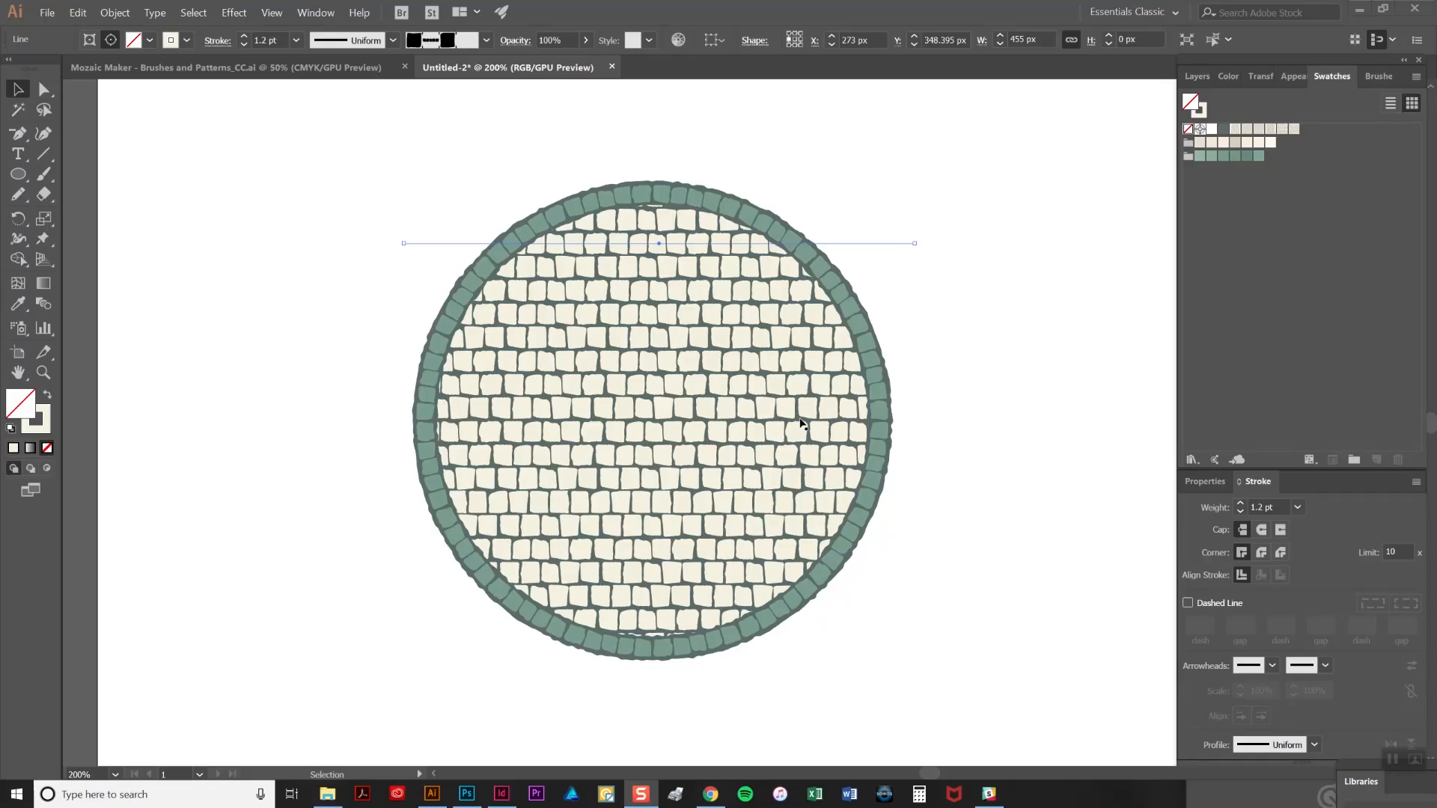
mouse_move(529, 300)
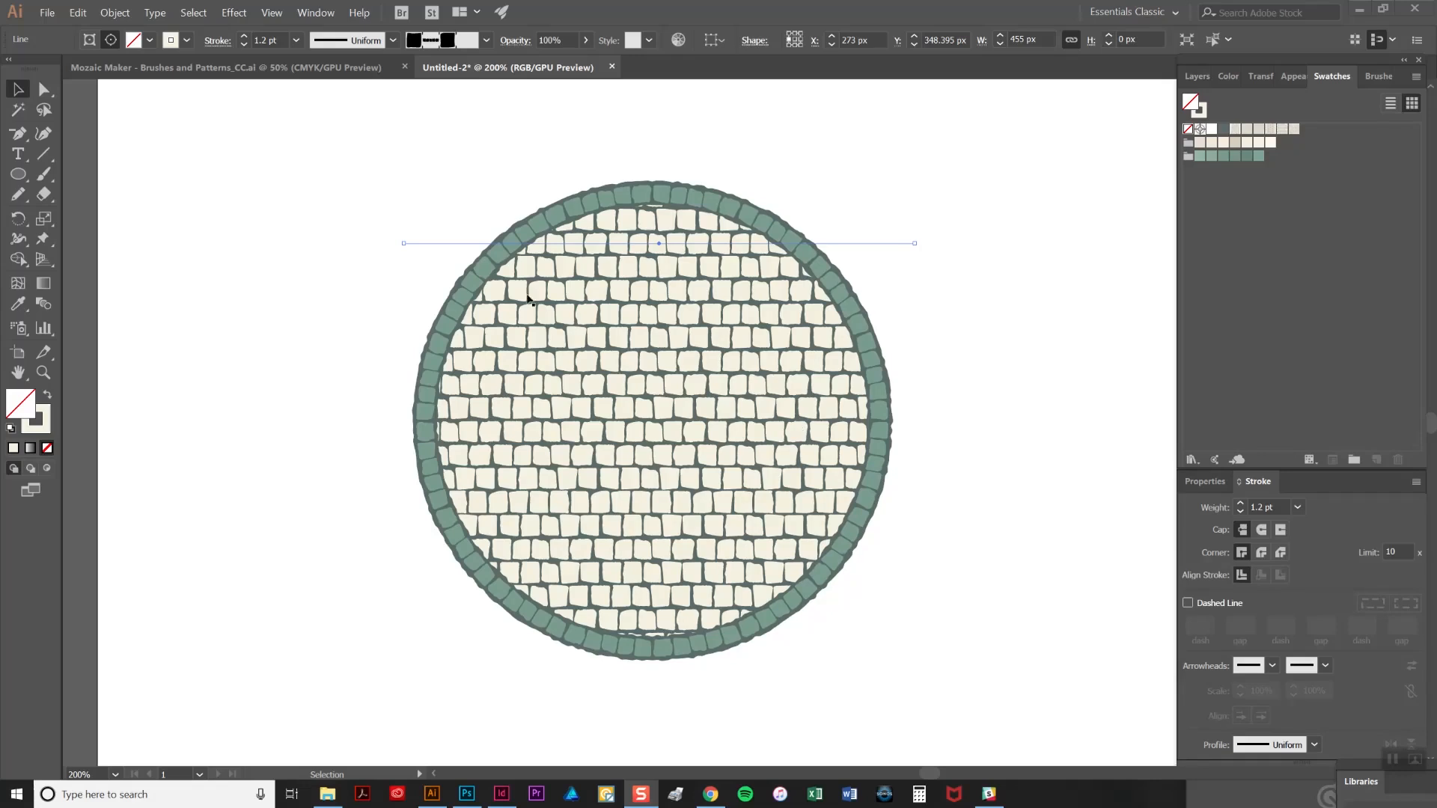
mouse_move(613, 351)
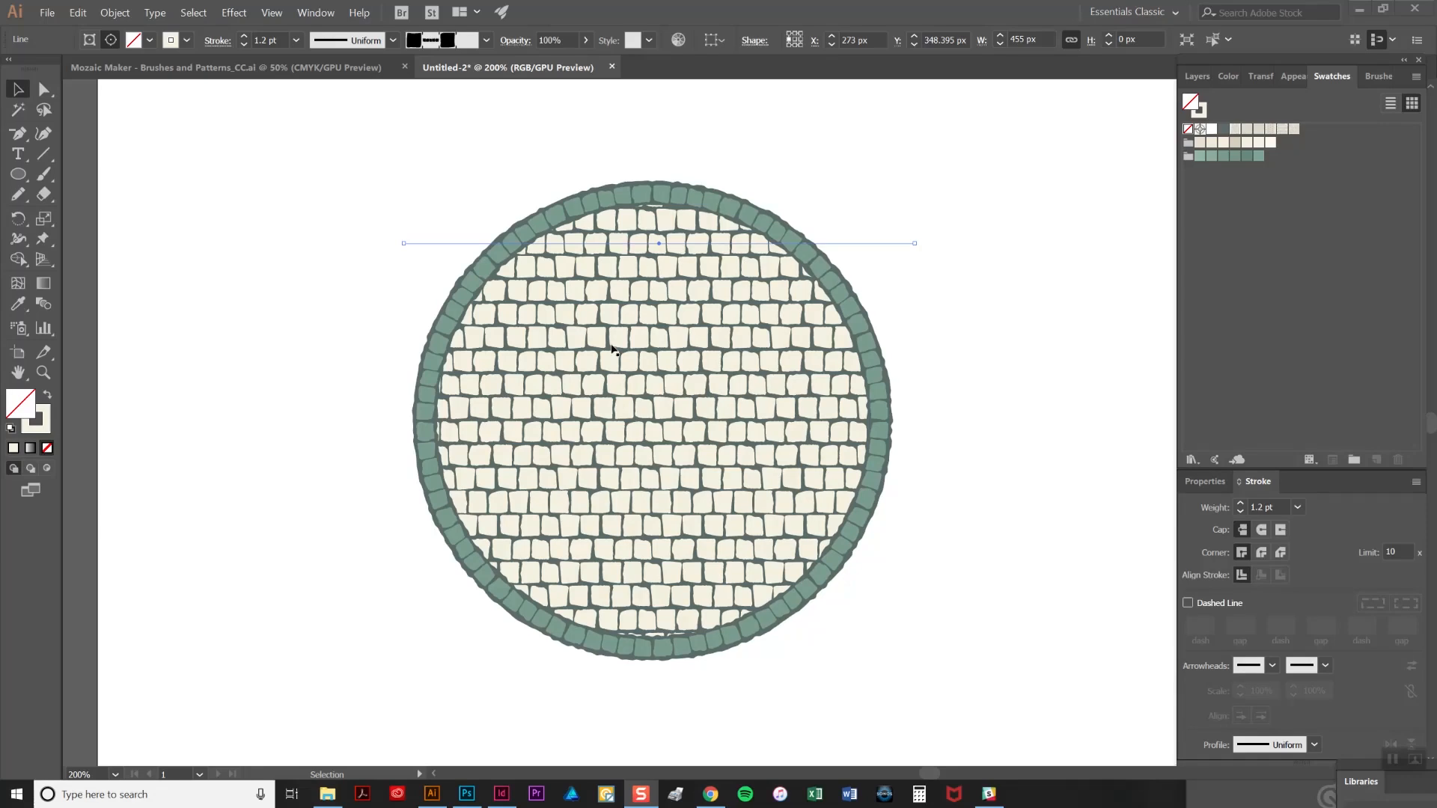
mouse_move(612, 339)
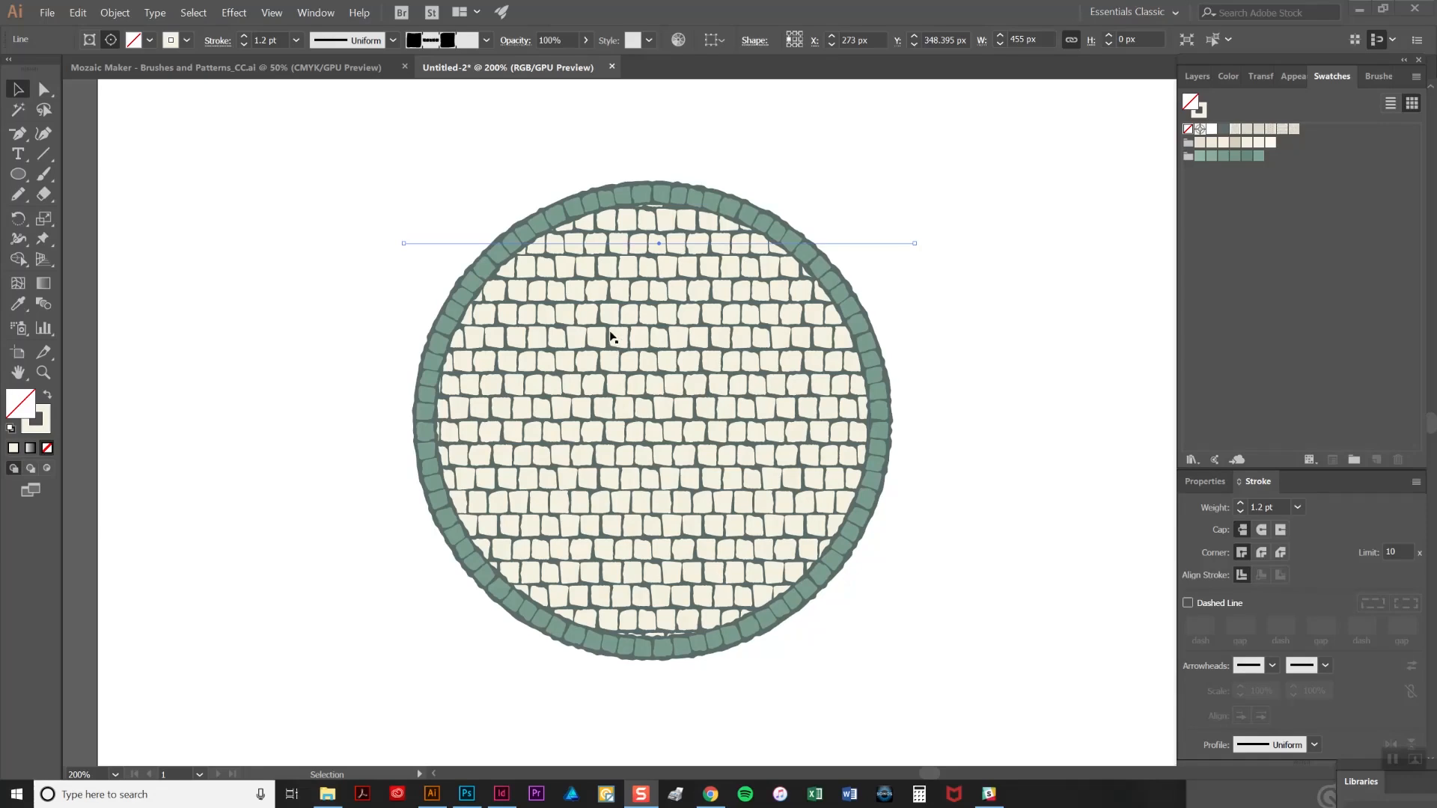
mouse_move(607, 356)
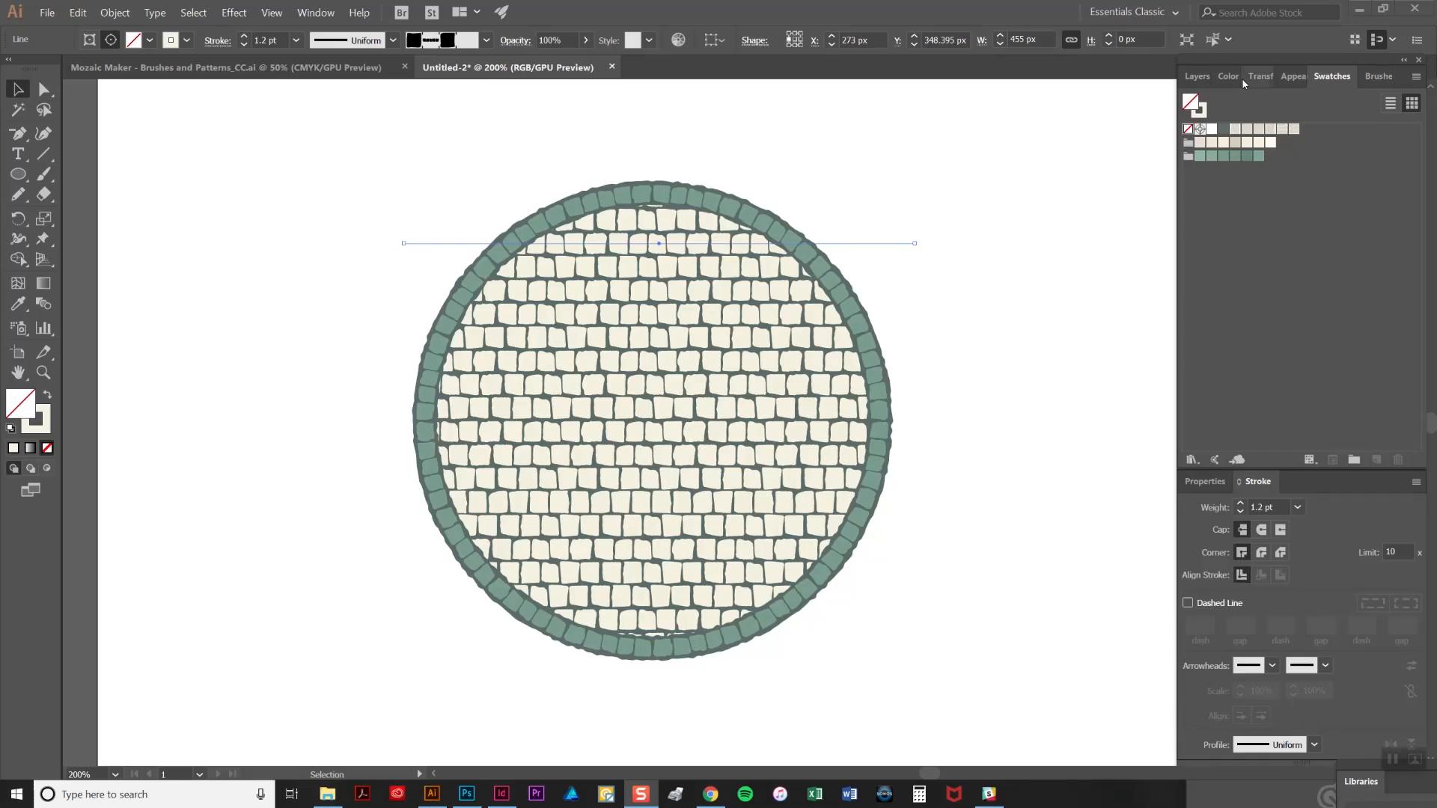
Show the Layers panel to view the clip group's ellipse and tile lines
click(1195, 77)
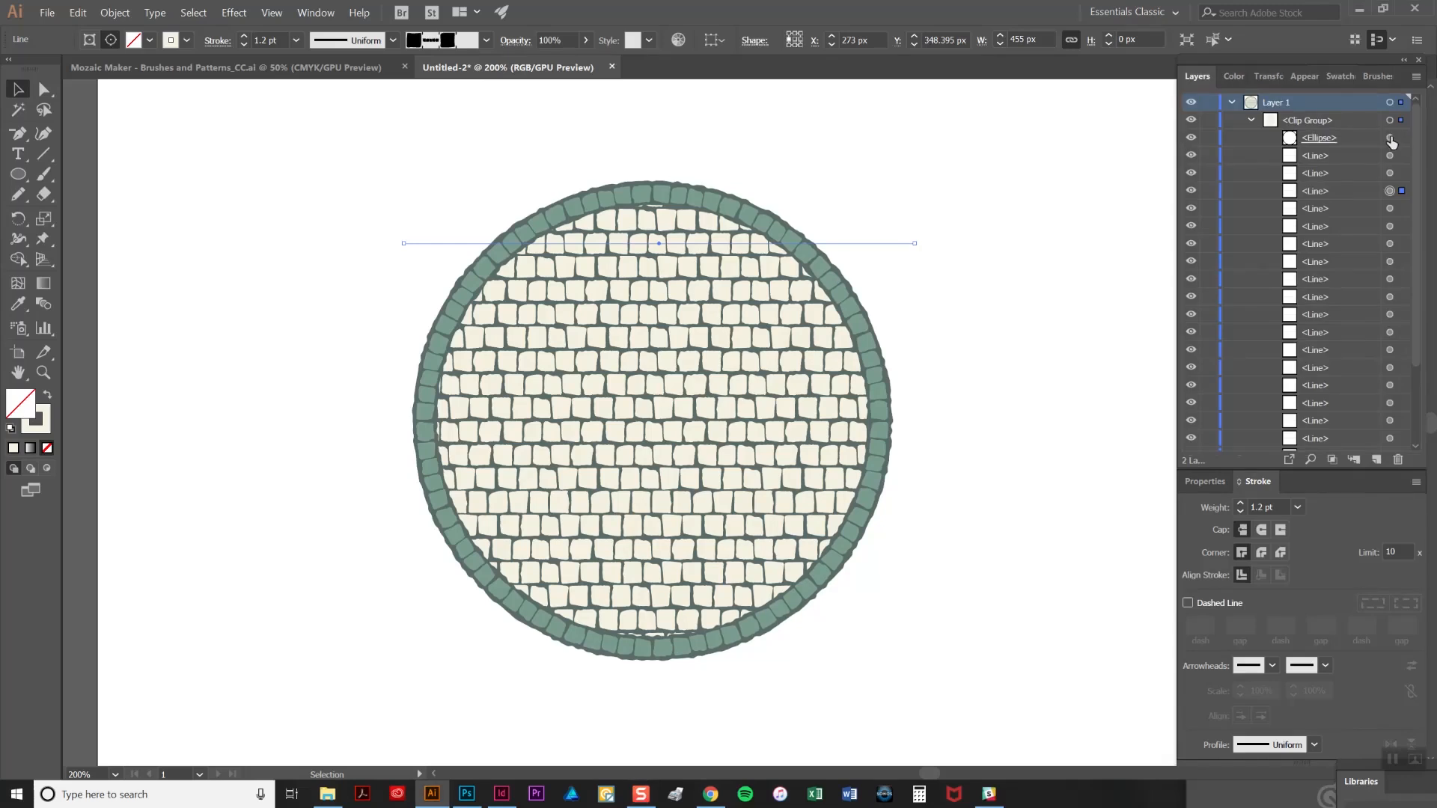
mouse_move(1391, 139)
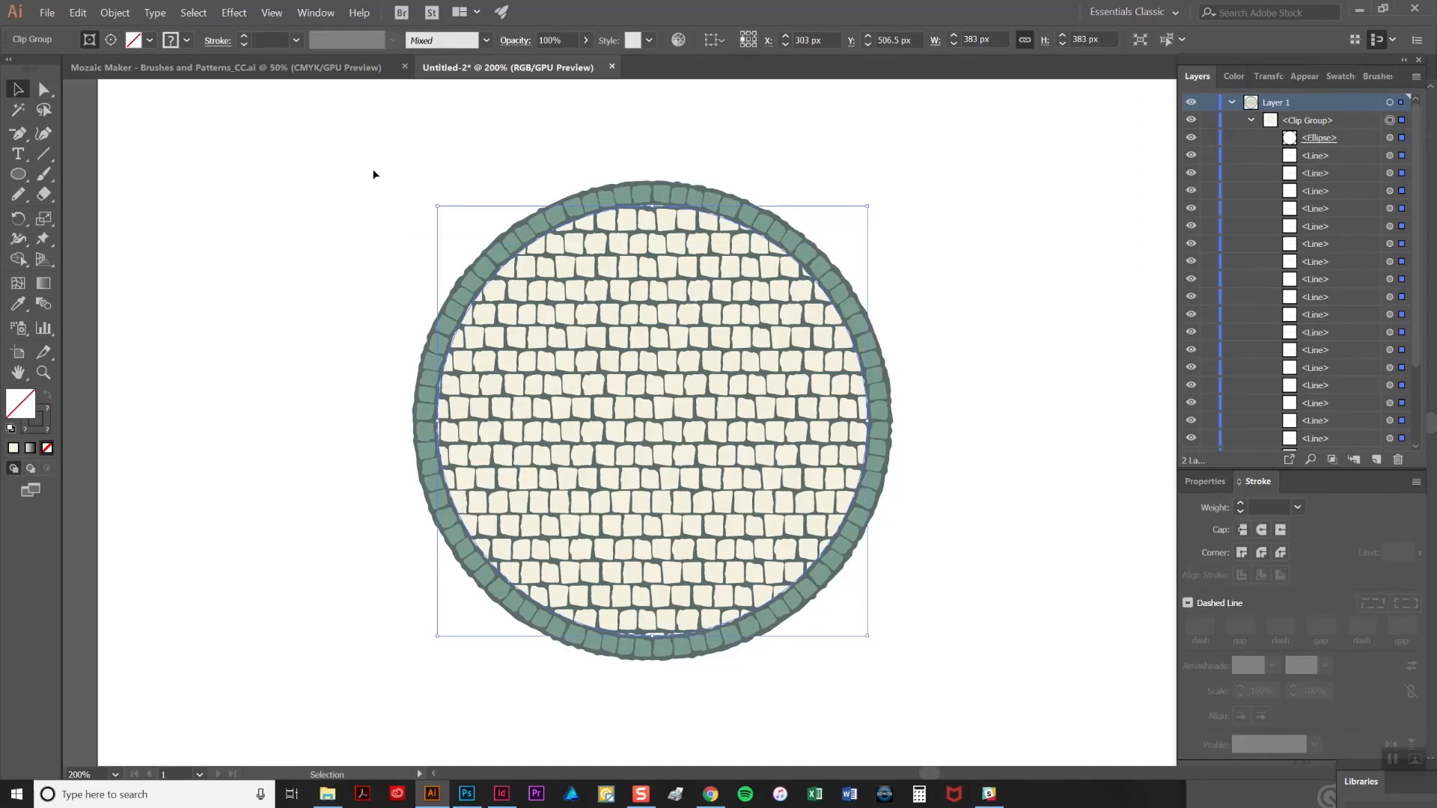
Expand the brushed tile rows' appearance, select scattered tiles, and bring up Swatches for darker beige
click(114, 12)
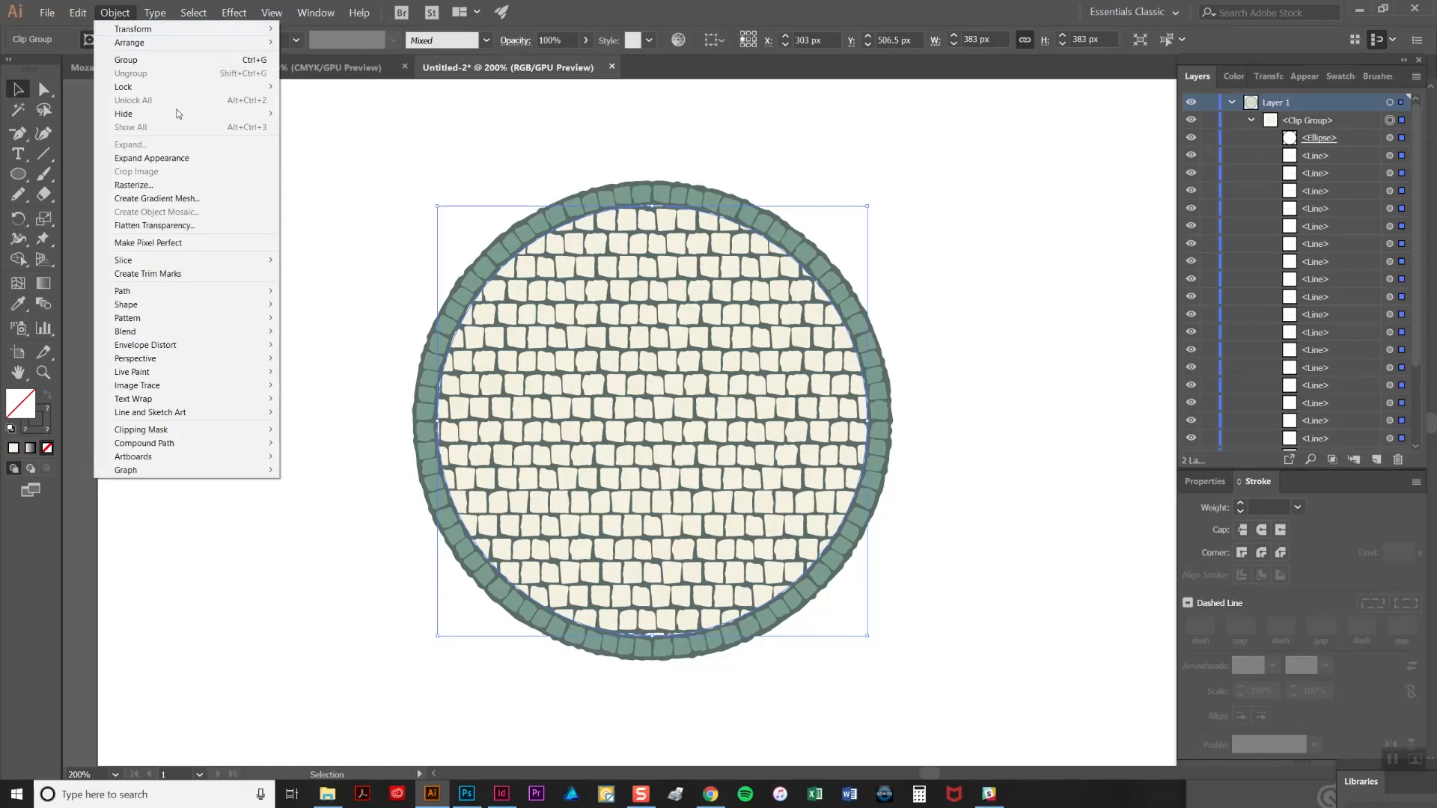
click(129, 143)
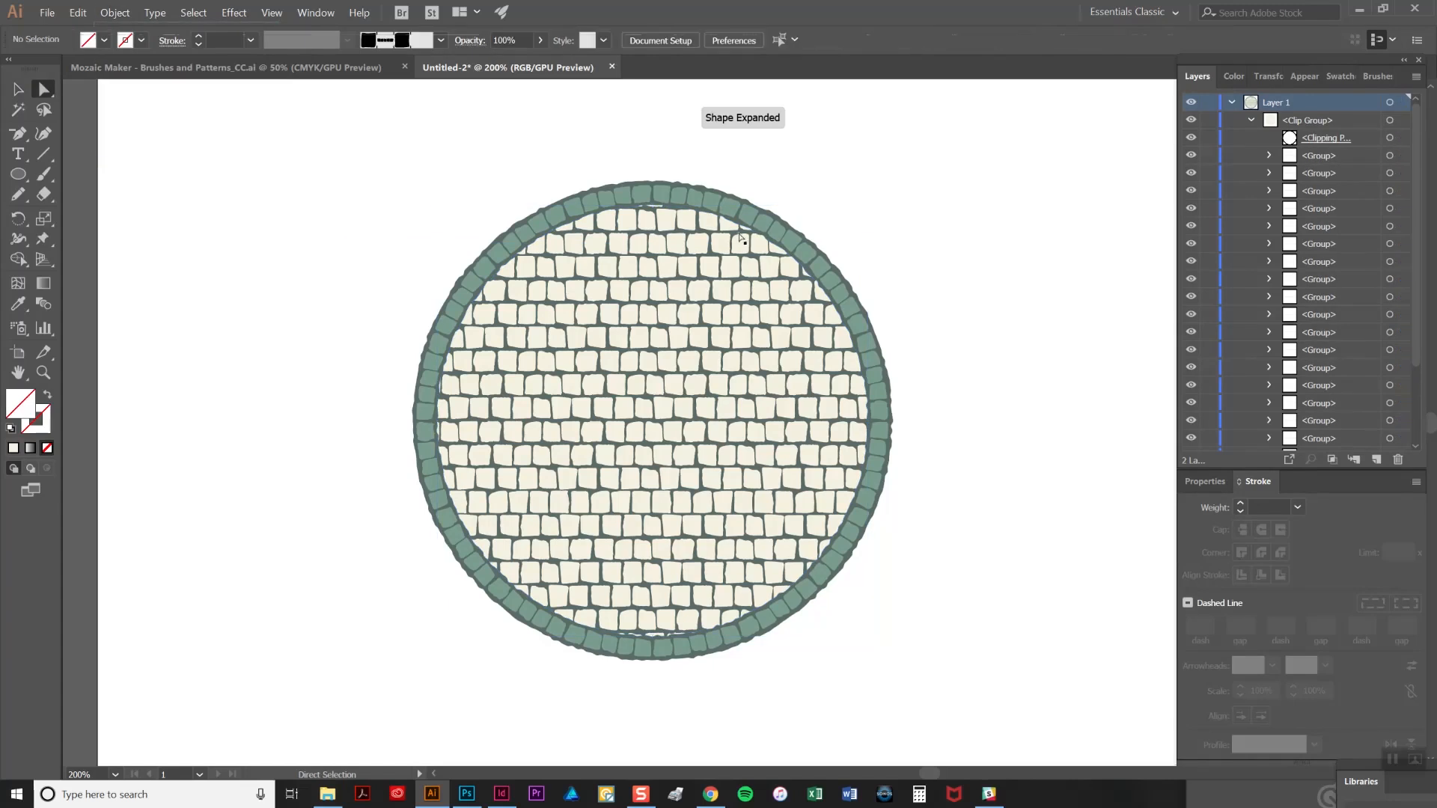
click(556, 338)
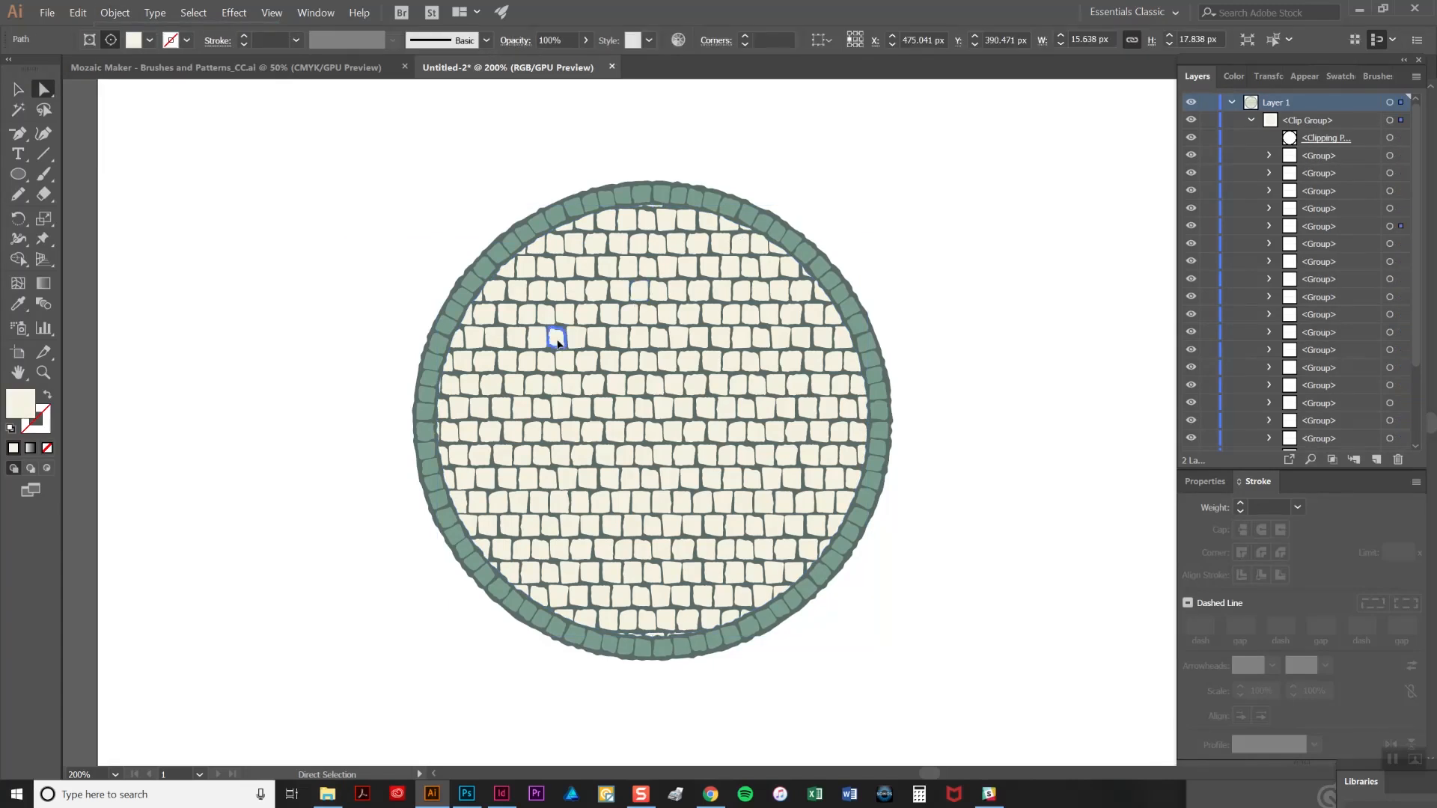
click(764, 408)
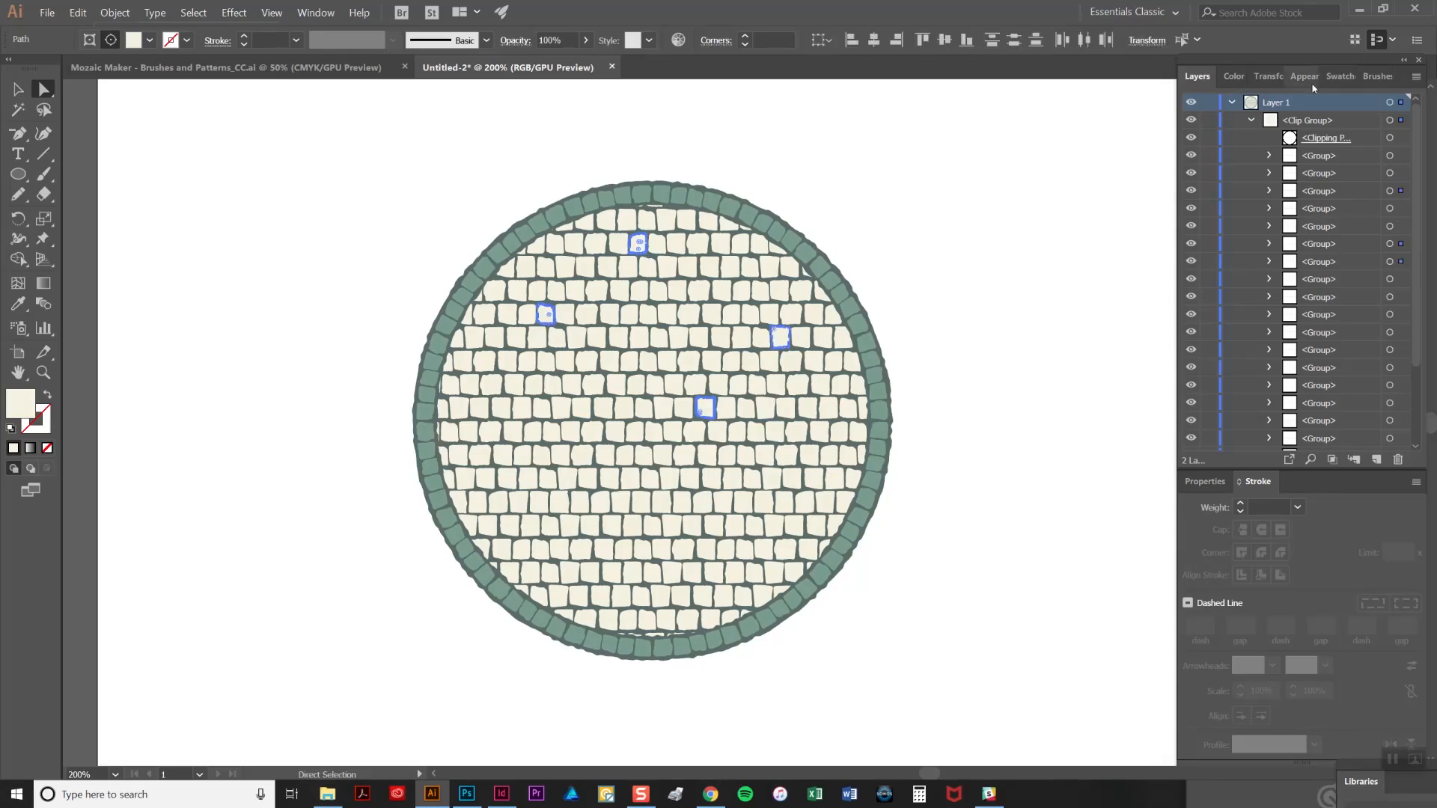
click(1331, 77)
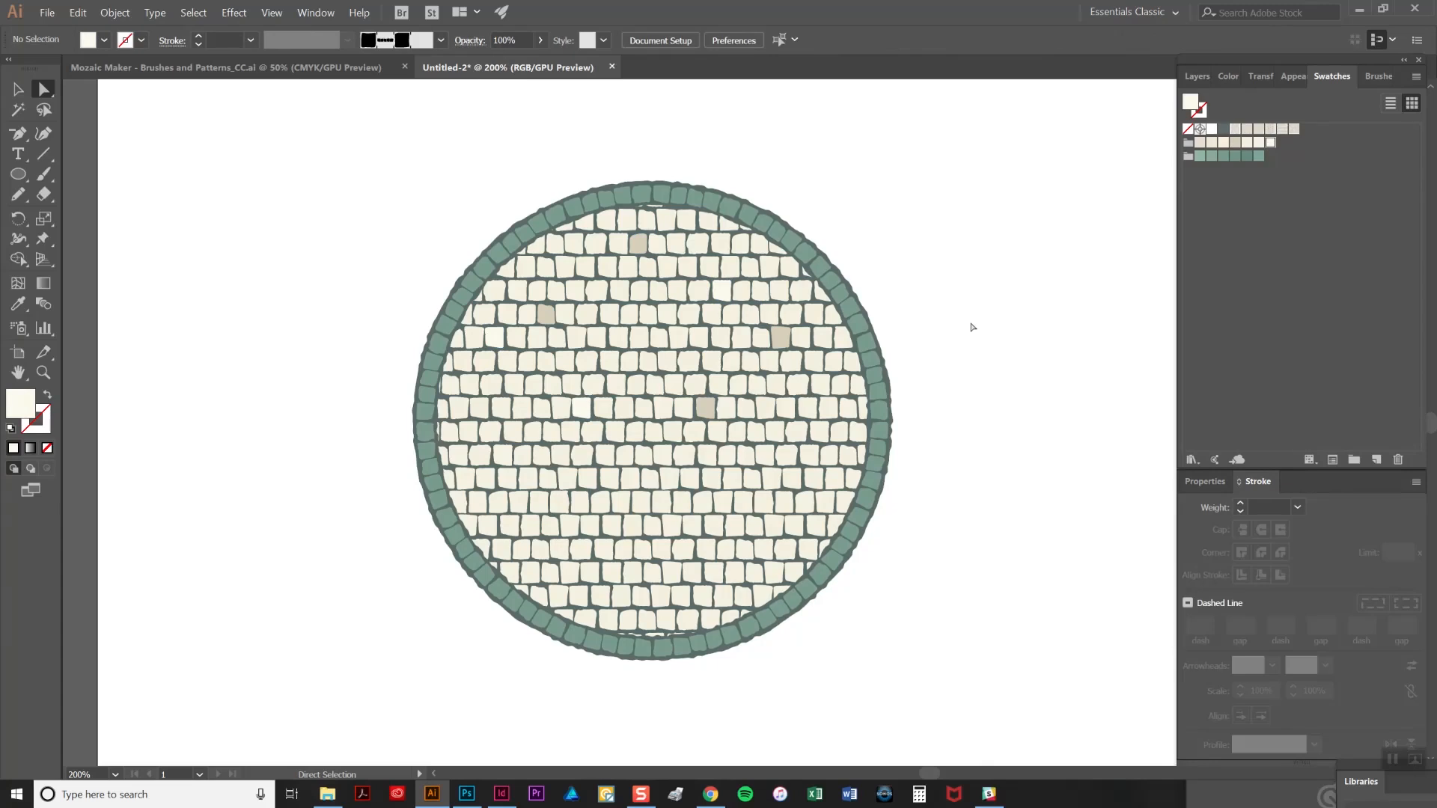
mouse_move(975, 334)
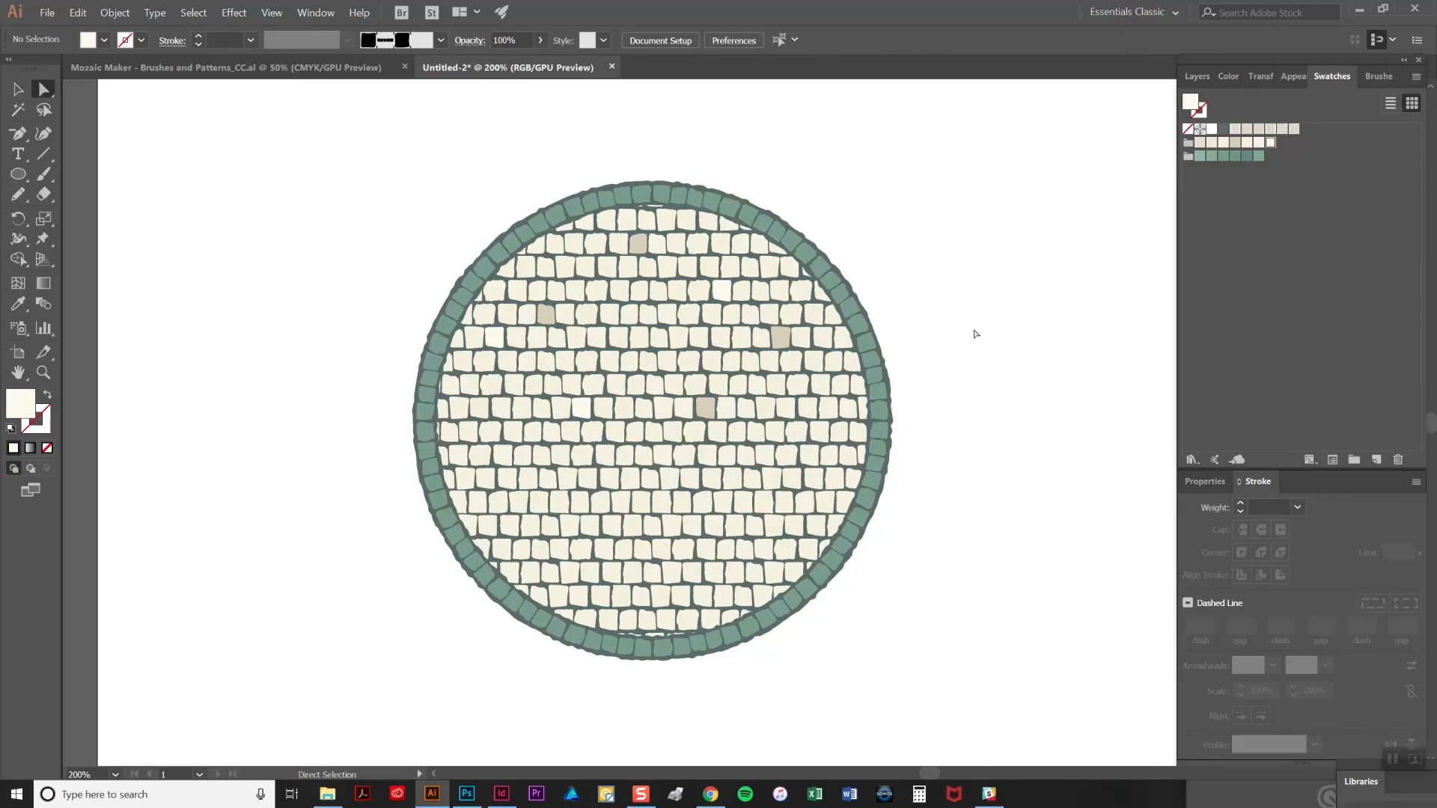
mouse_move(682, 751)
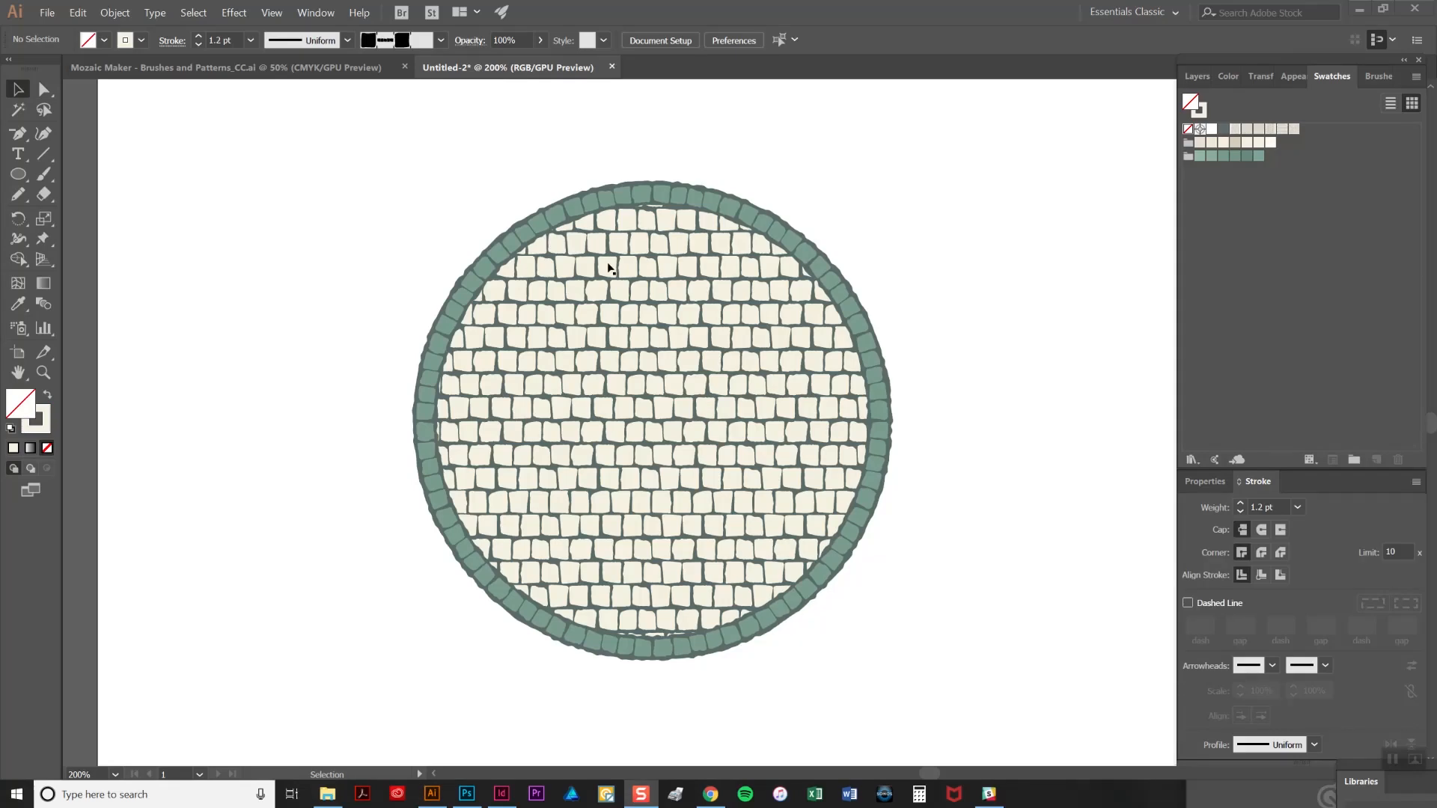
mouse_move(593, 289)
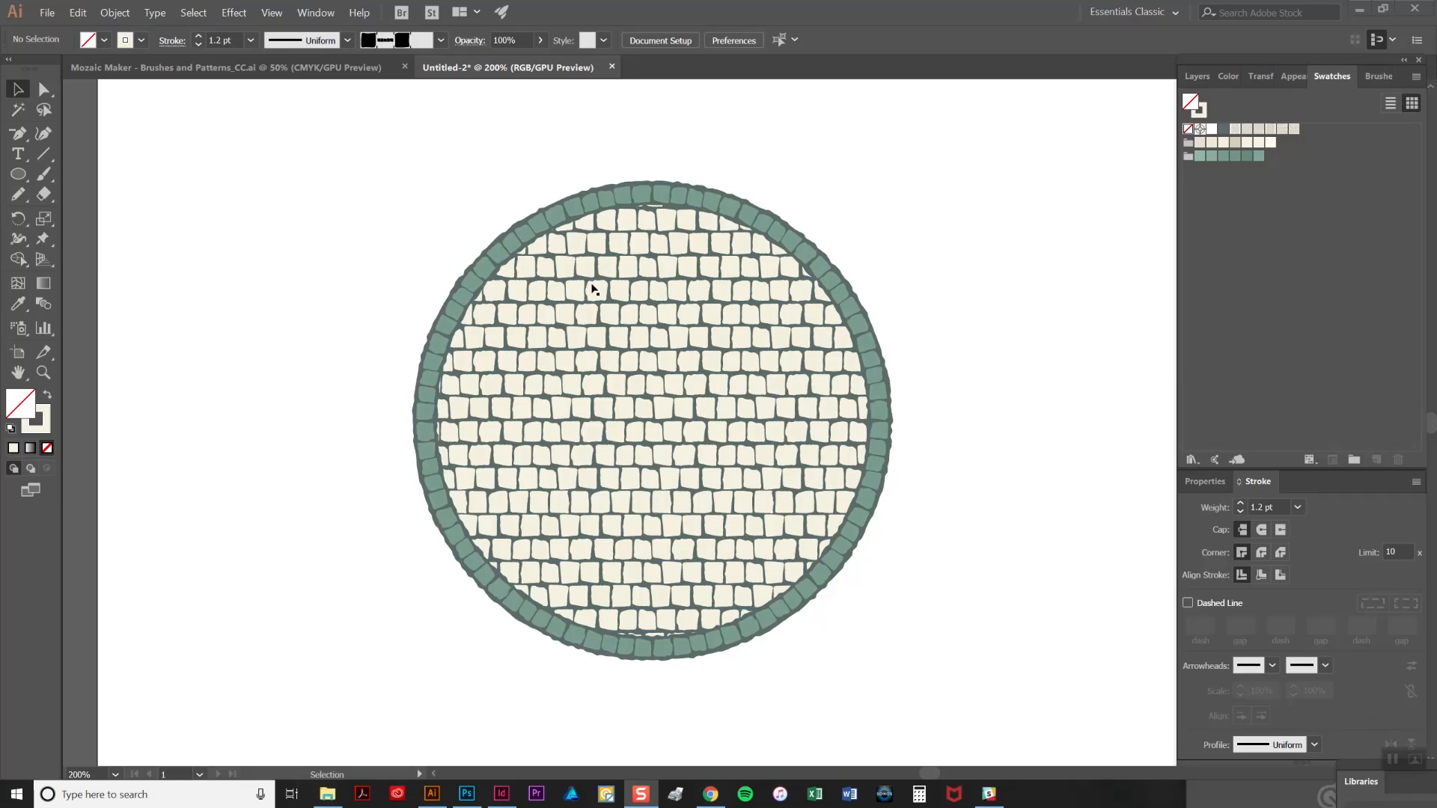
mouse_move(379, 350)
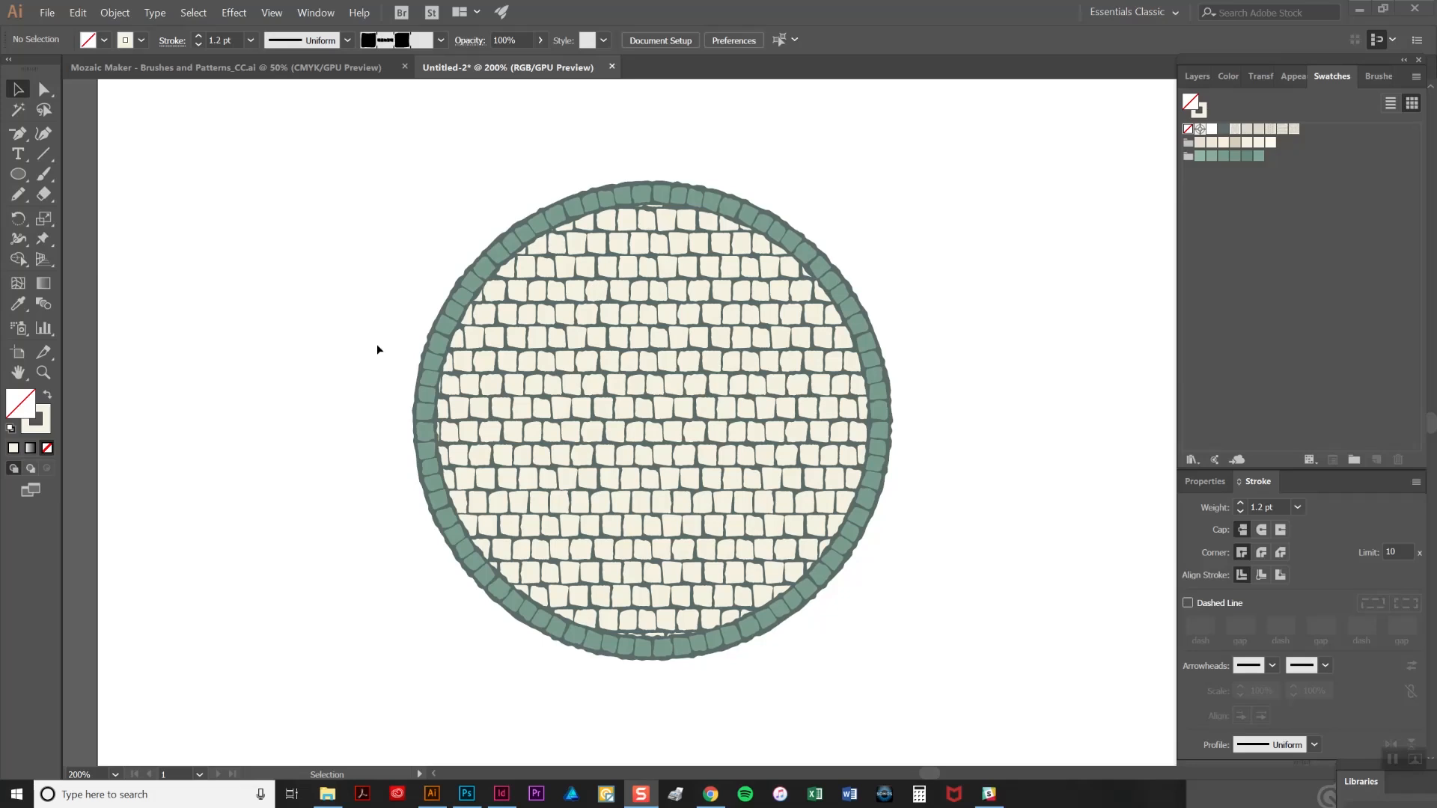
mouse_move(61, 216)
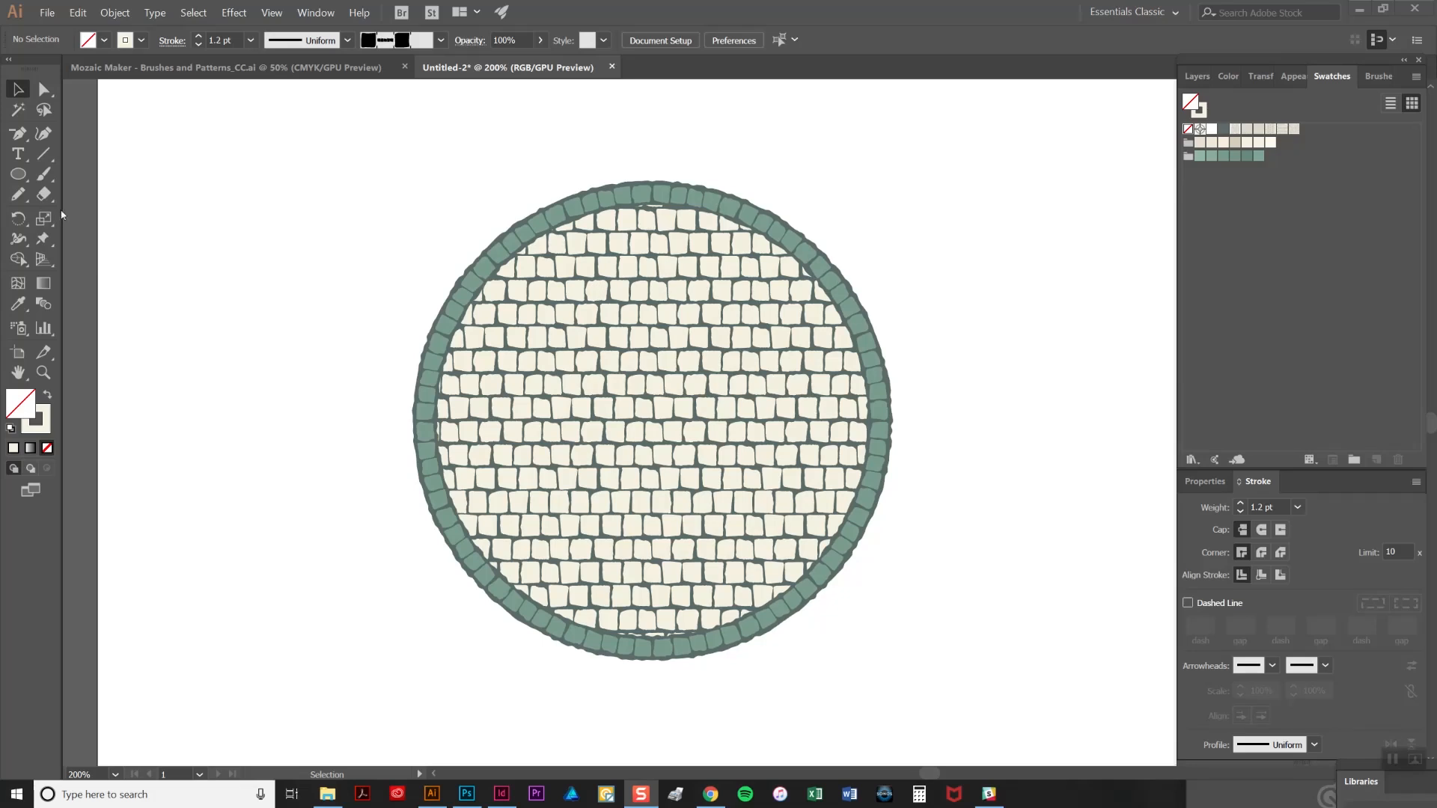
mouse_move(44, 195)
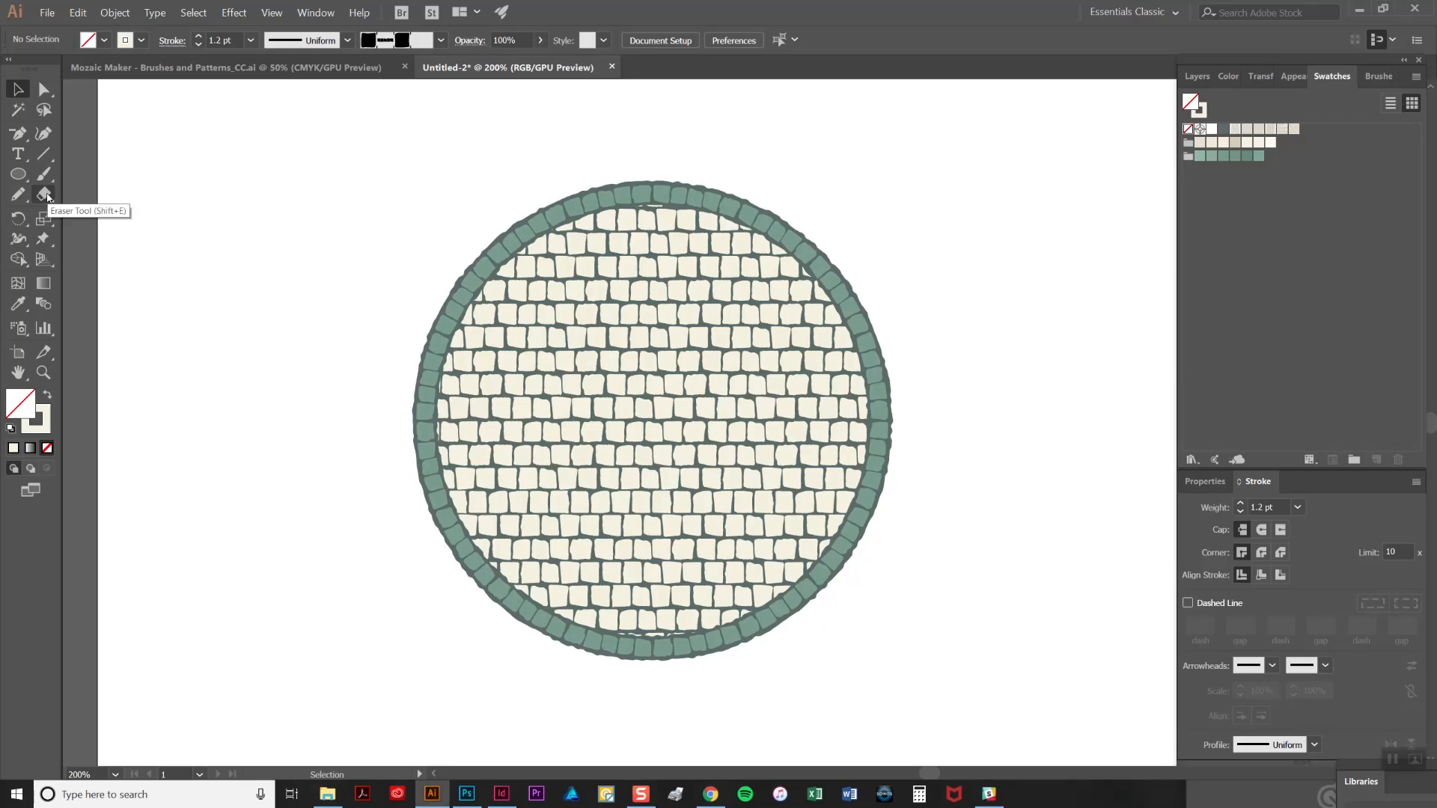
Switch from the Eraser tool group to the Scissors tool
click(44, 194)
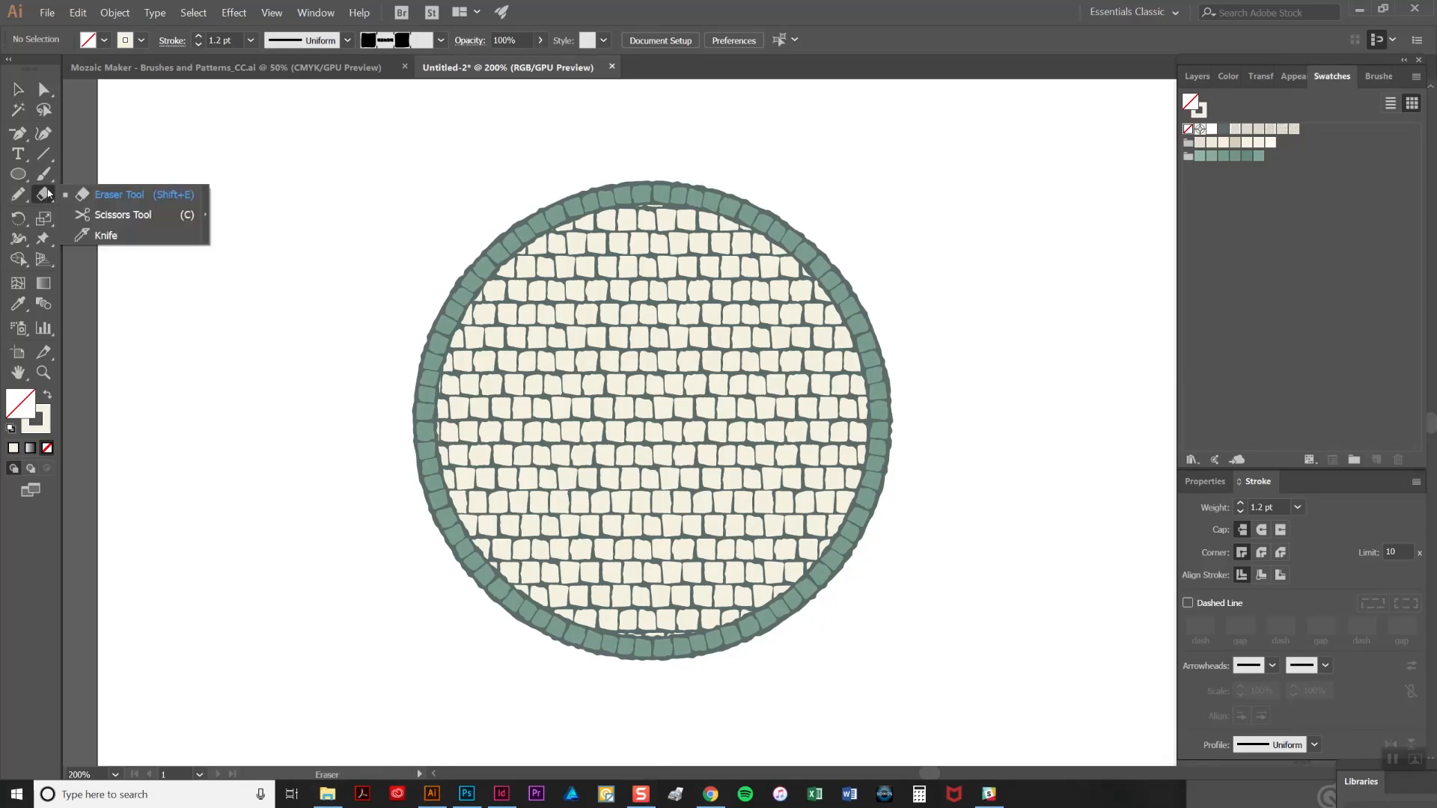
click(123, 215)
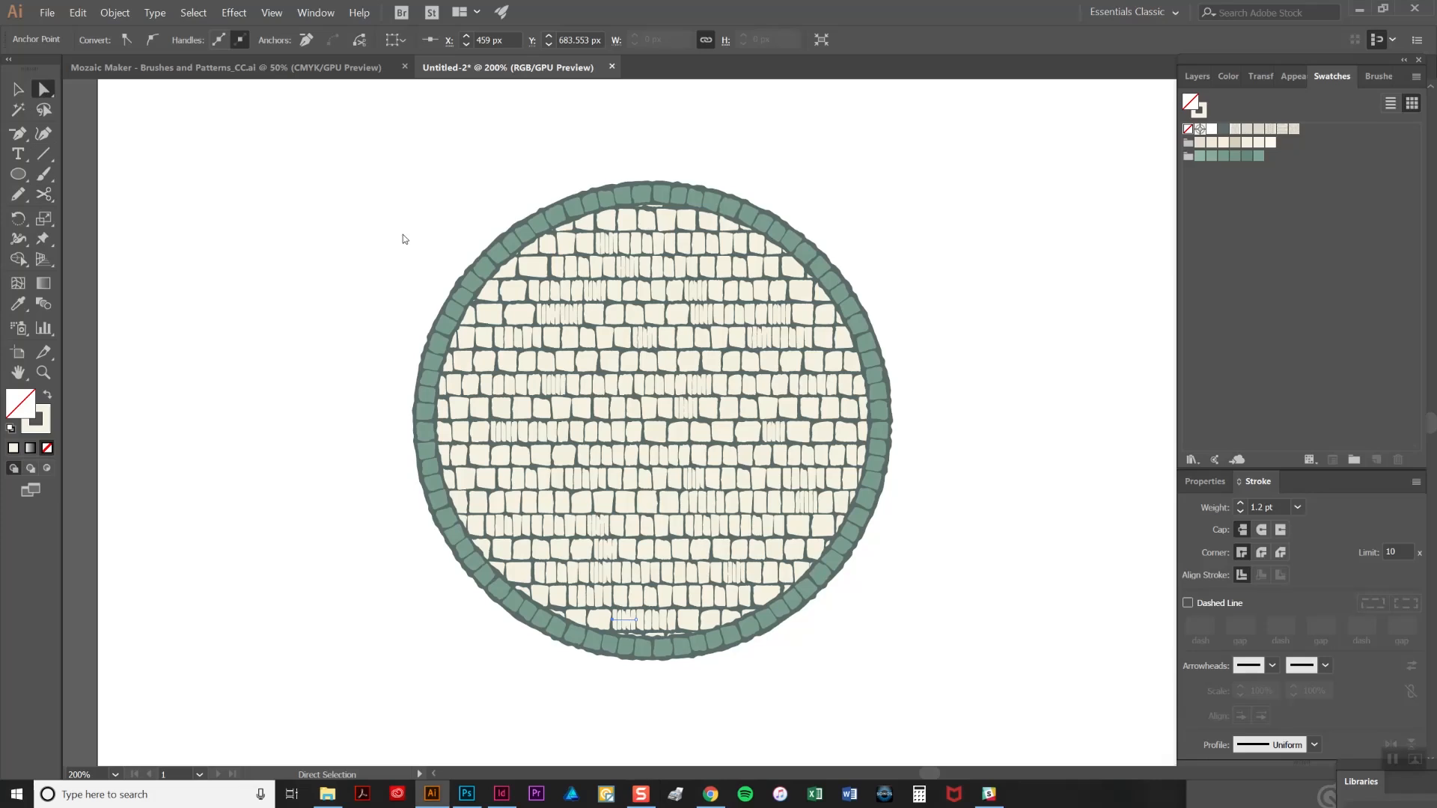
mouse_move(616, 260)
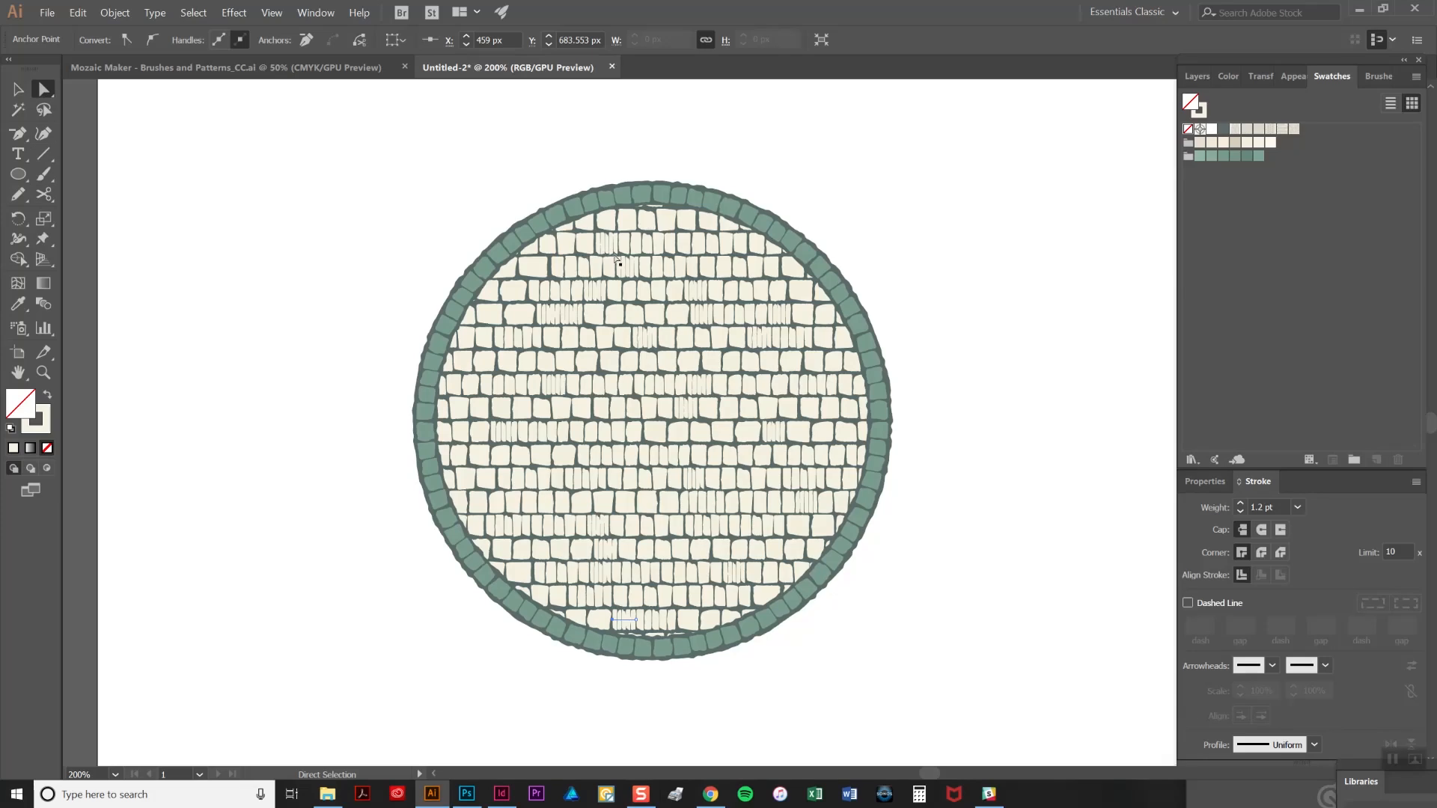
Apply the Mosaic-1-tile brush to a short 20 px cut tile-row segment
click(1377, 76)
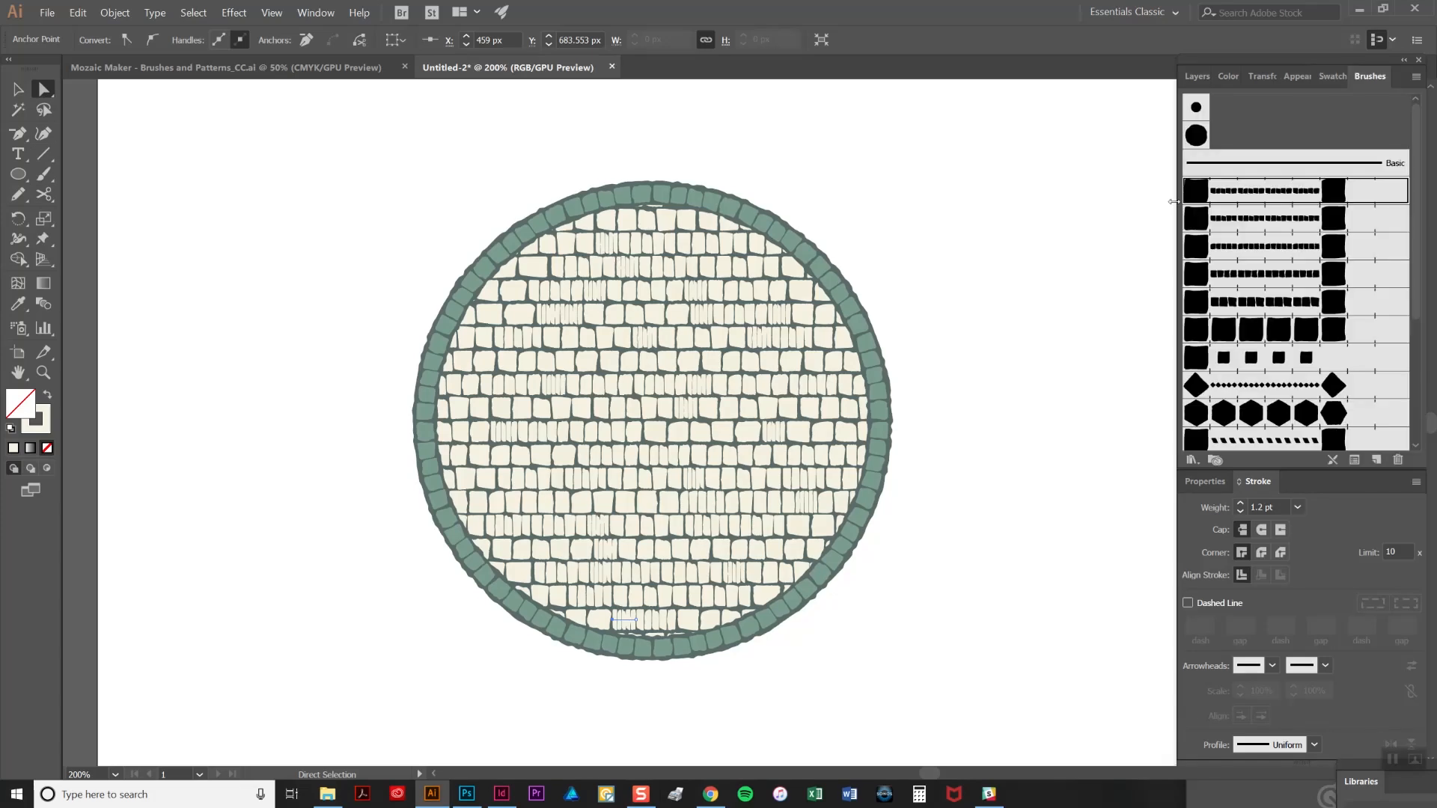
mouse_move(1357, 184)
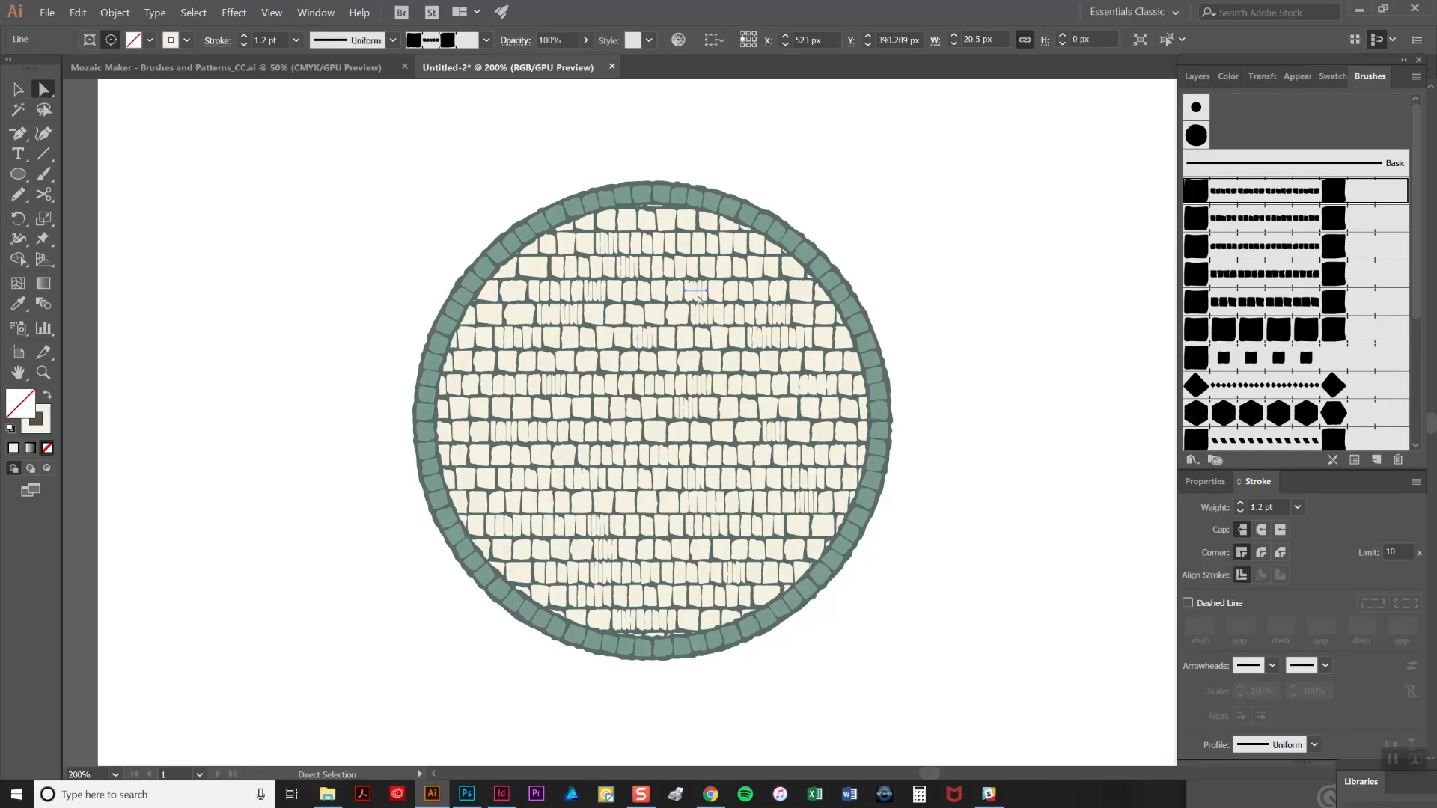
mouse_move(701, 311)
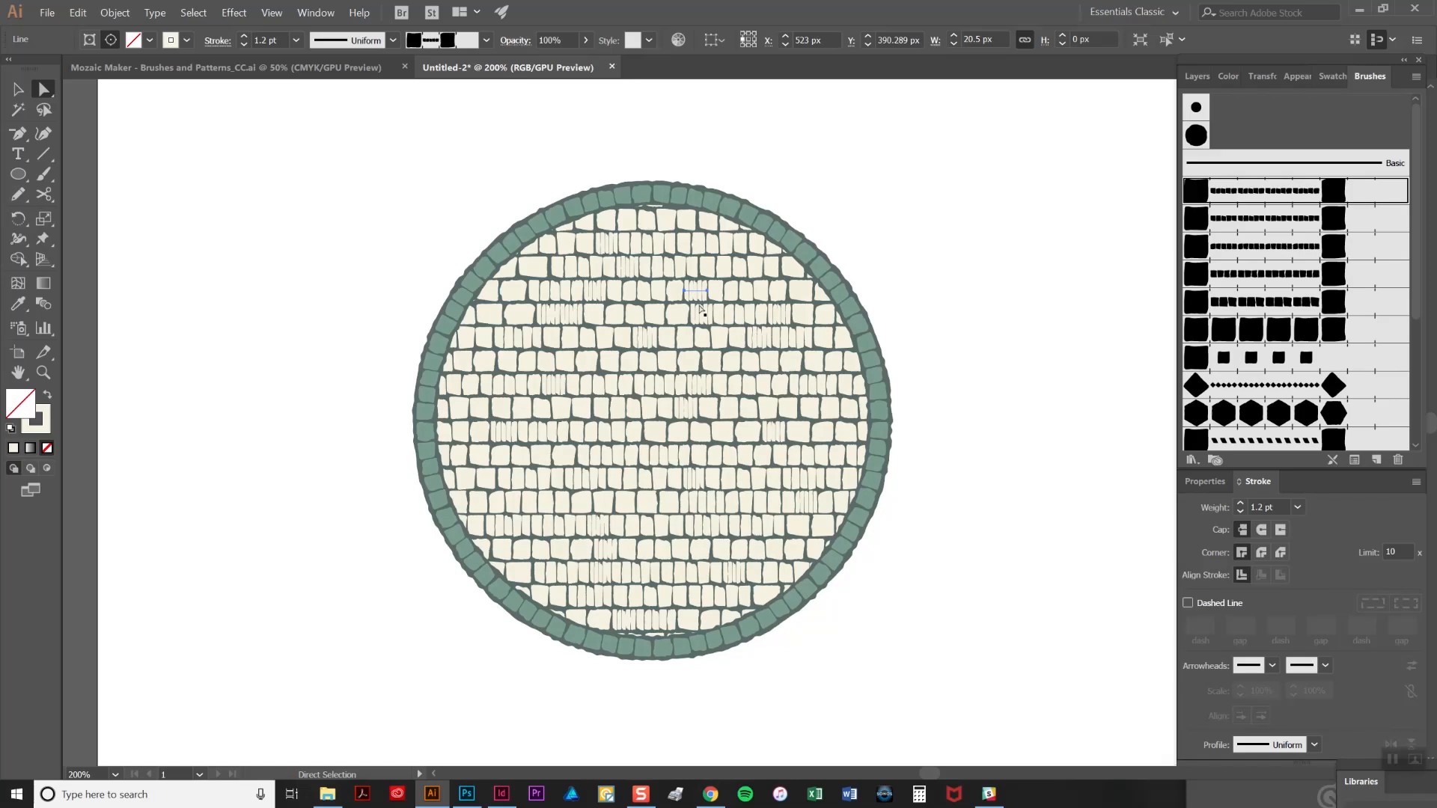
mouse_move(770, 315)
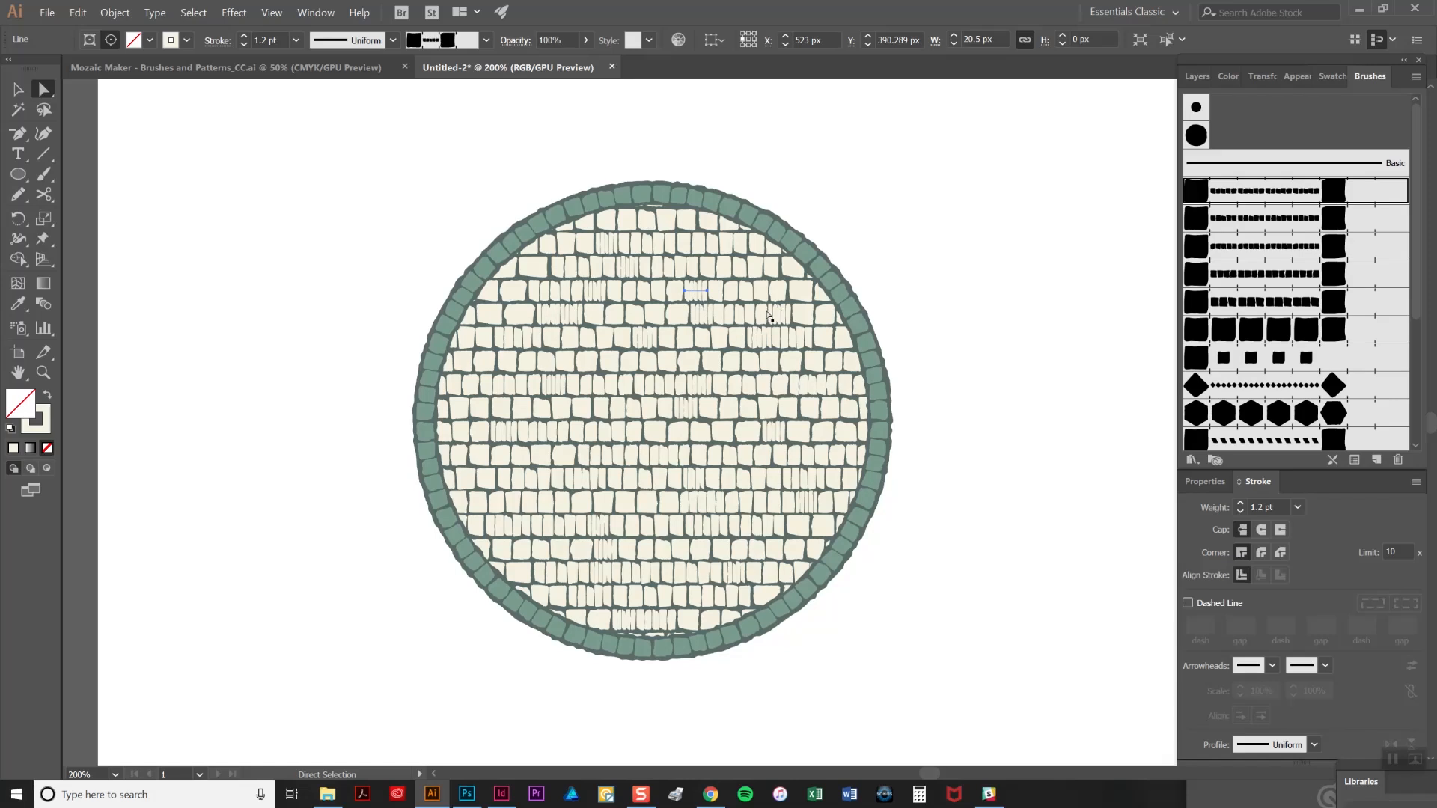
mouse_move(1155, 266)
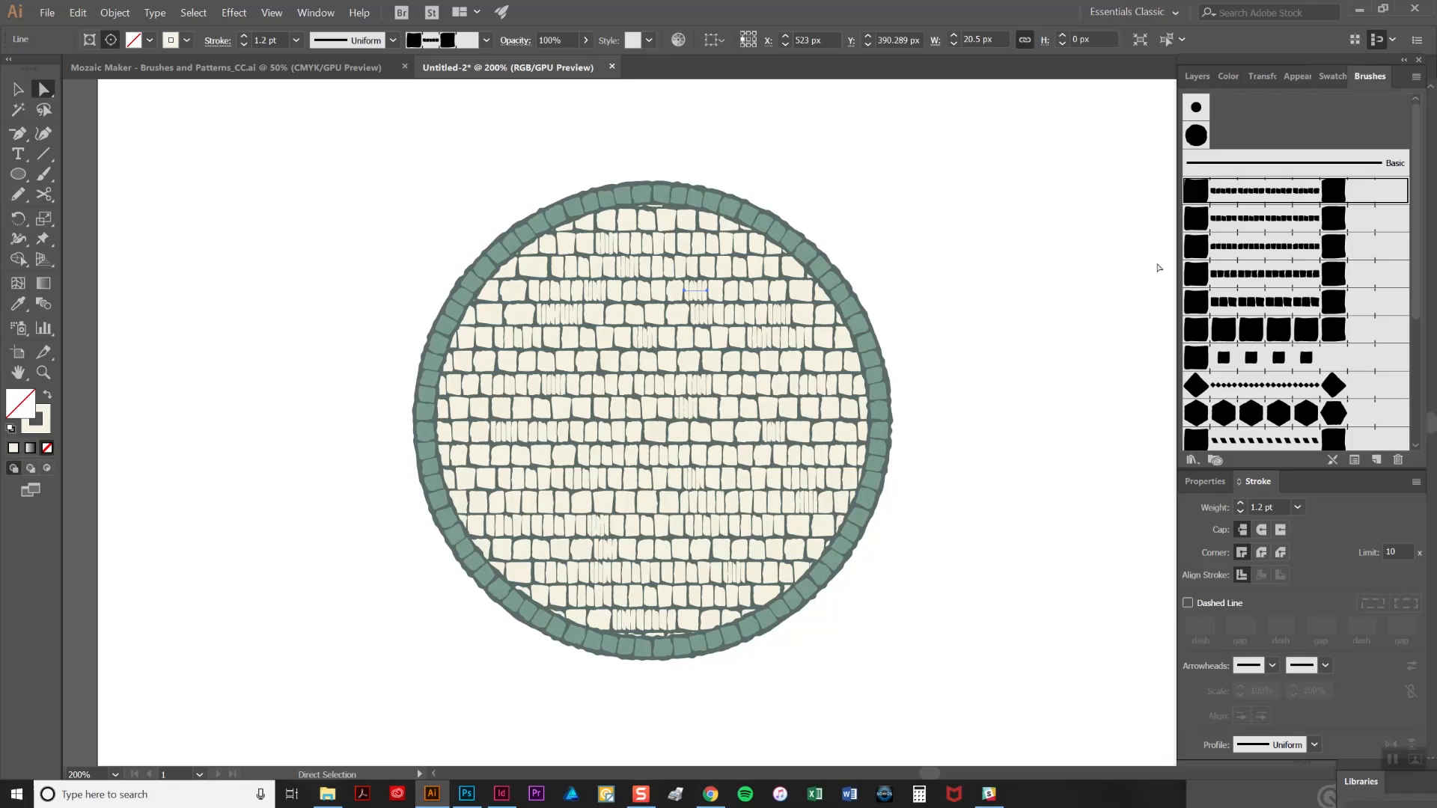
mouse_move(1252, 229)
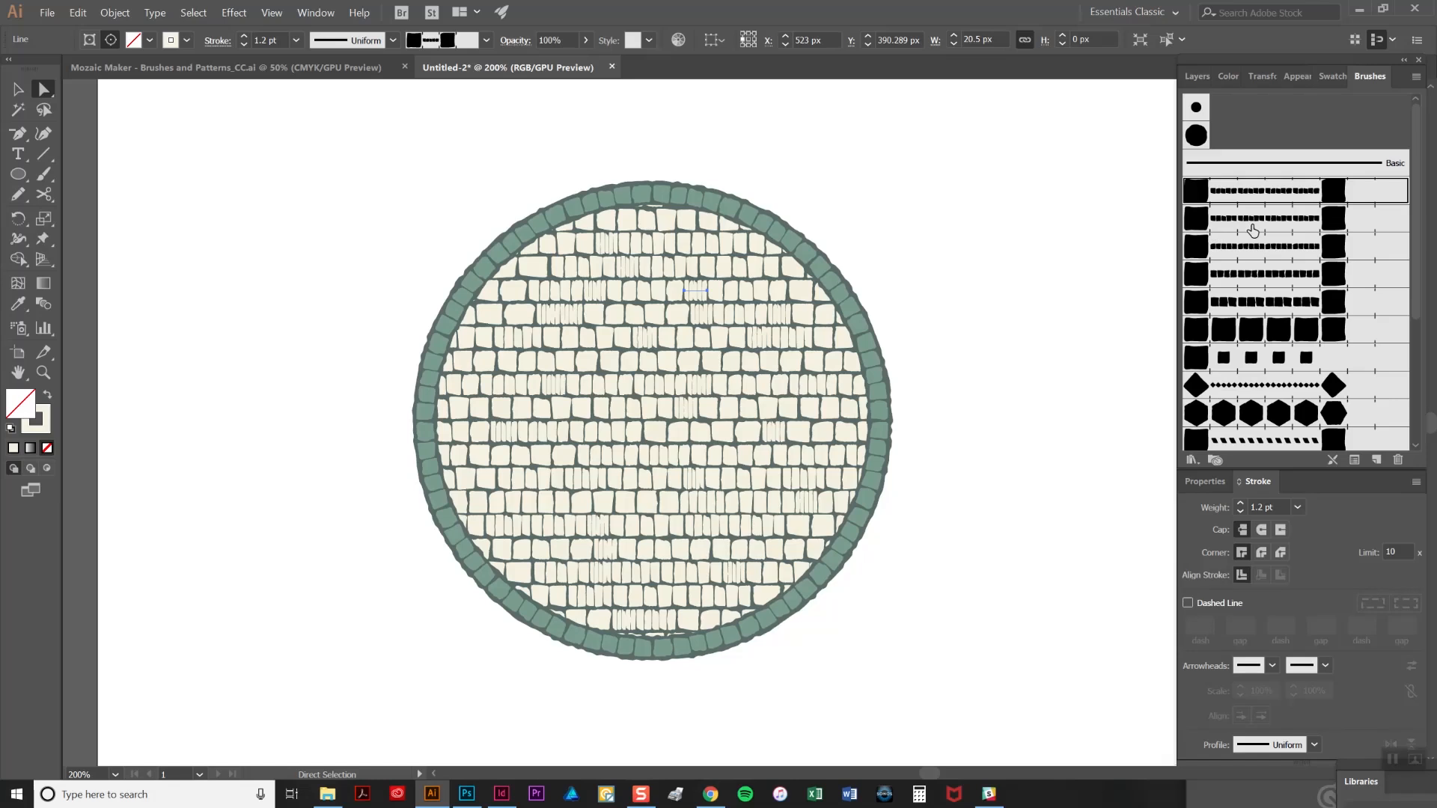
mouse_move(1274, 336)
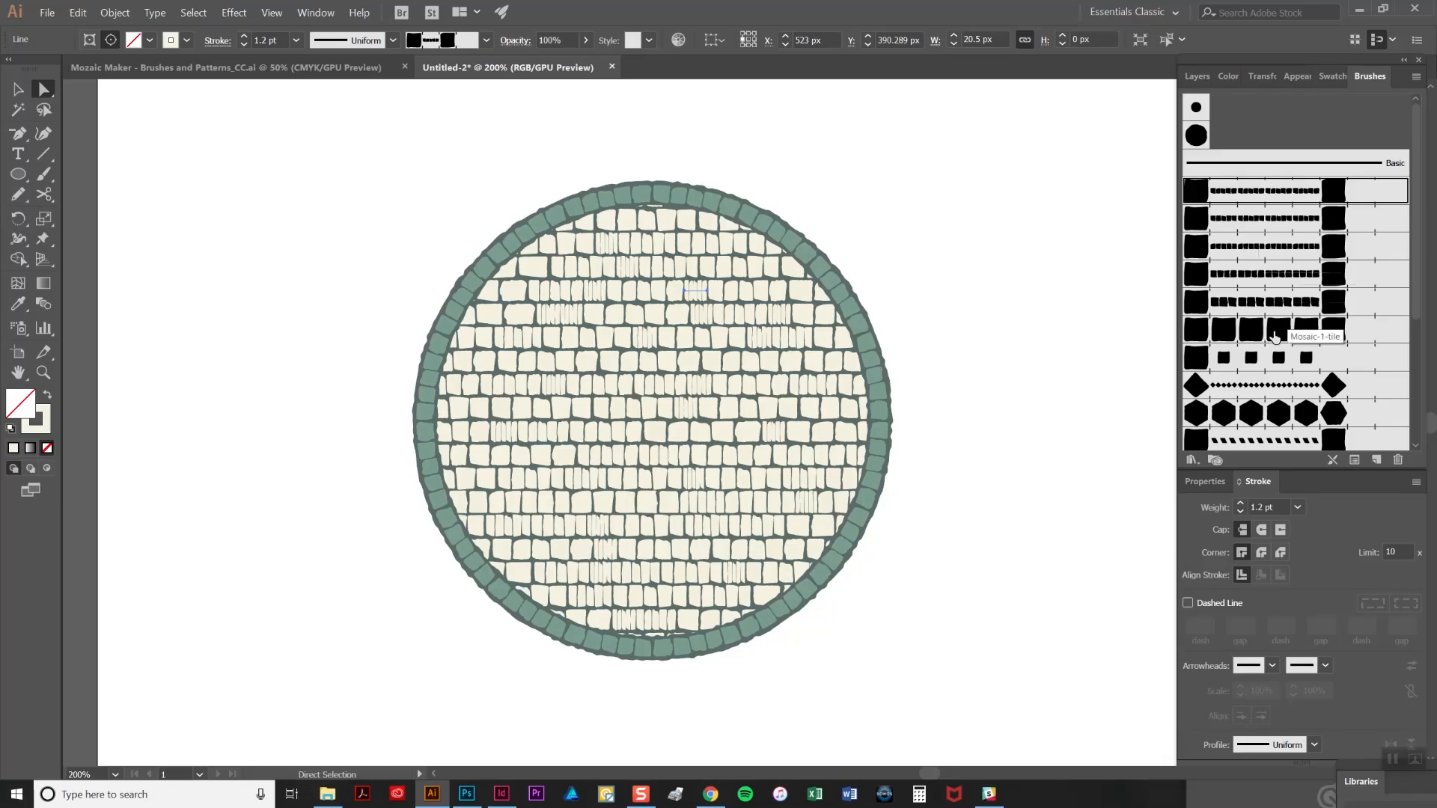
click(1246, 330)
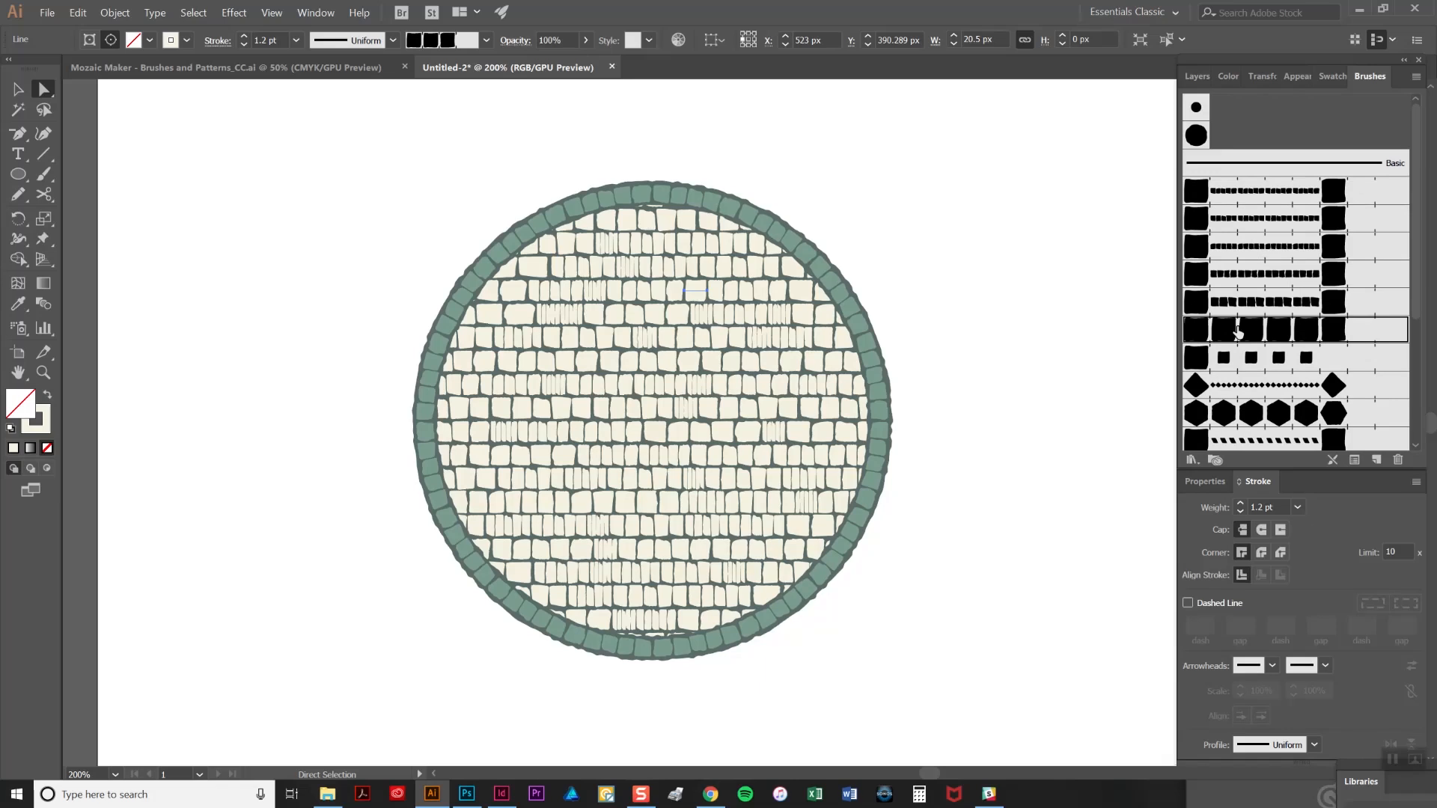